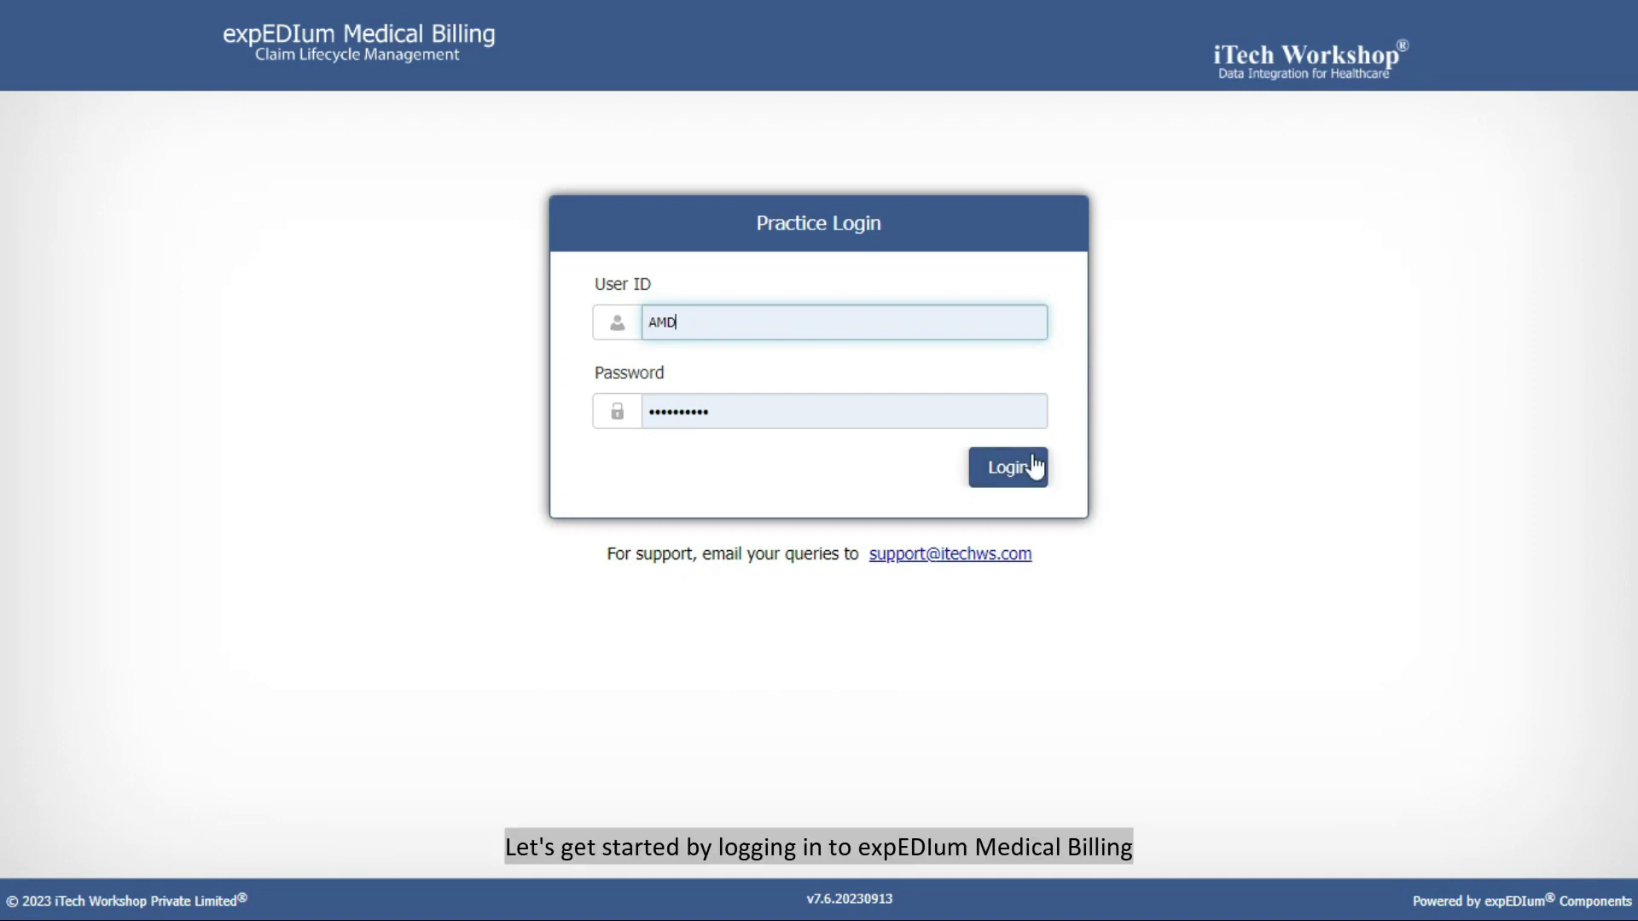
Step: Log in to the practice and open the Patient List showing 1006 patients
left_click(1006, 467)
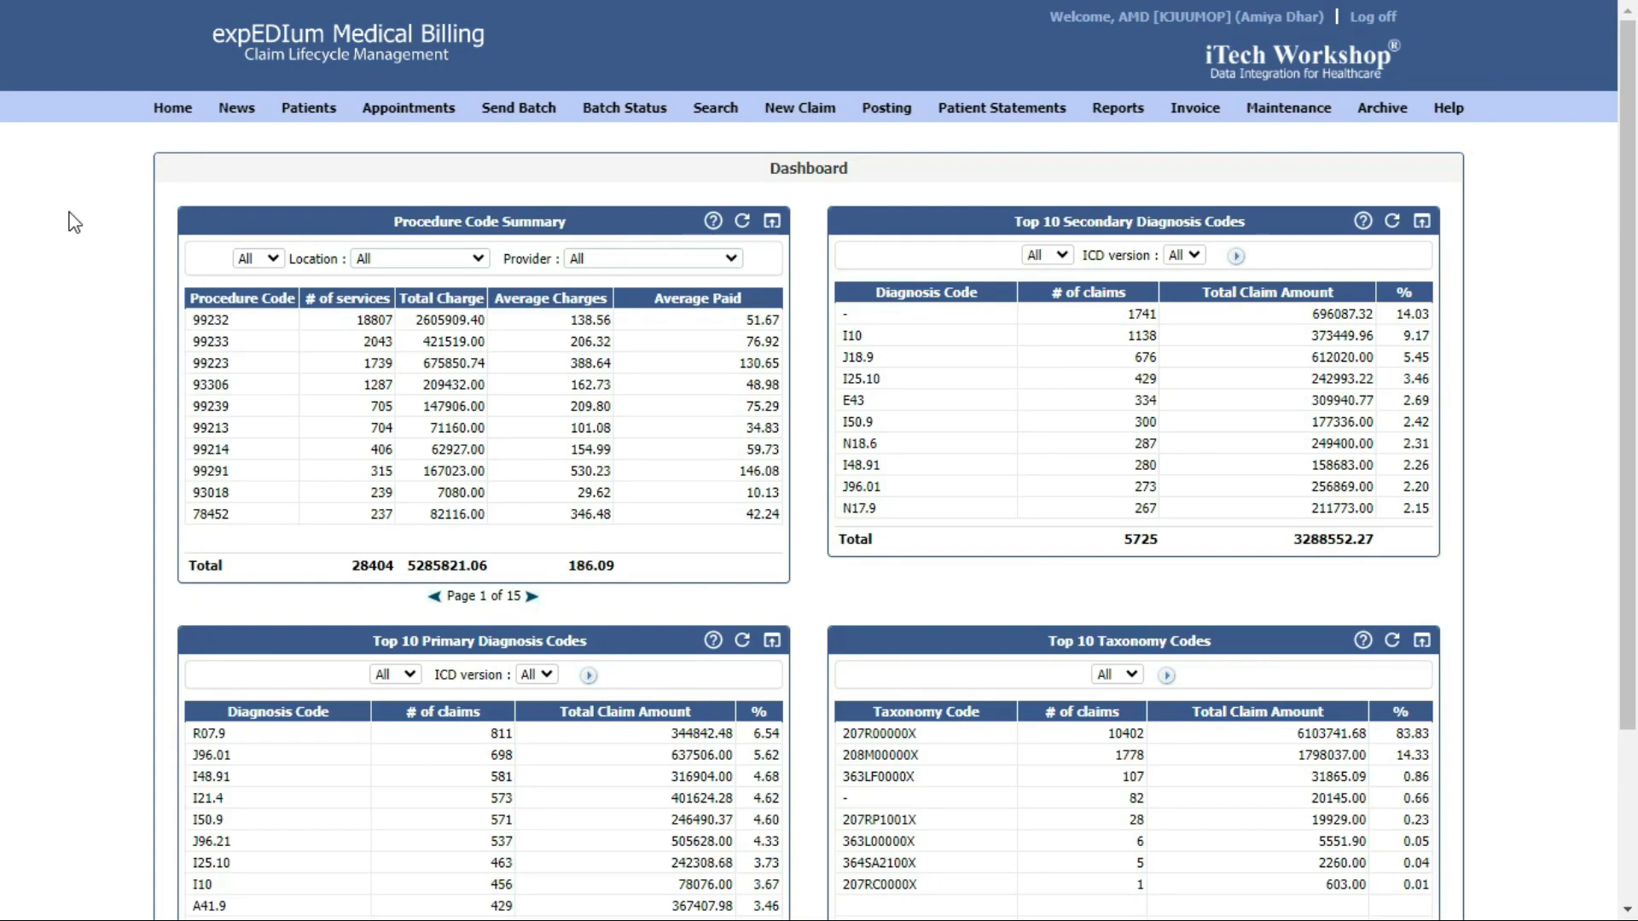
left_click(308, 108)
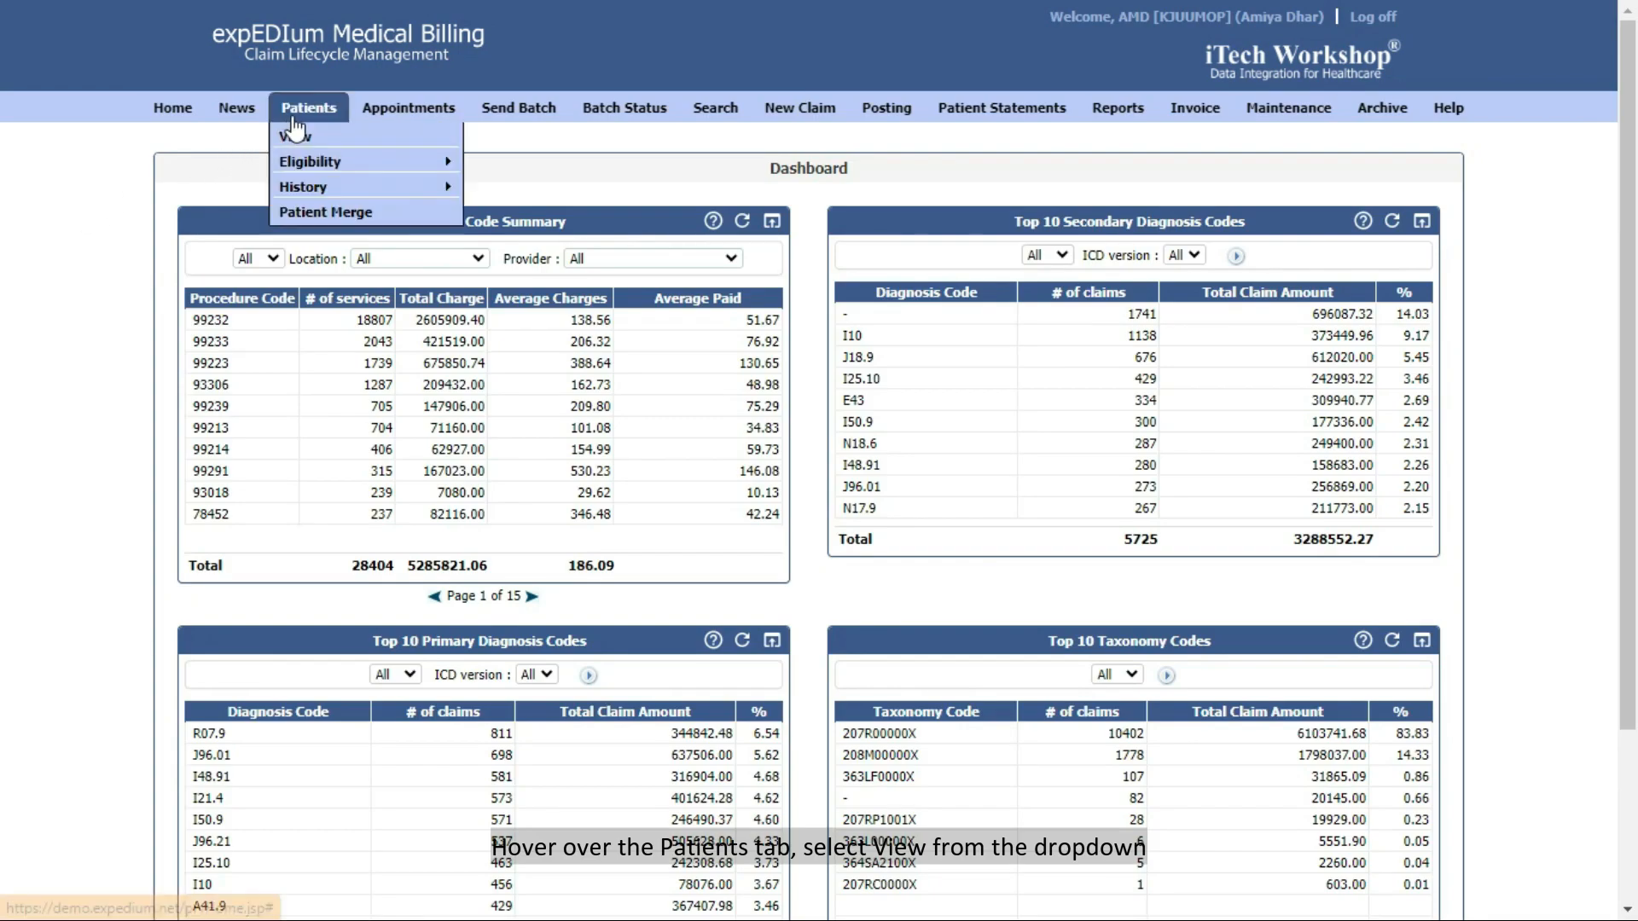
left_click(298, 134)
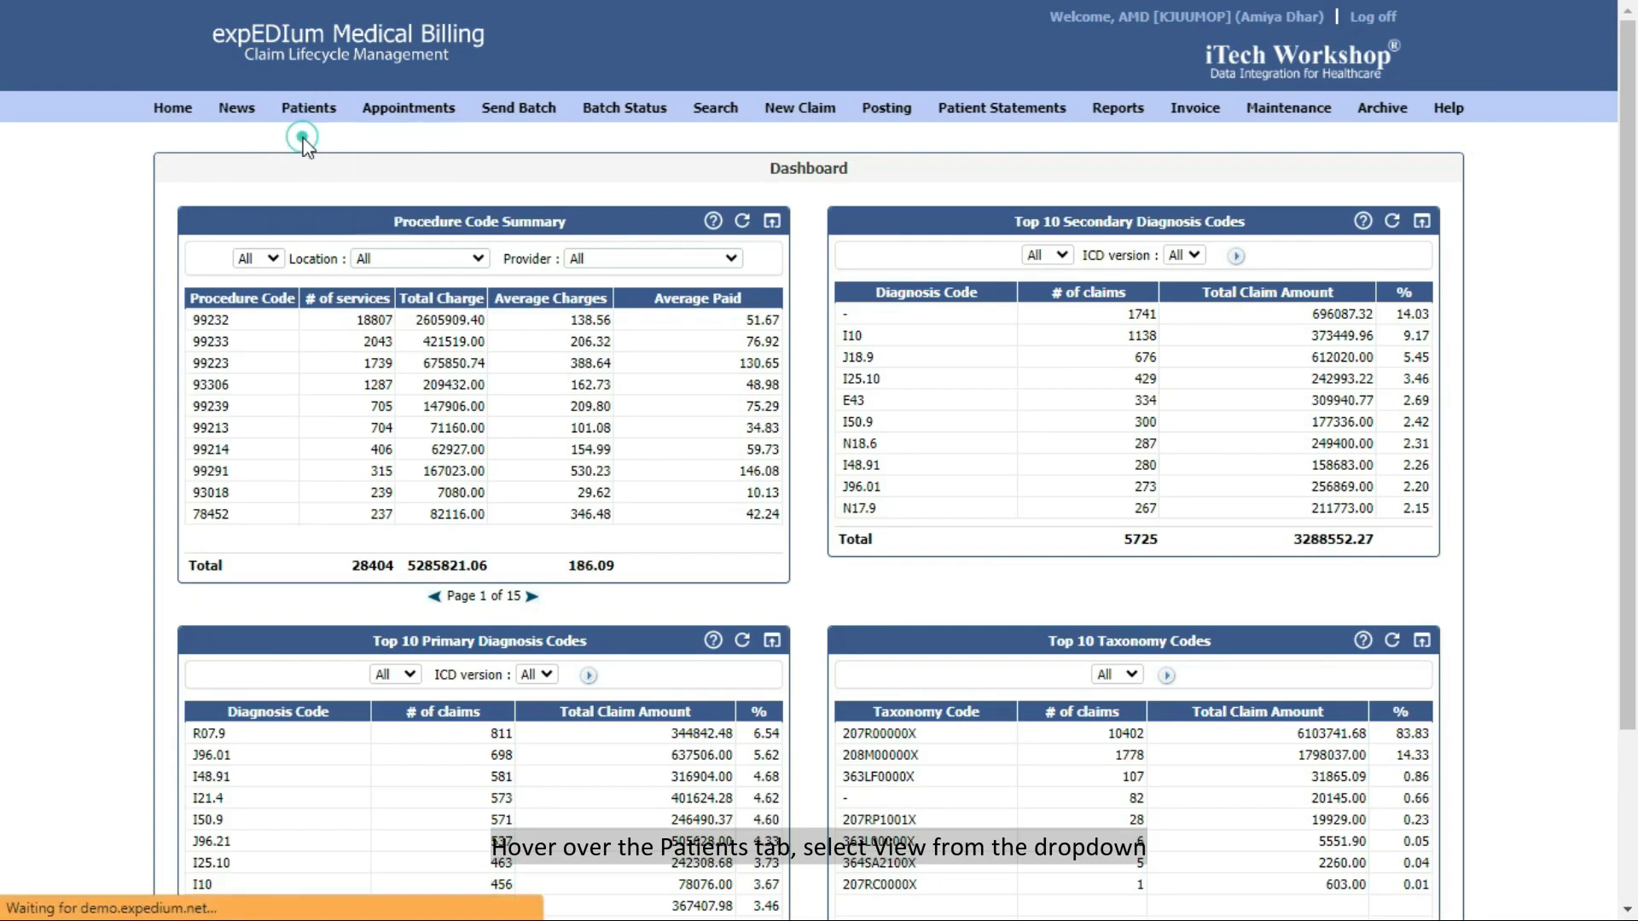
left_click(308, 108)
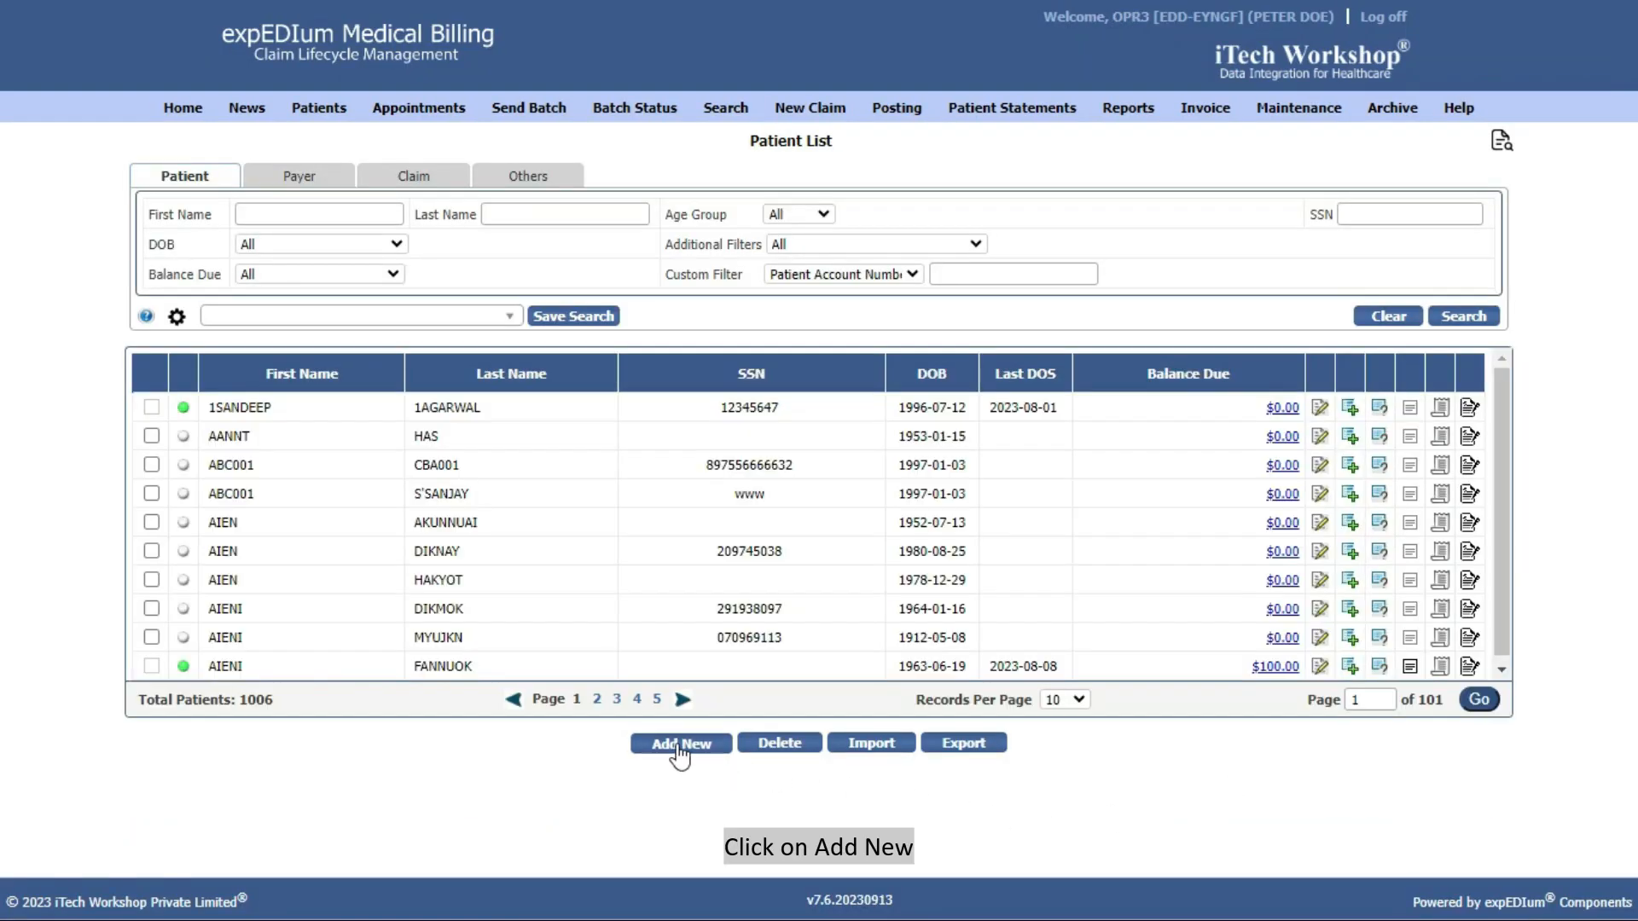
left_click(678, 743)
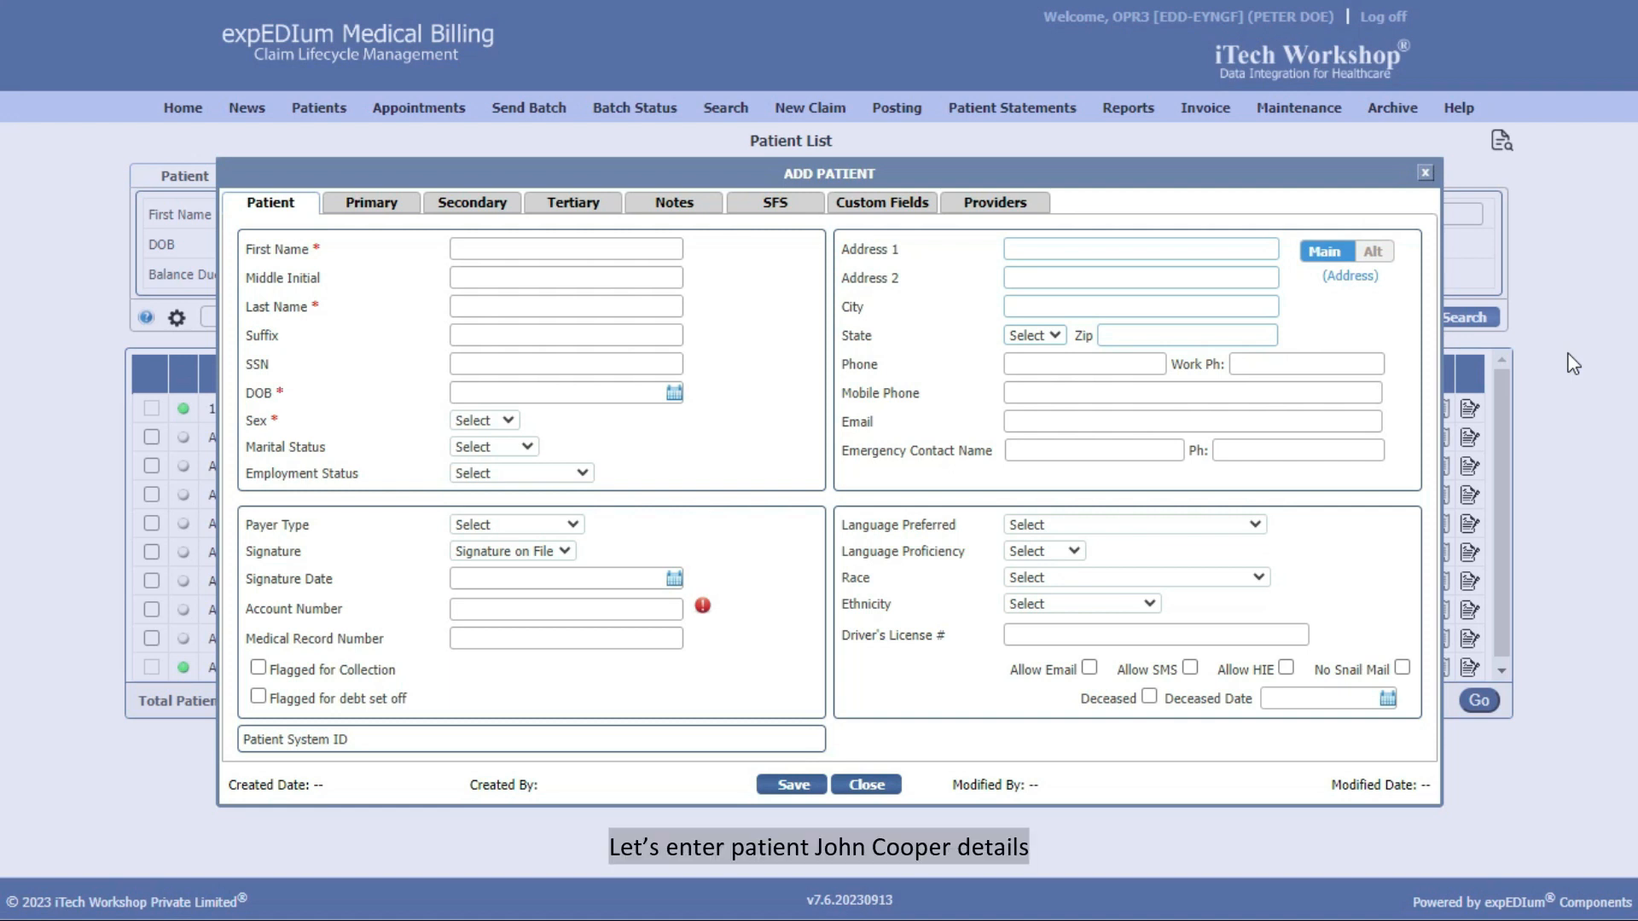
left_click(565, 248)
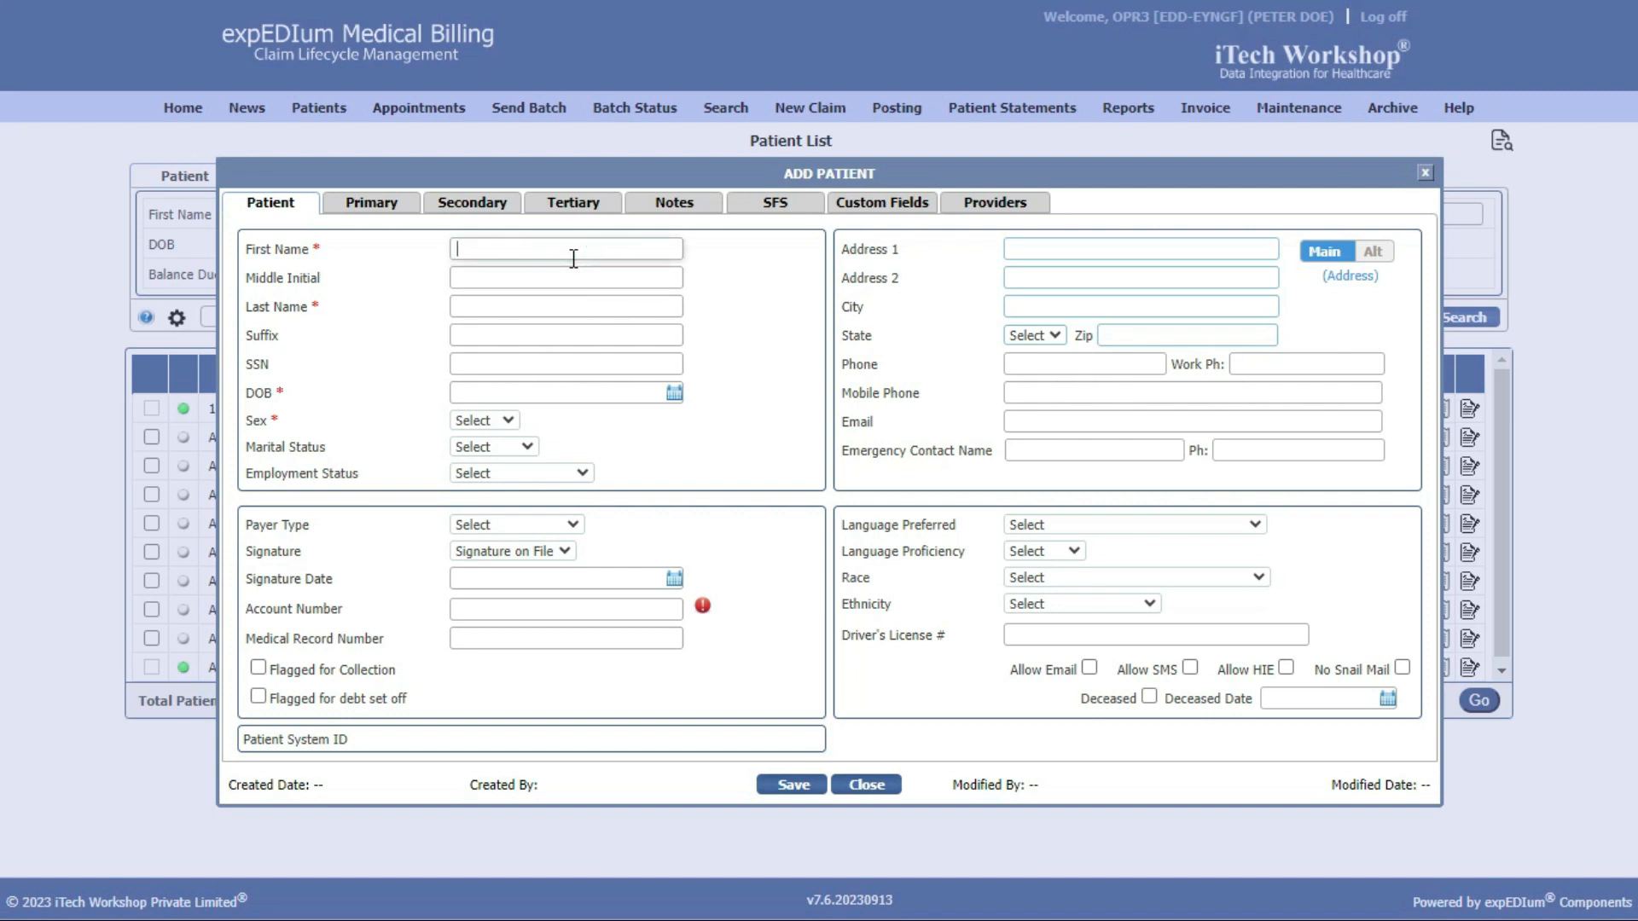
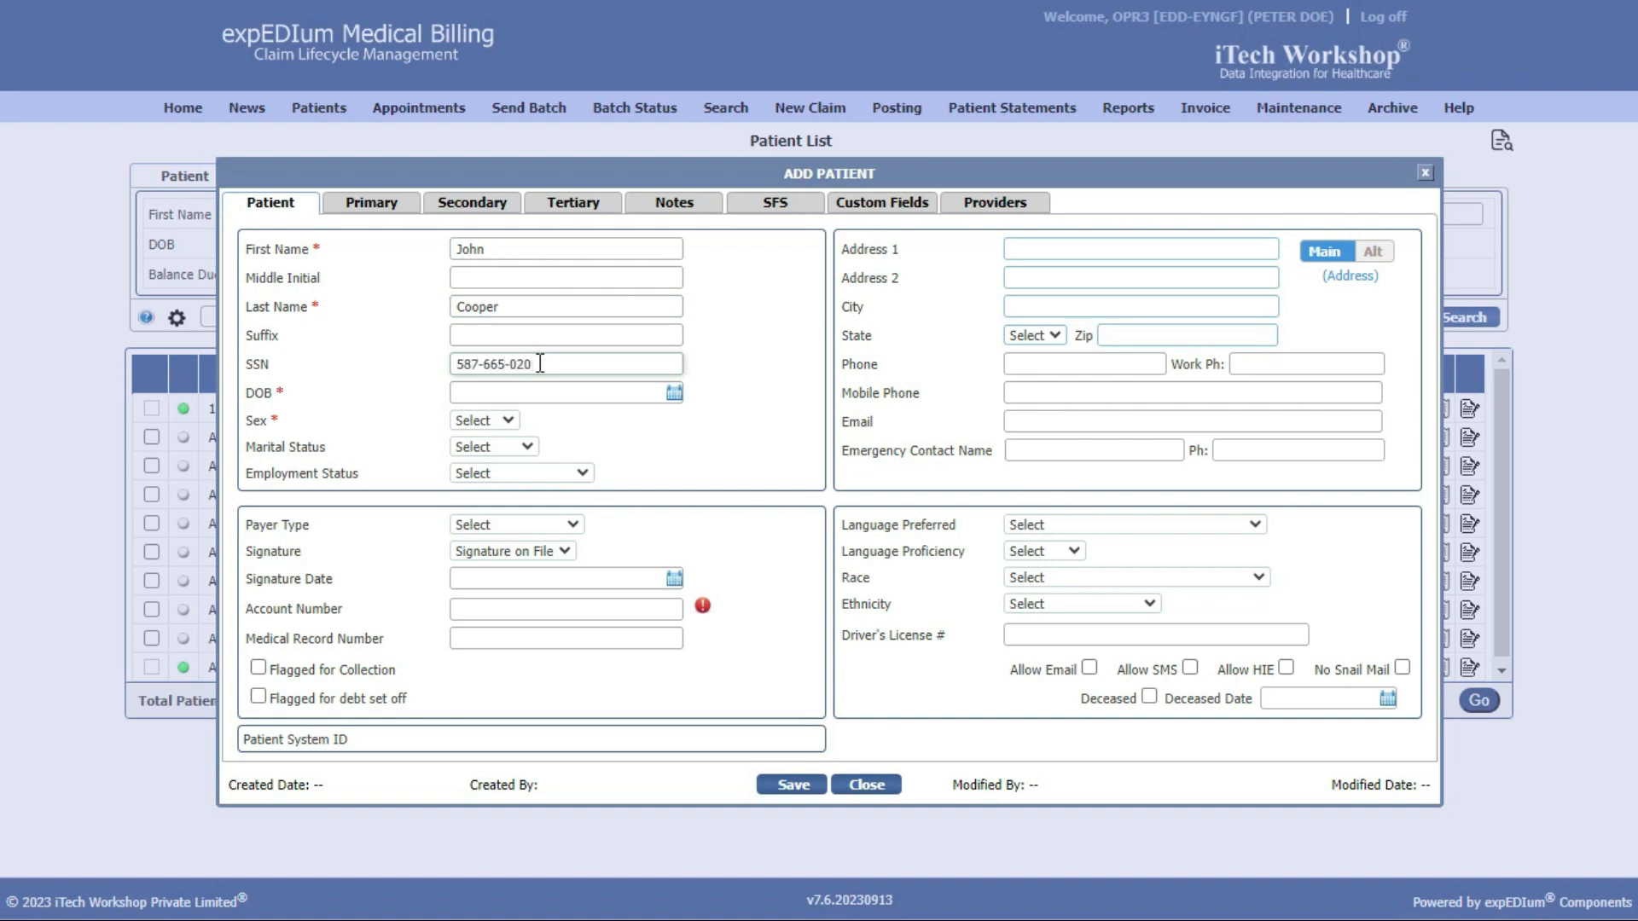
left_click(674, 392)
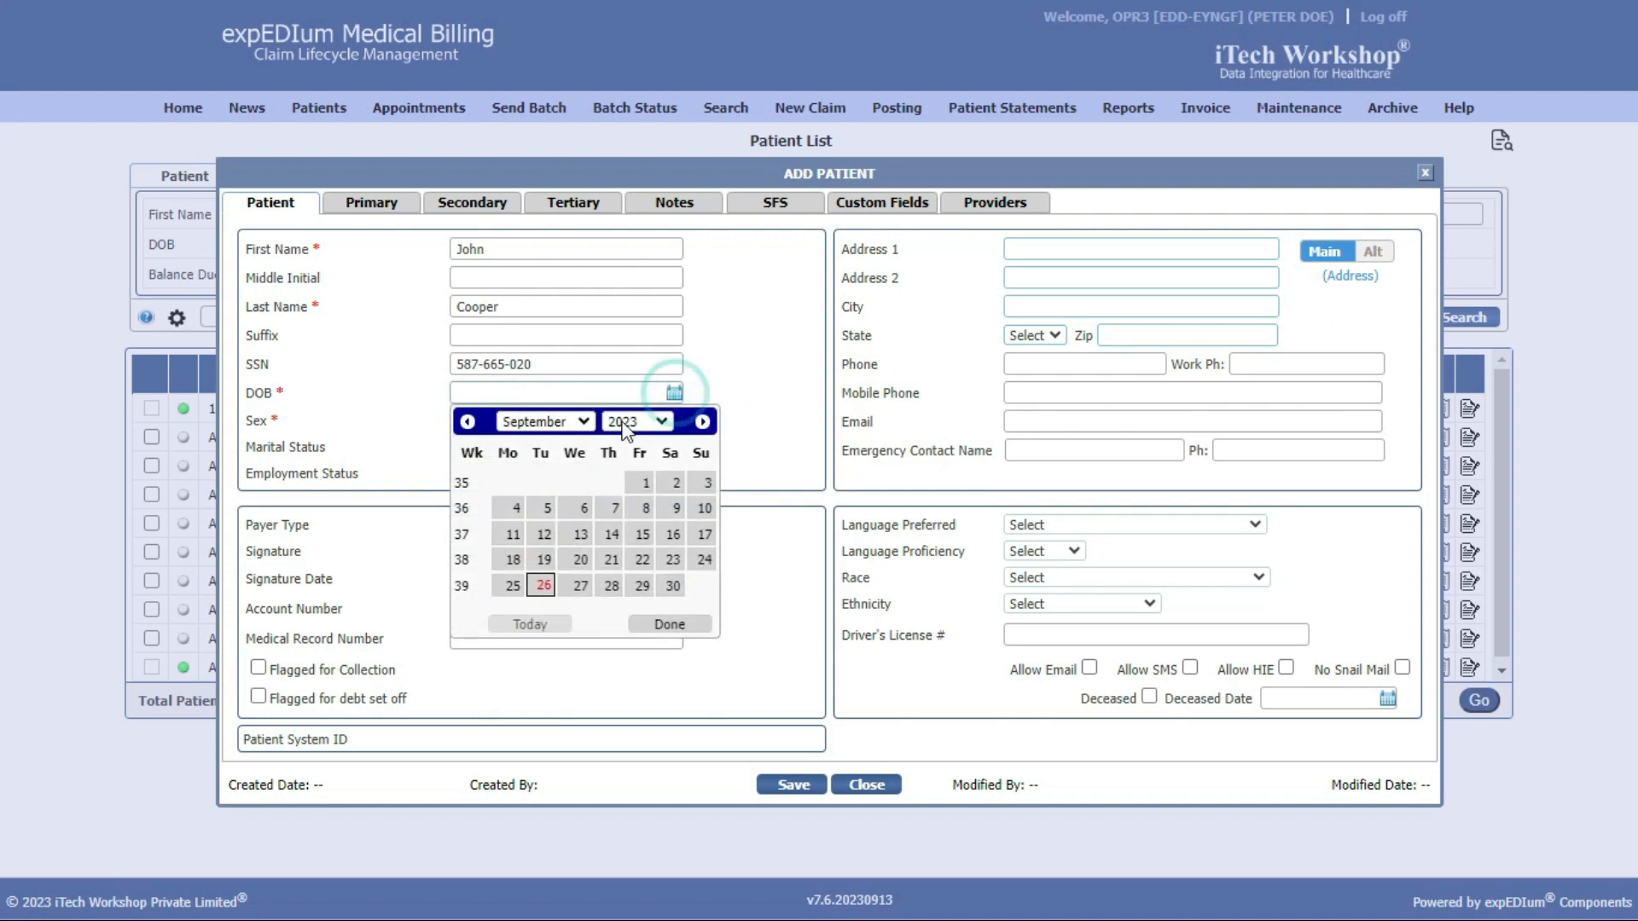
left_click(661, 421)
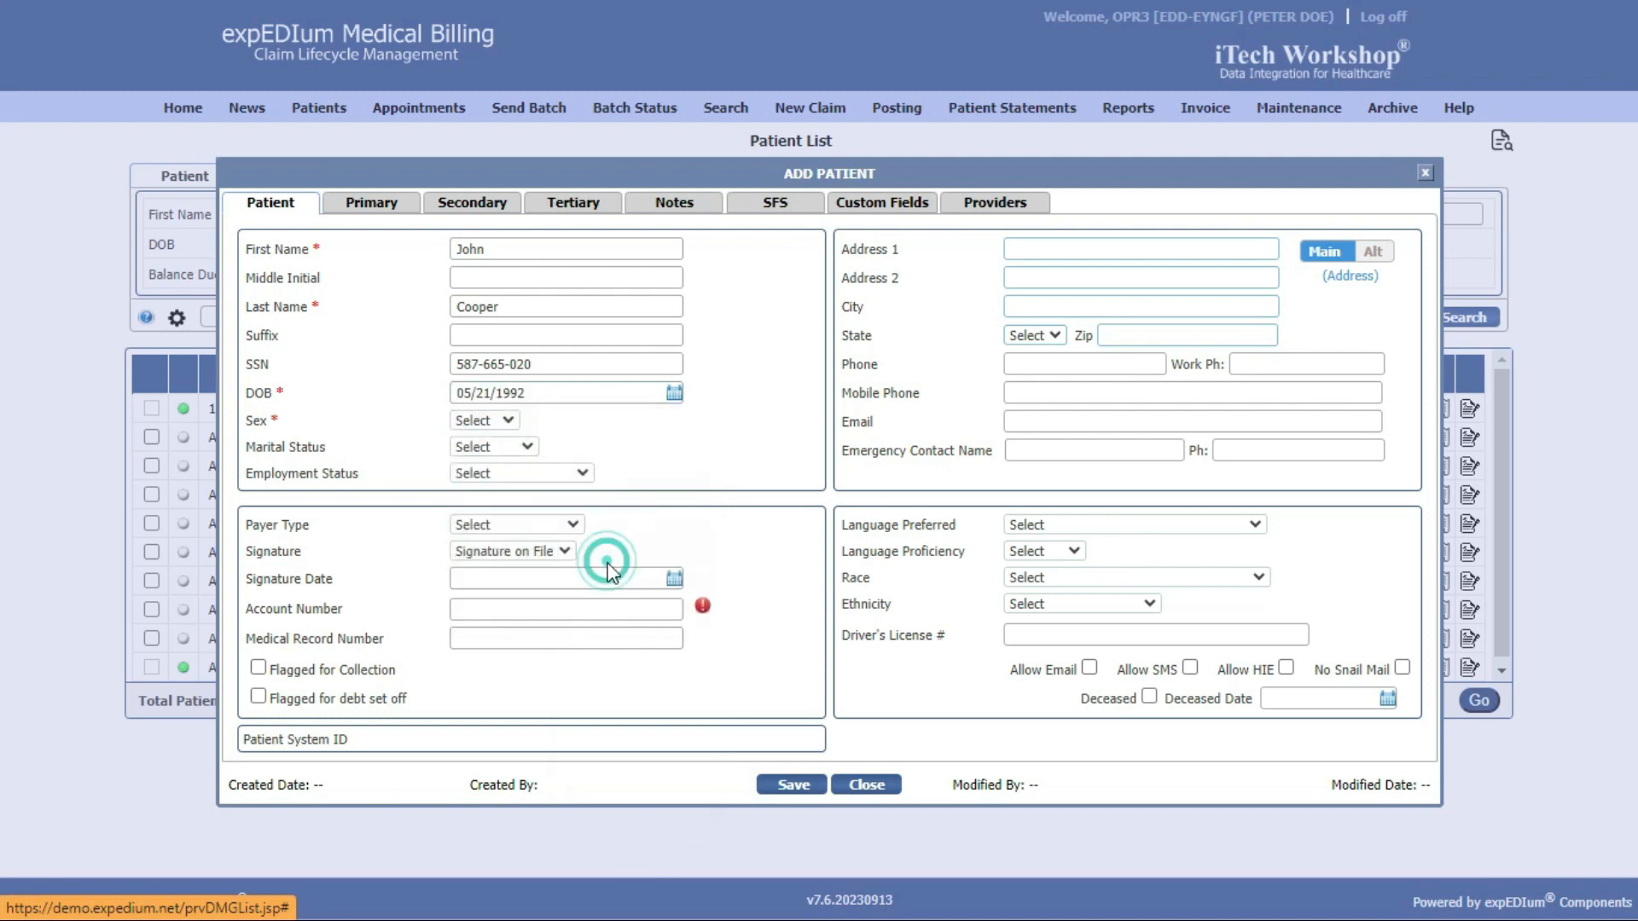
left_click(483, 420)
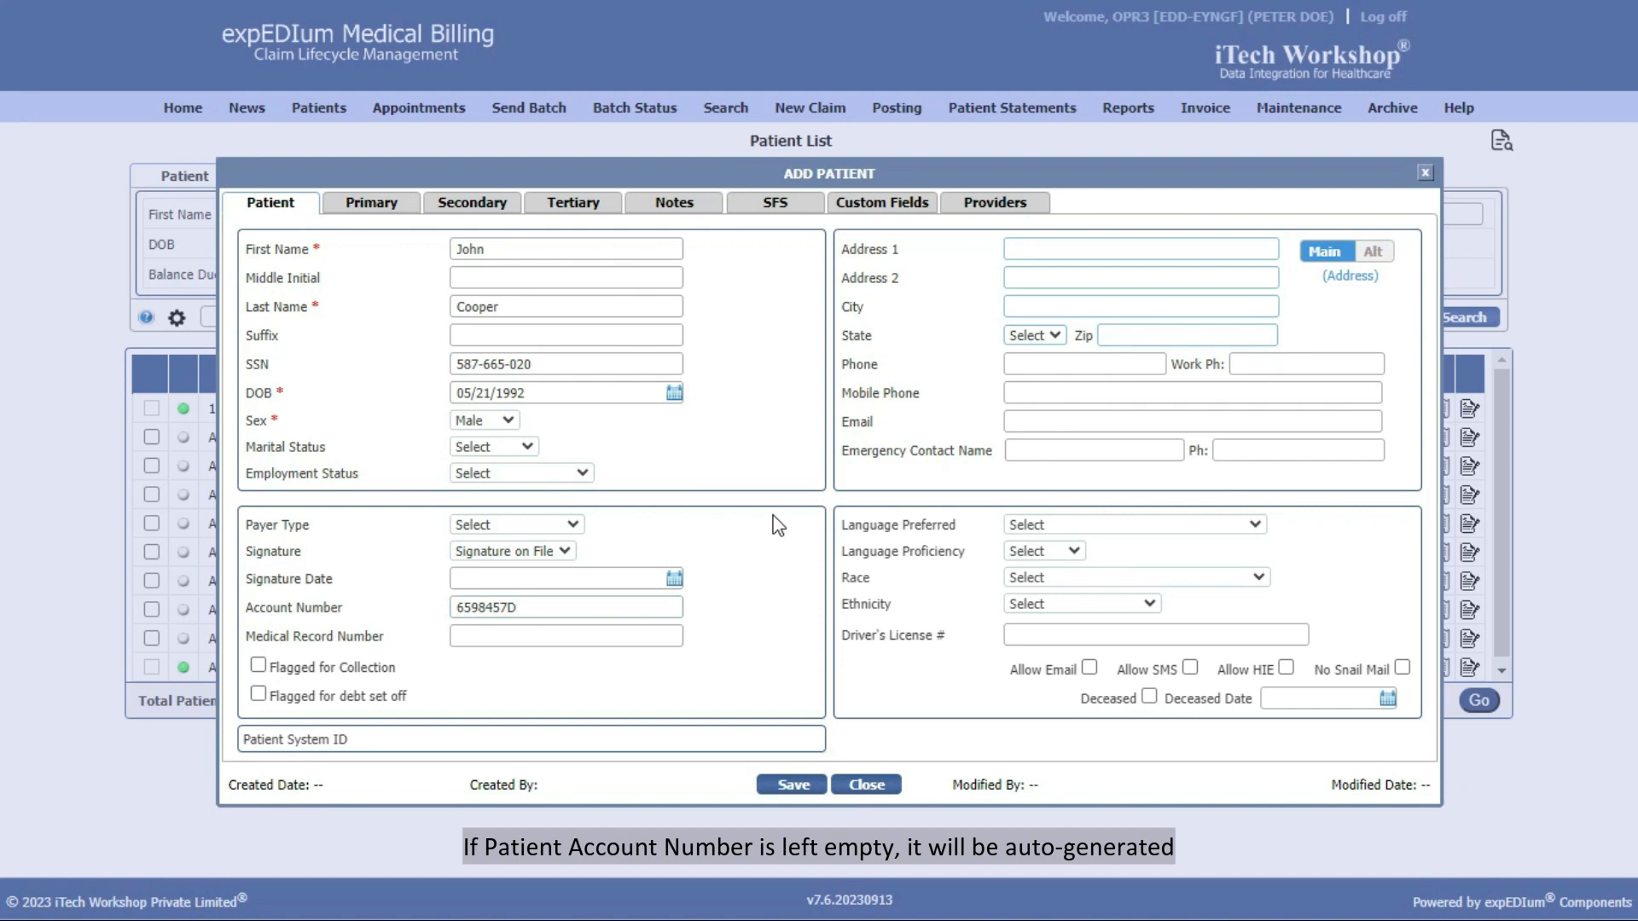
left_click(567, 636)
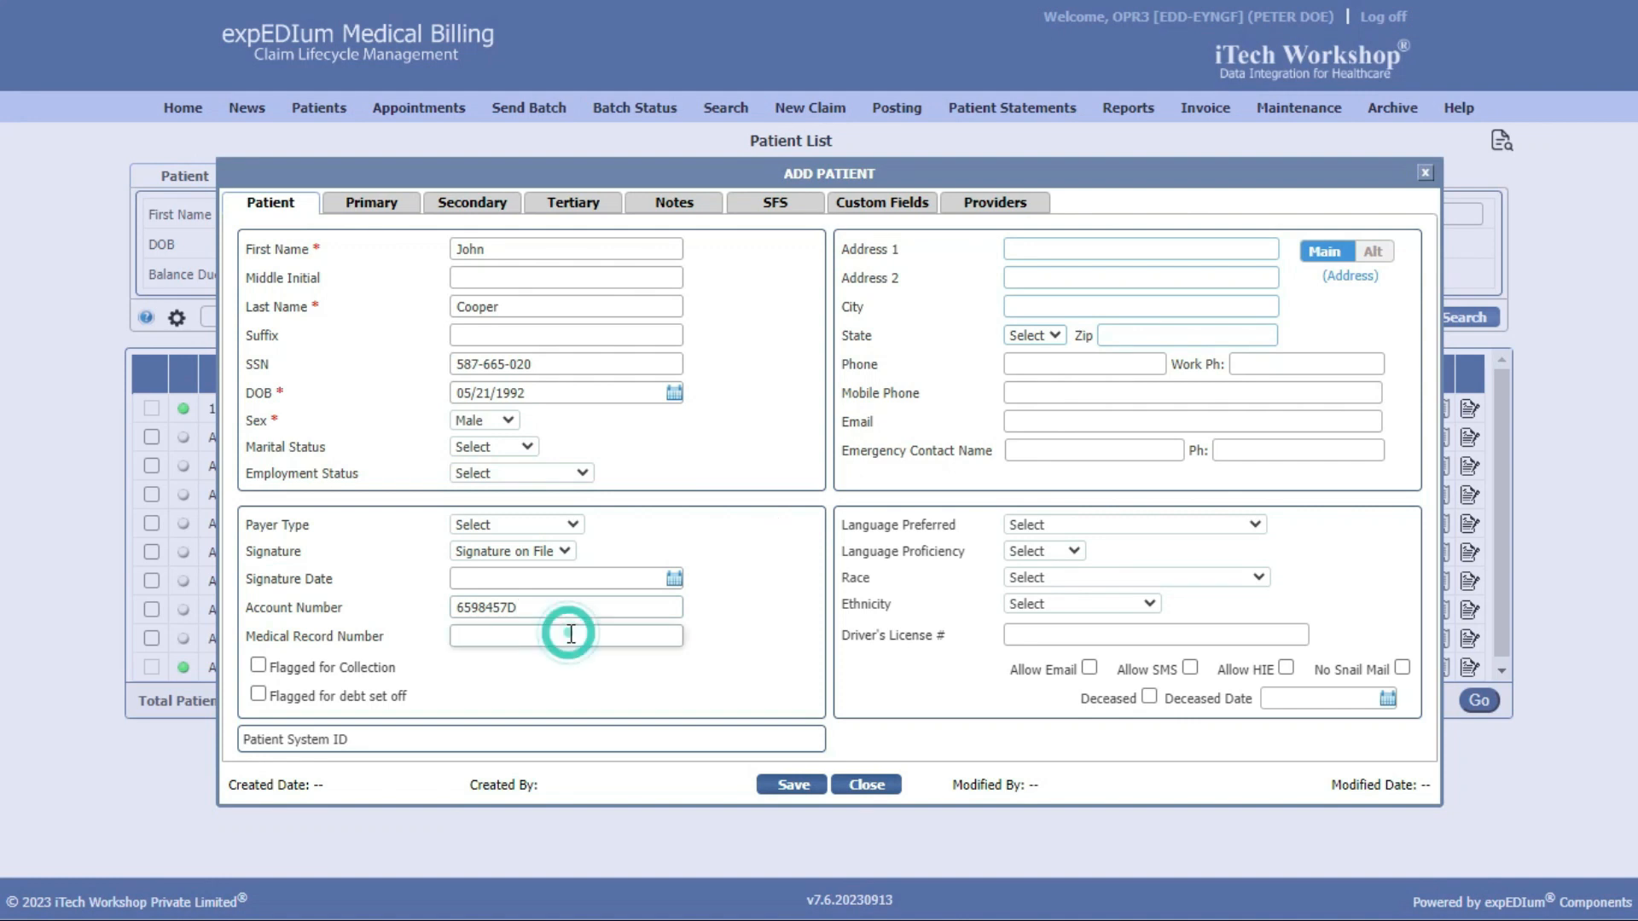
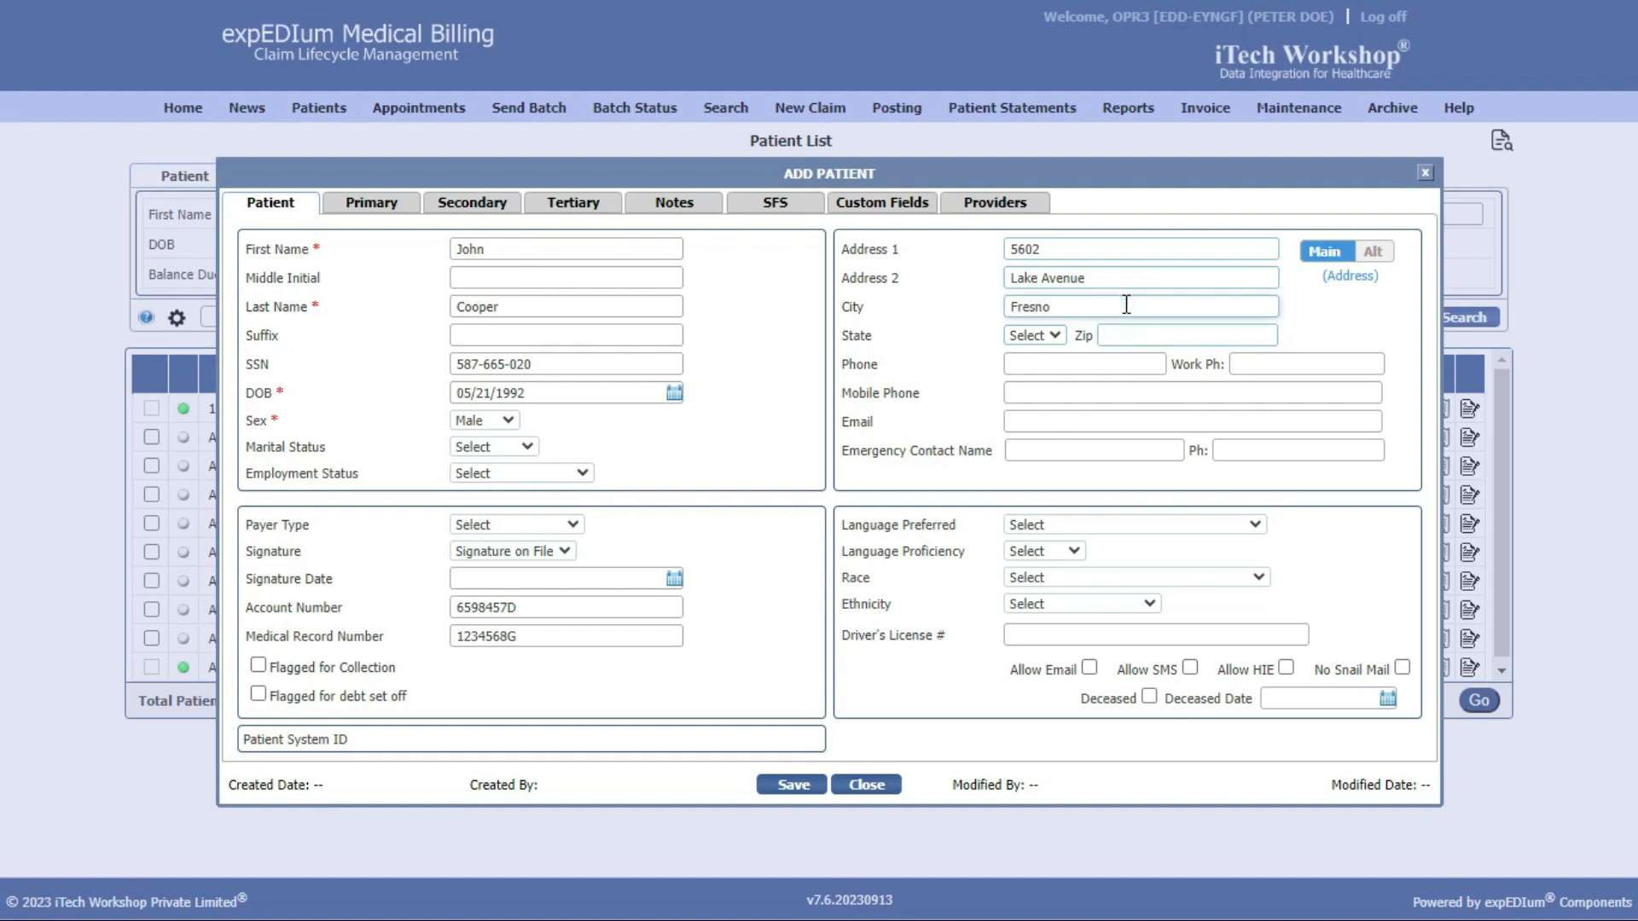
Step: Set state CA, zip code and phone 998877, and show alternate address fields
left_click(1029, 335)
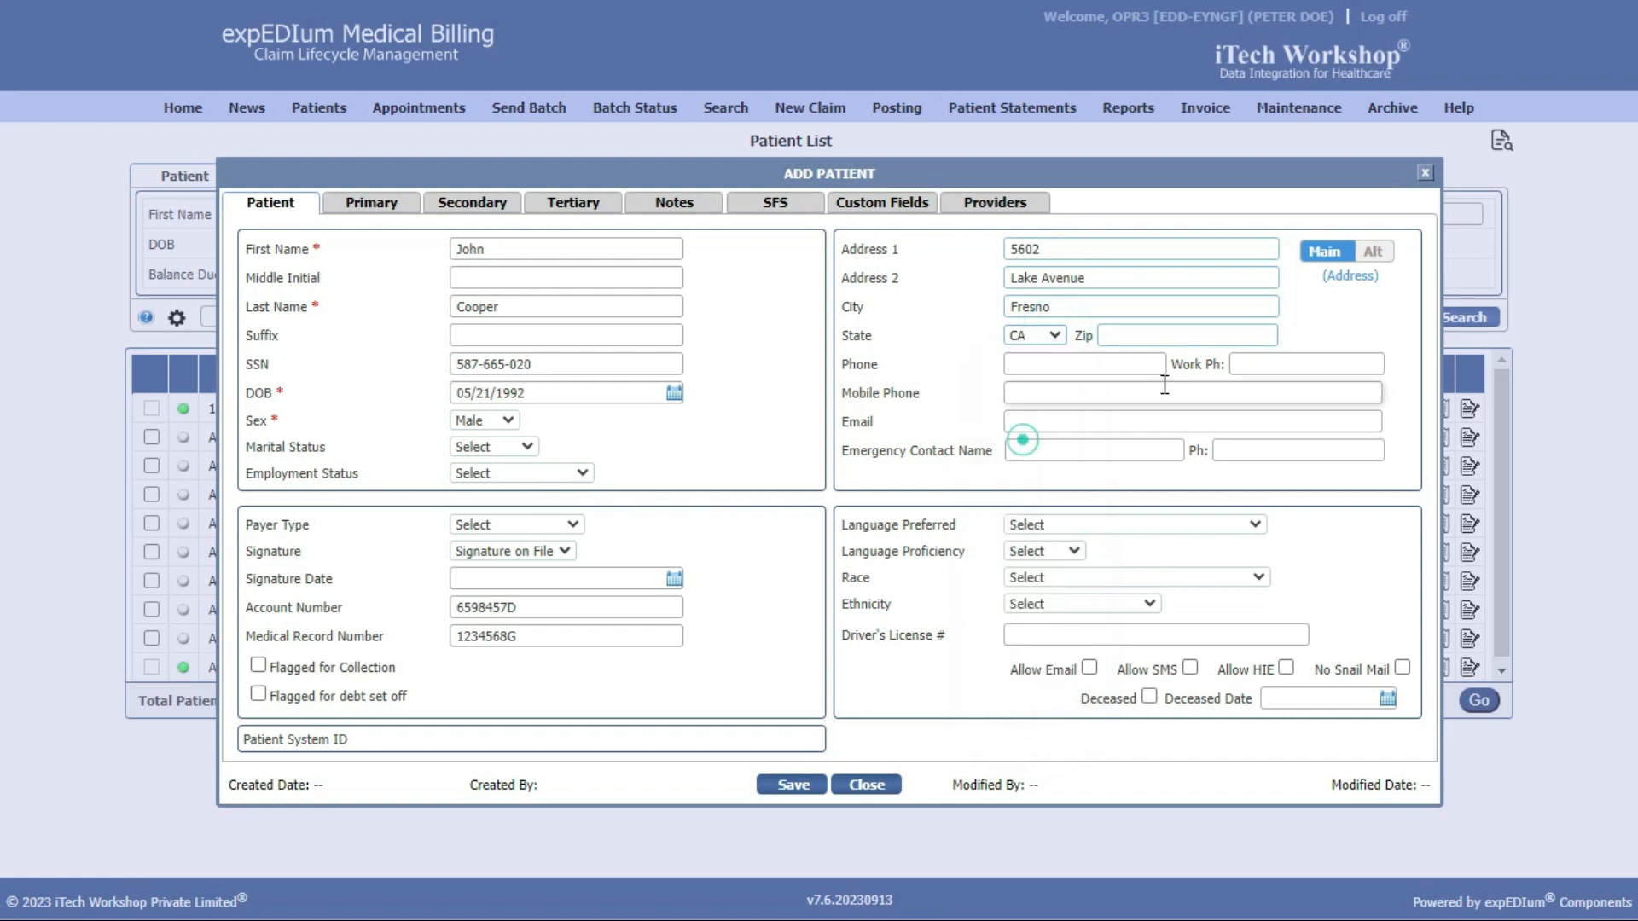
type("5698")
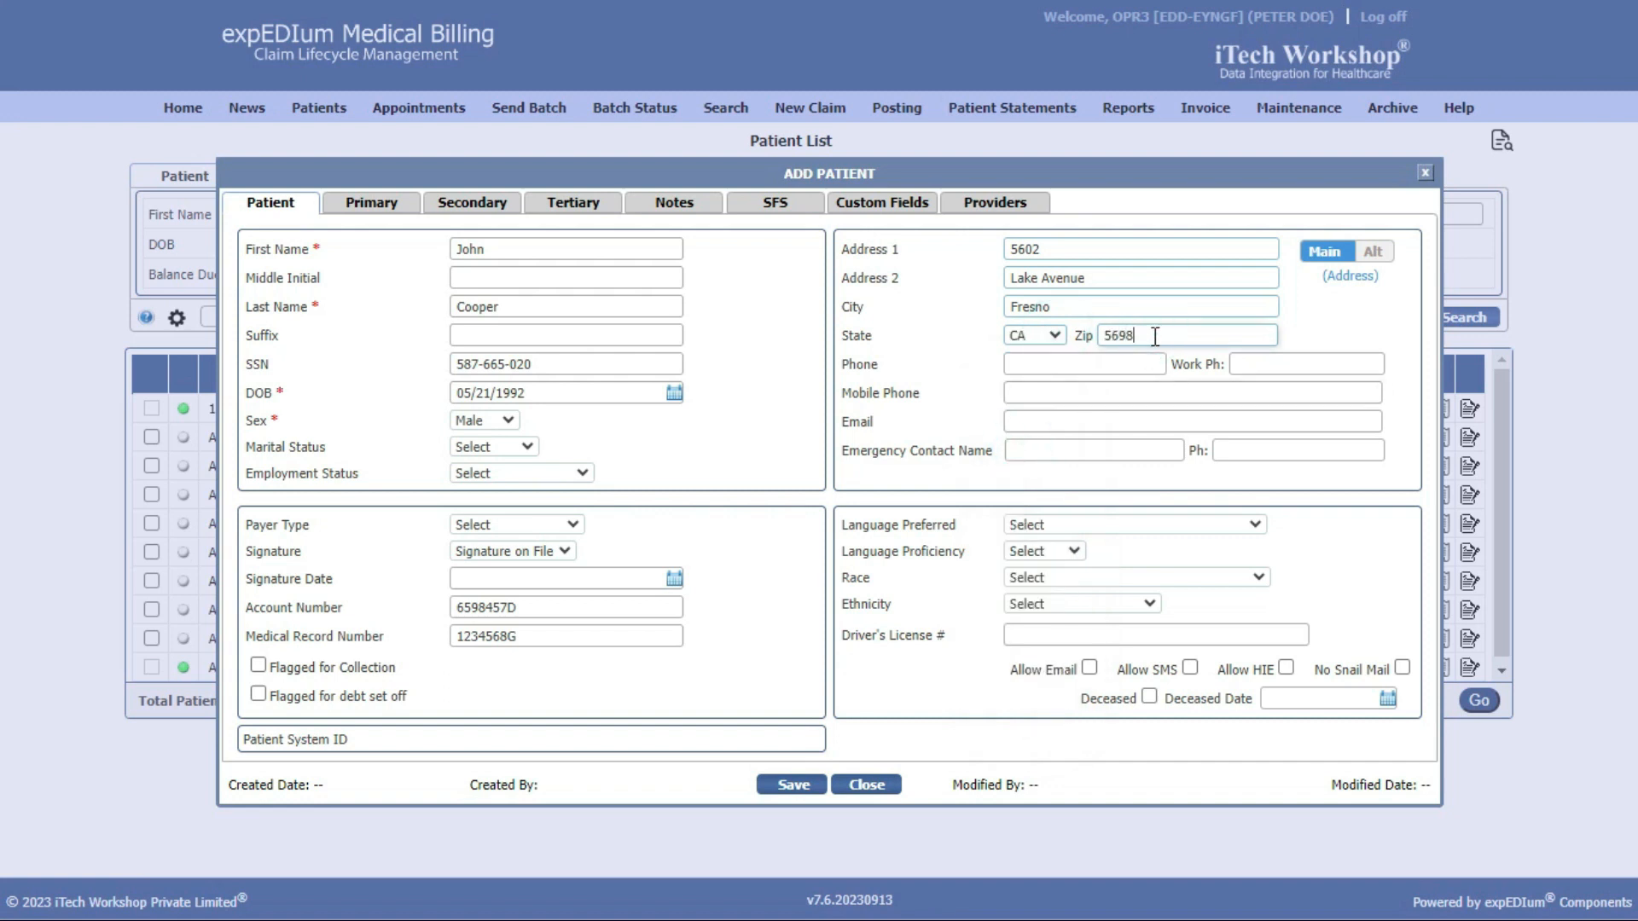
type("99")
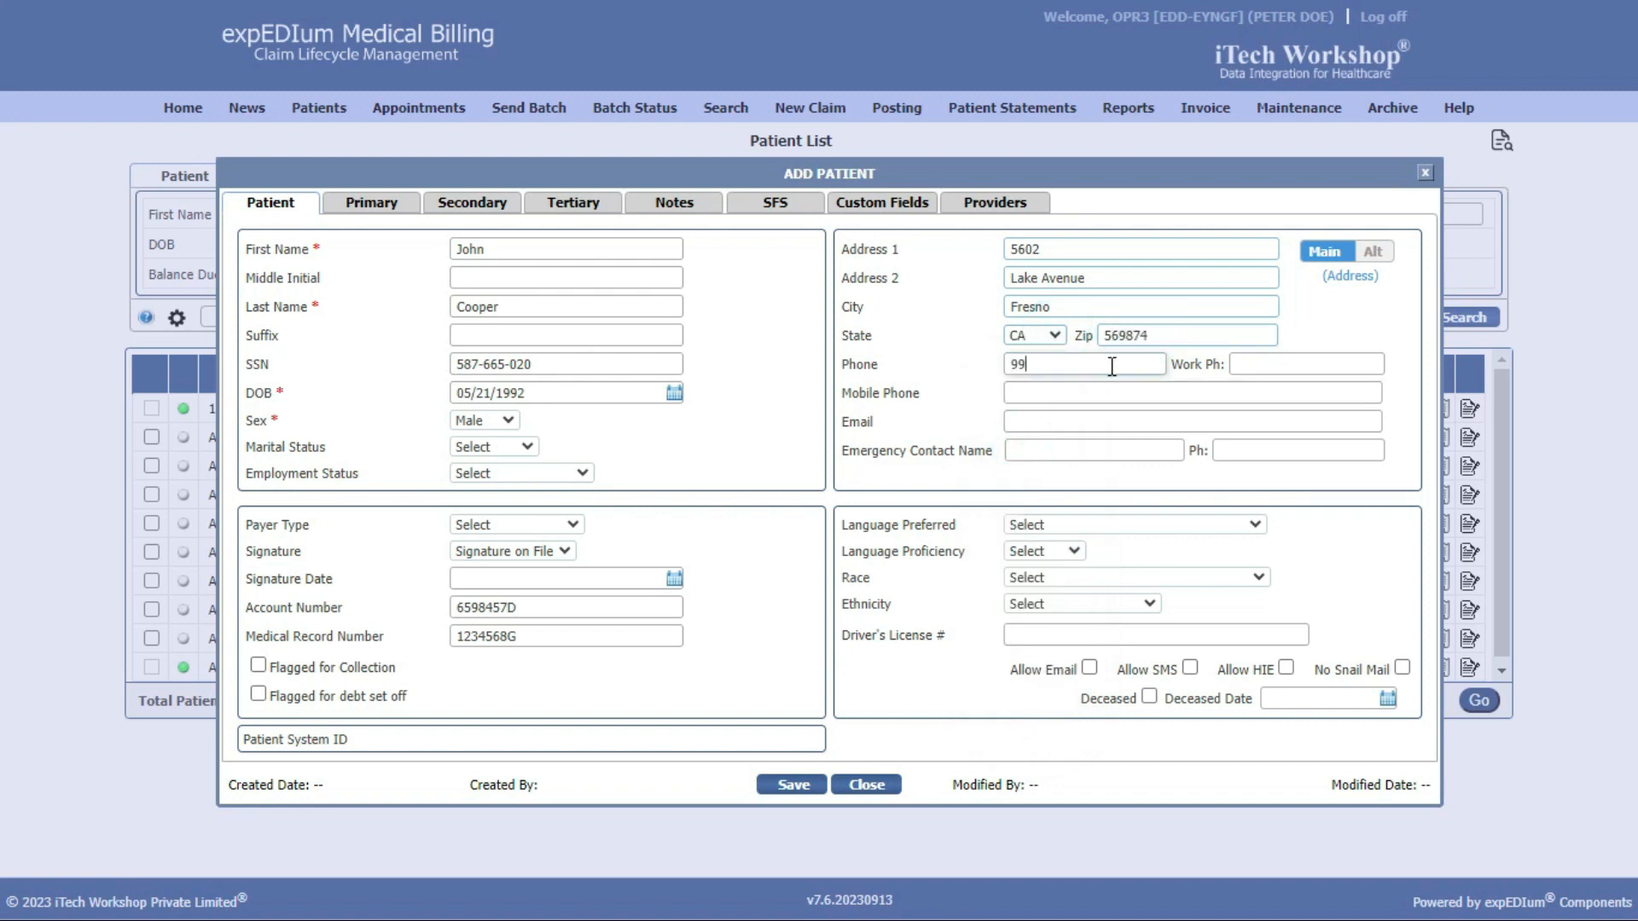
left_click(1371, 251)
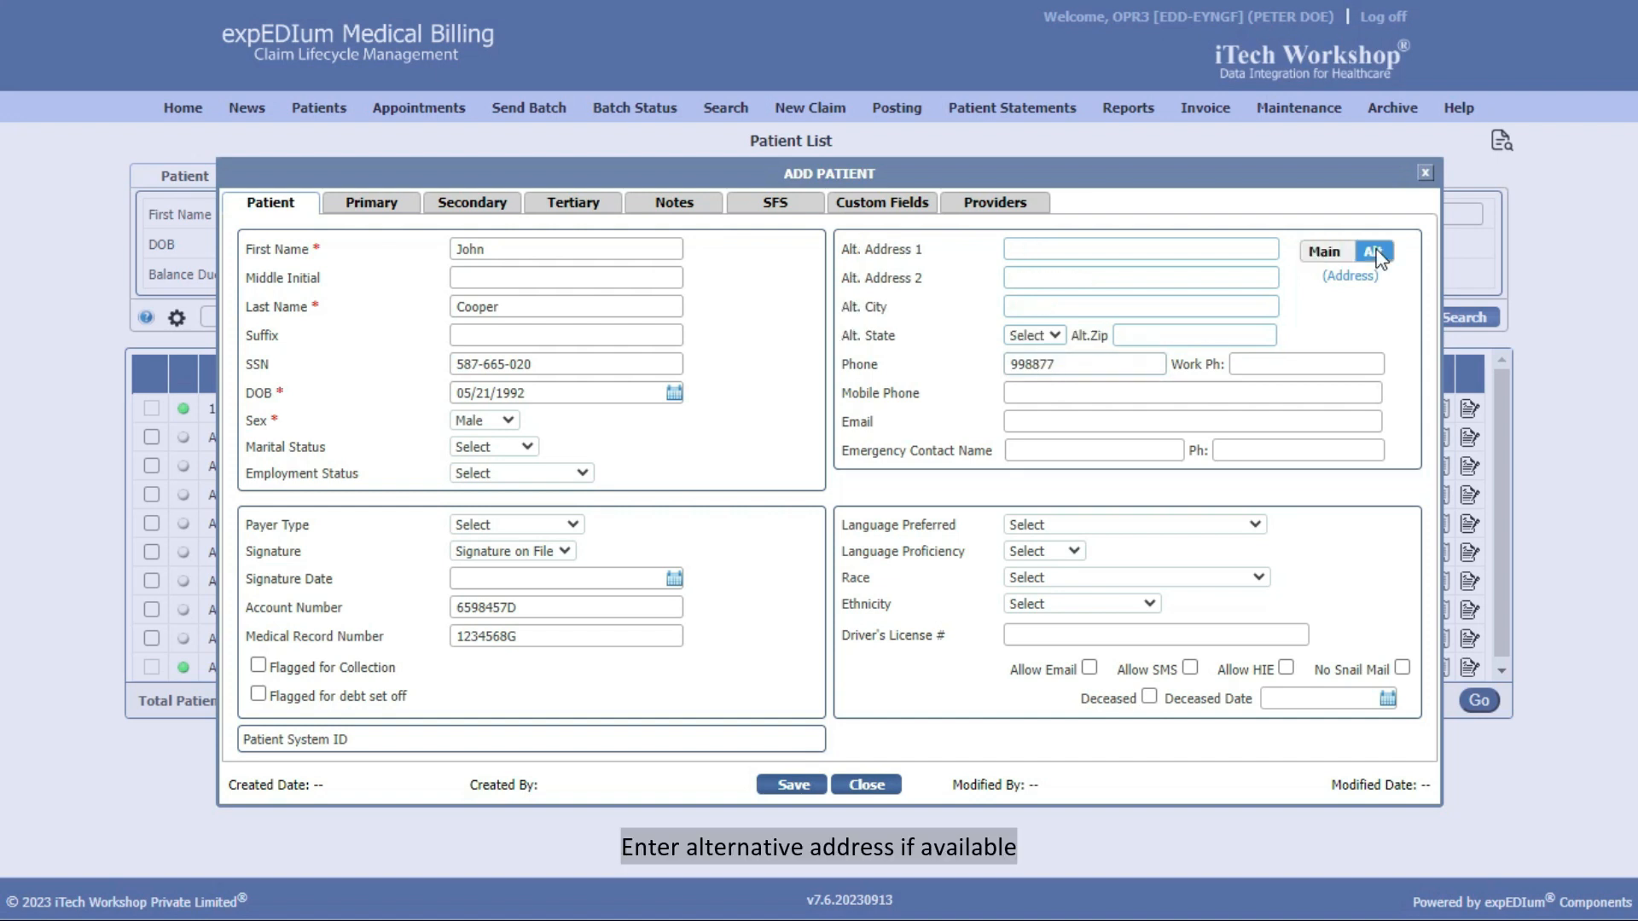
left_click(1371, 251)
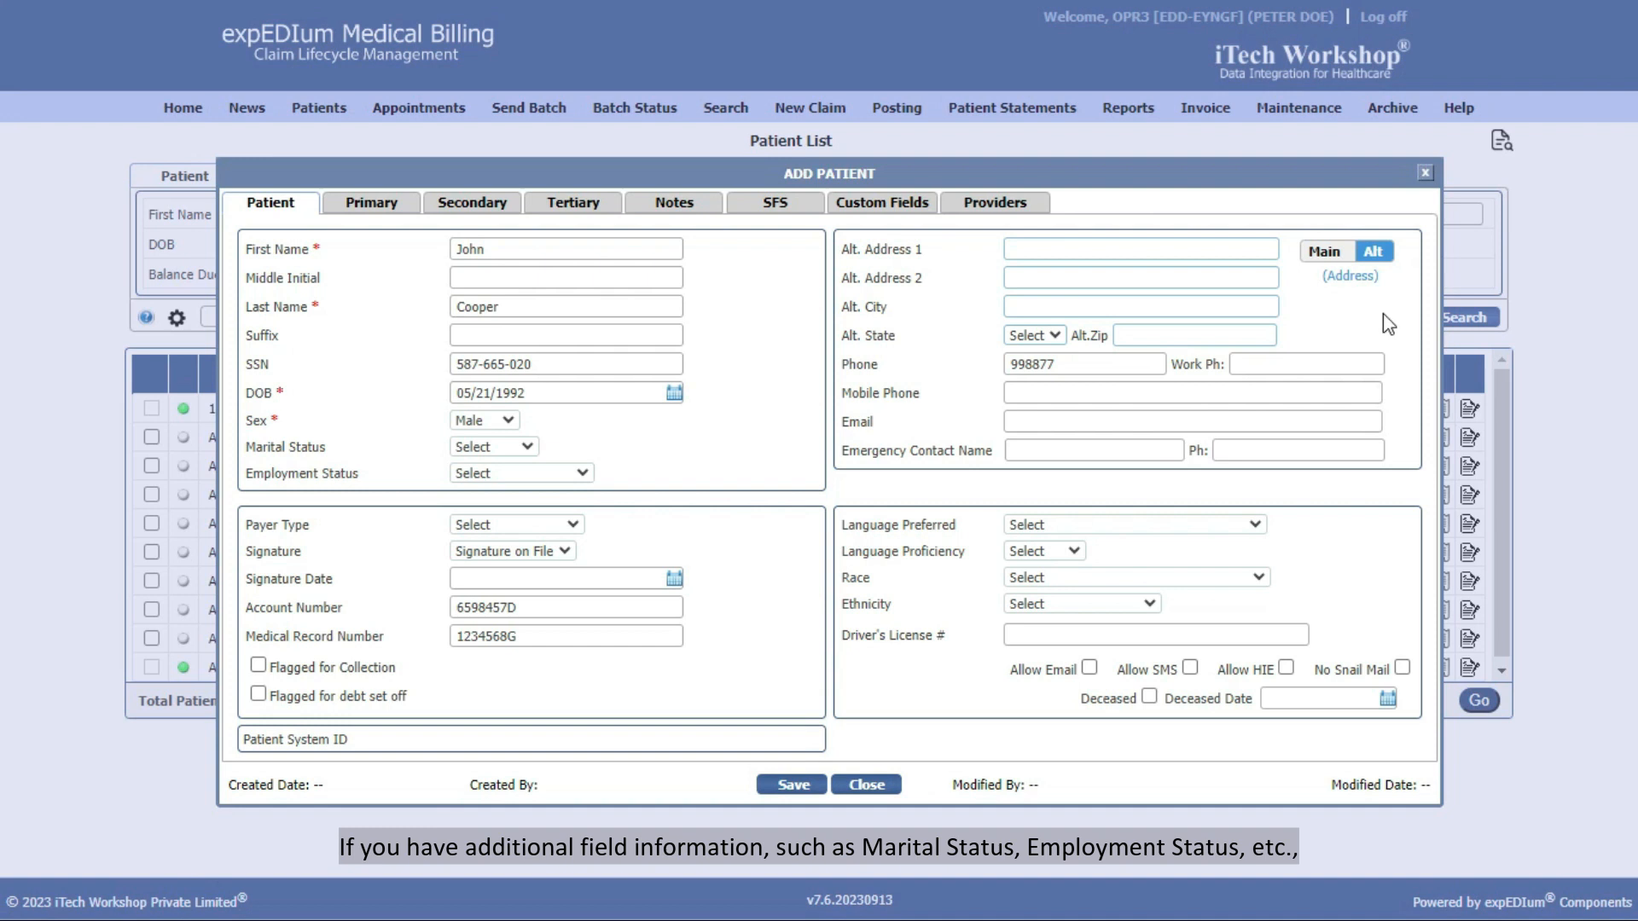
left_click(493, 446)
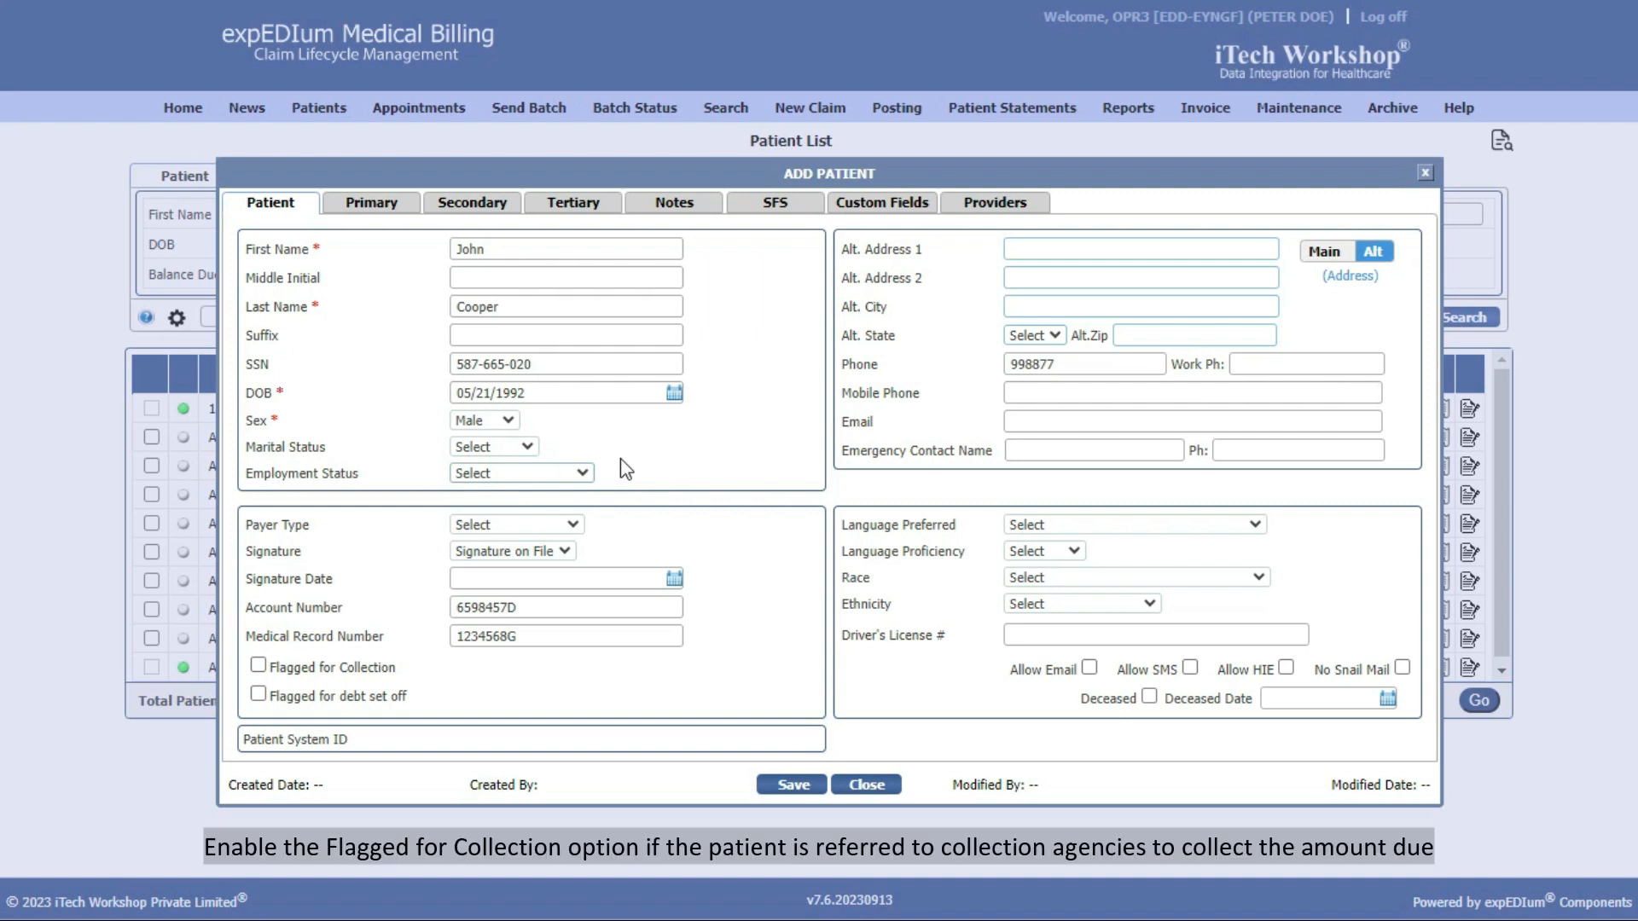
left_click(257, 666)
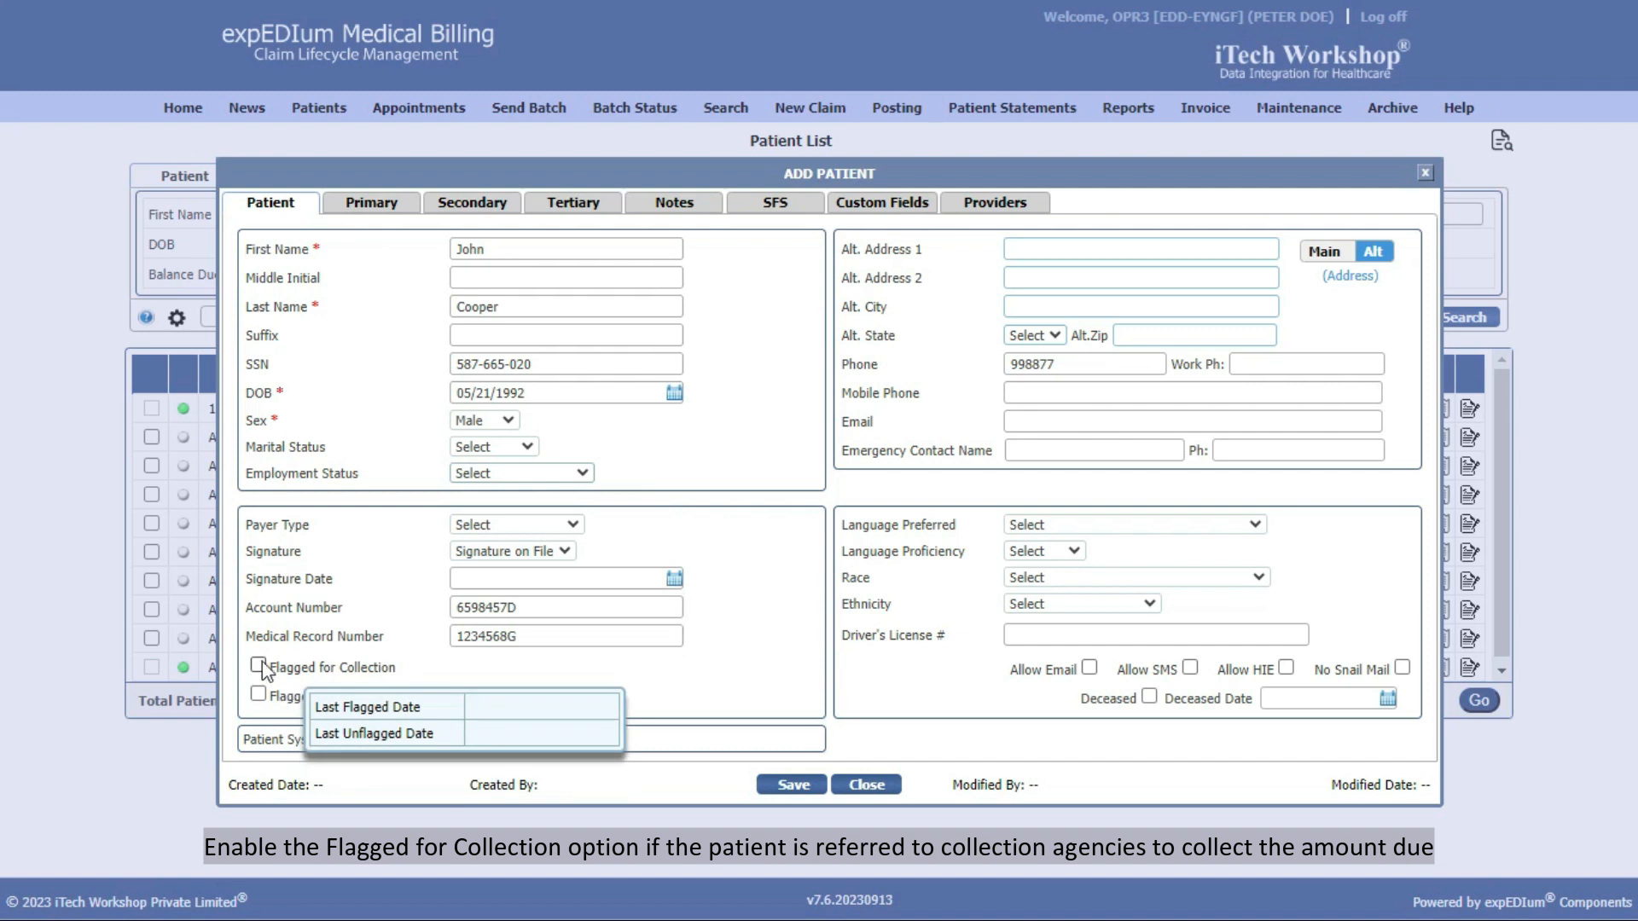
left_click(259, 667)
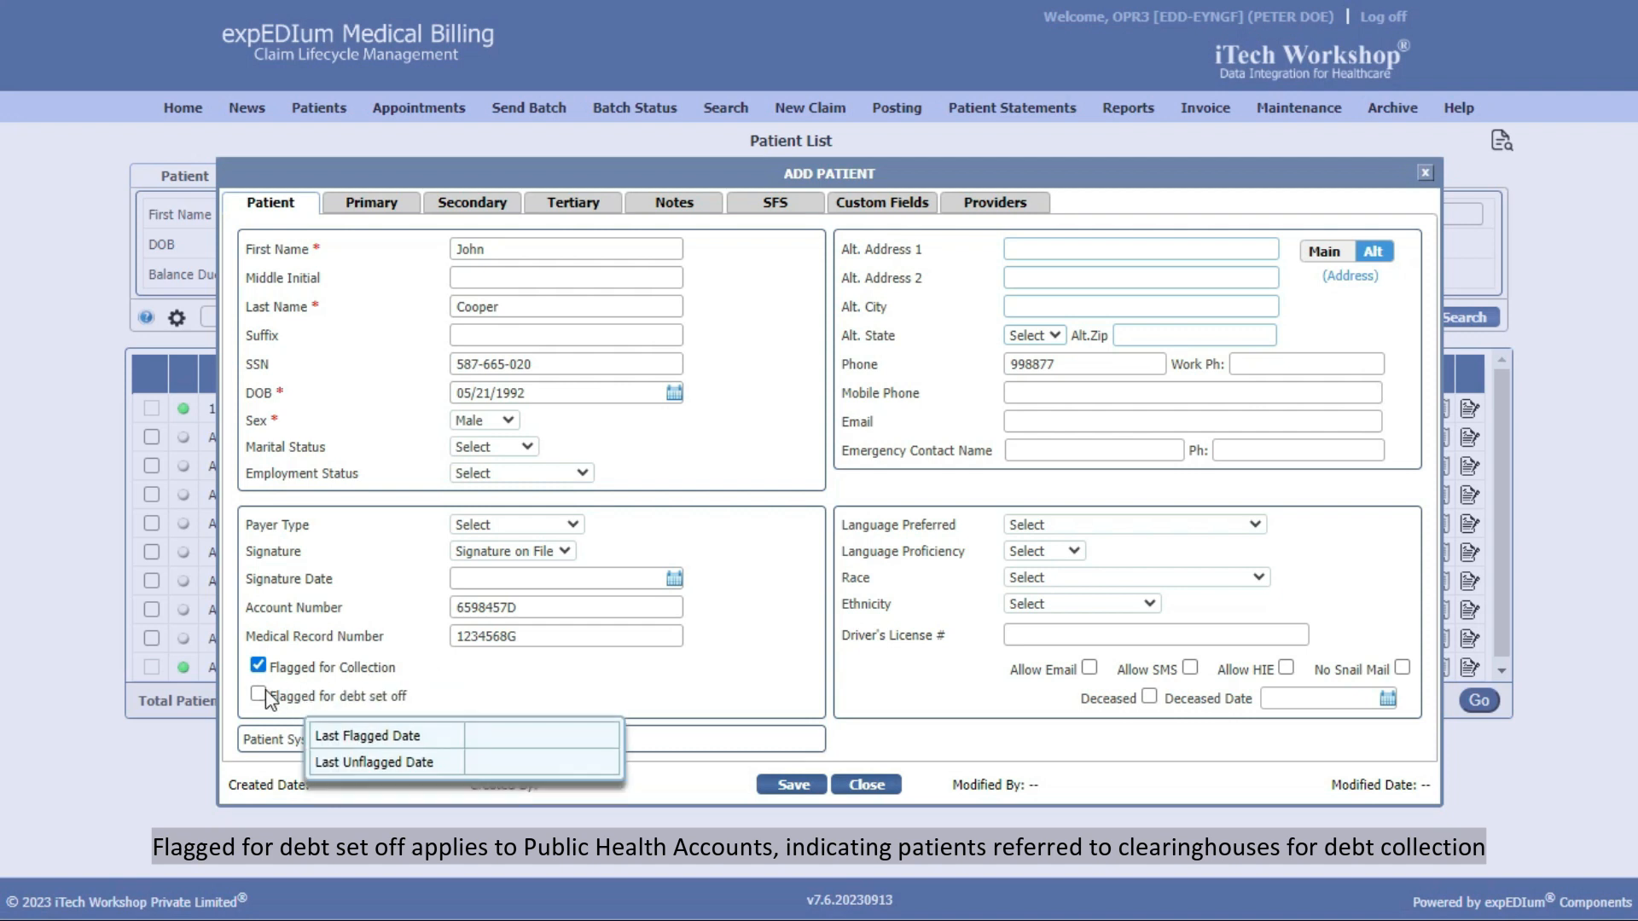
left_click(258, 696)
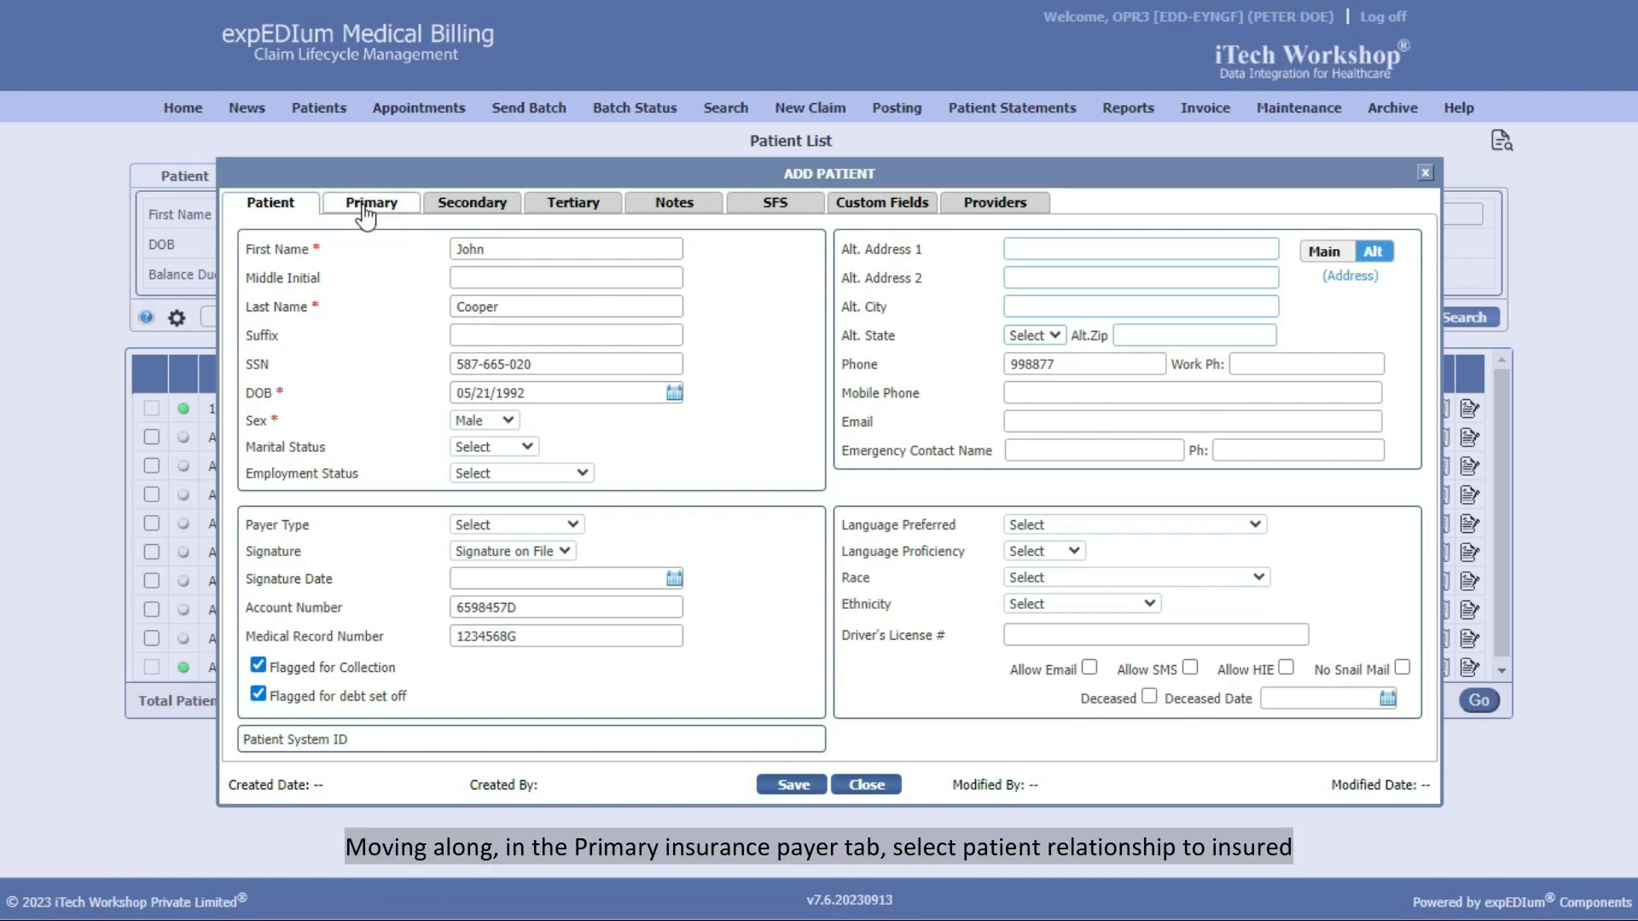
left_click(371, 202)
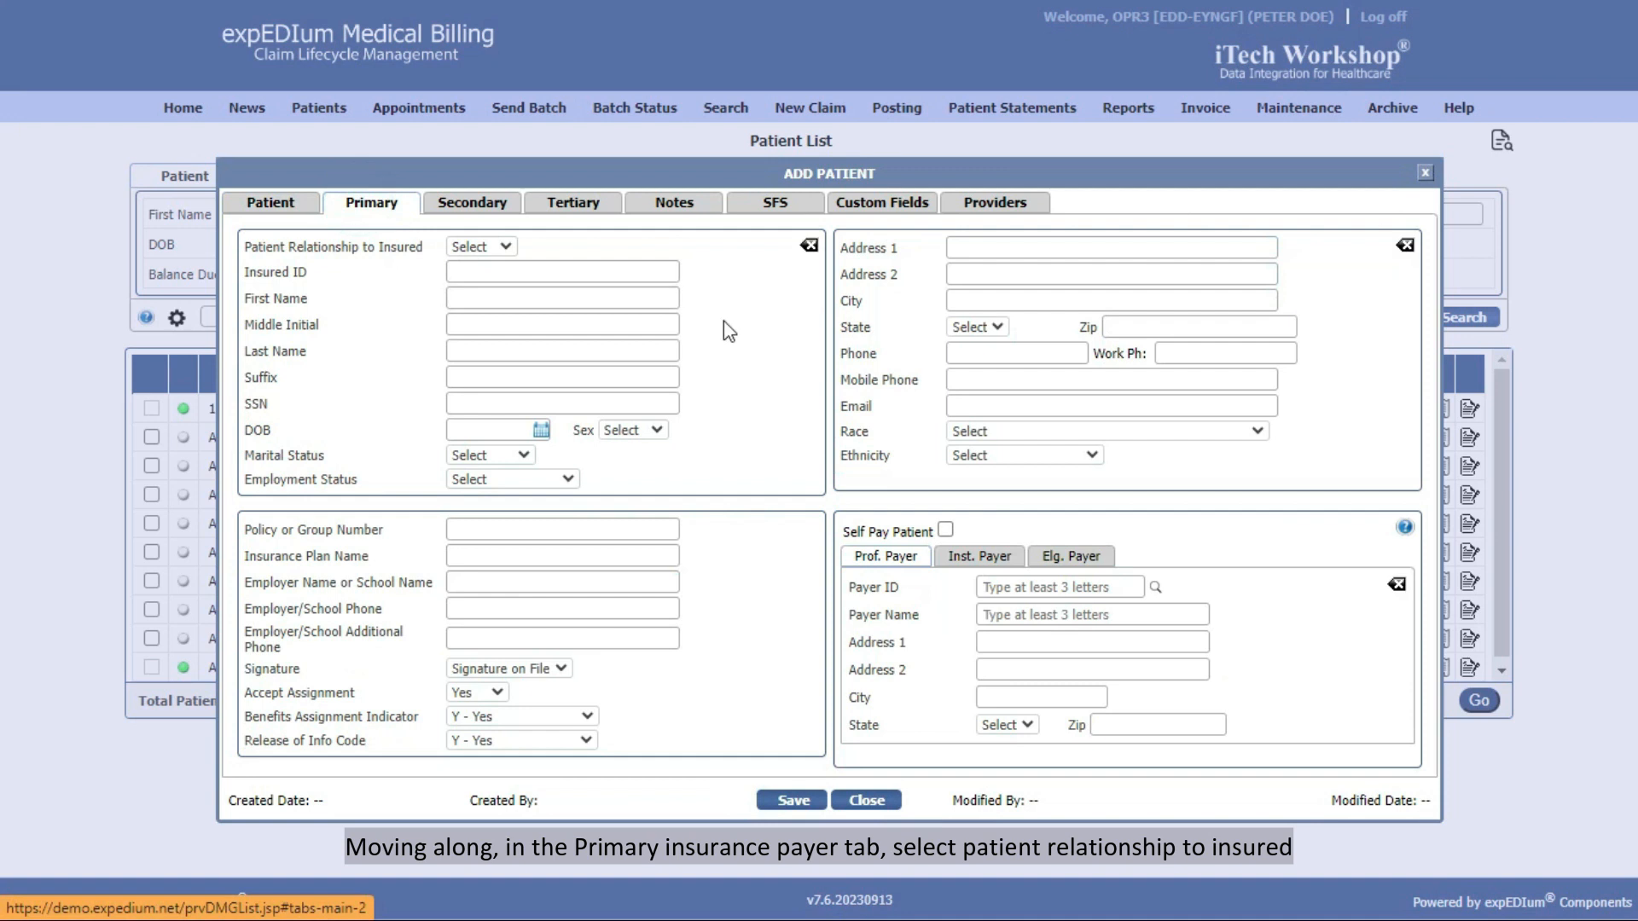
left_click(478, 247)
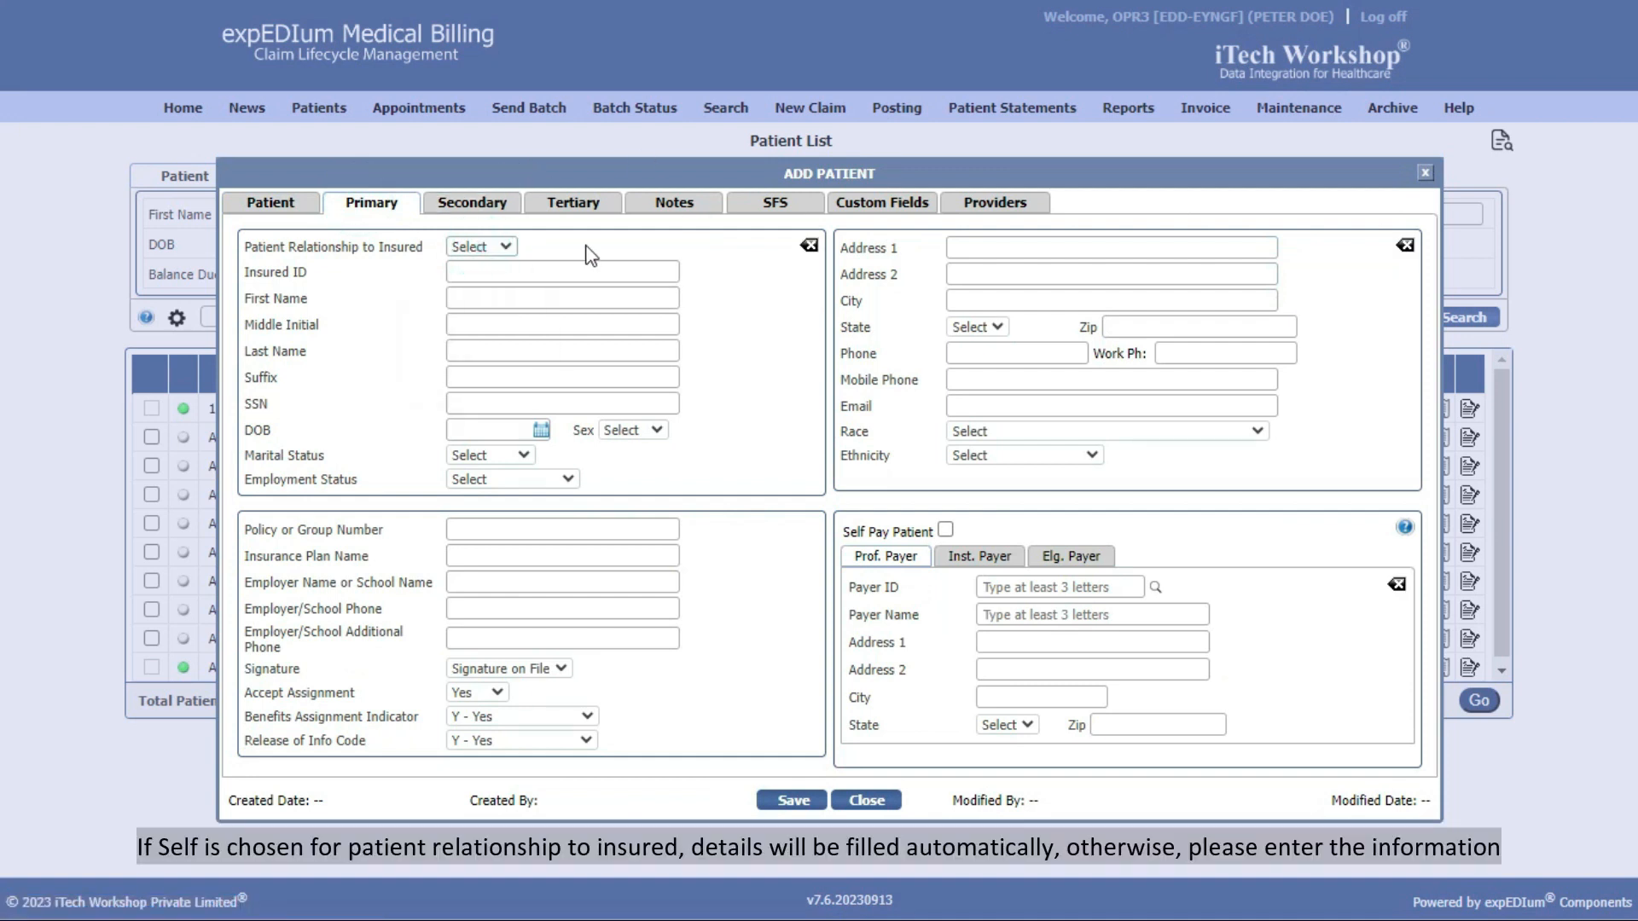
left_click(479, 246)
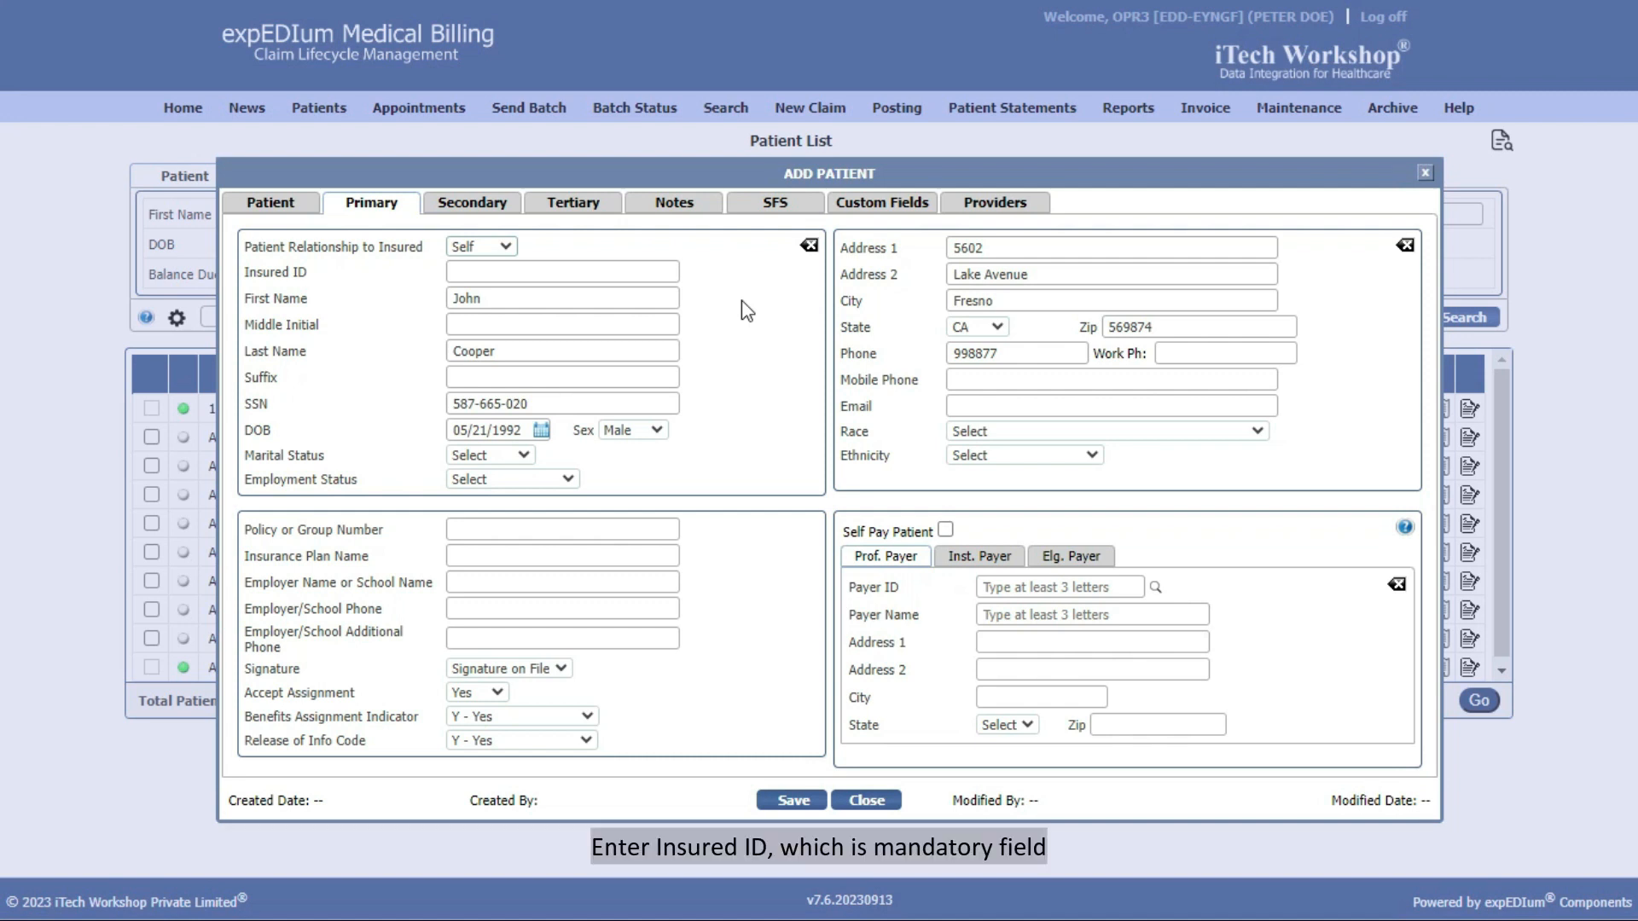
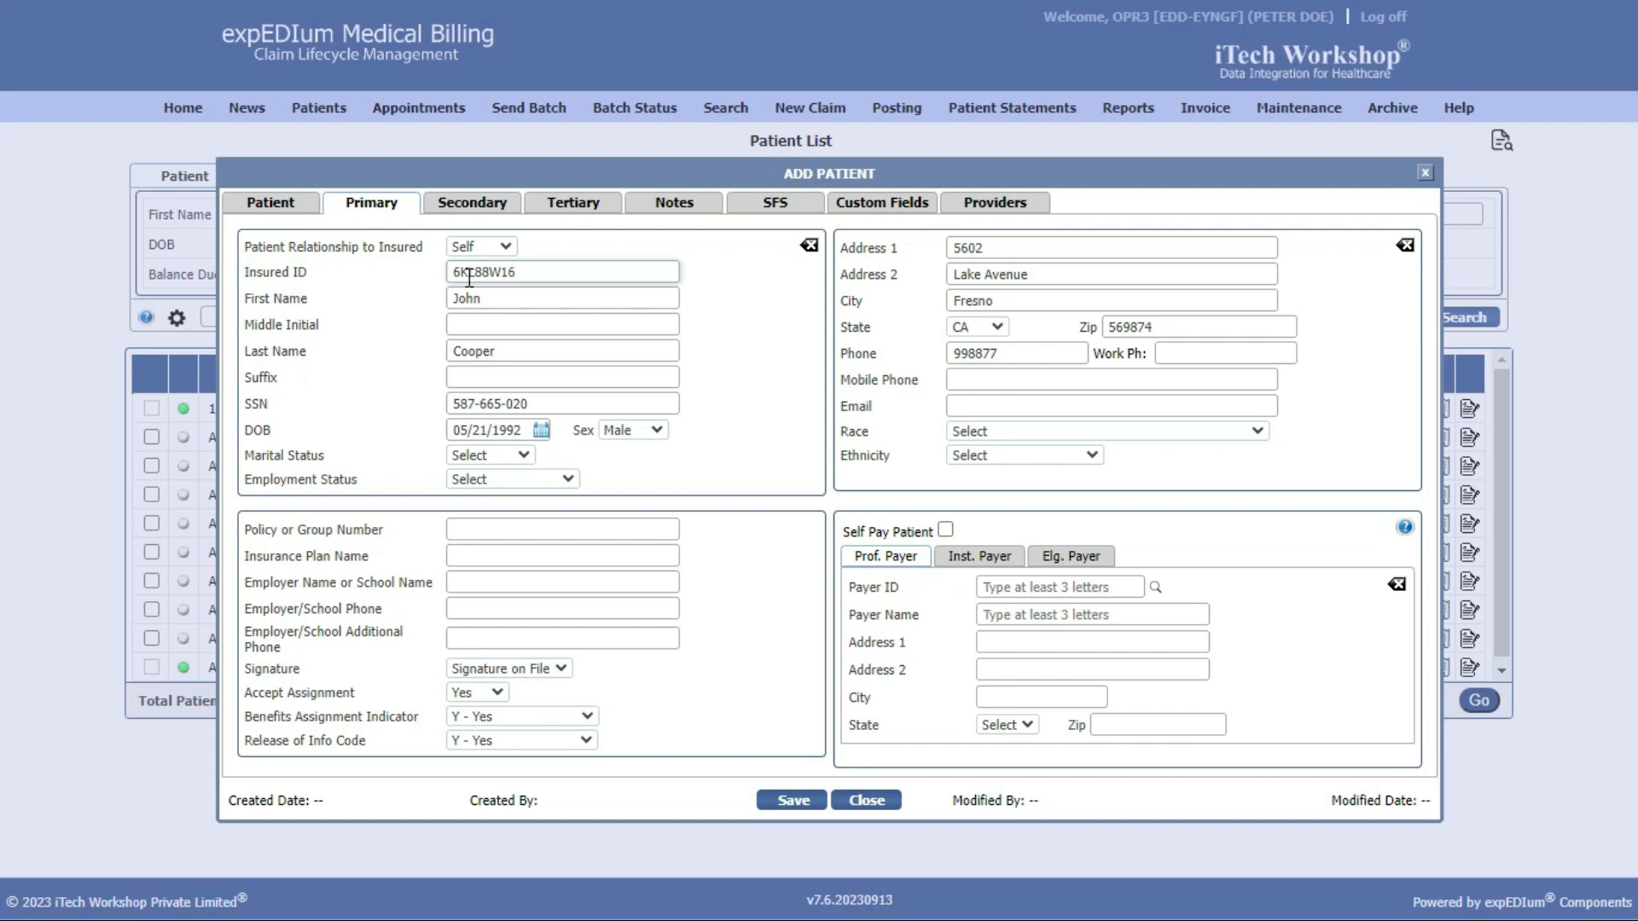
type("LP69")
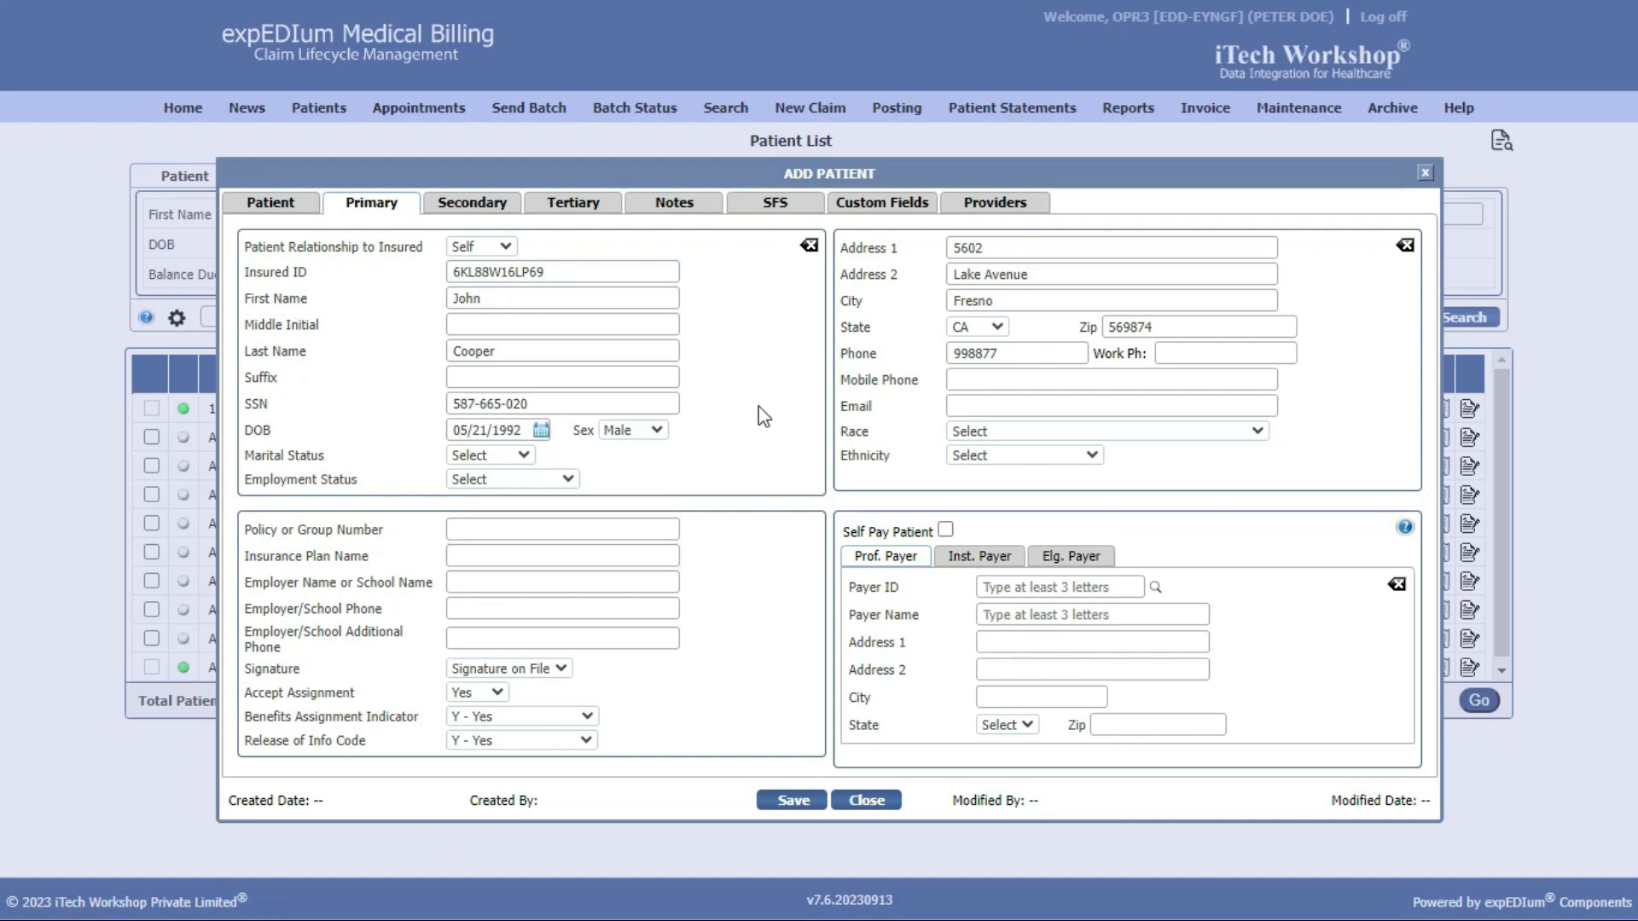
left_click(942, 530)
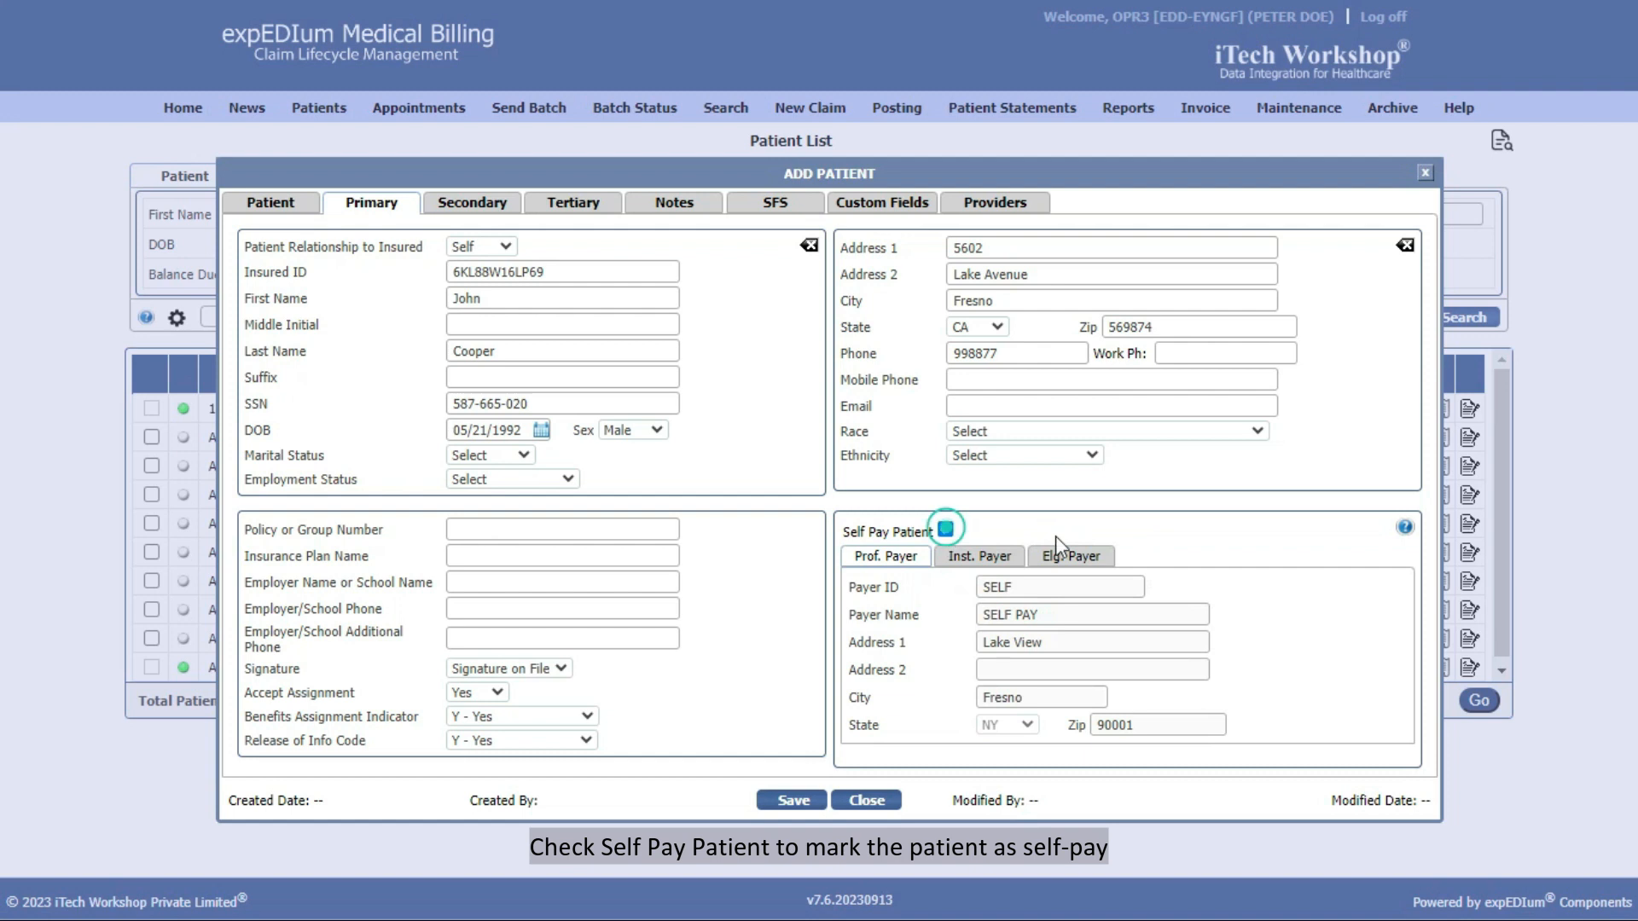
Step: Untick Self Pay Patient and pick 21st Century Insurance in the Payer ID lookup before closing it
left_click(944, 531)
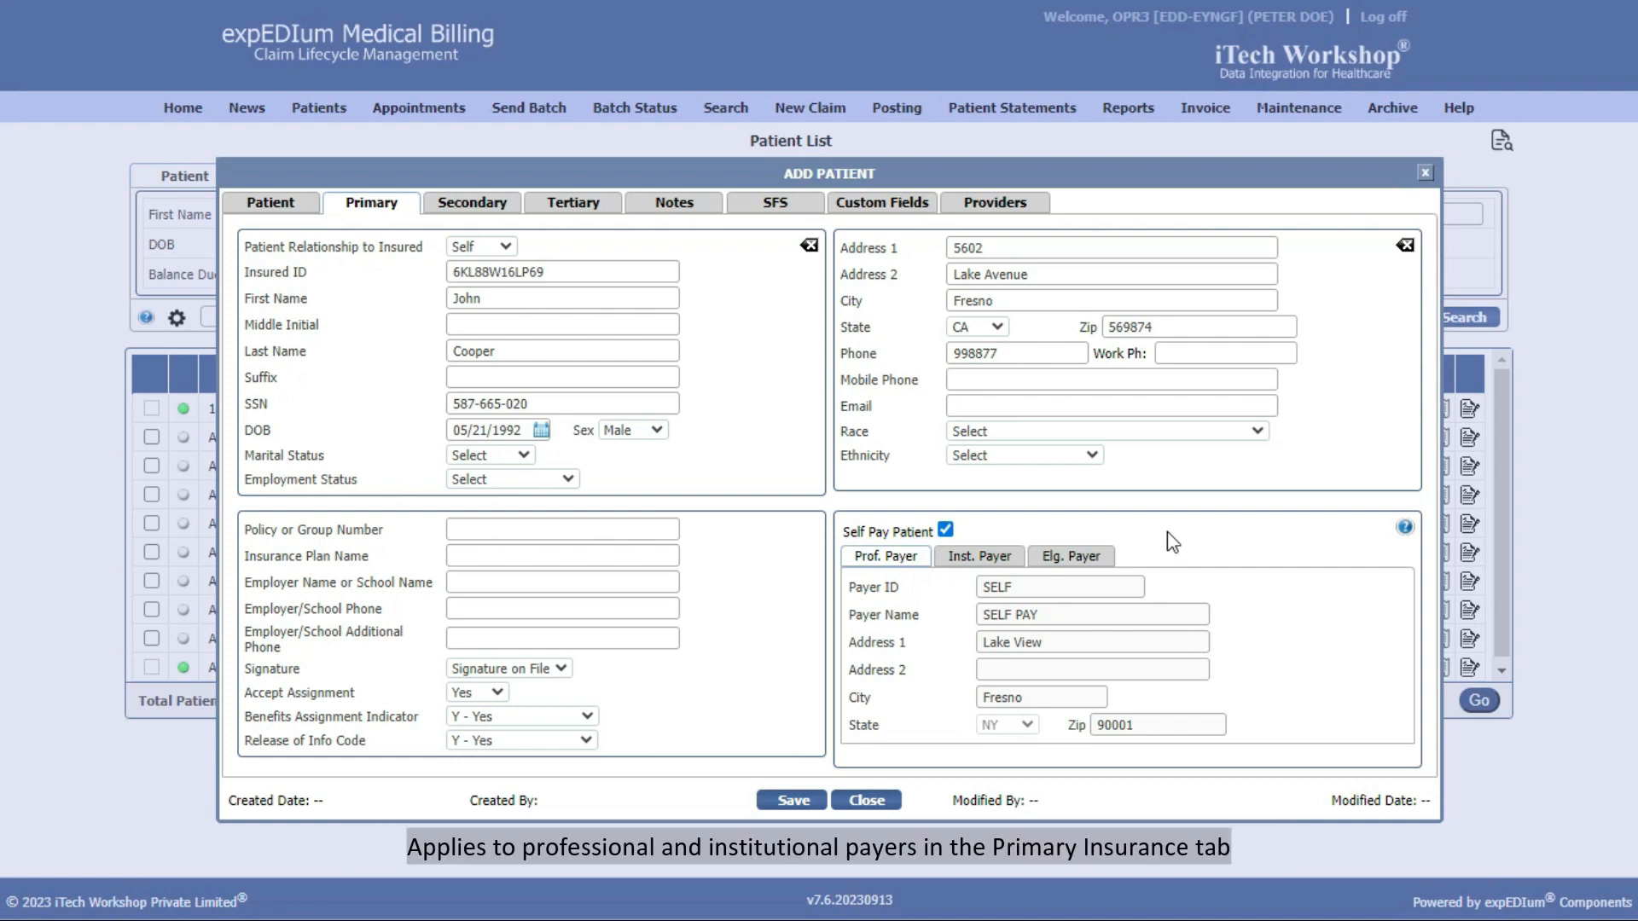
left_click(980, 556)
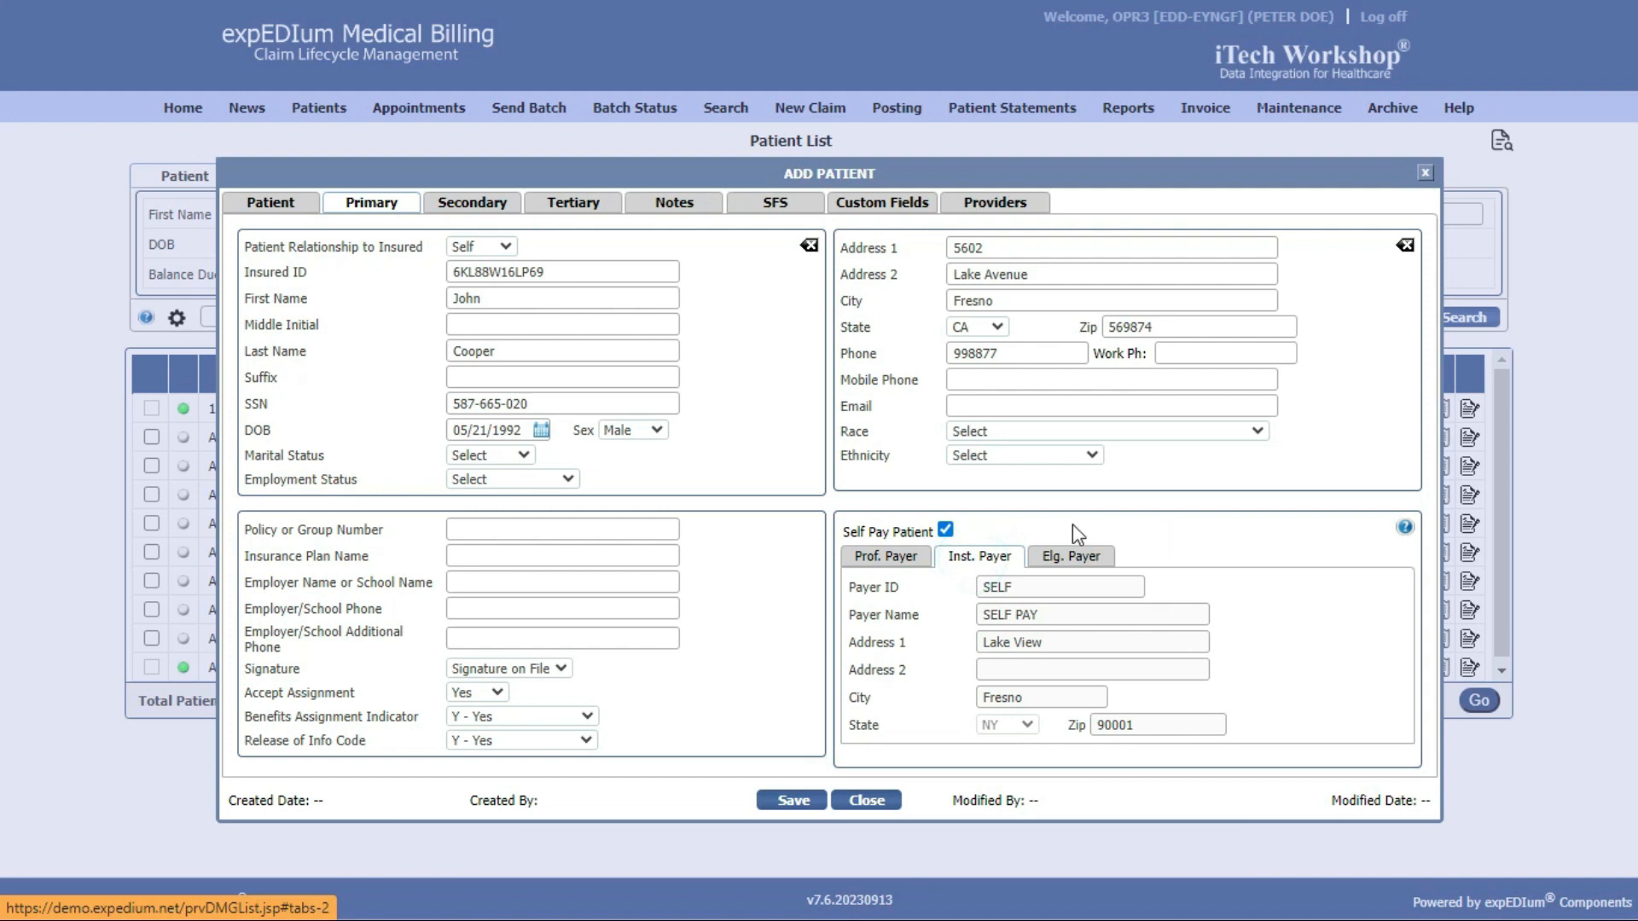
left_click(884, 555)
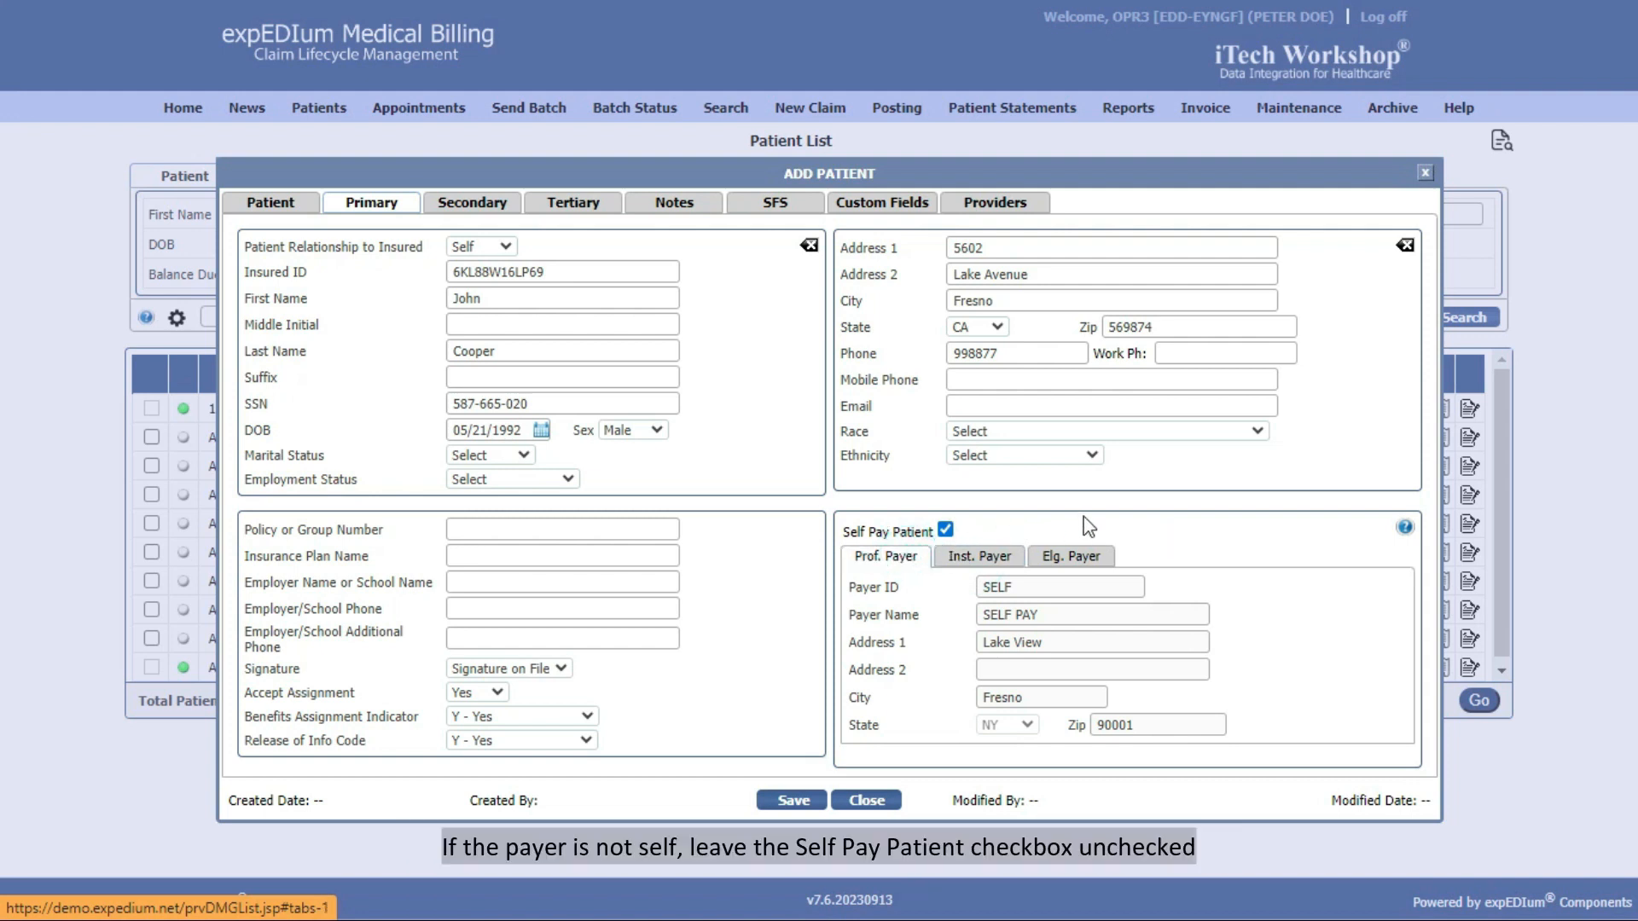
left_click(945, 531)
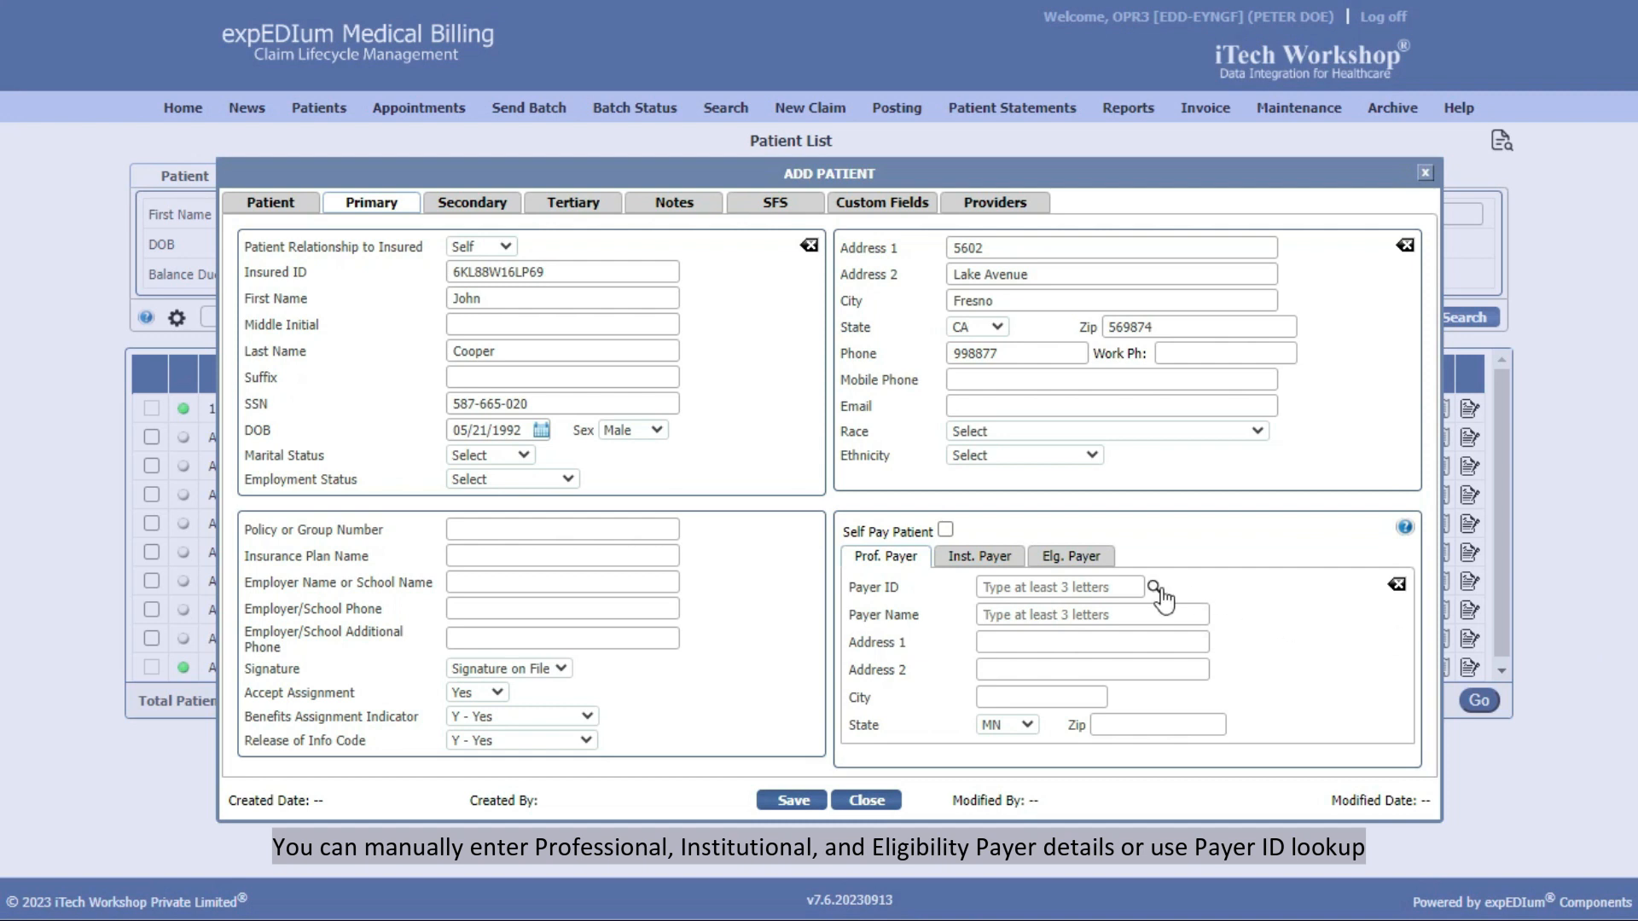
left_click(1155, 586)
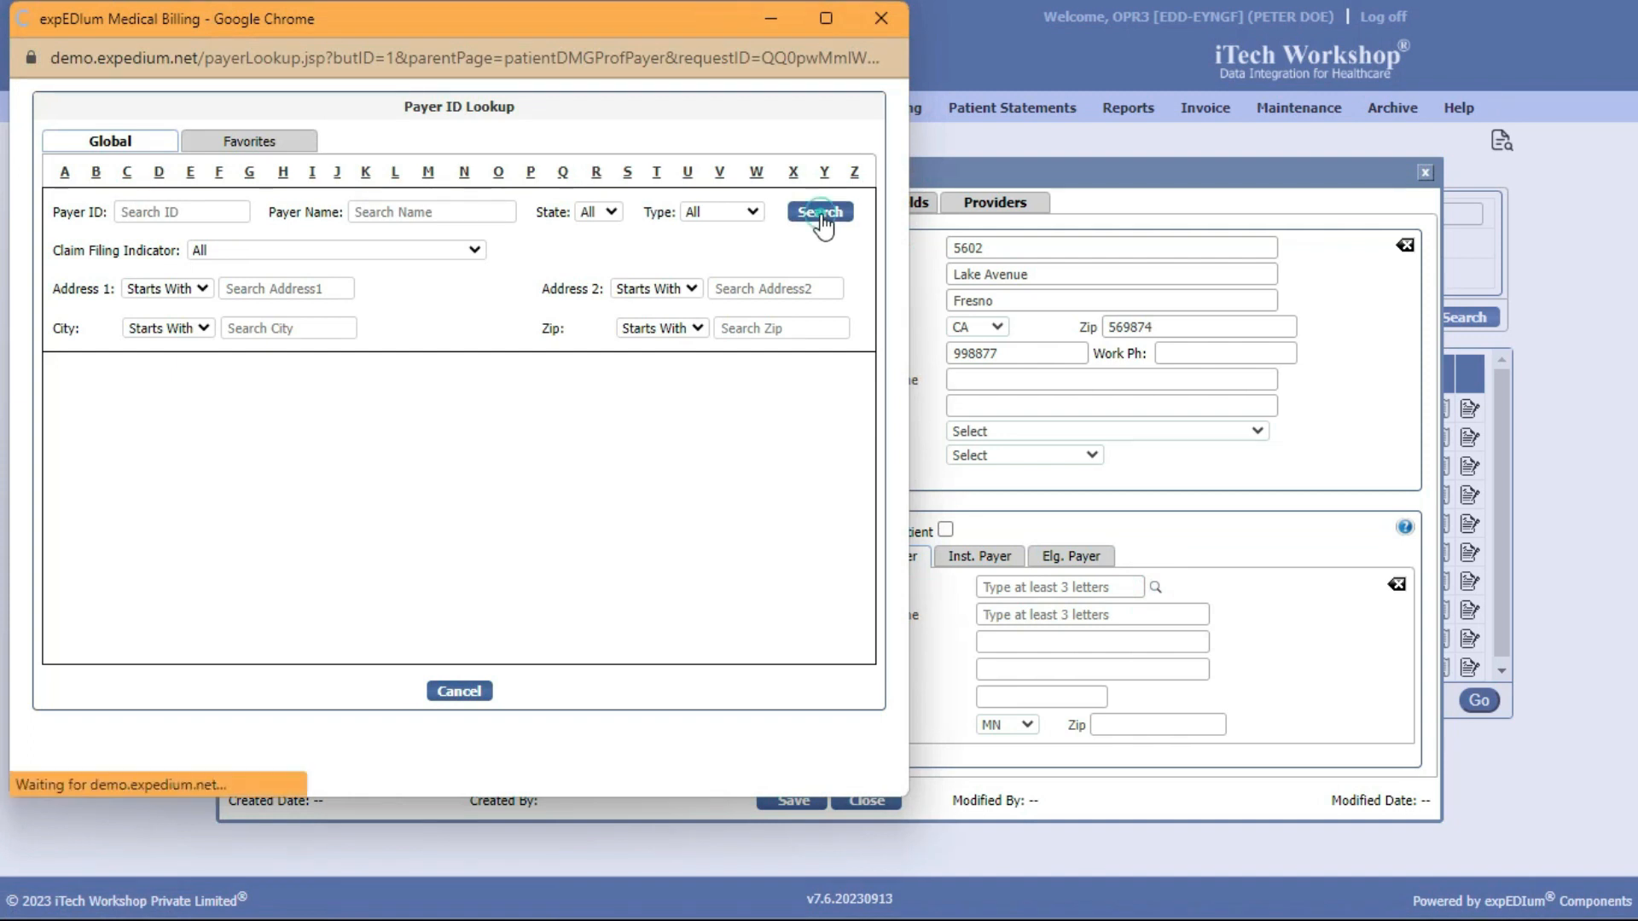
left_click(820, 213)
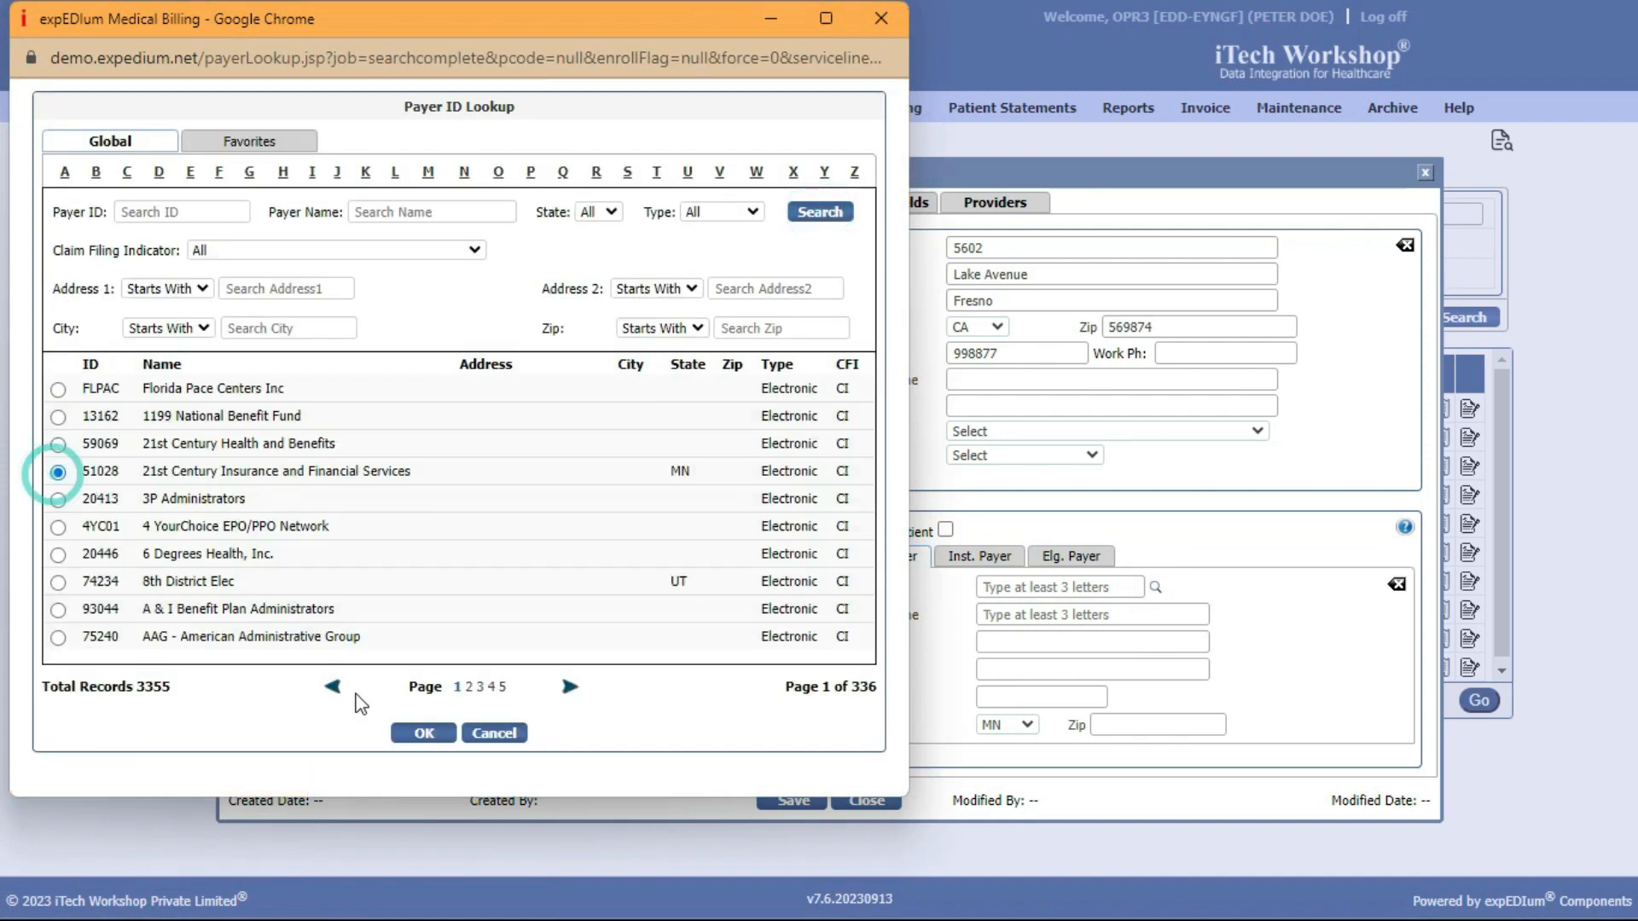
left_click(422, 731)
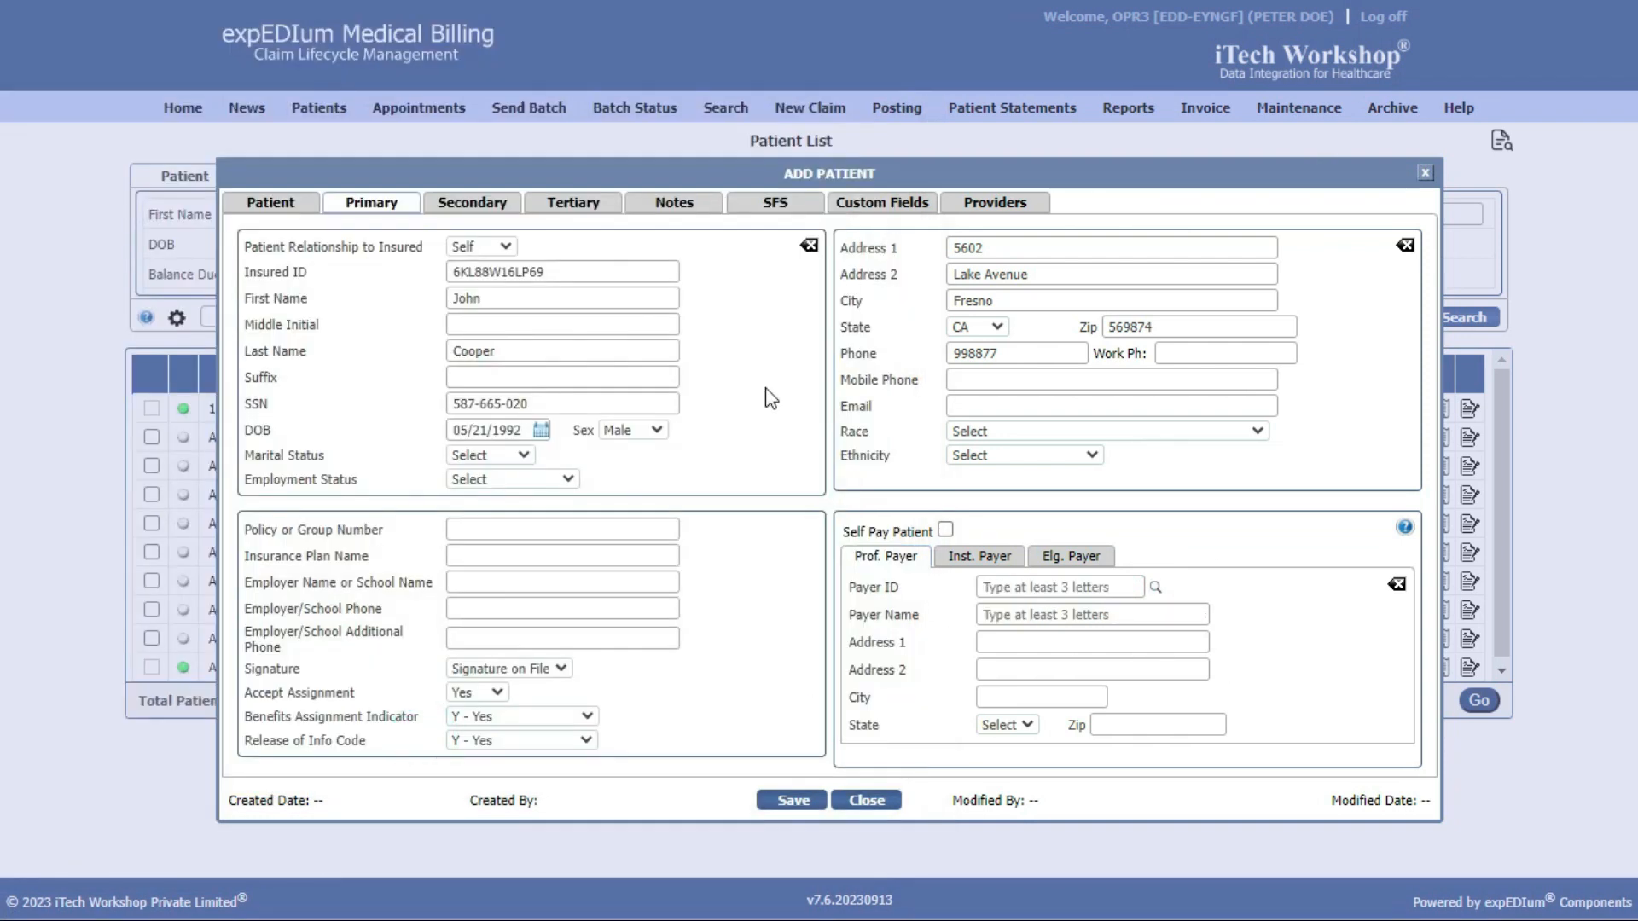
Step: Browse the Secondary and Tertiary insurance tabs, then view the empty Notes tab
left_click(470, 201)
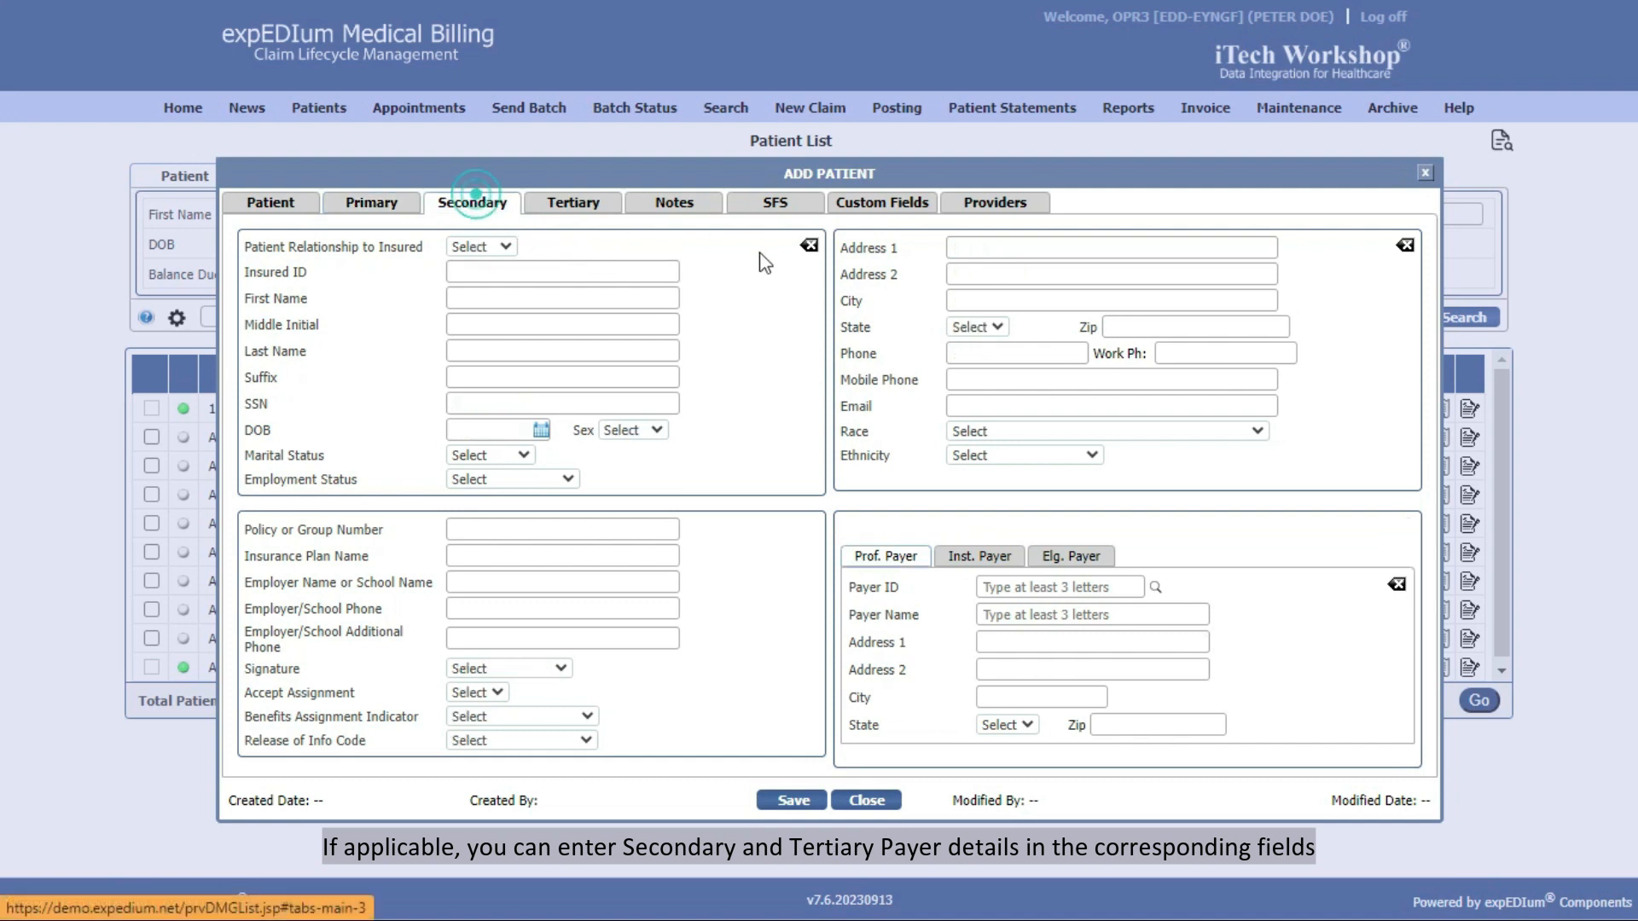
left_click(573, 201)
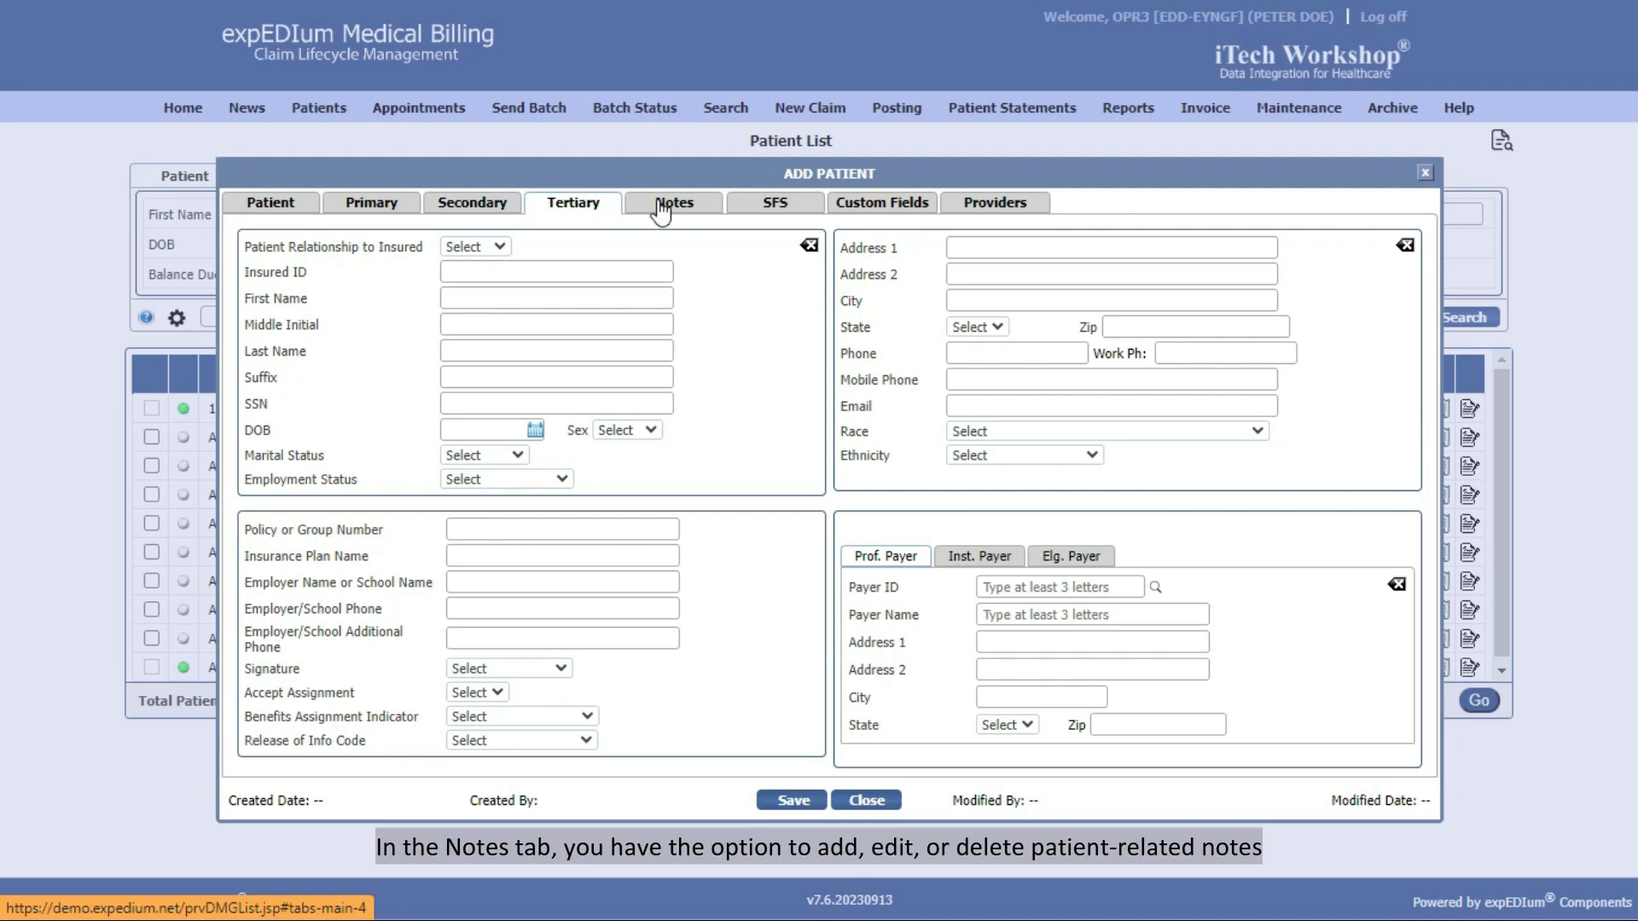
left_click(673, 203)
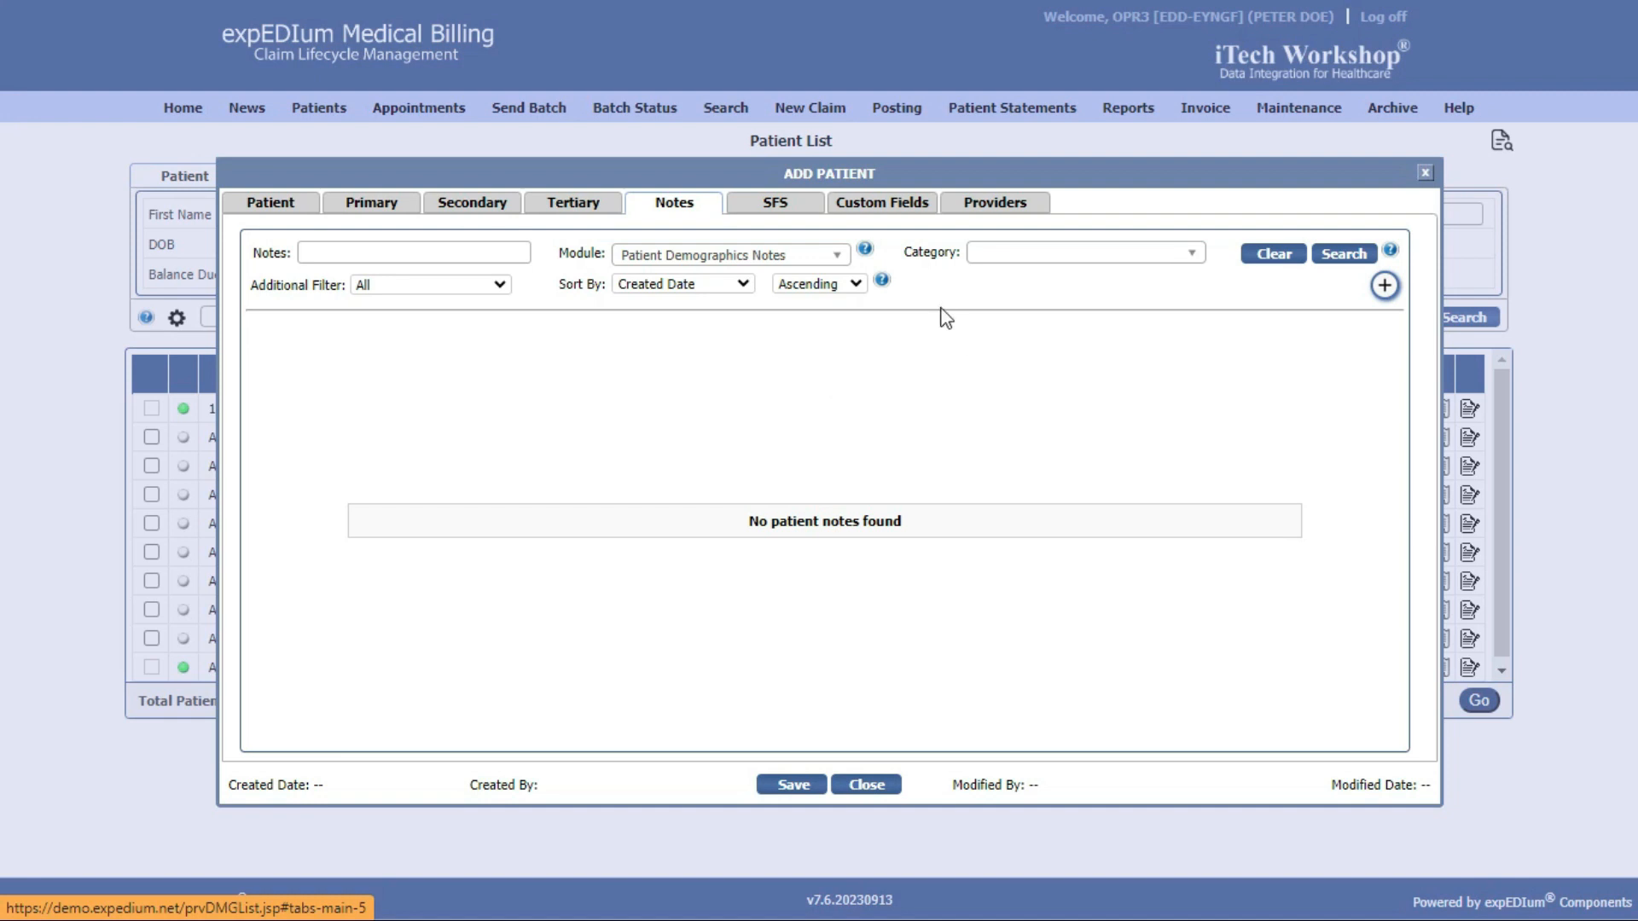
Step: View the SFS program list, then the Custom Fields tab with text, date, dropdown, number and currency fields
left_click(773, 202)
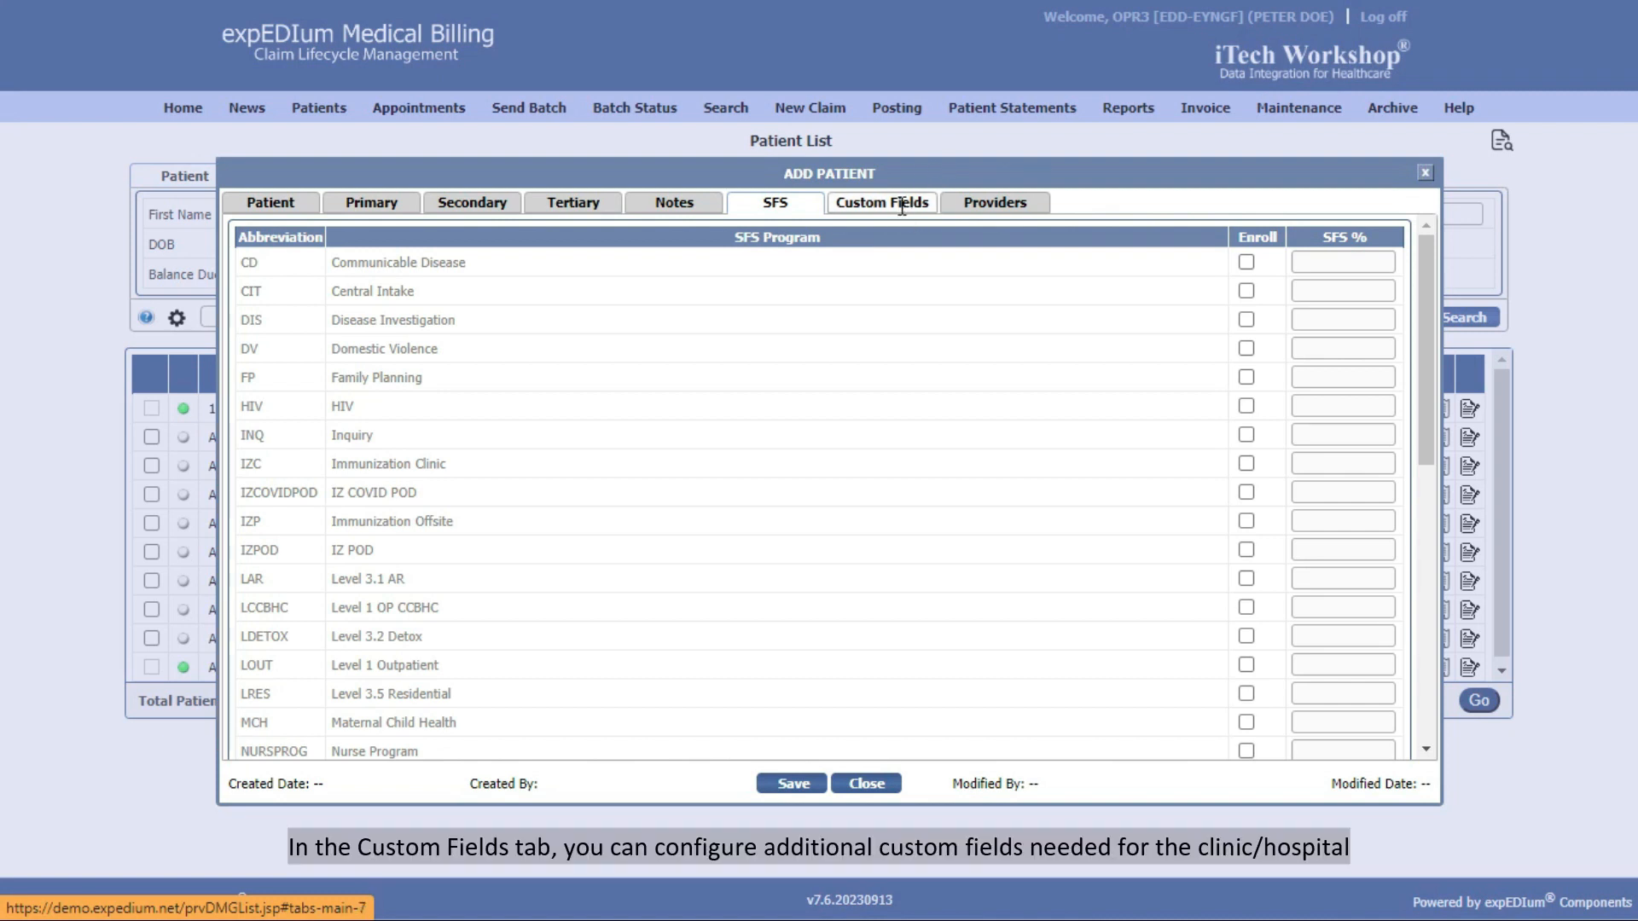
left_click(880, 201)
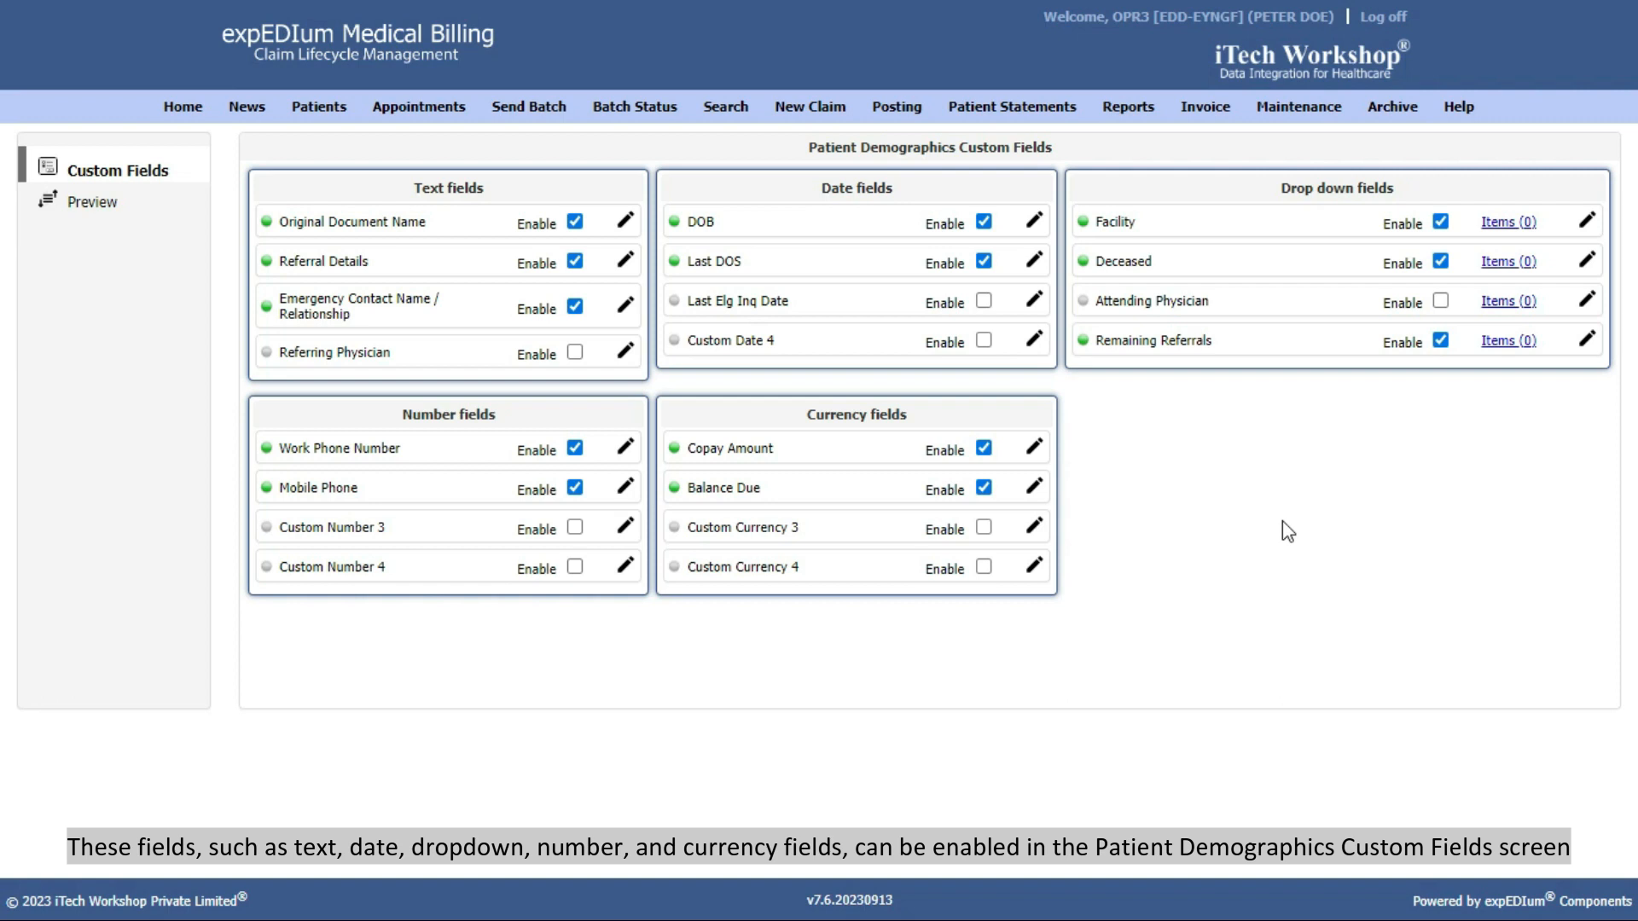
mouse_move(1293, 452)
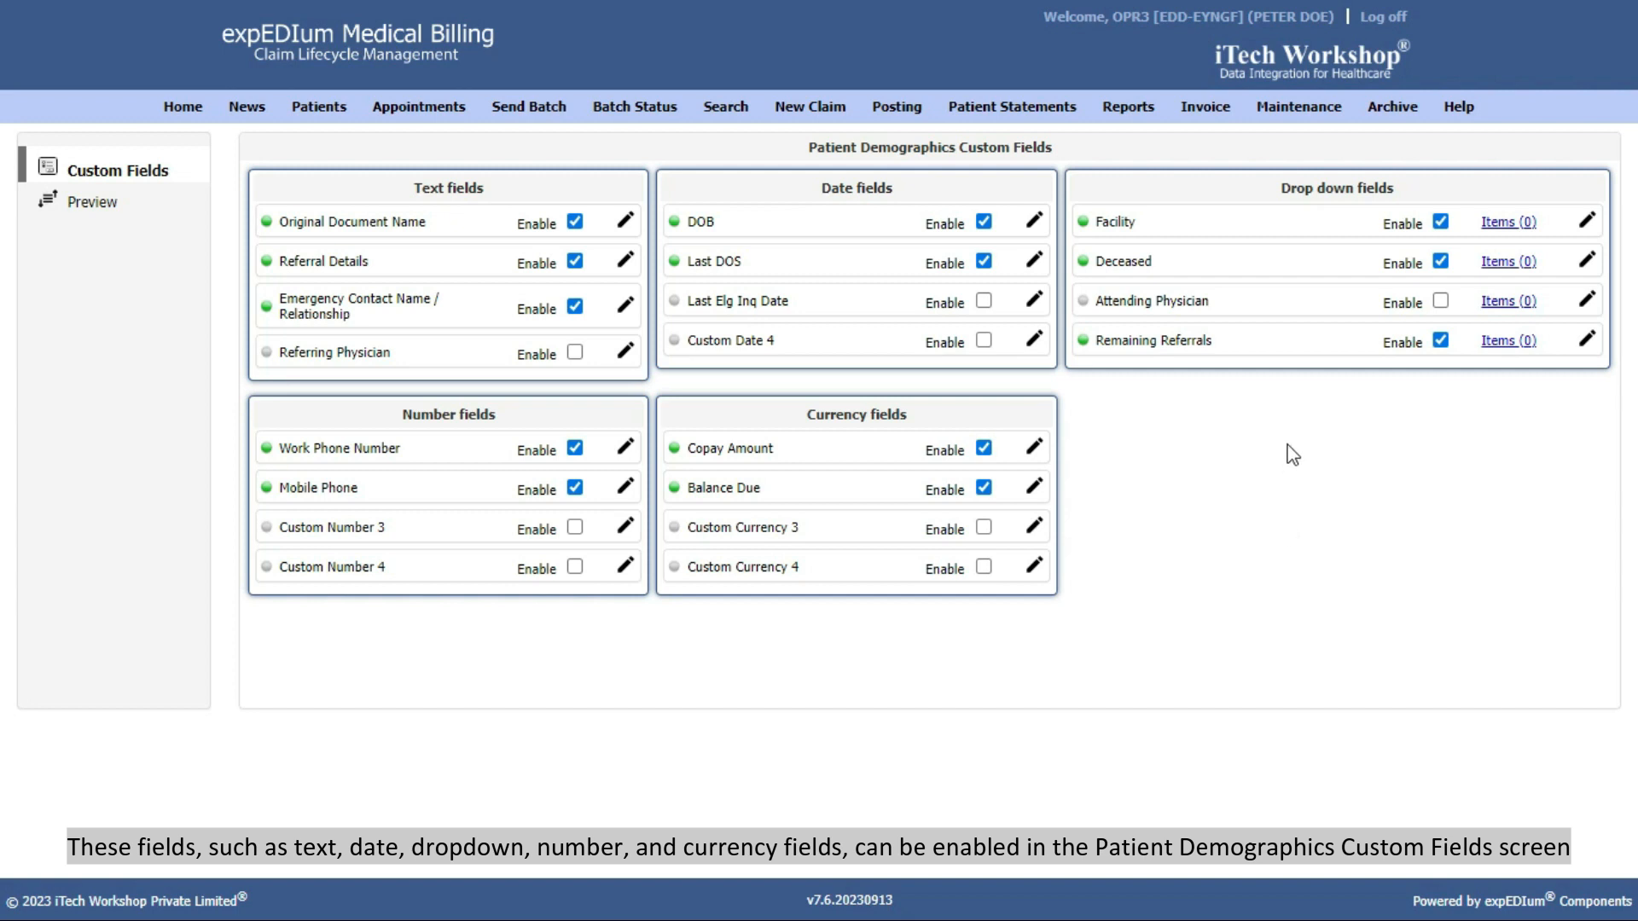
mouse_move(1279, 144)
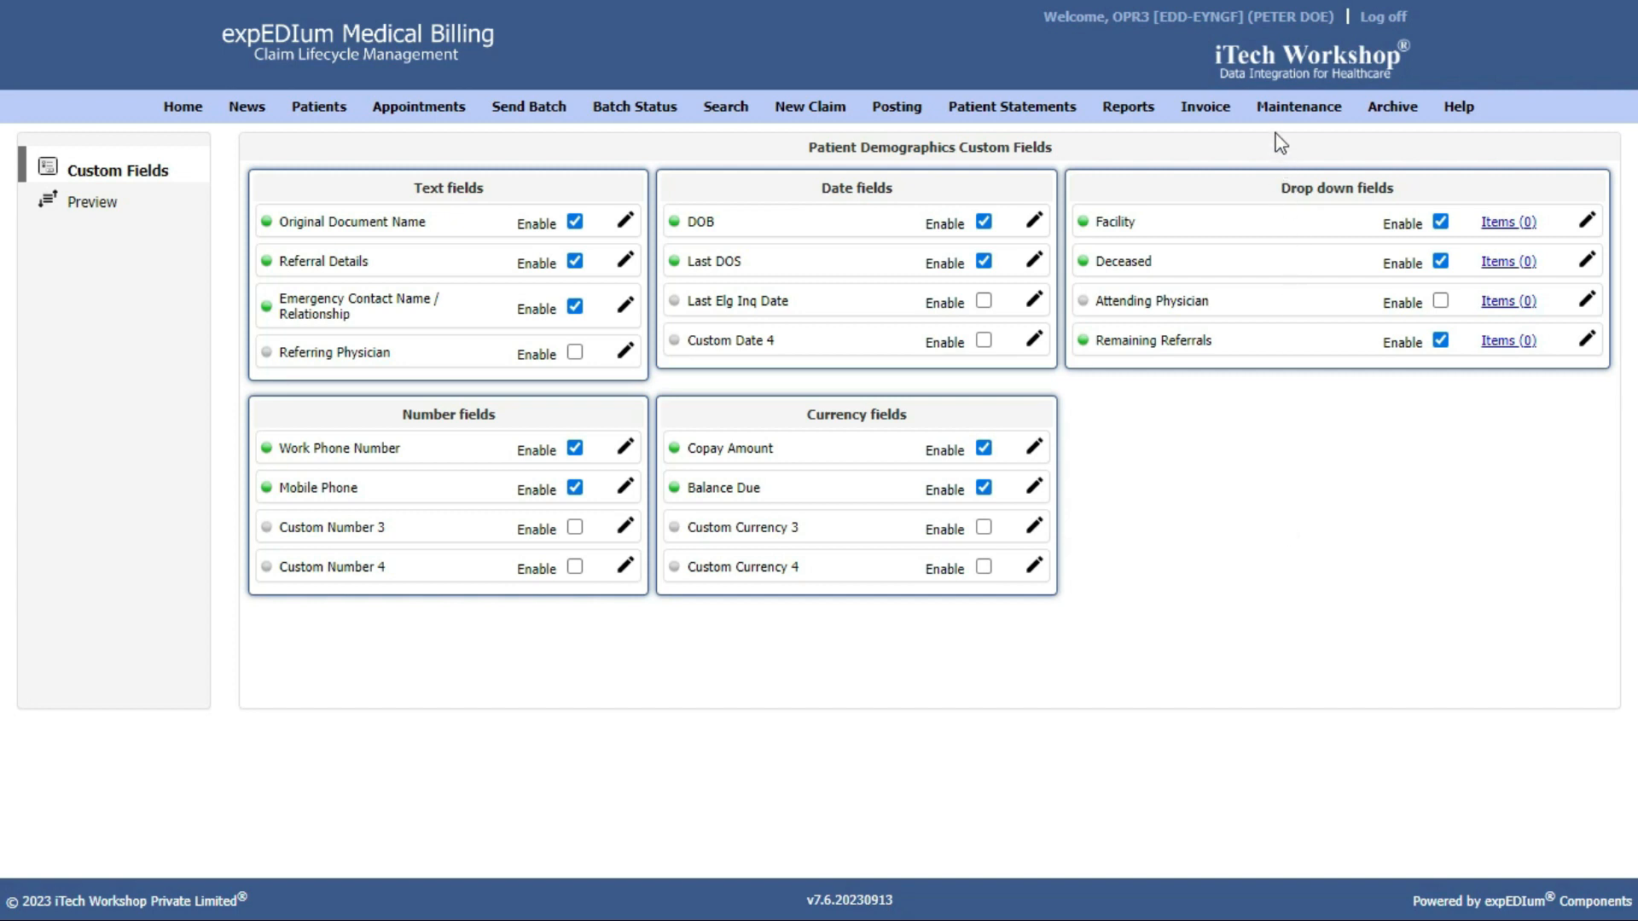
Step: Show the Maintenance menu options
left_click(1298, 106)
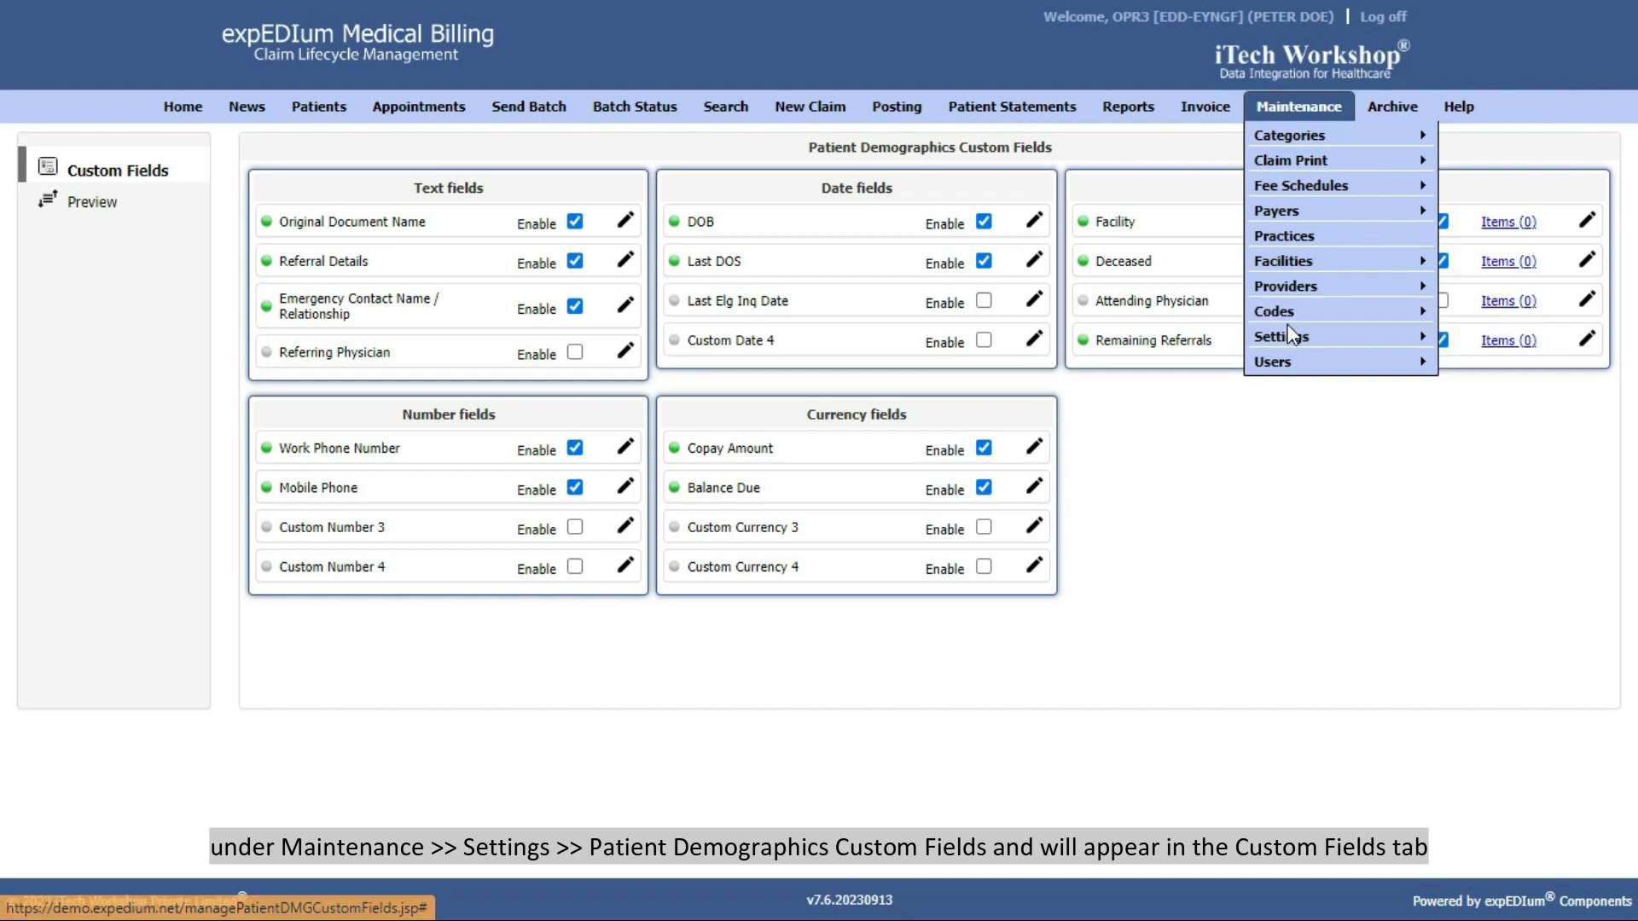
mouse_move(1283, 335)
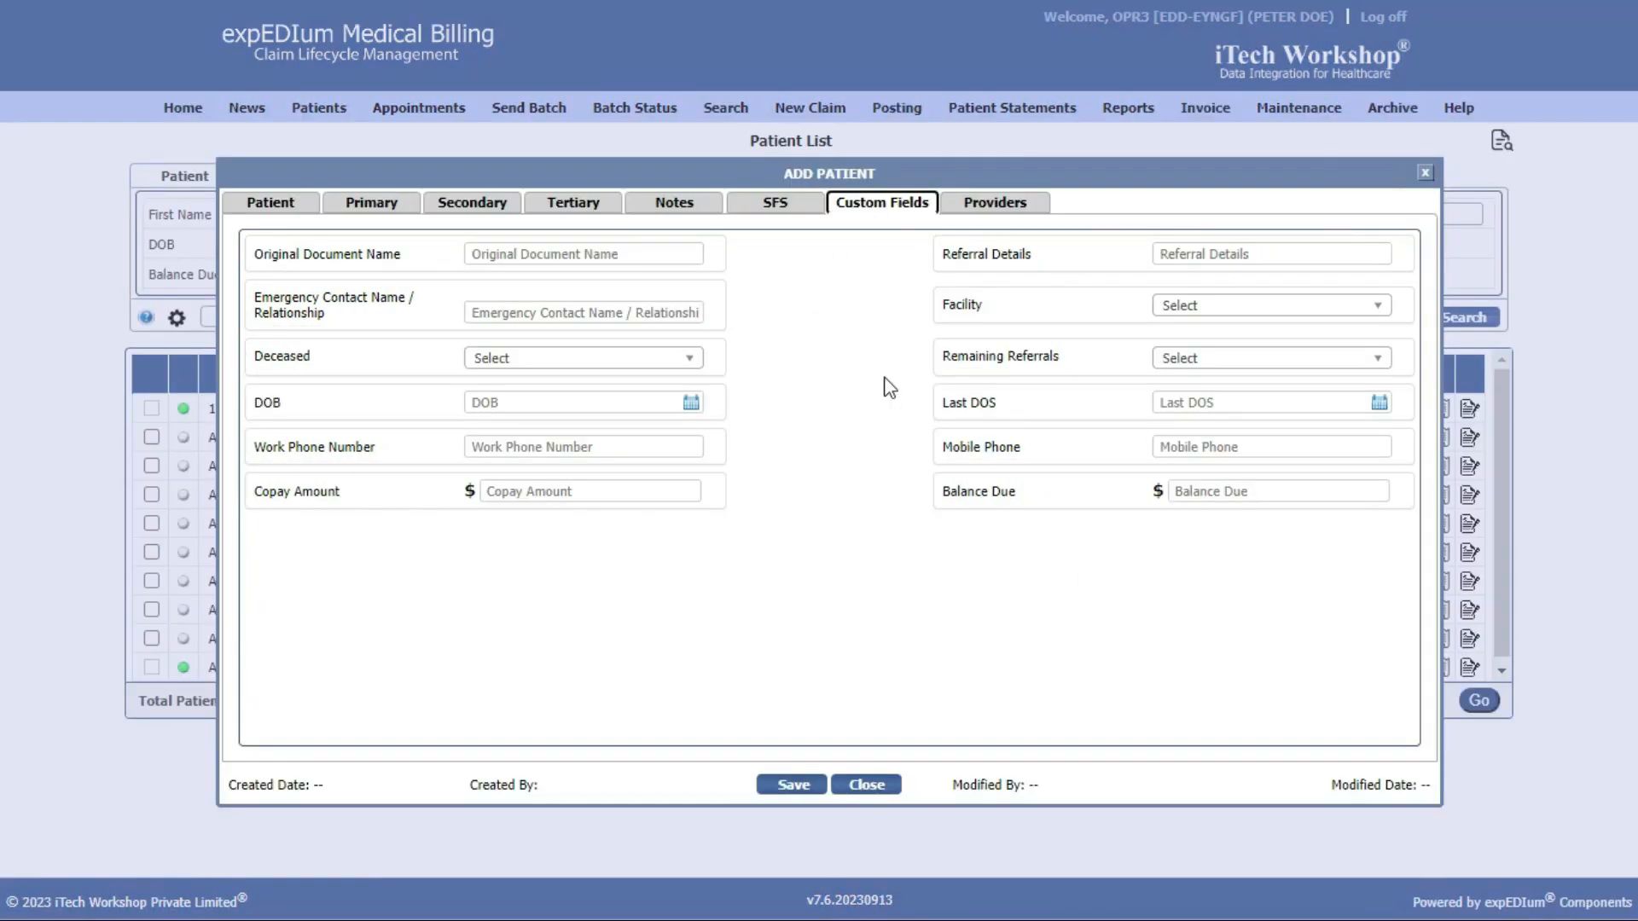
left_click(993, 201)
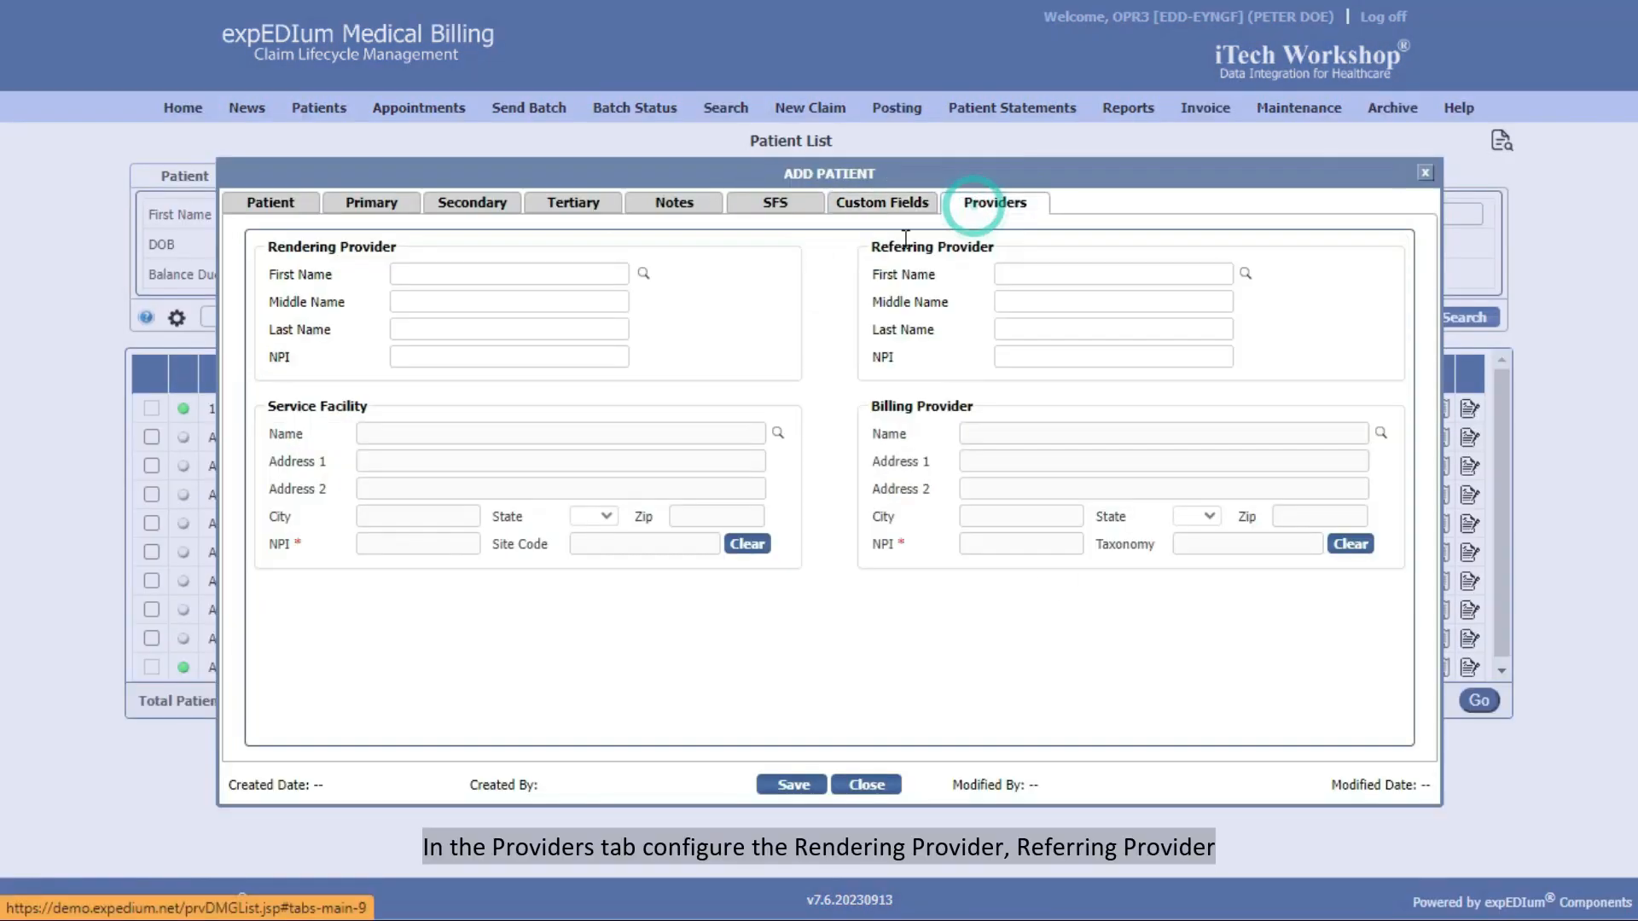
mouse_move(823, 343)
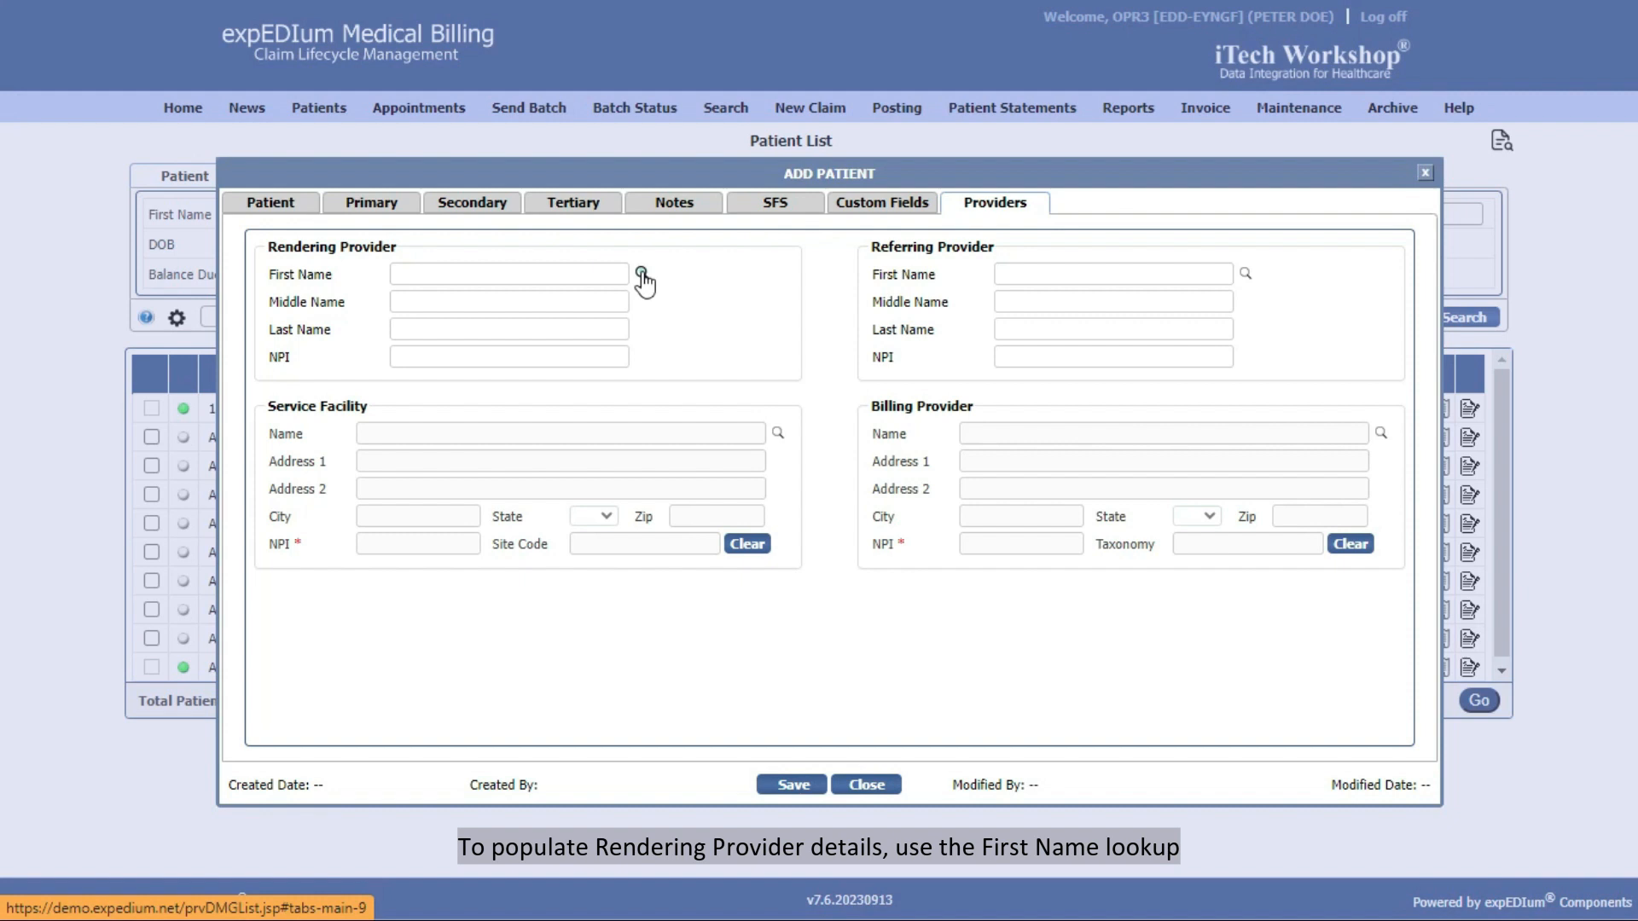
left_click(642, 274)
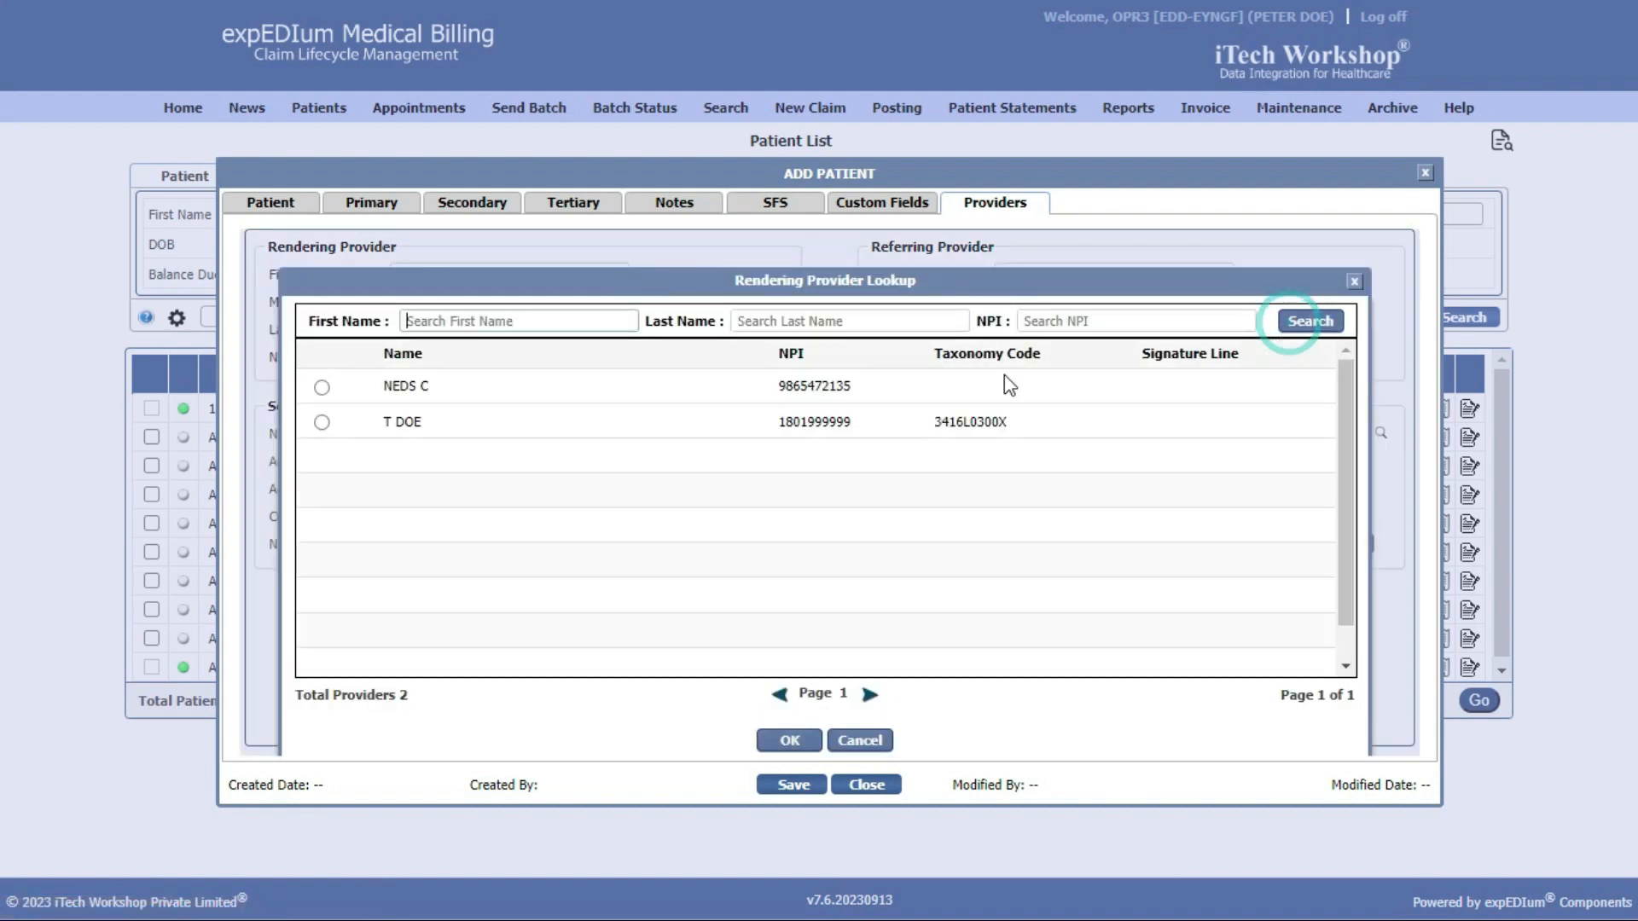
left_click(322, 387)
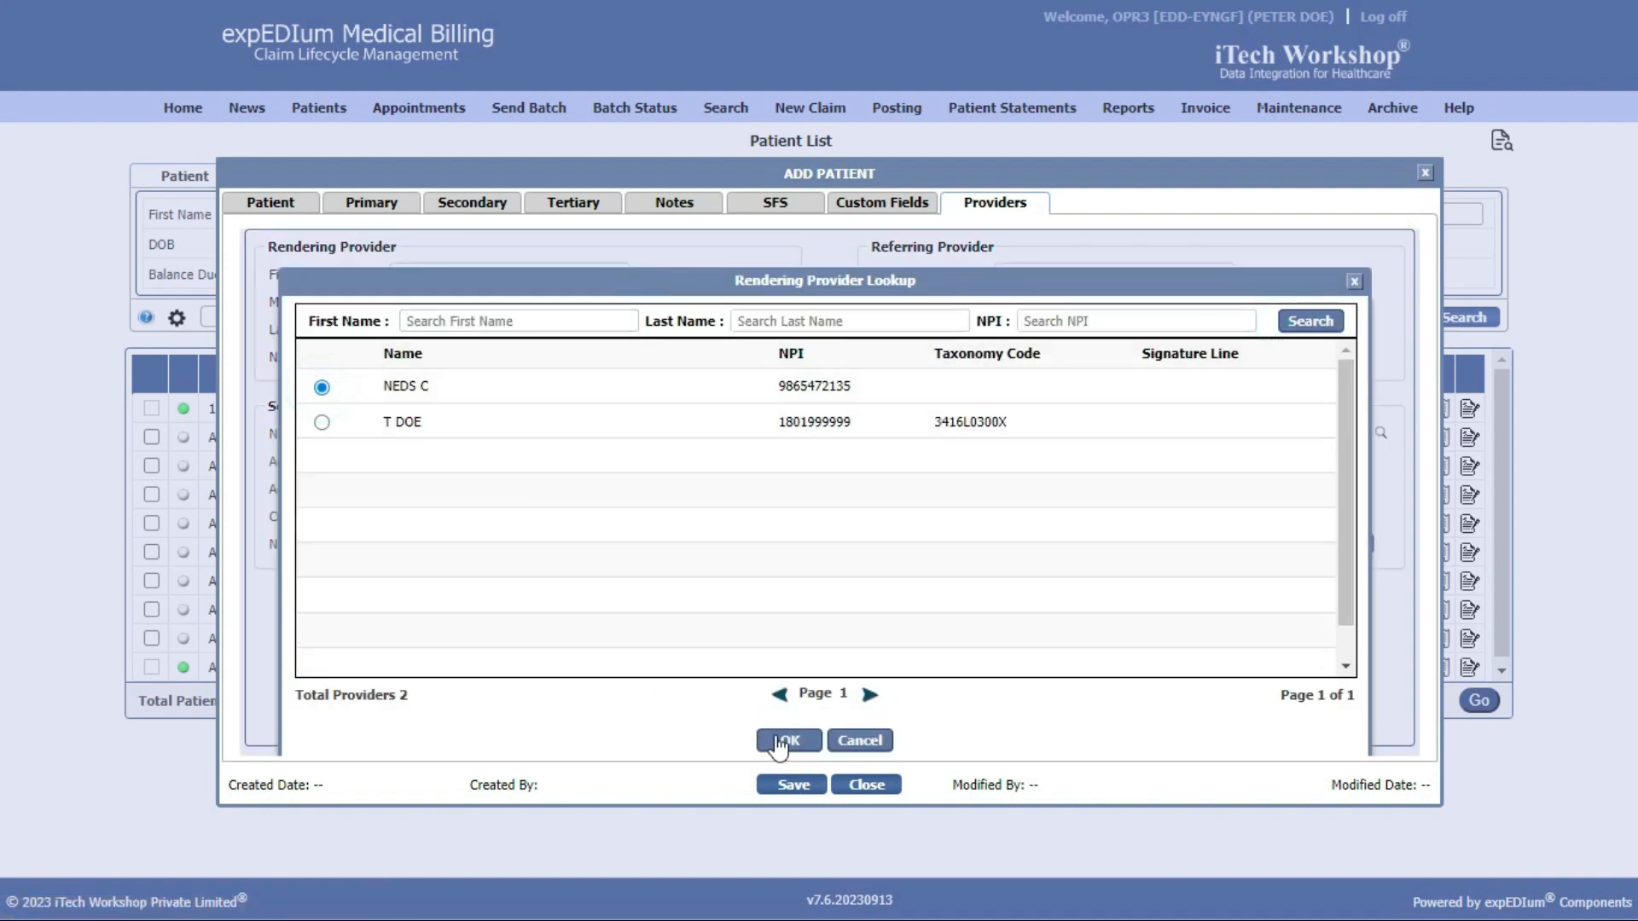
left_click(786, 740)
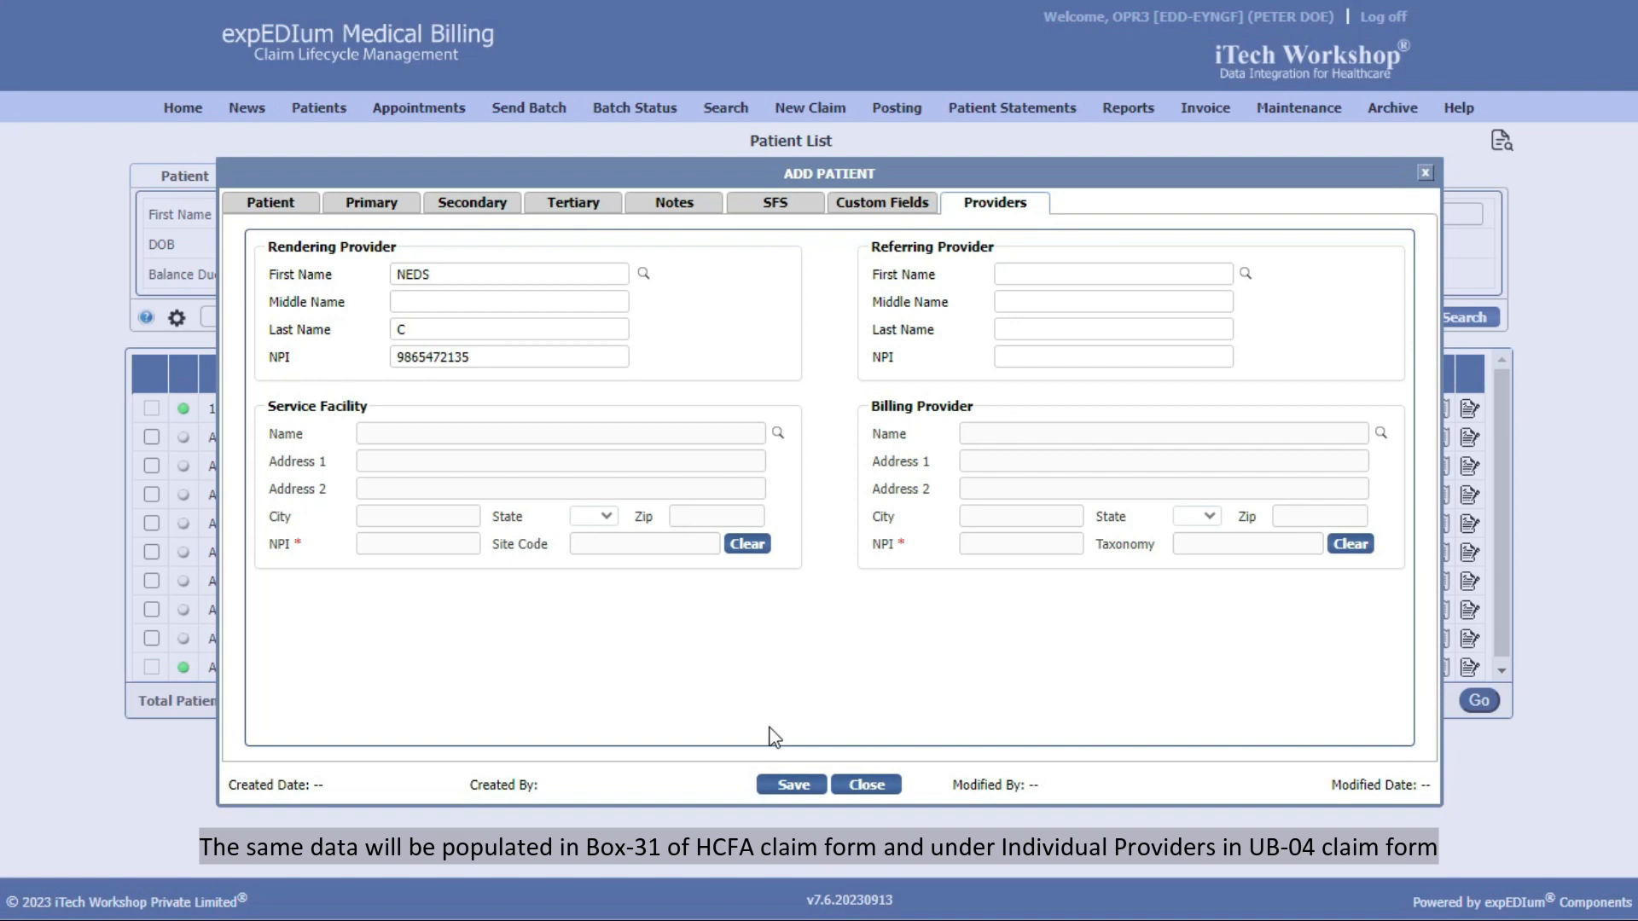
mouse_move(781, 718)
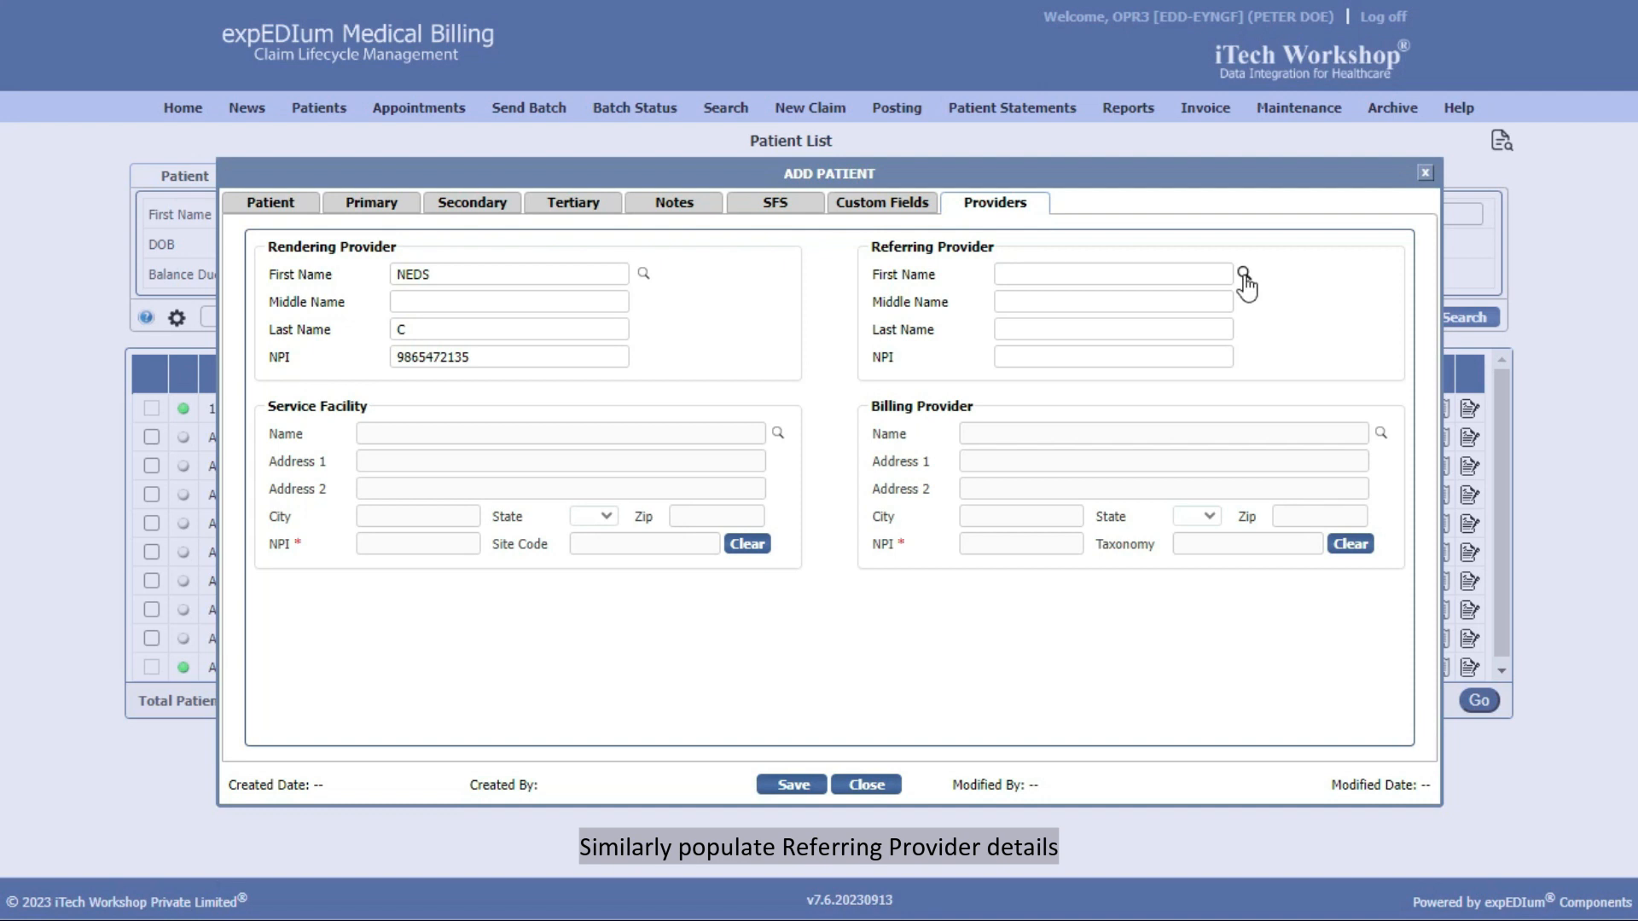
left_click(1246, 273)
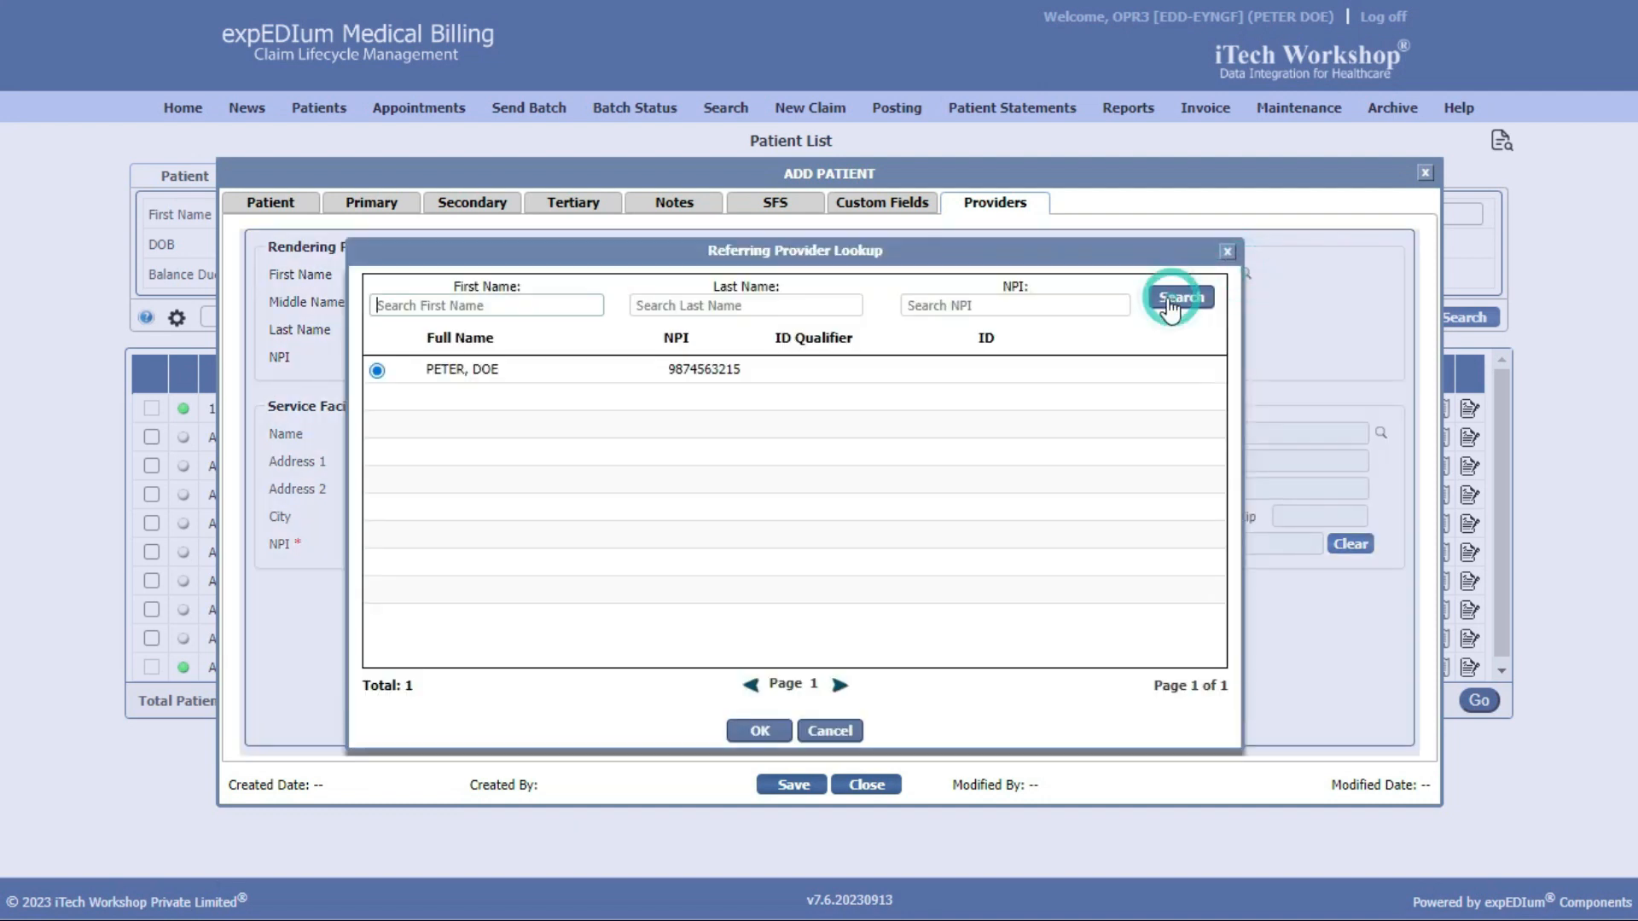
left_click(758, 731)
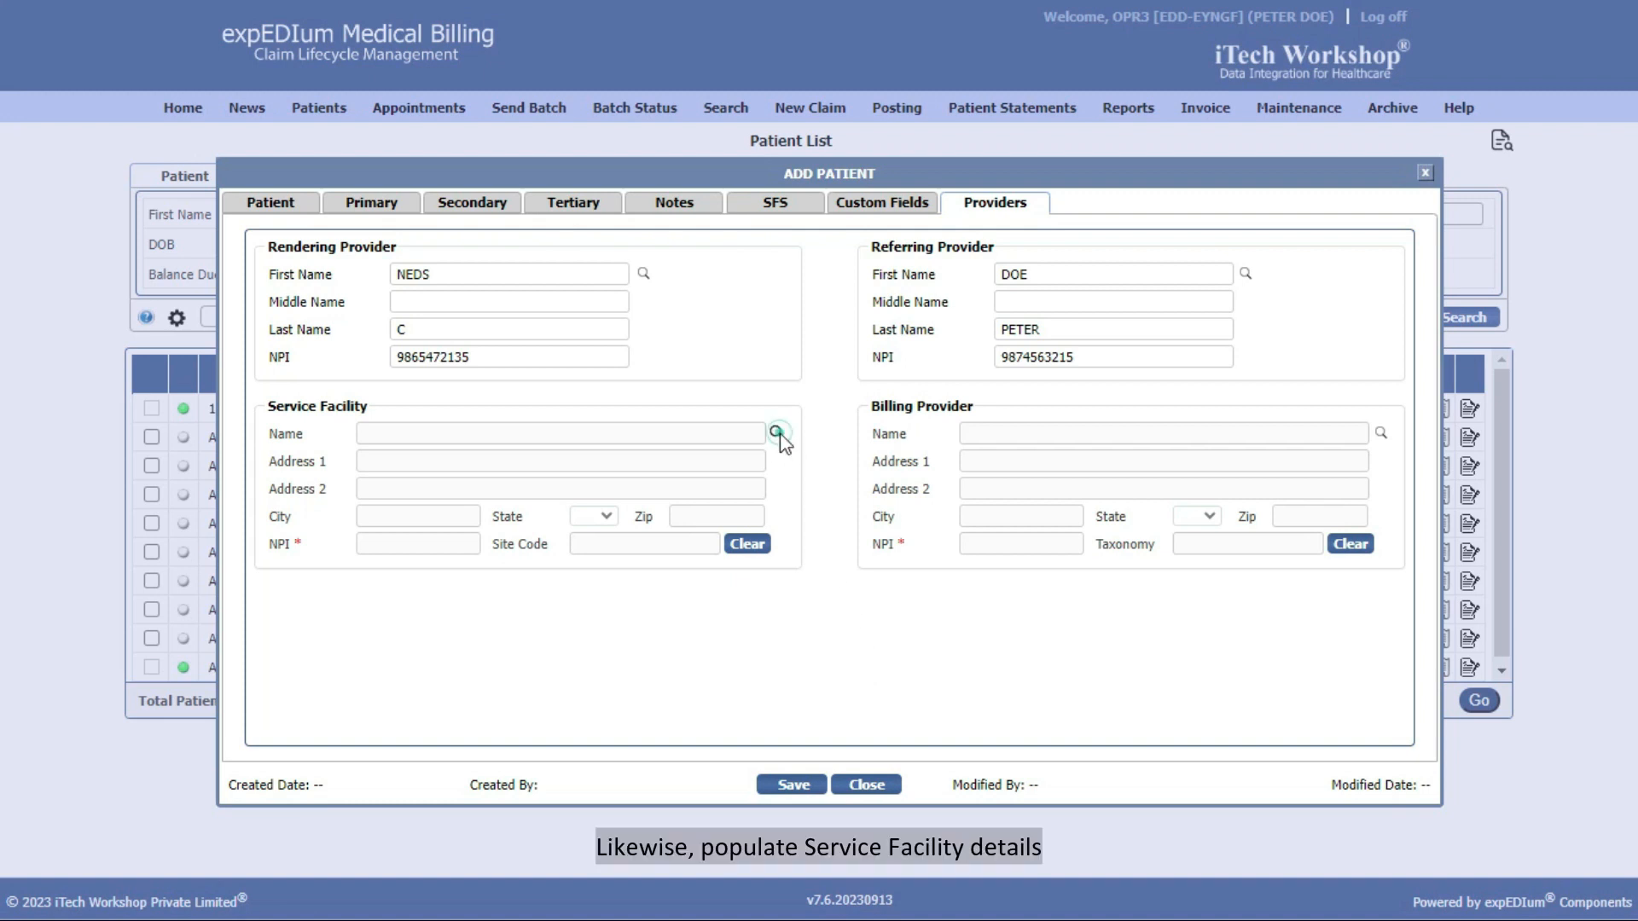
left_click(778, 432)
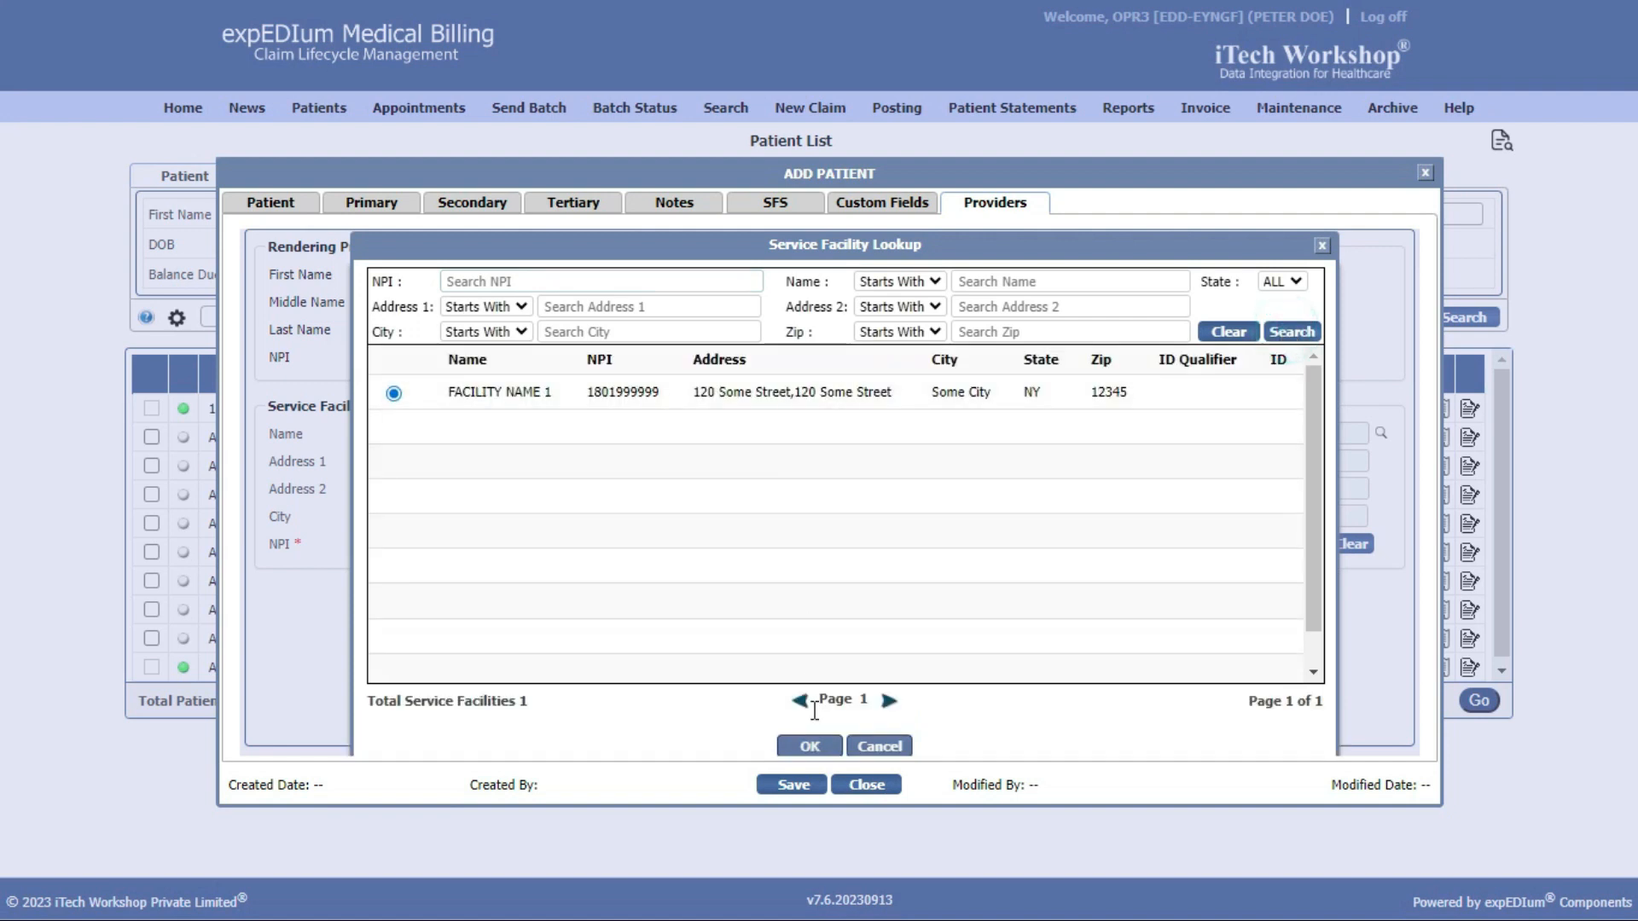
left_click(806, 745)
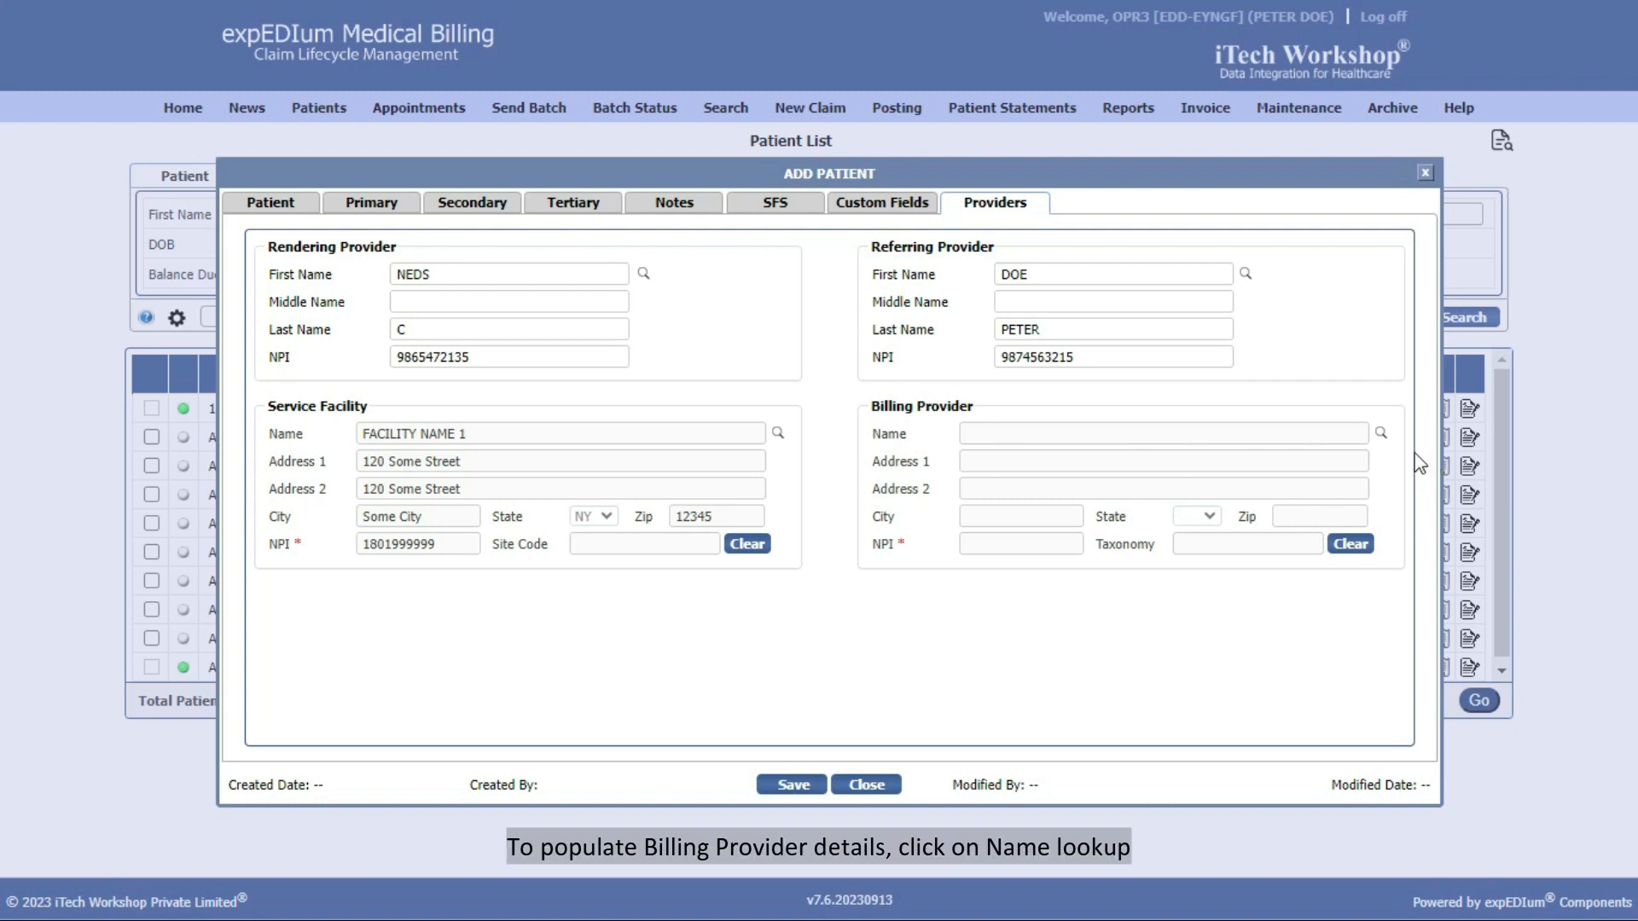
left_click(1381, 432)
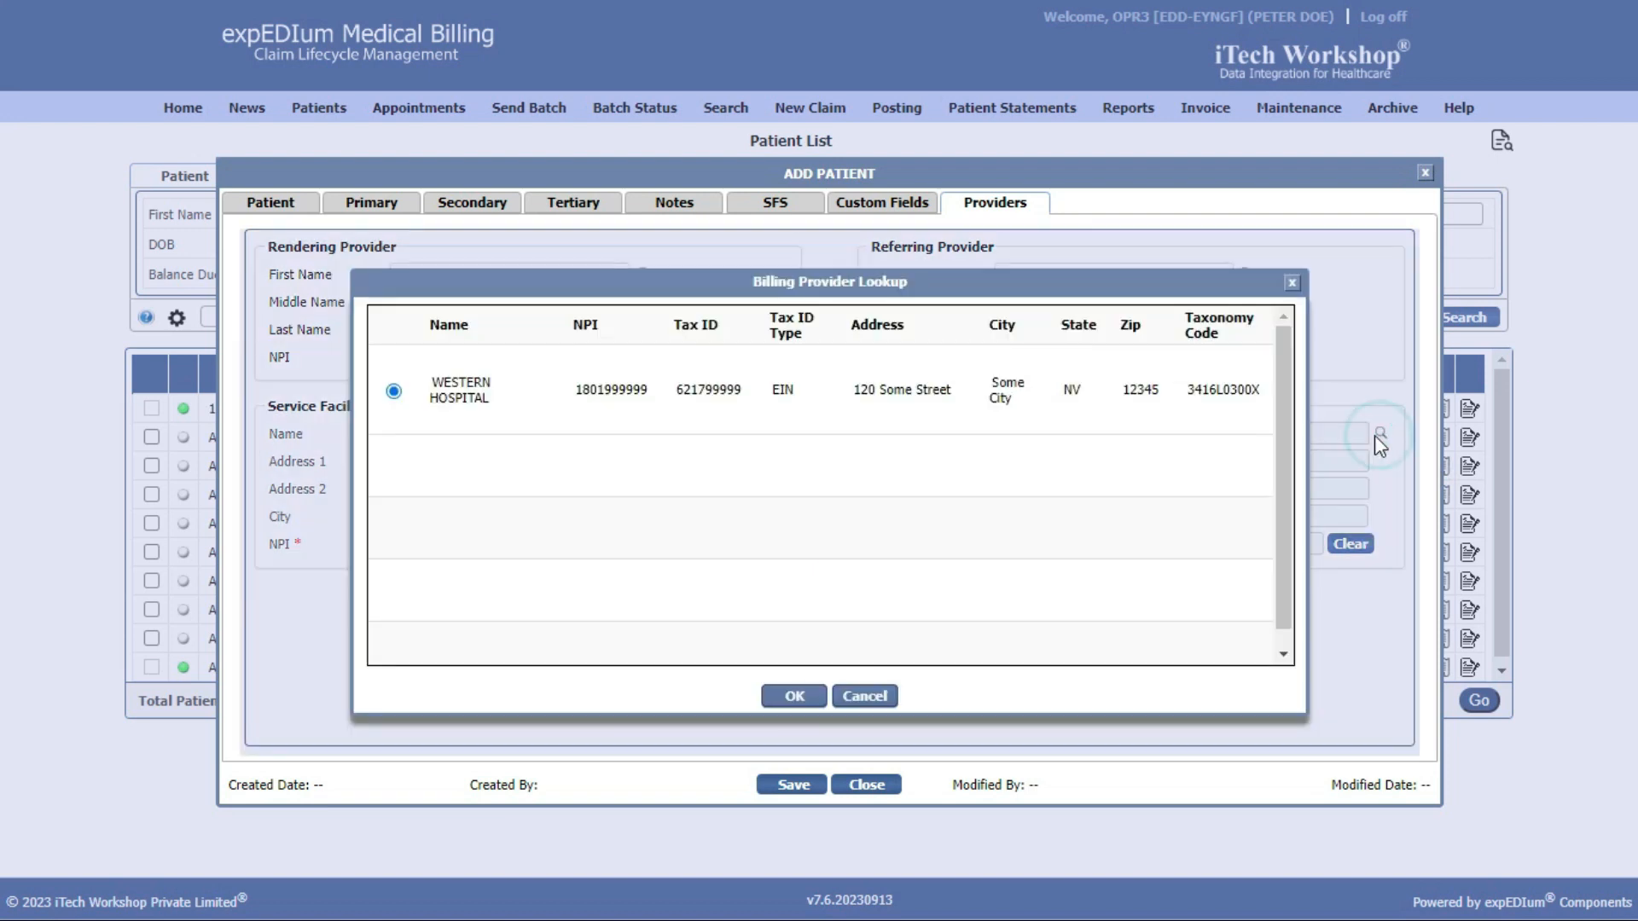
left_click(791, 696)
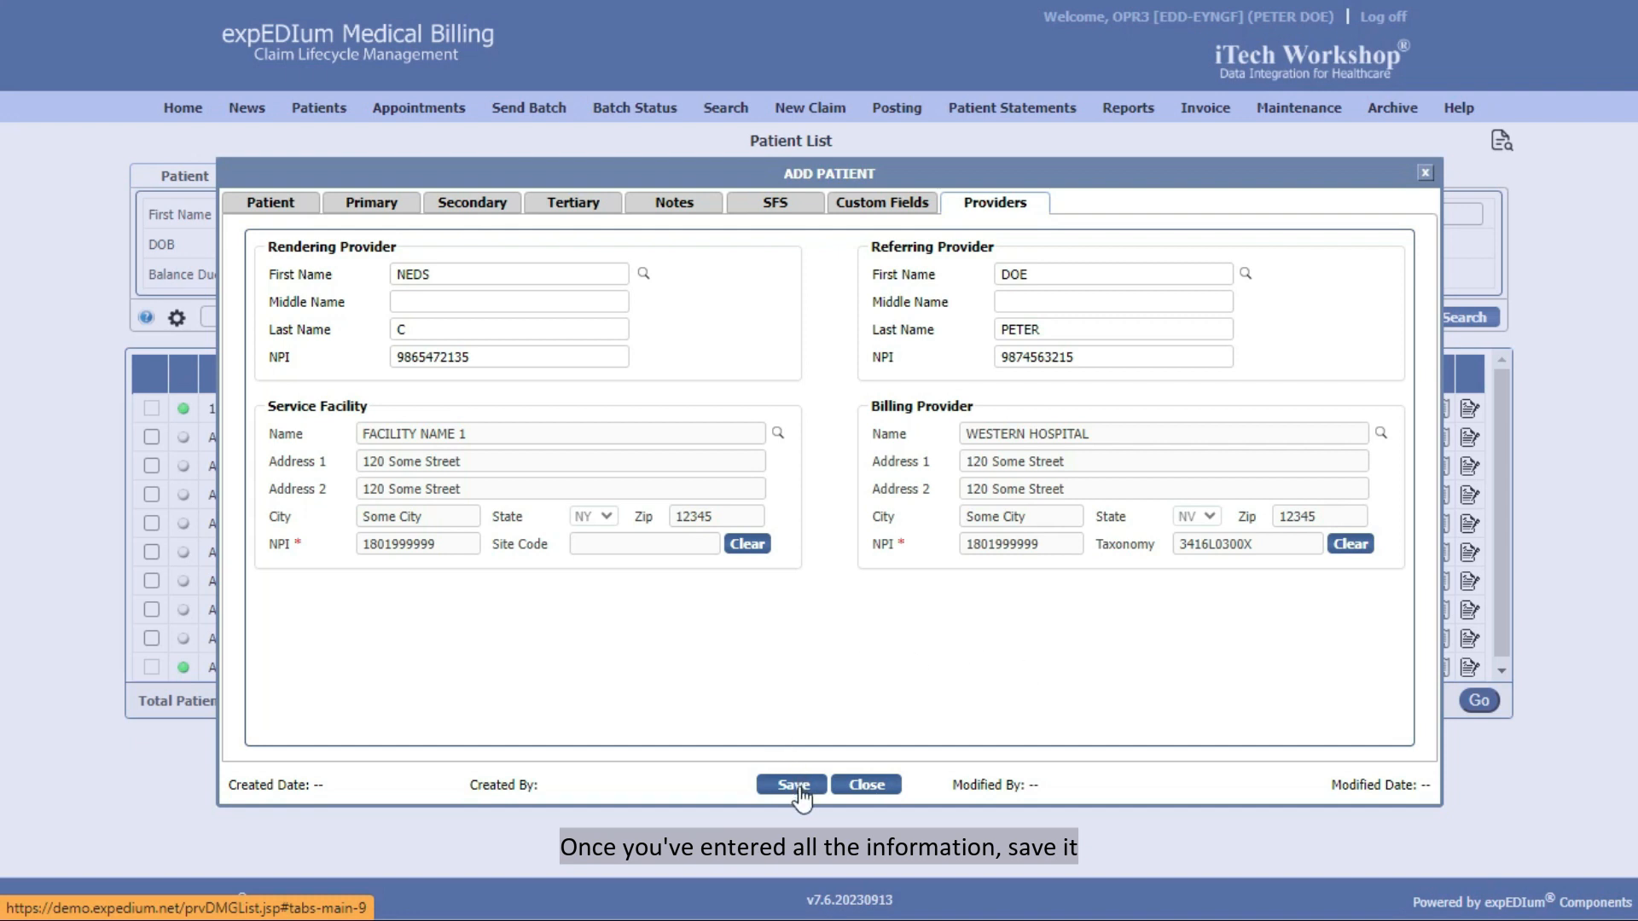
left_click(791, 785)
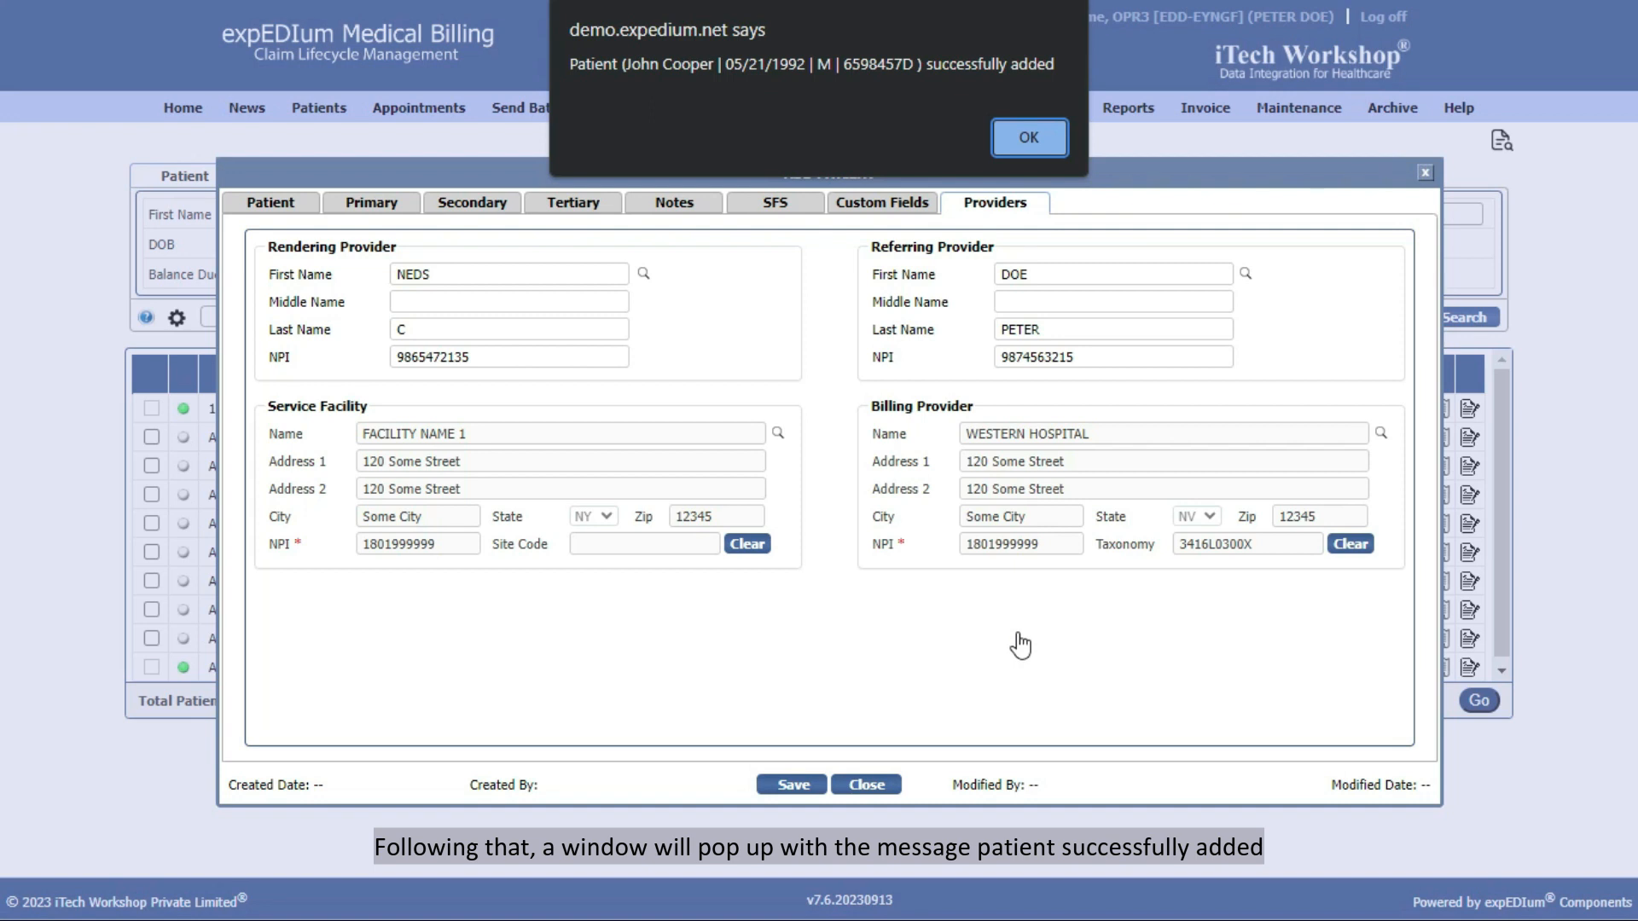
left_click(1028, 137)
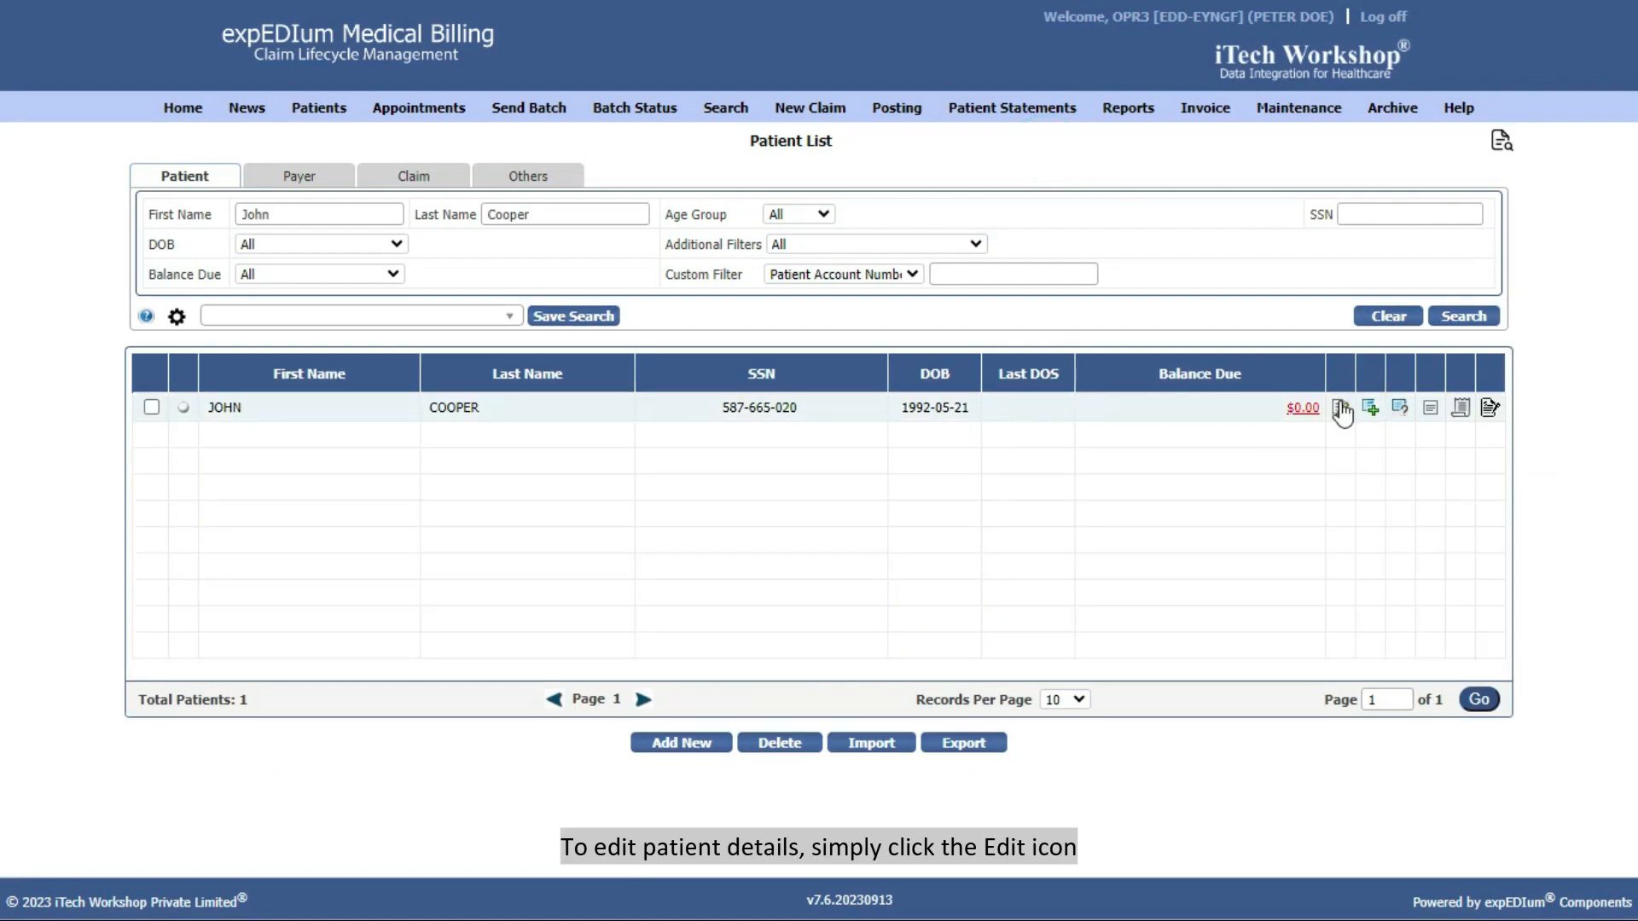
left_click(1344, 407)
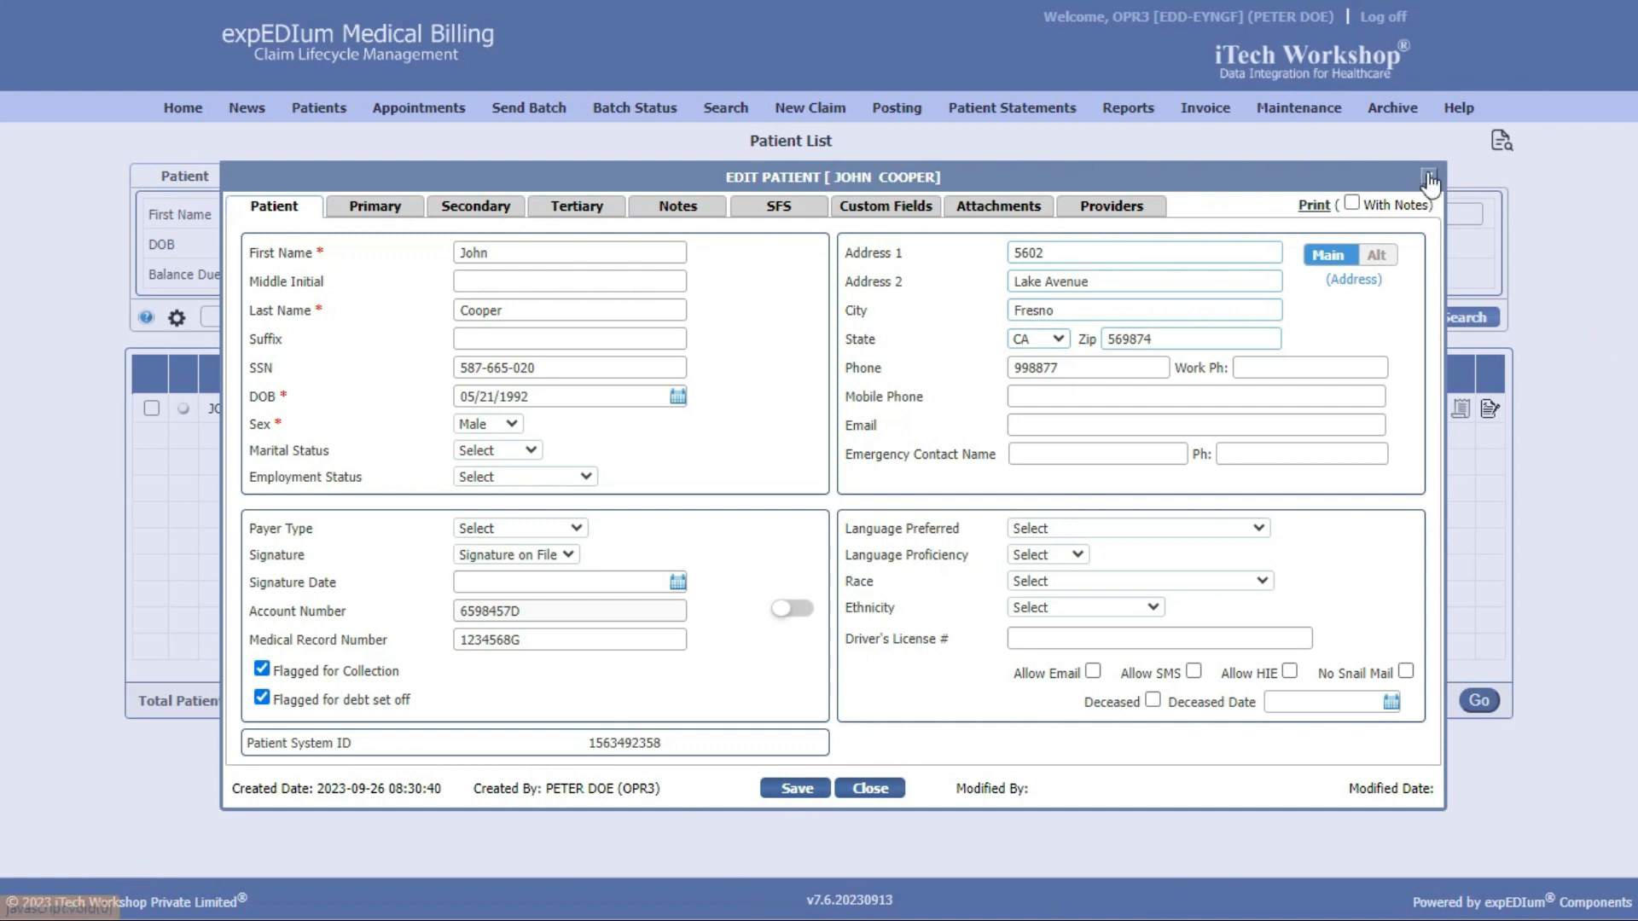
left_click(1429, 177)
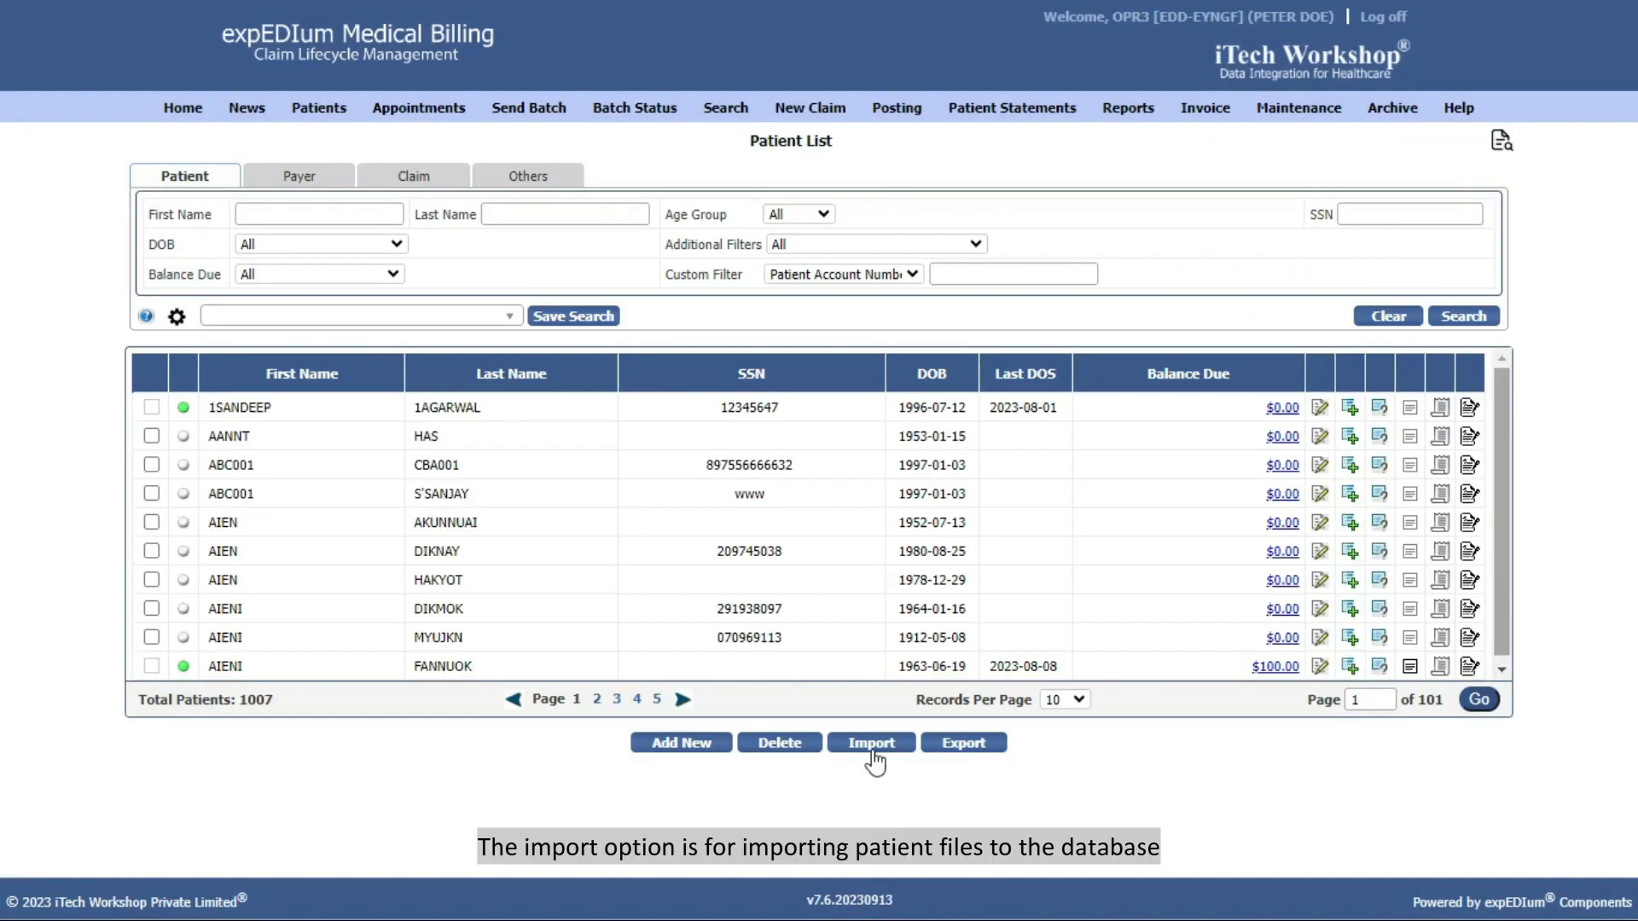
Step: Open patient Import and browse the File Type formats, trying expEDIum HL7 before keeping CSV
left_click(870, 742)
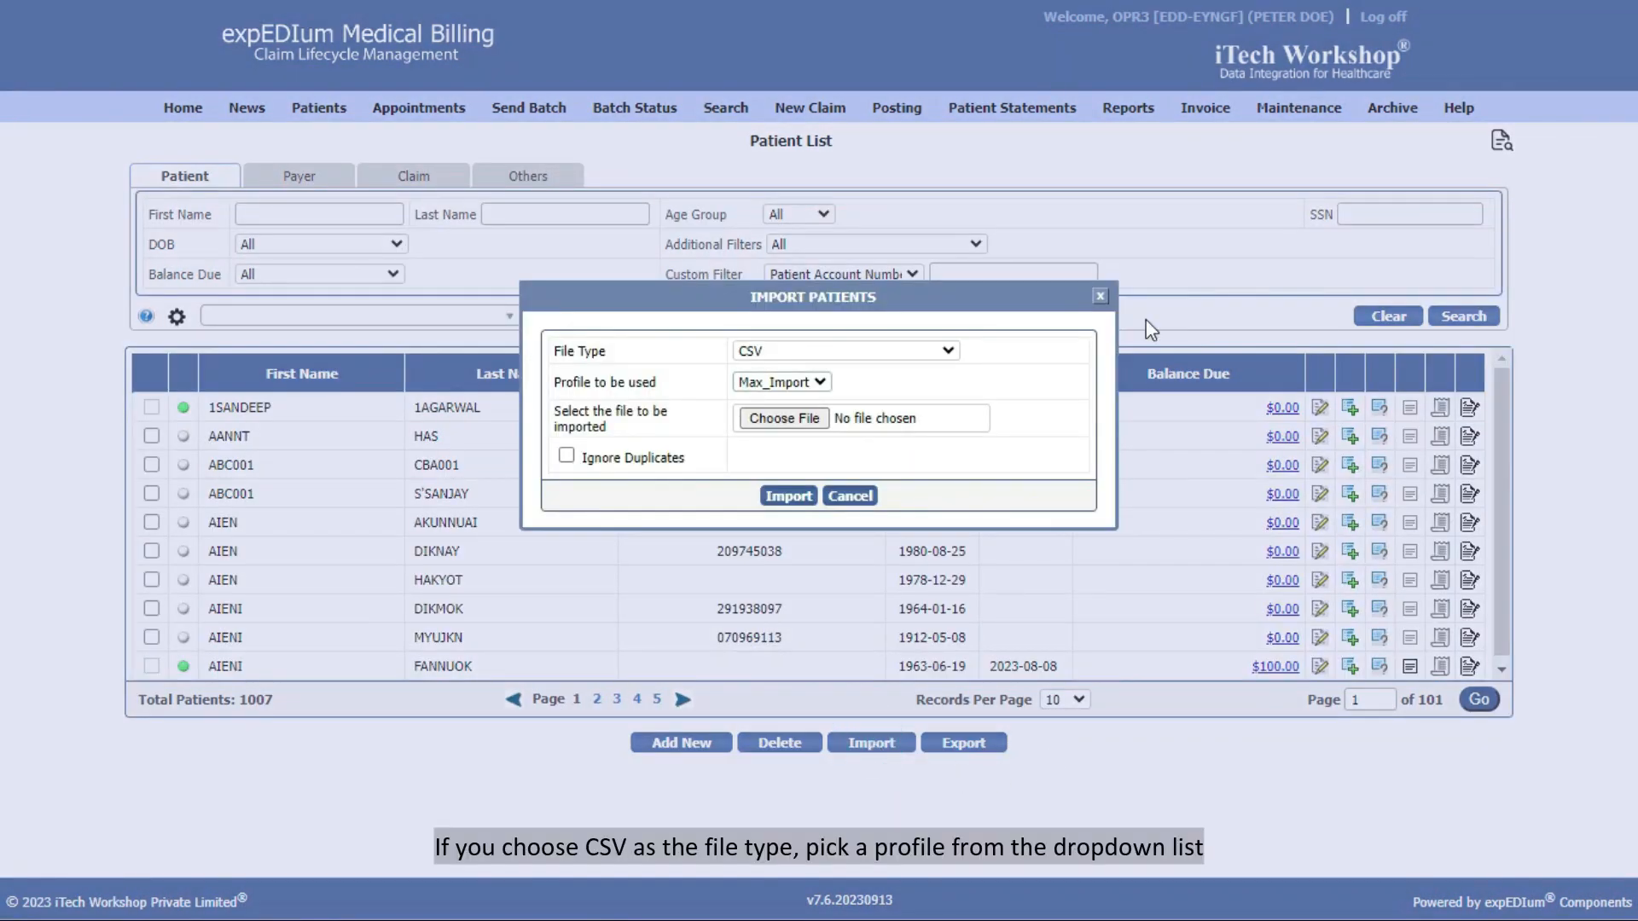
left_click(843, 351)
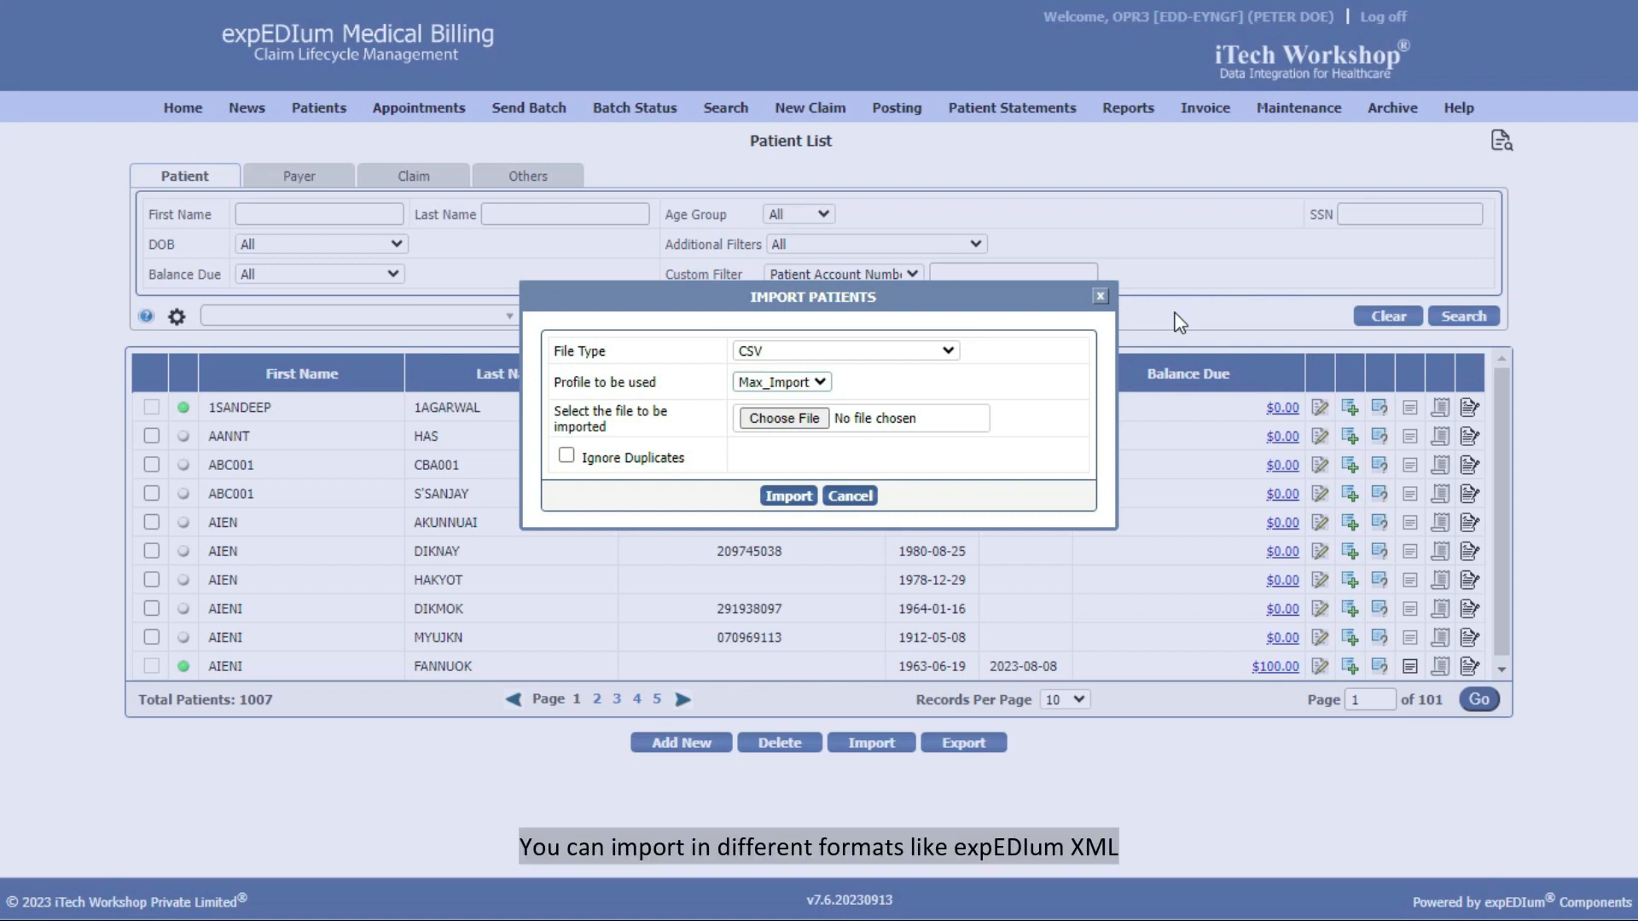
left_click(842, 349)
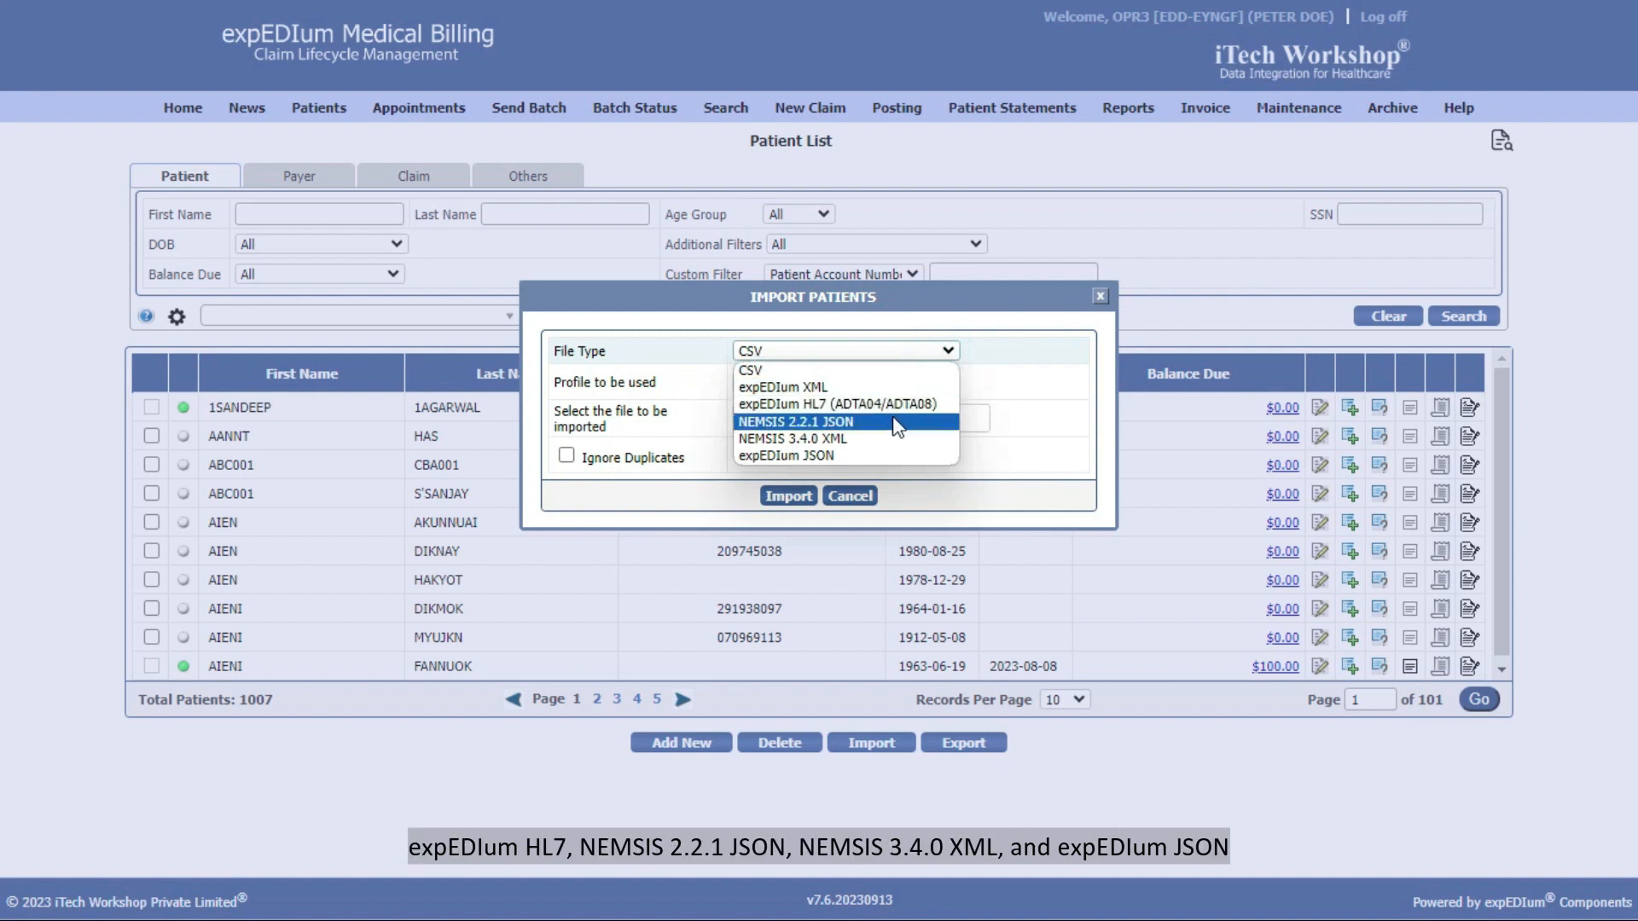
mouse_move(895, 433)
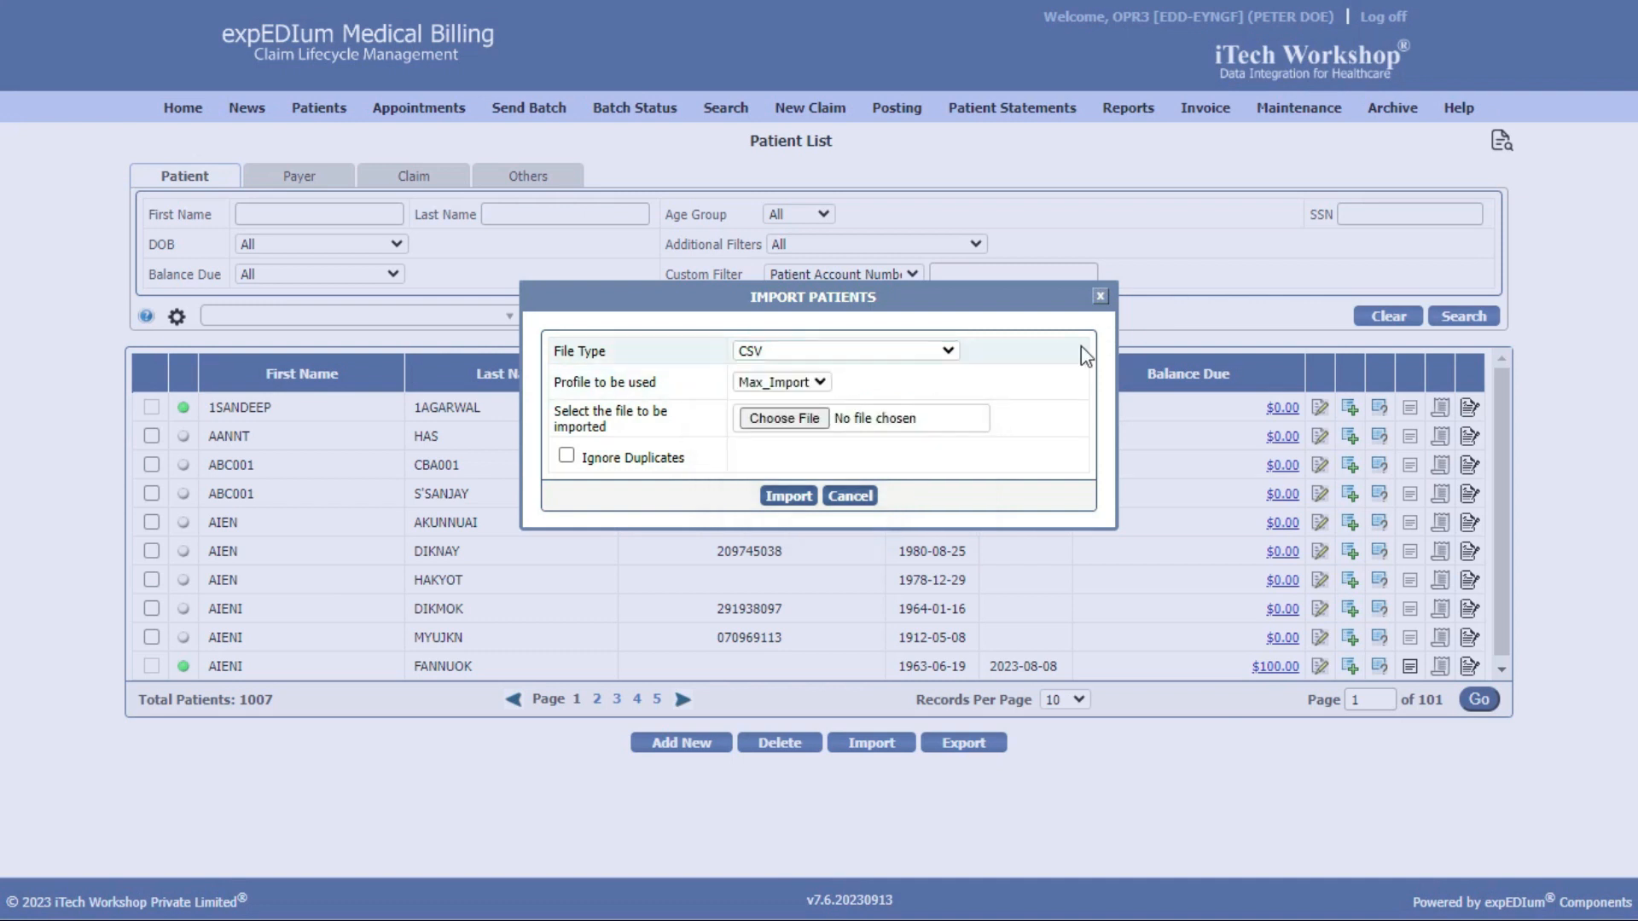
left_click(842, 350)
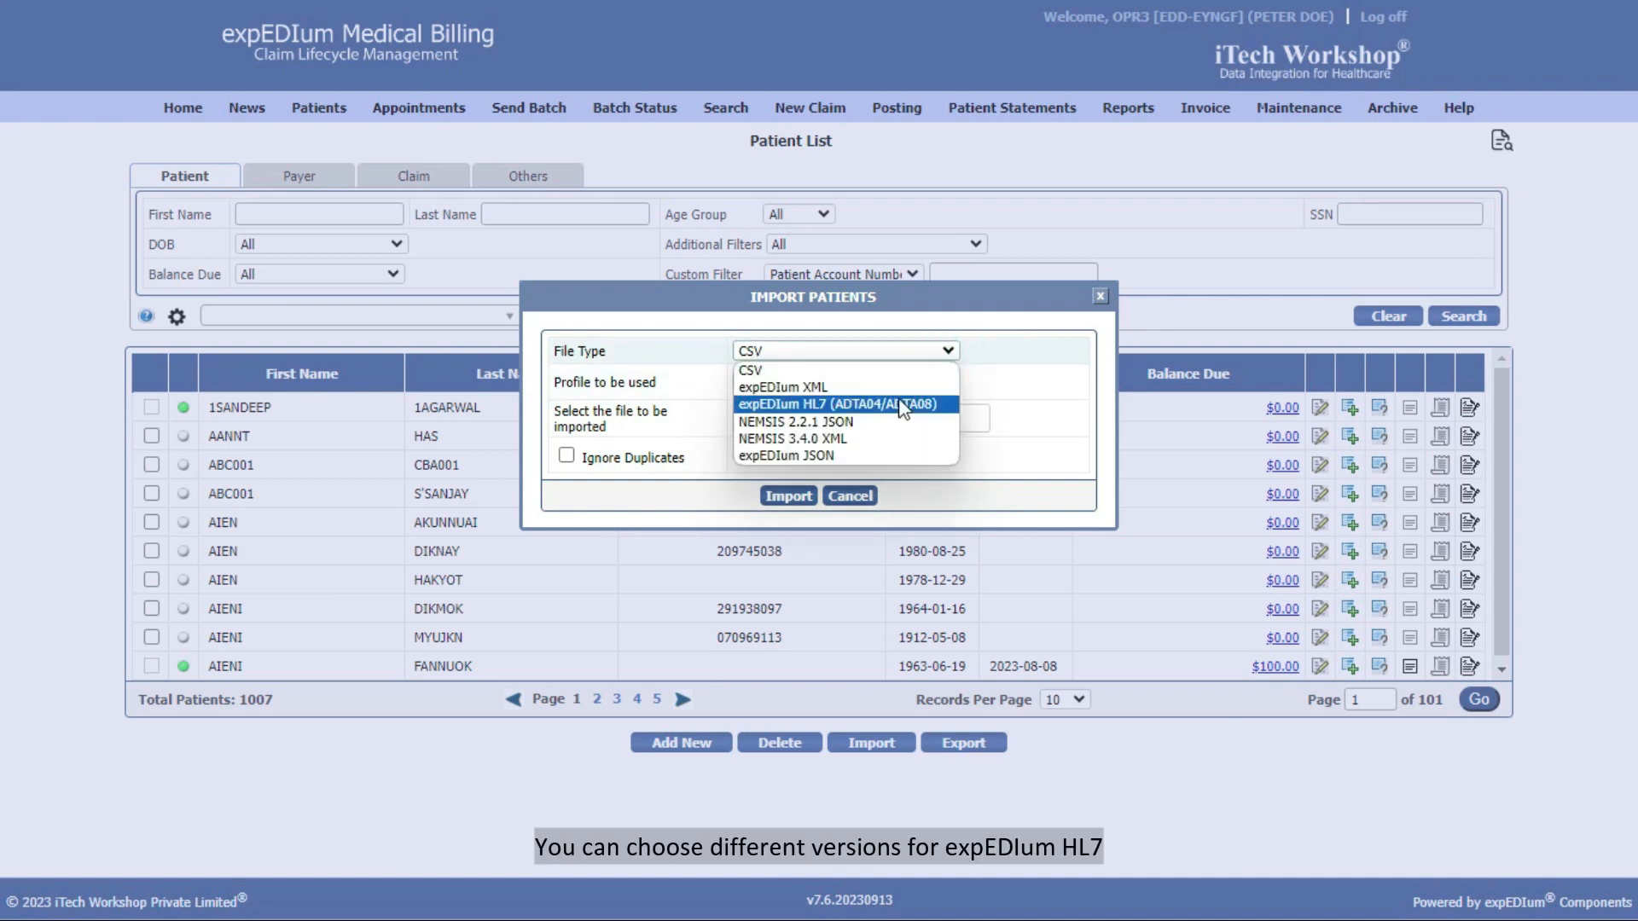
left_click(841, 405)
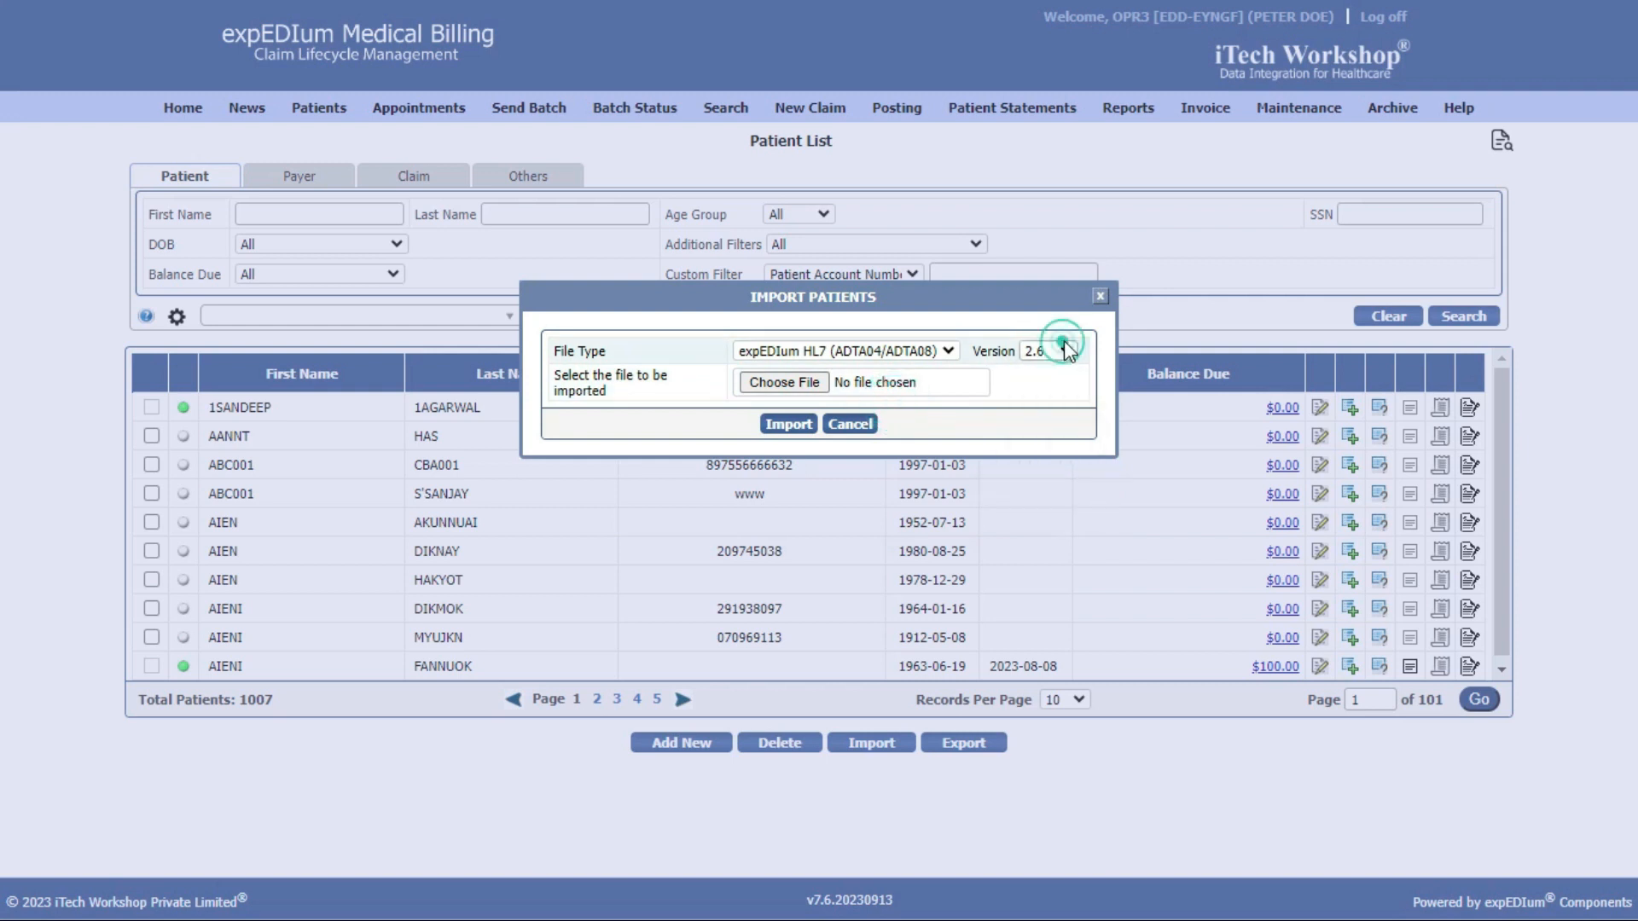
left_click(841, 350)
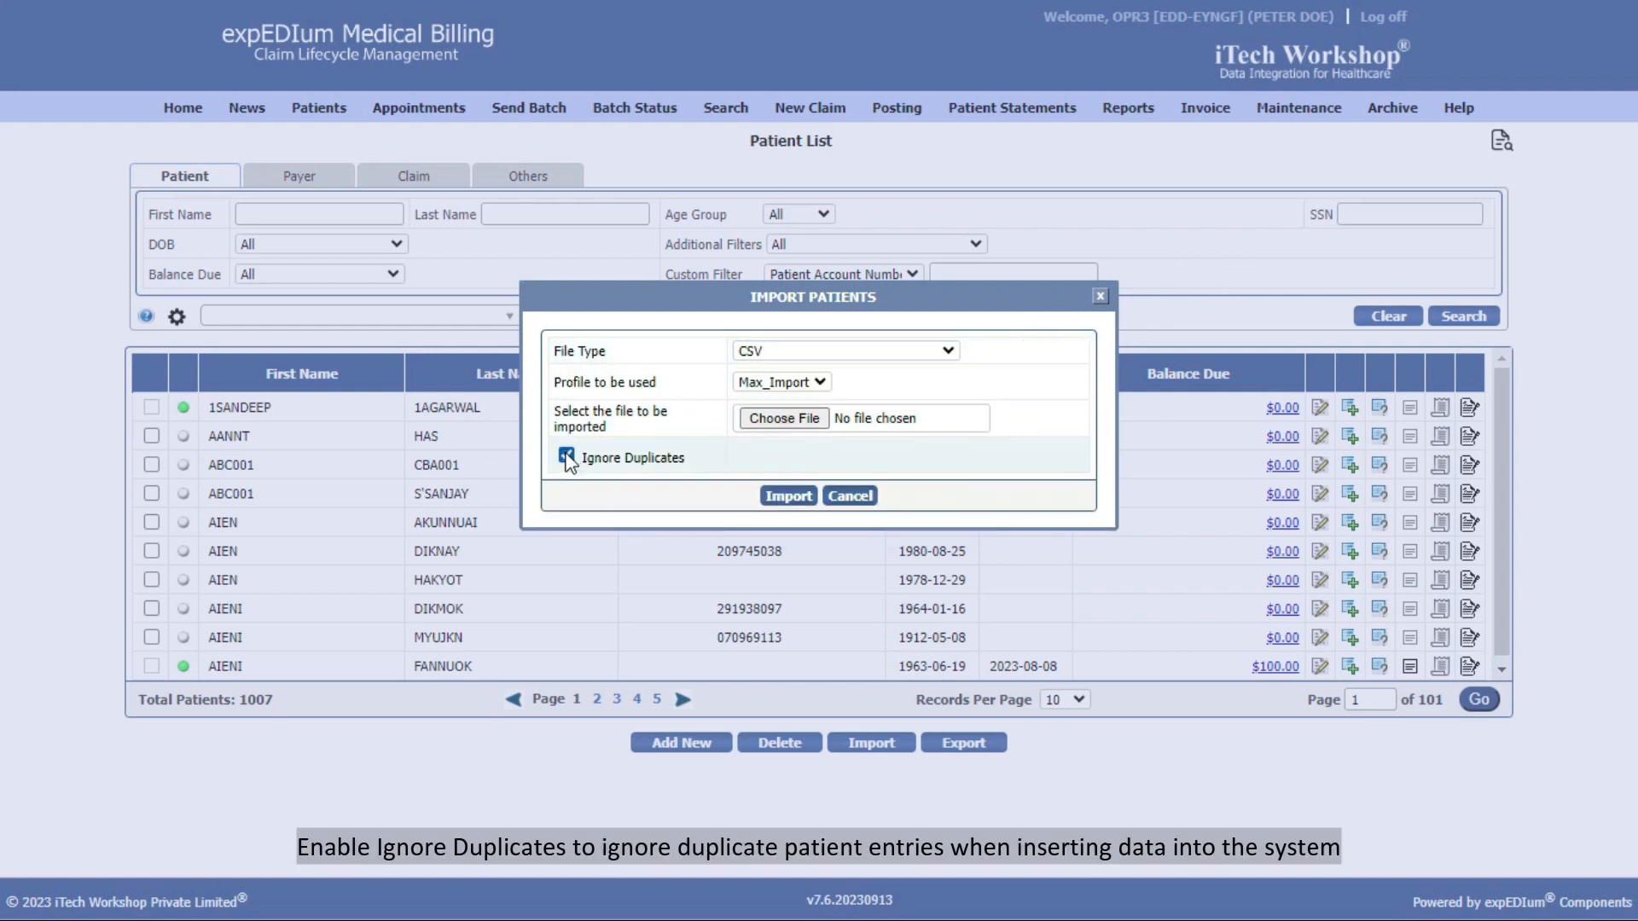
Step: Tick Ignore Duplicates for the CSV import and cancel the file browser without choosing a file
left_click(566, 458)
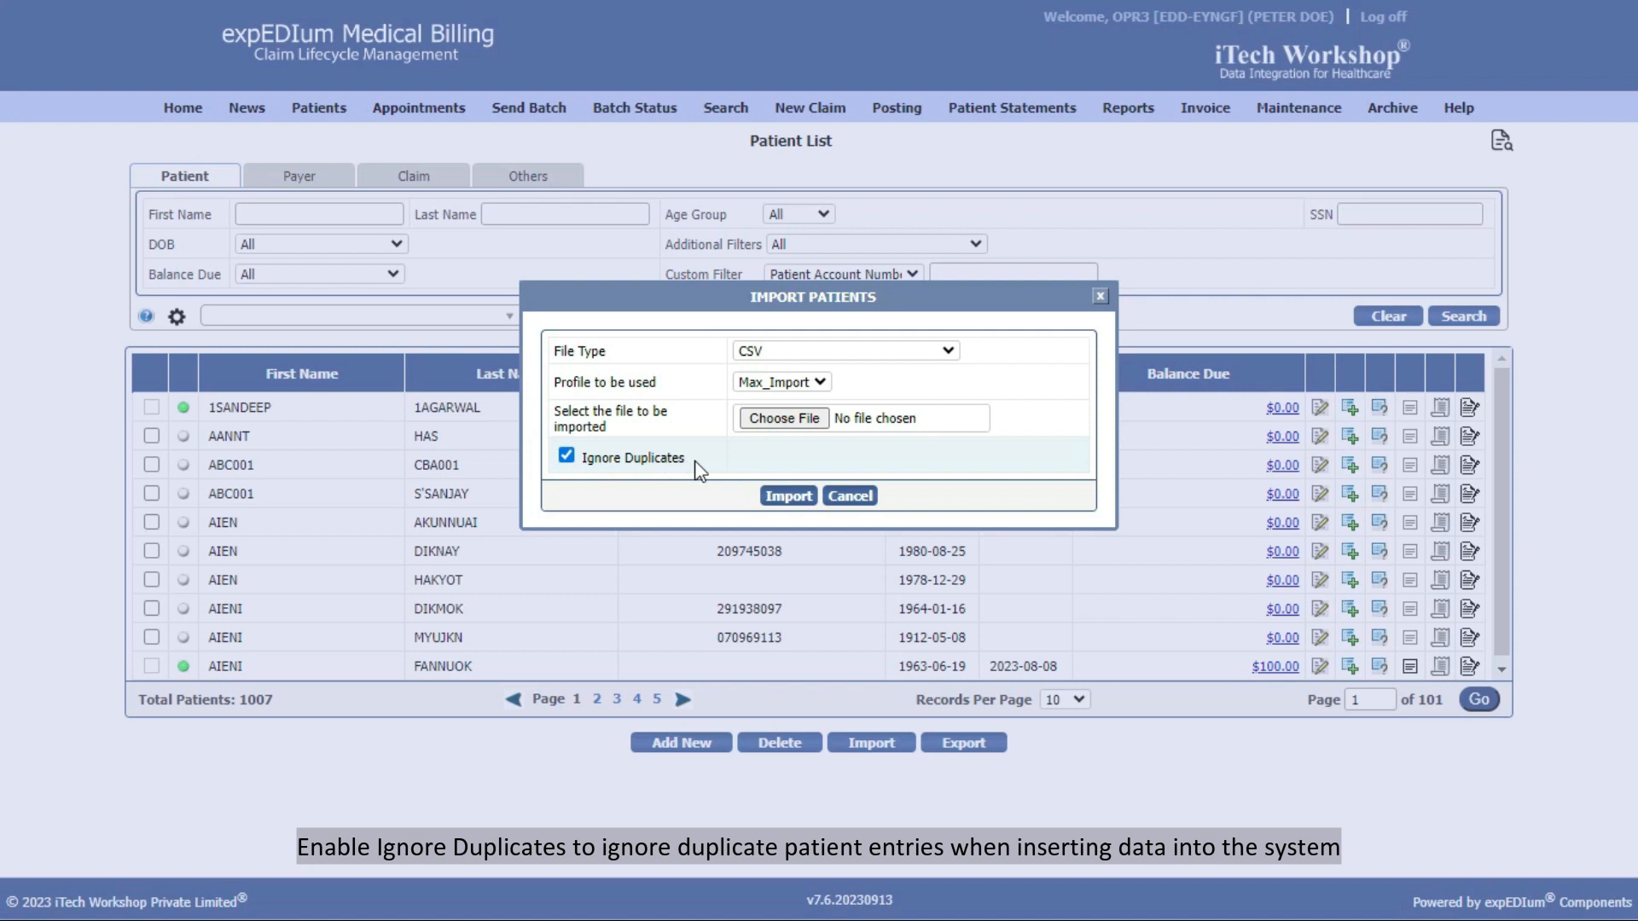
mouse_move(1187, 254)
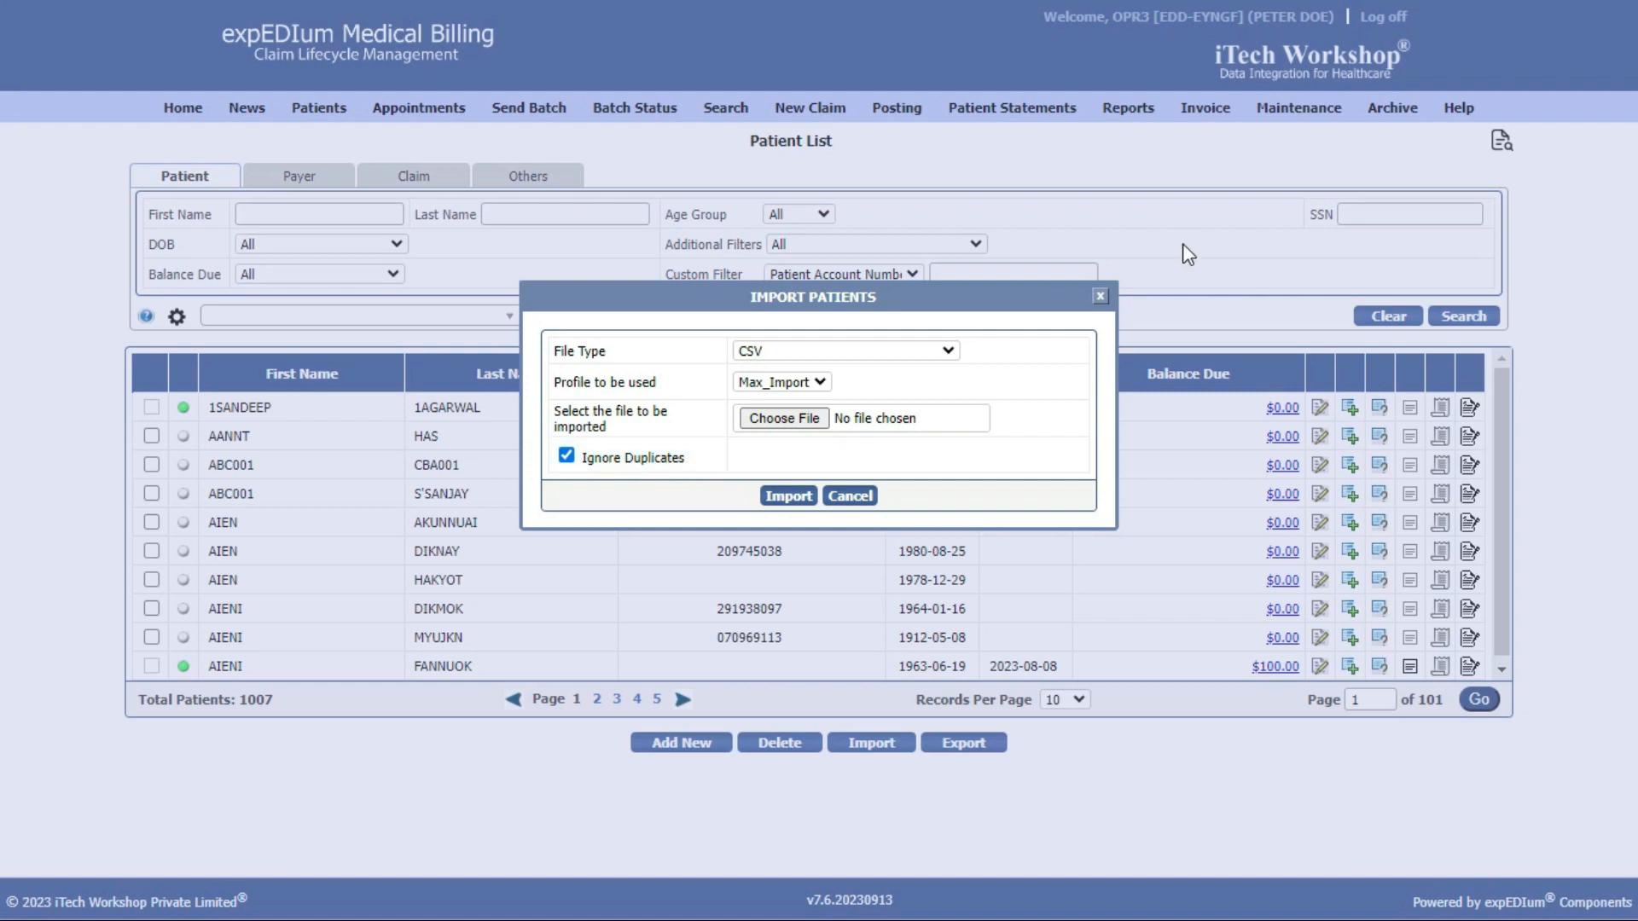
left_click(783, 418)
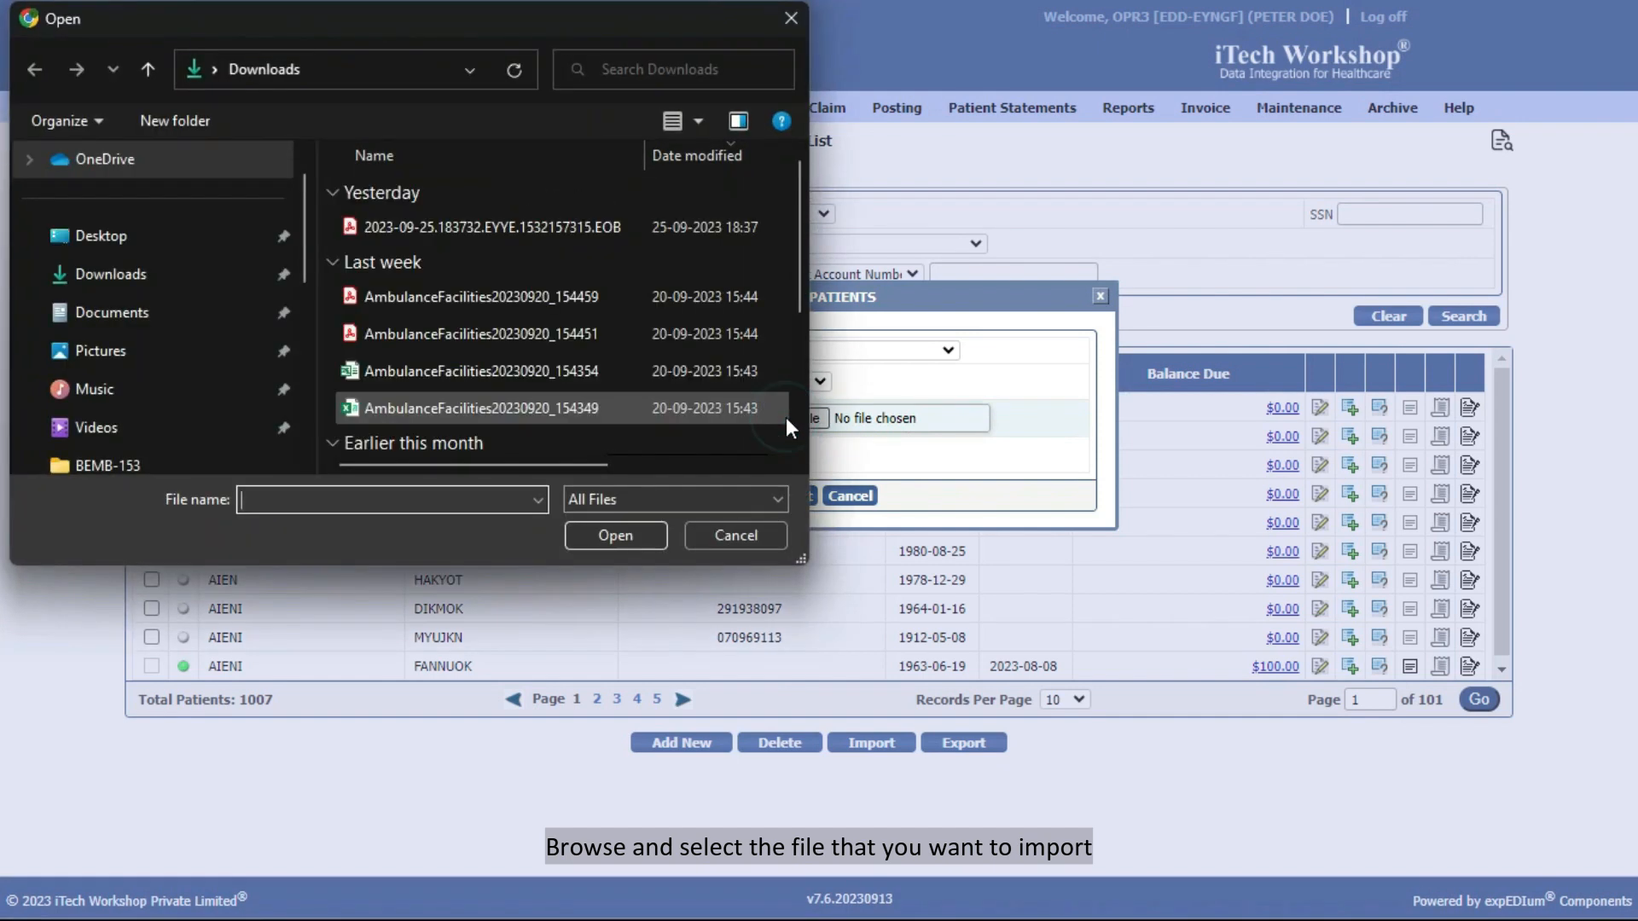
left_click(735, 535)
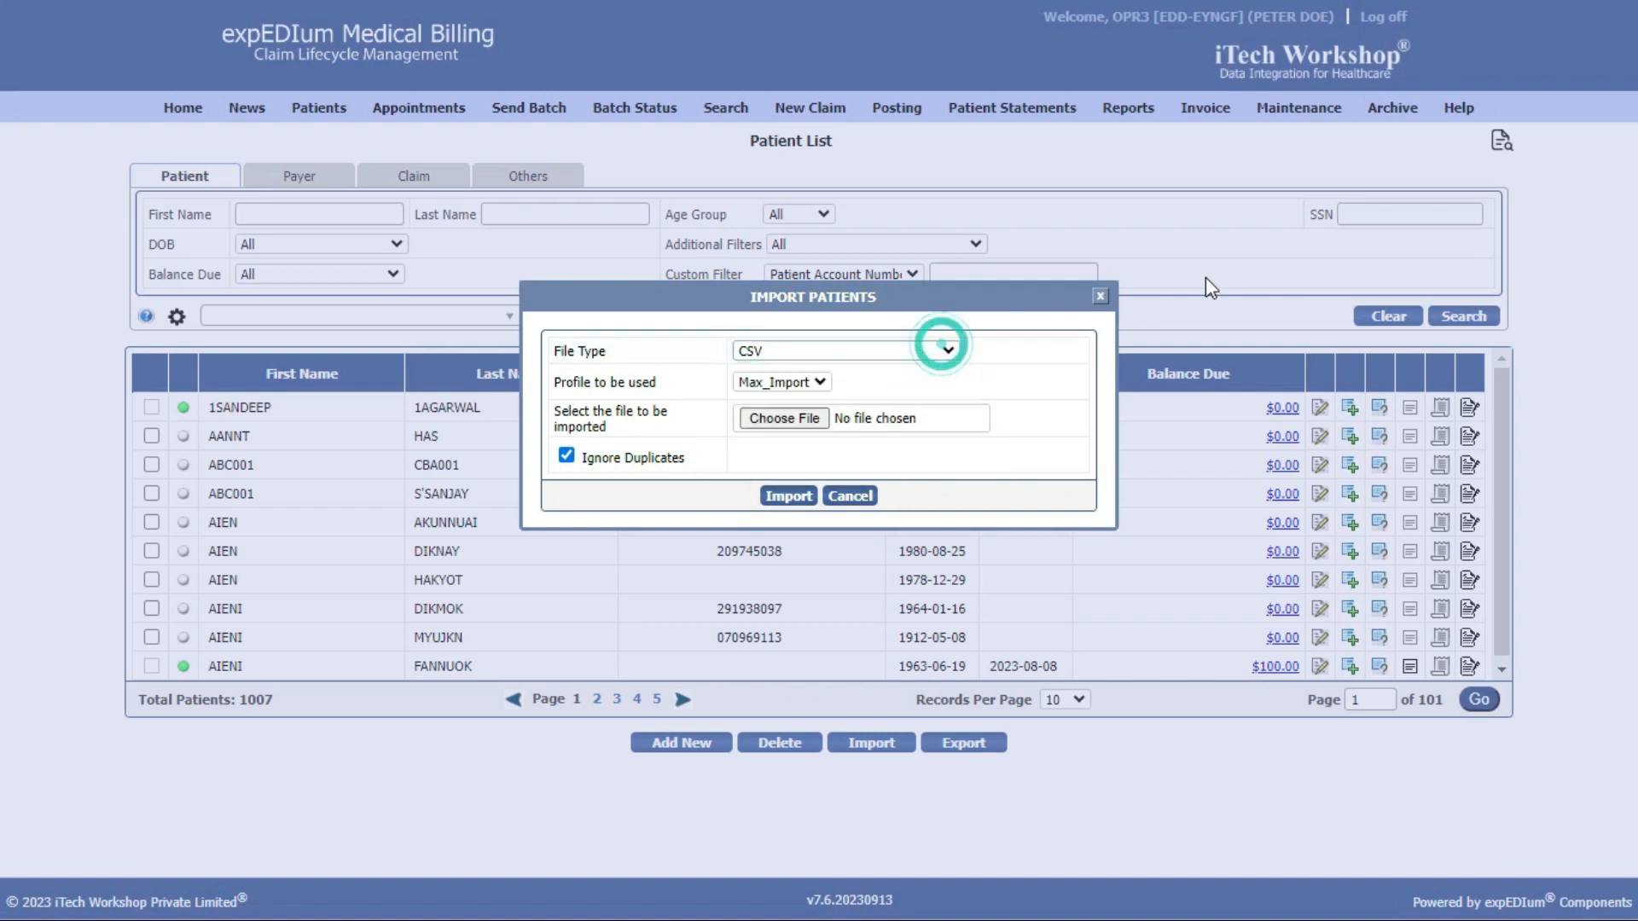
Step: Browse export file types (CSV, HL7 ADTA04, FHIR Bundle), tick Include Header, and export
left_click(962, 743)
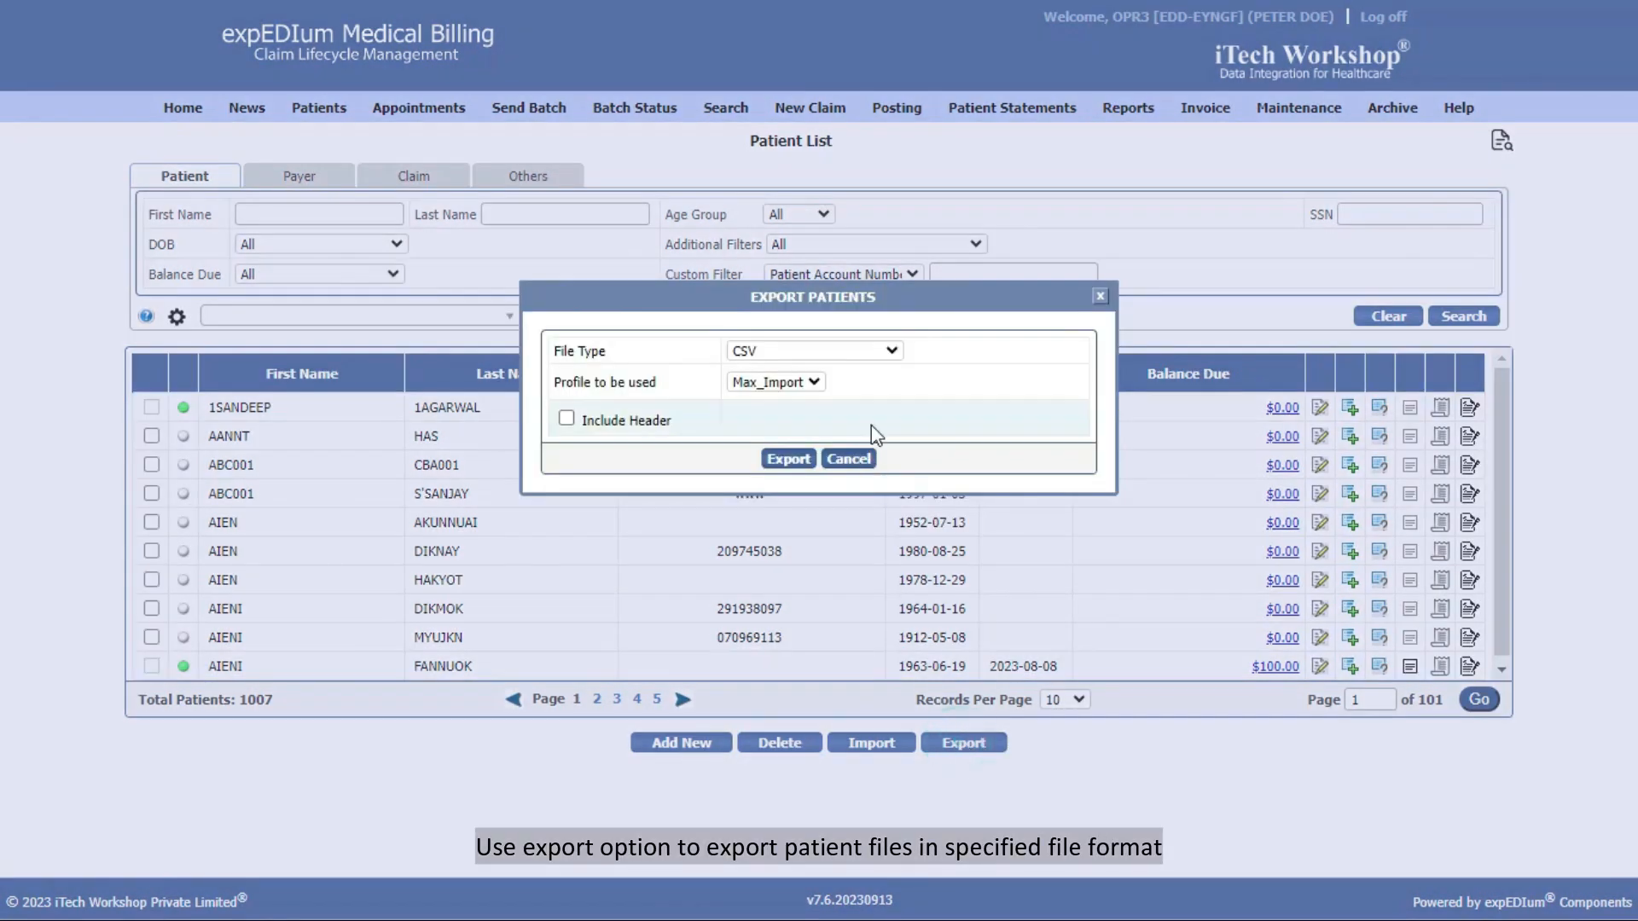
left_click(893, 350)
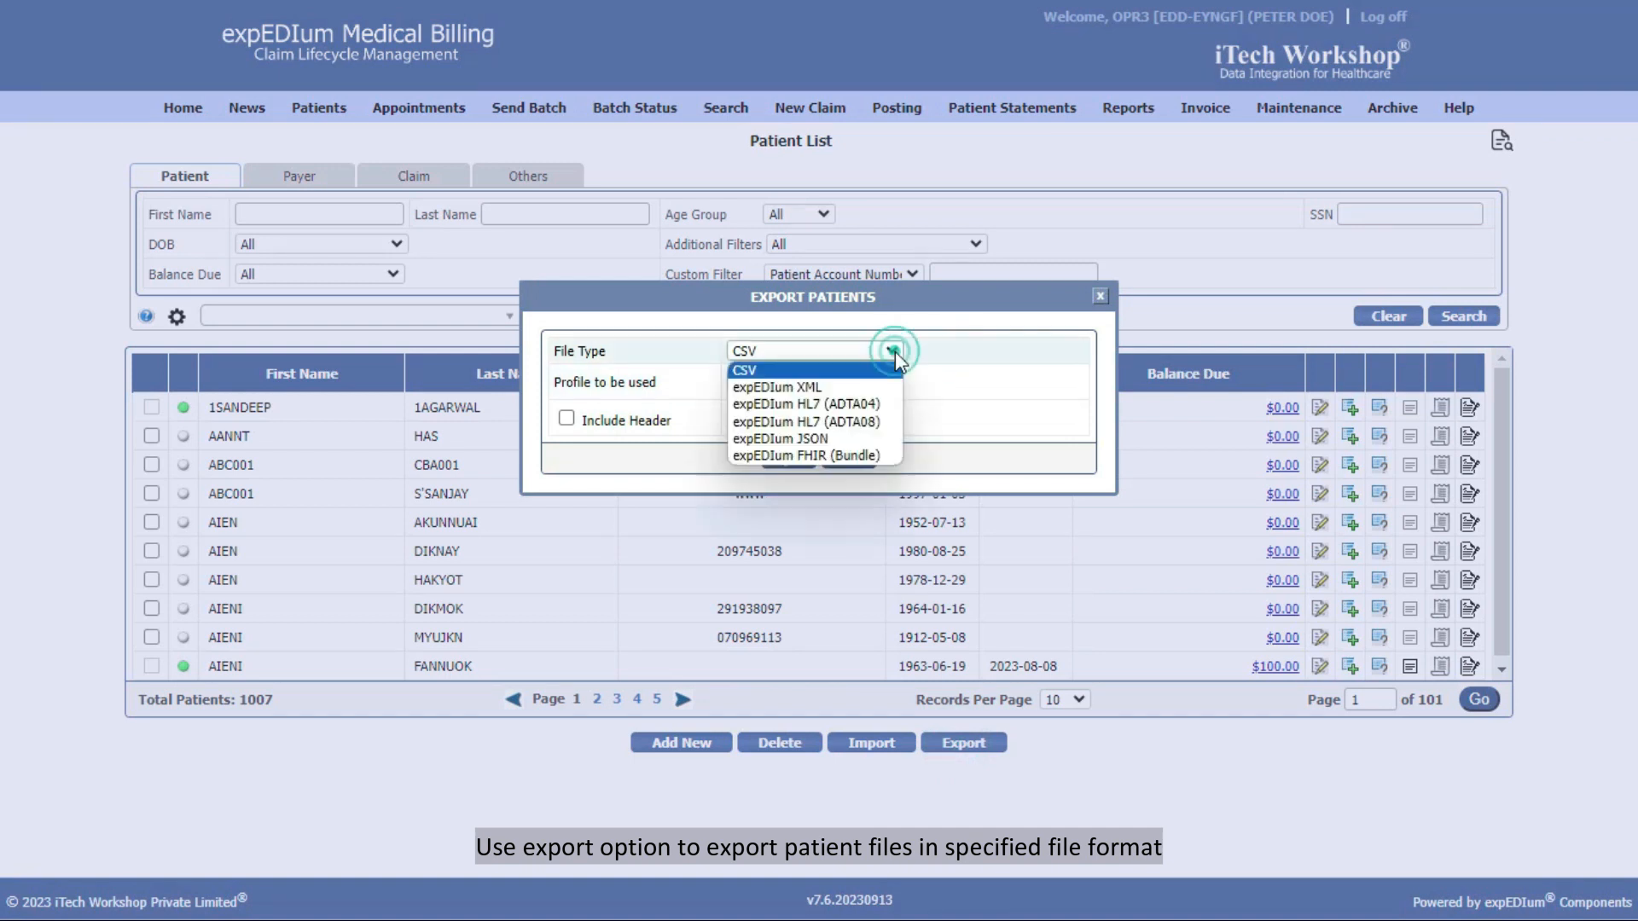
left_click(741, 369)
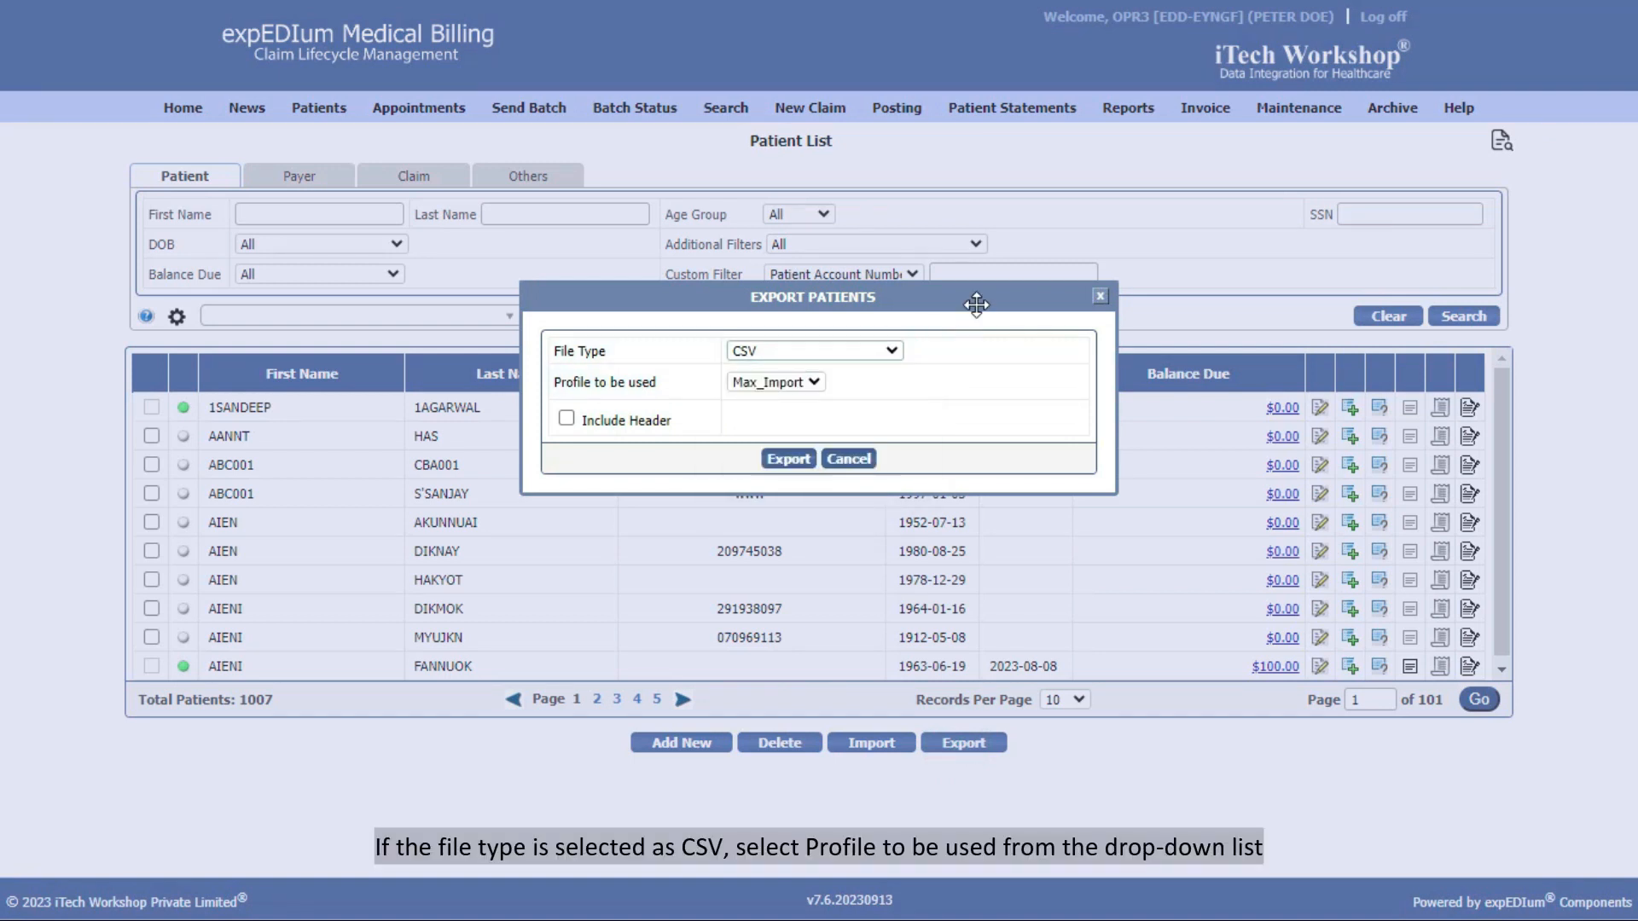
mouse_move(977, 304)
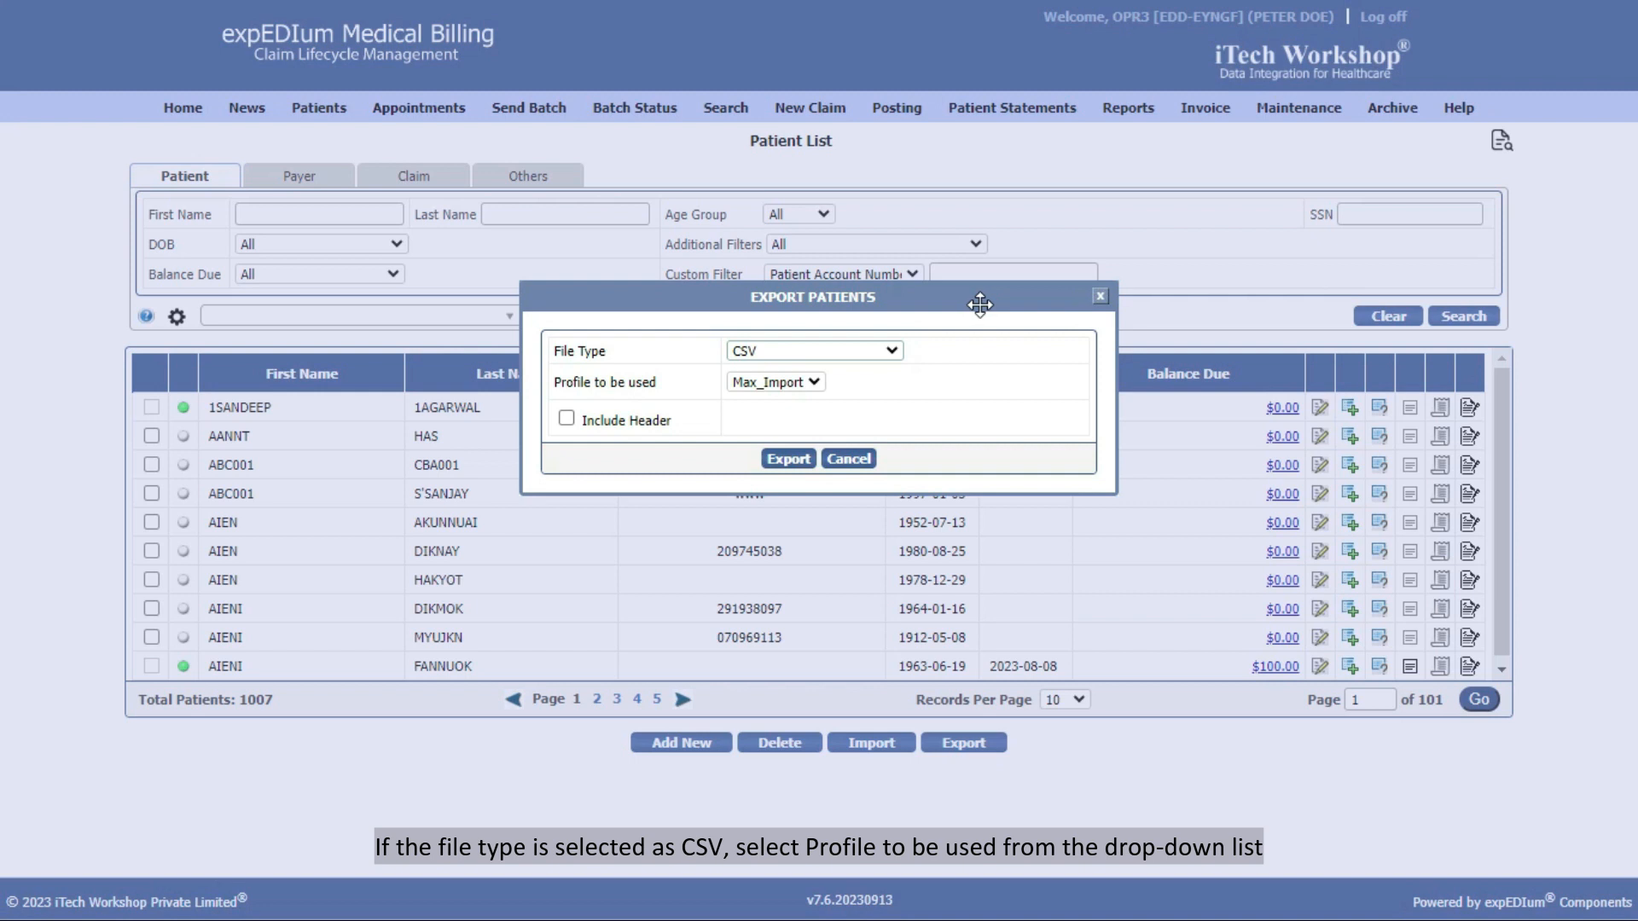
mouse_move(926, 373)
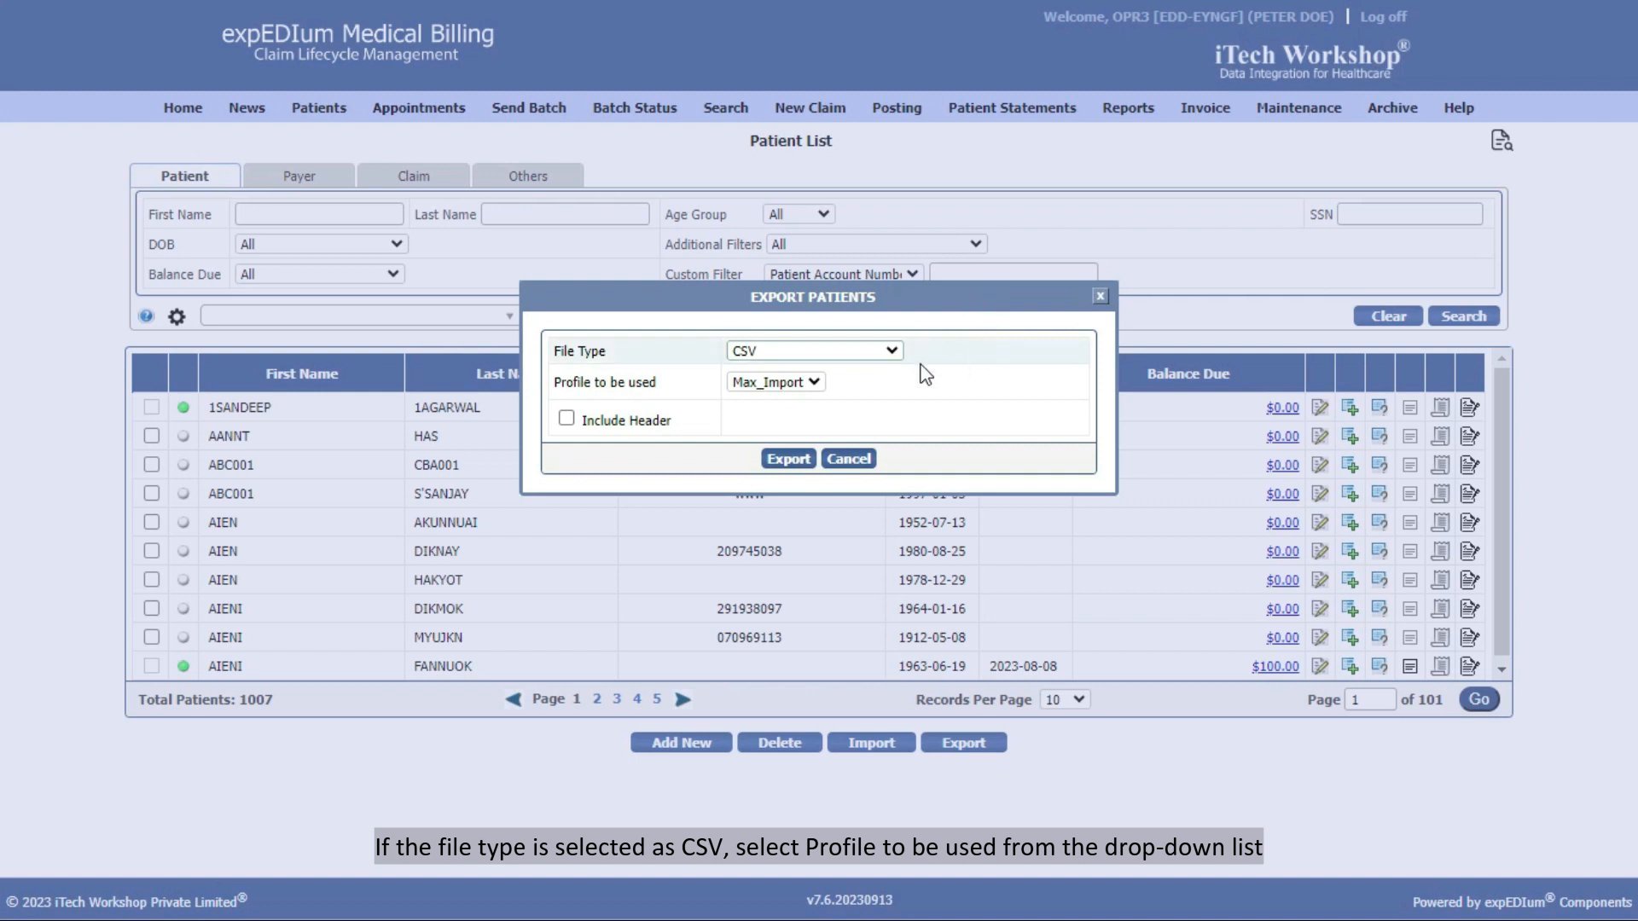
left_click(775, 383)
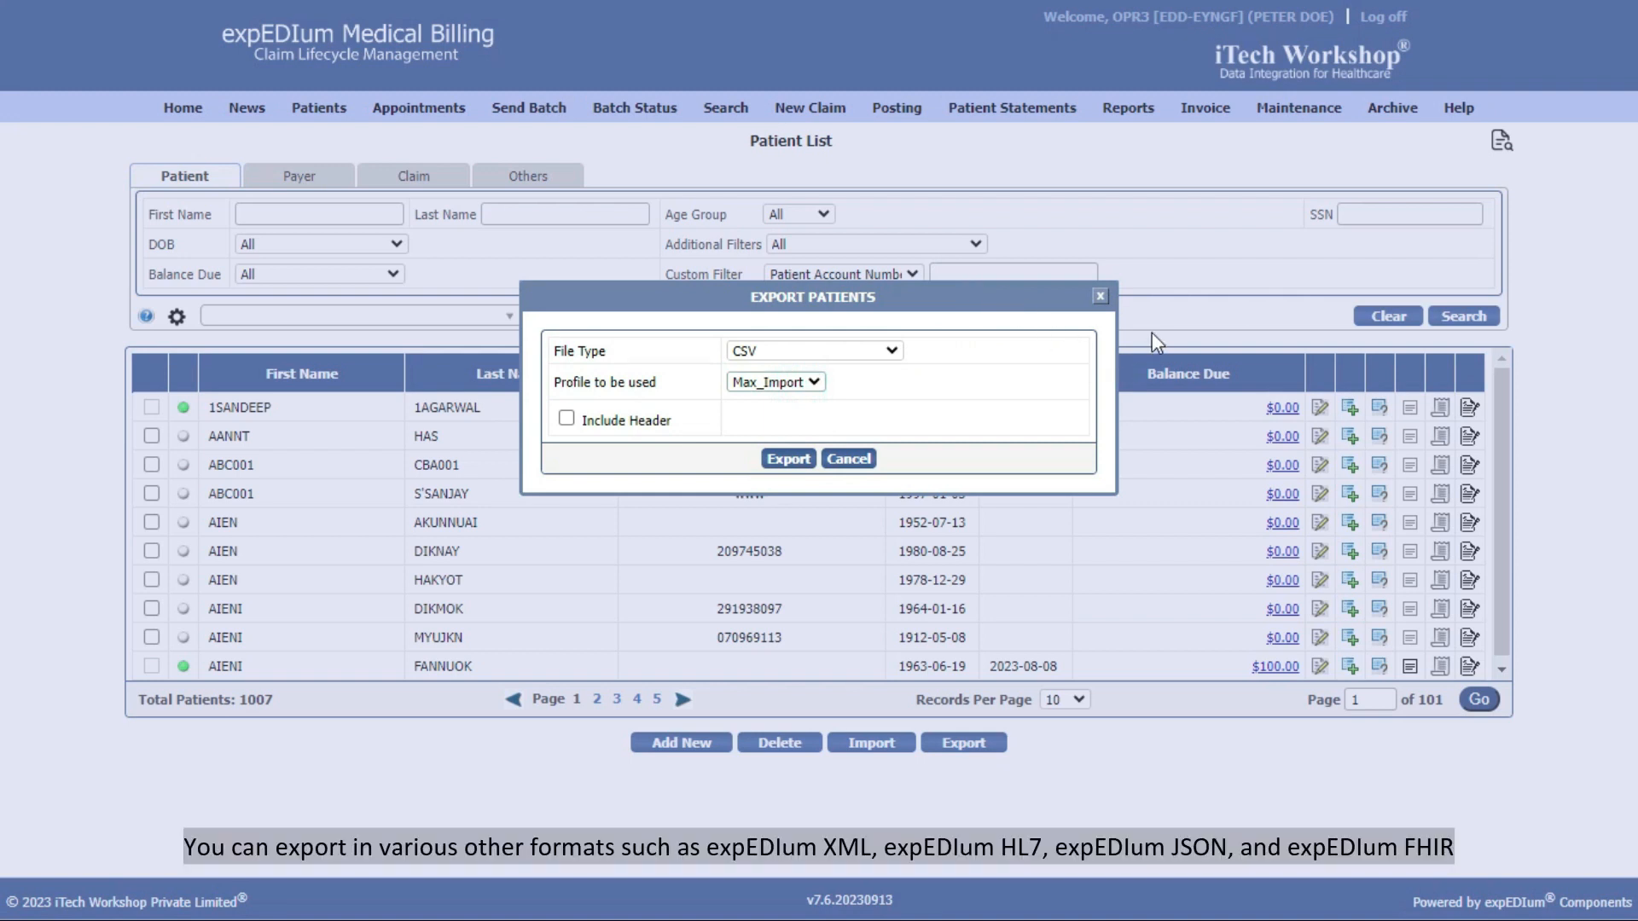
mouse_move(902, 355)
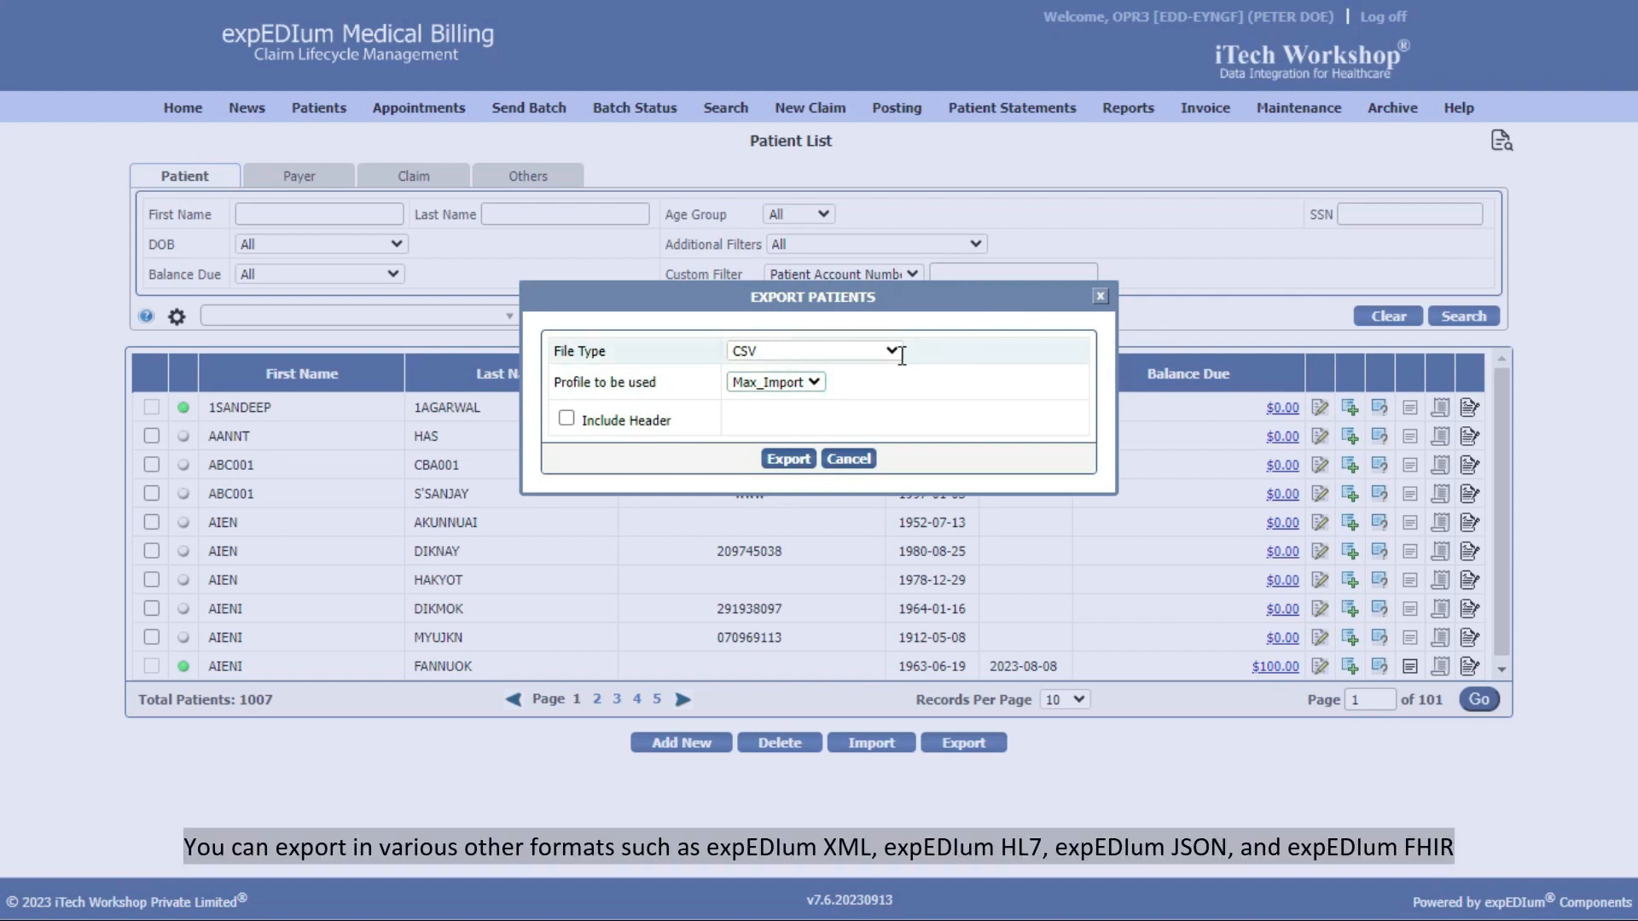
left_click(813, 350)
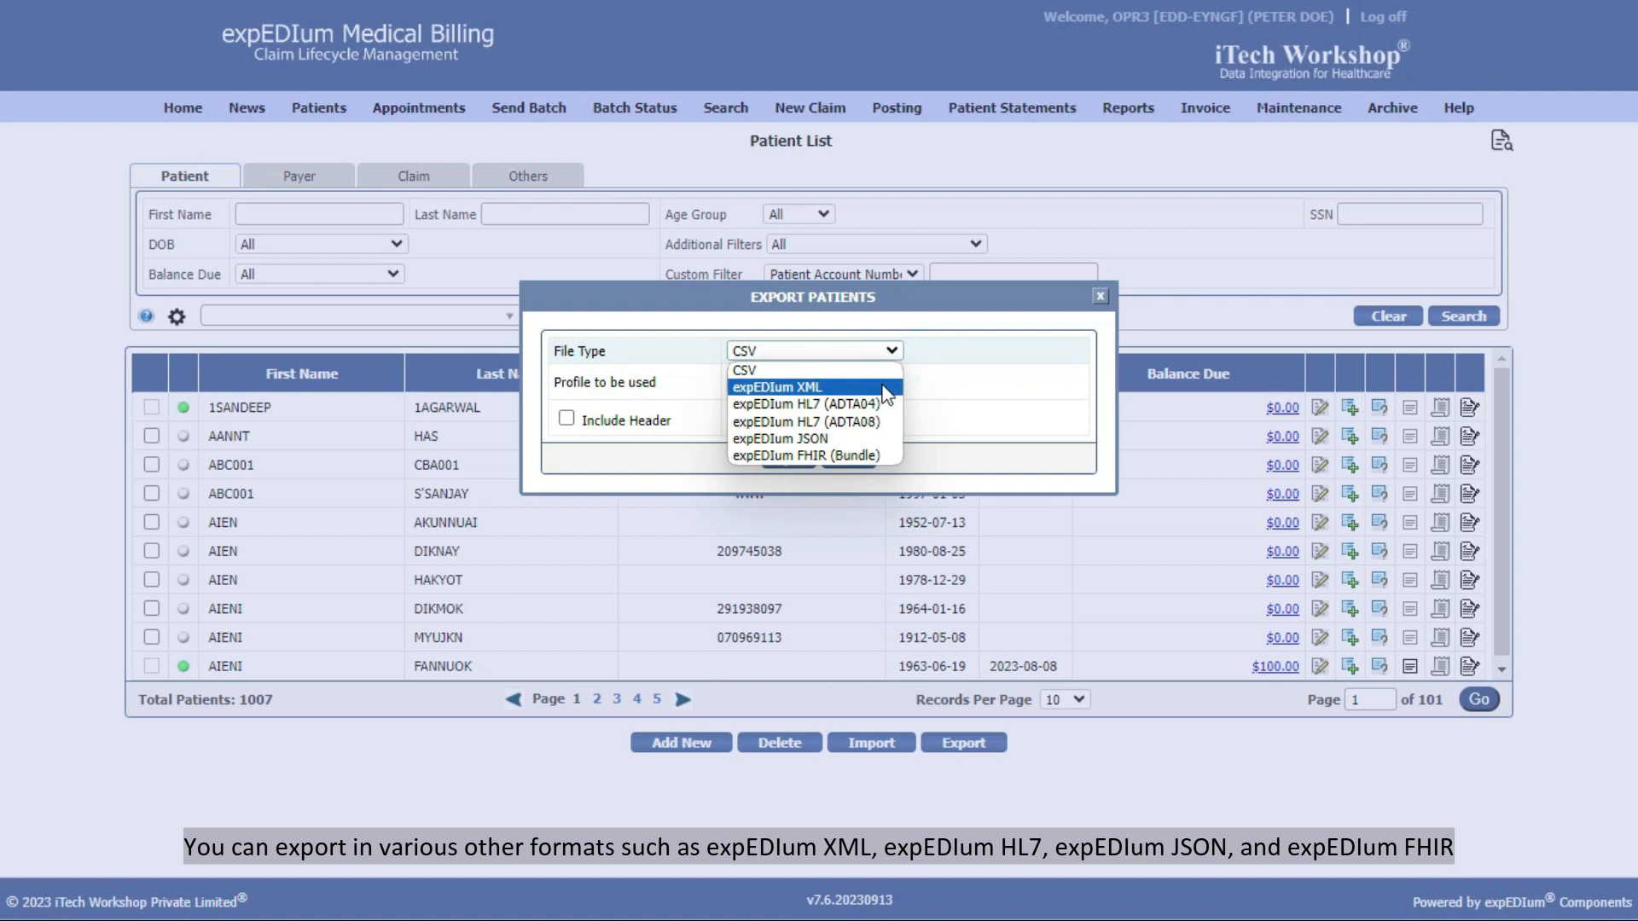
mouse_move(814, 438)
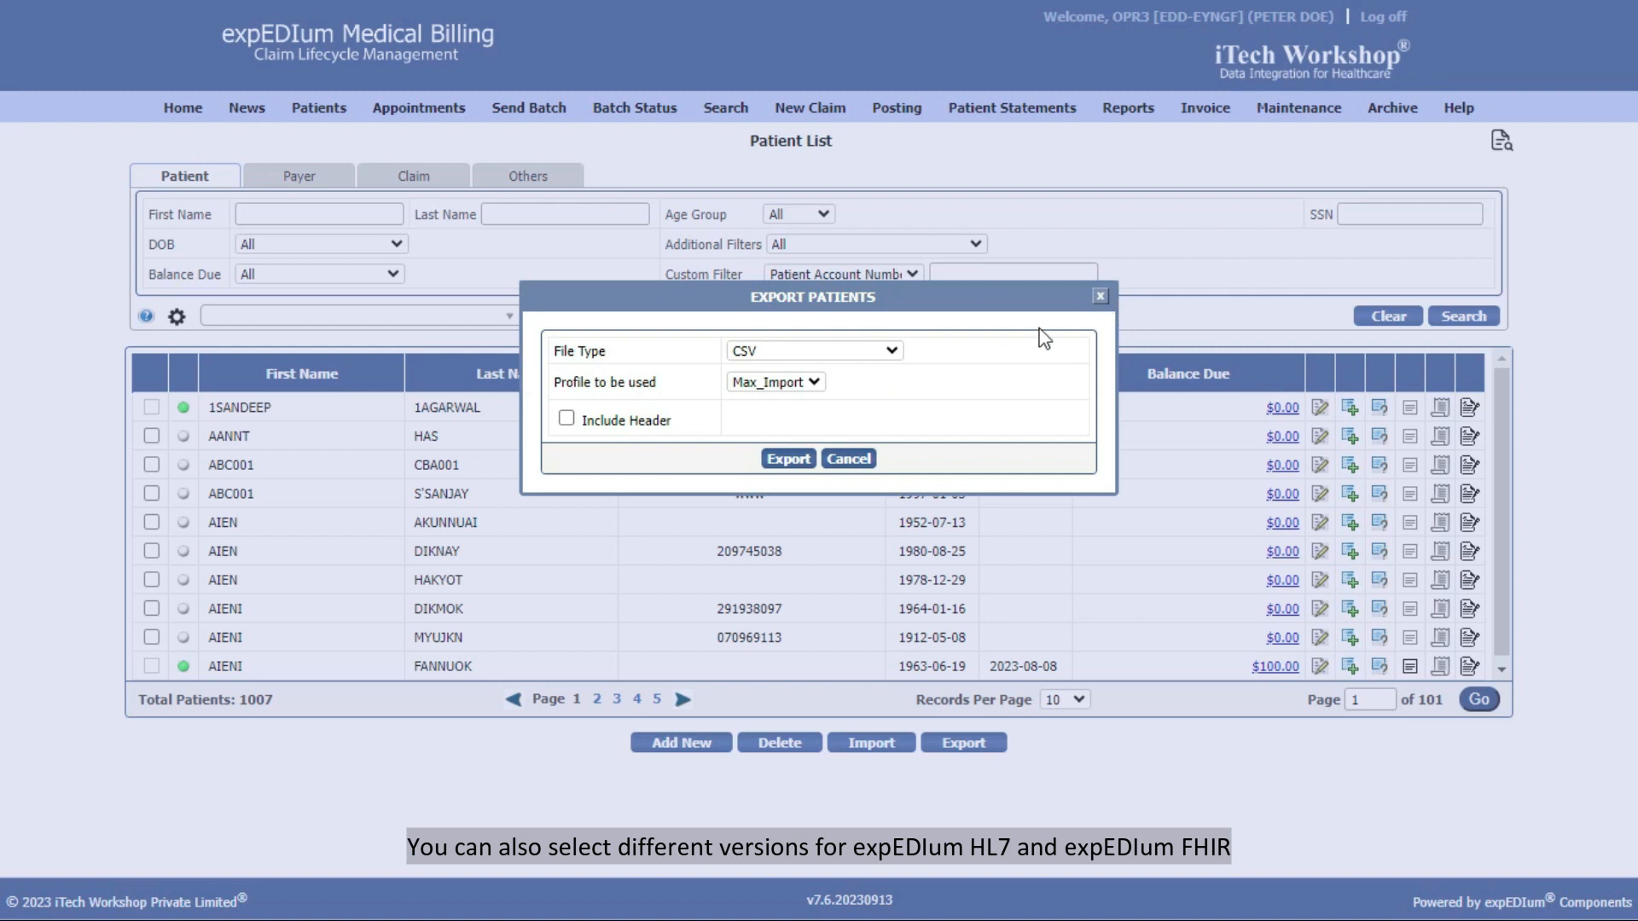
left_click(814, 349)
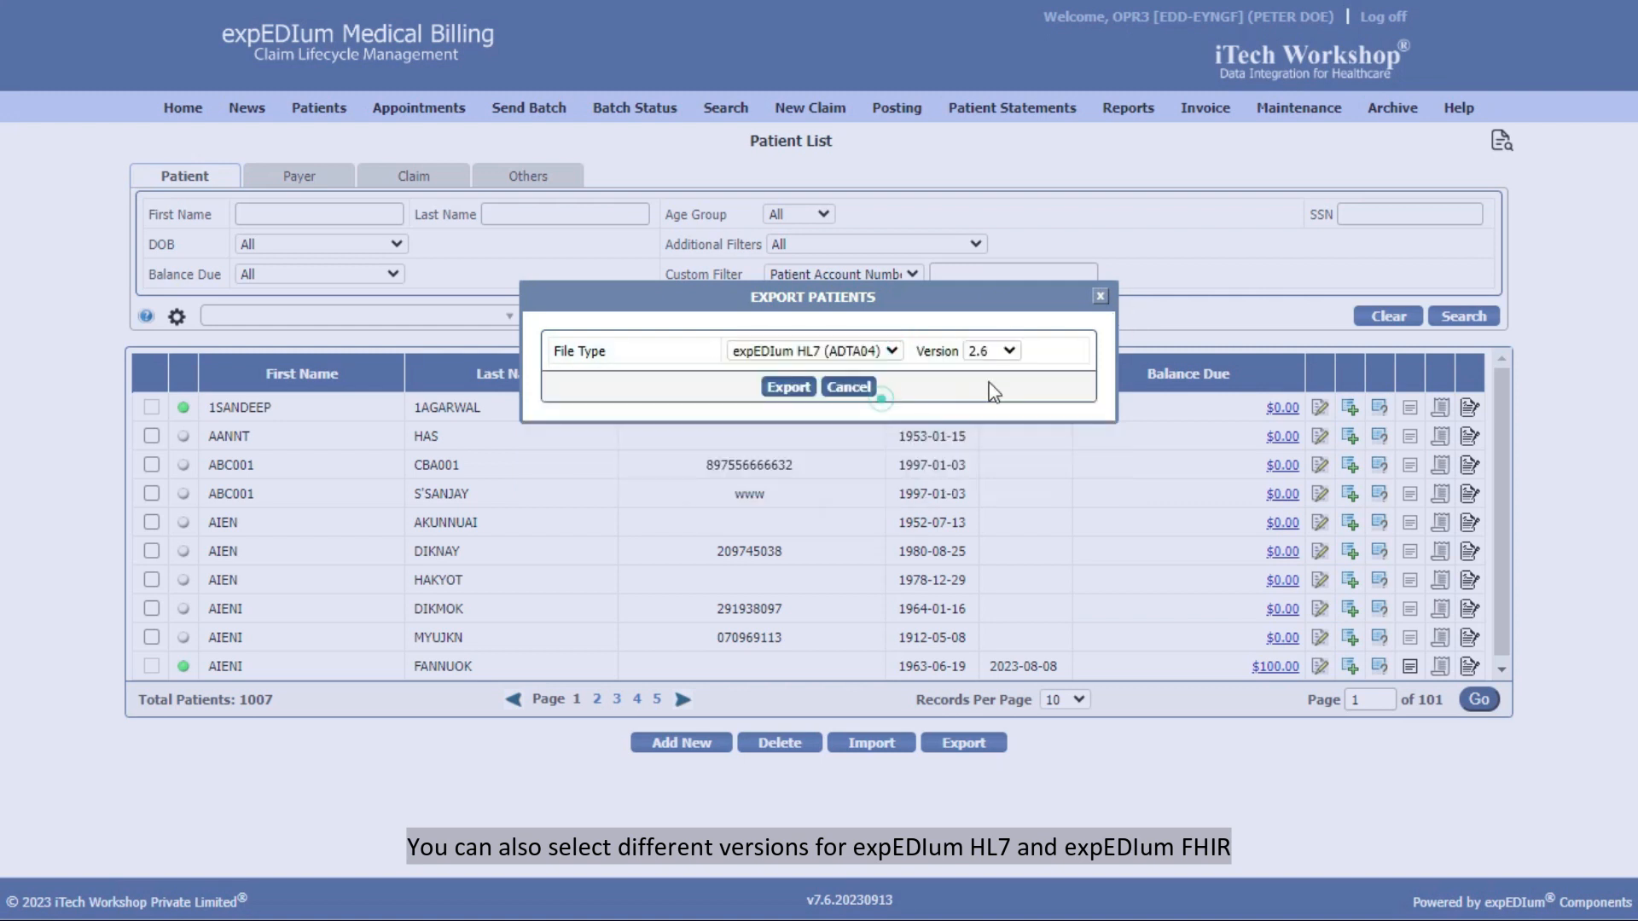
left_click(813, 350)
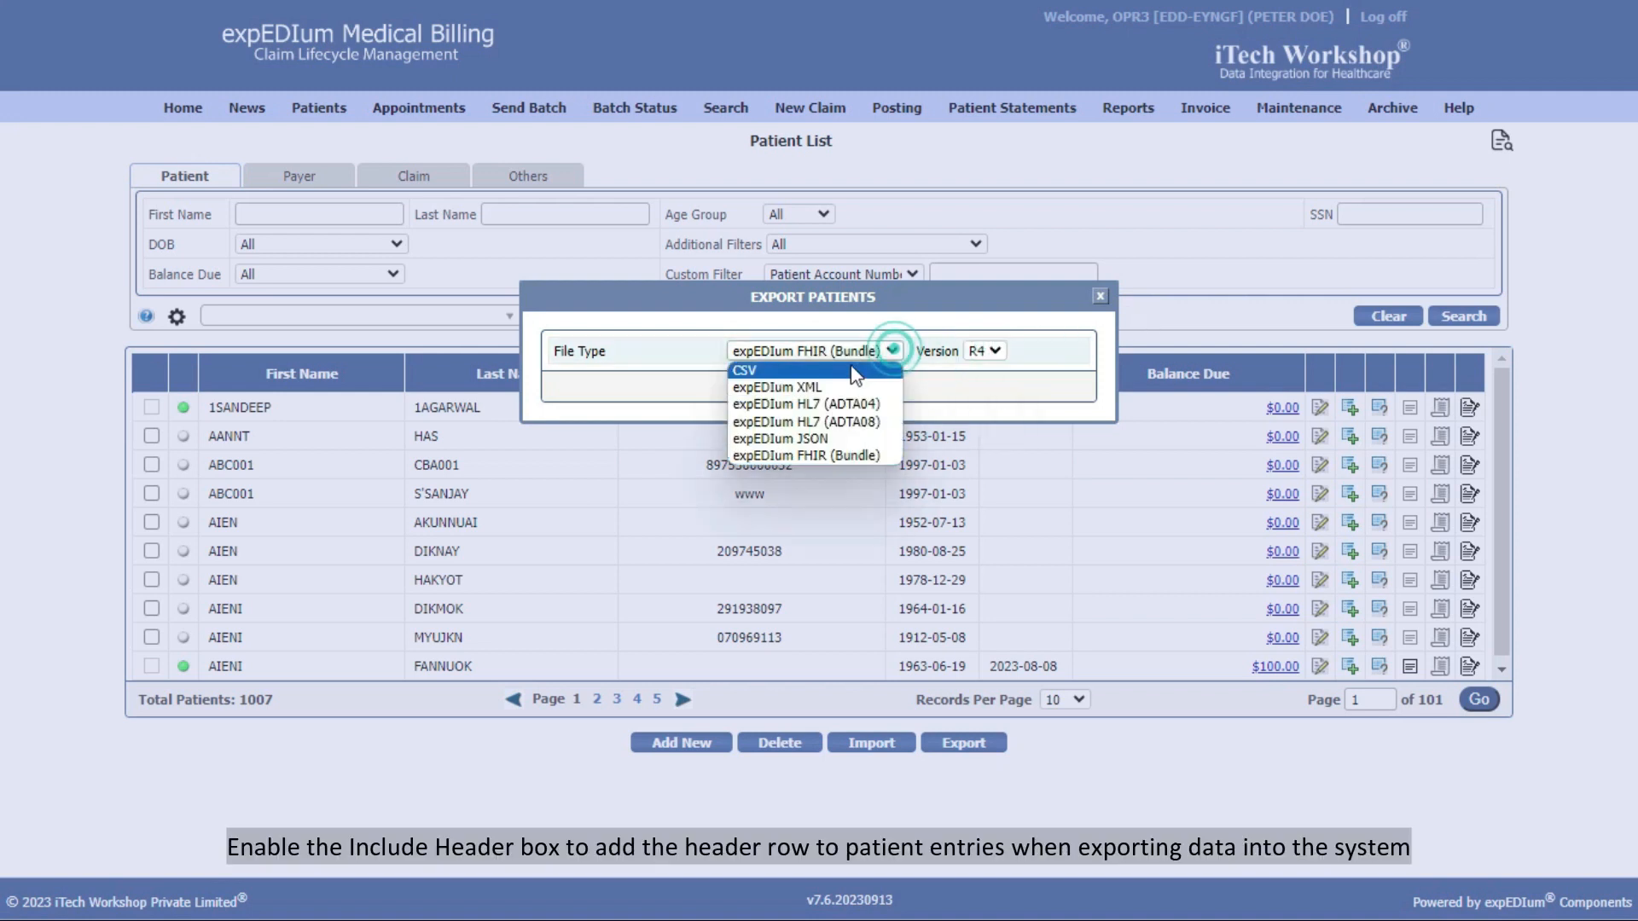
left_click(743, 369)
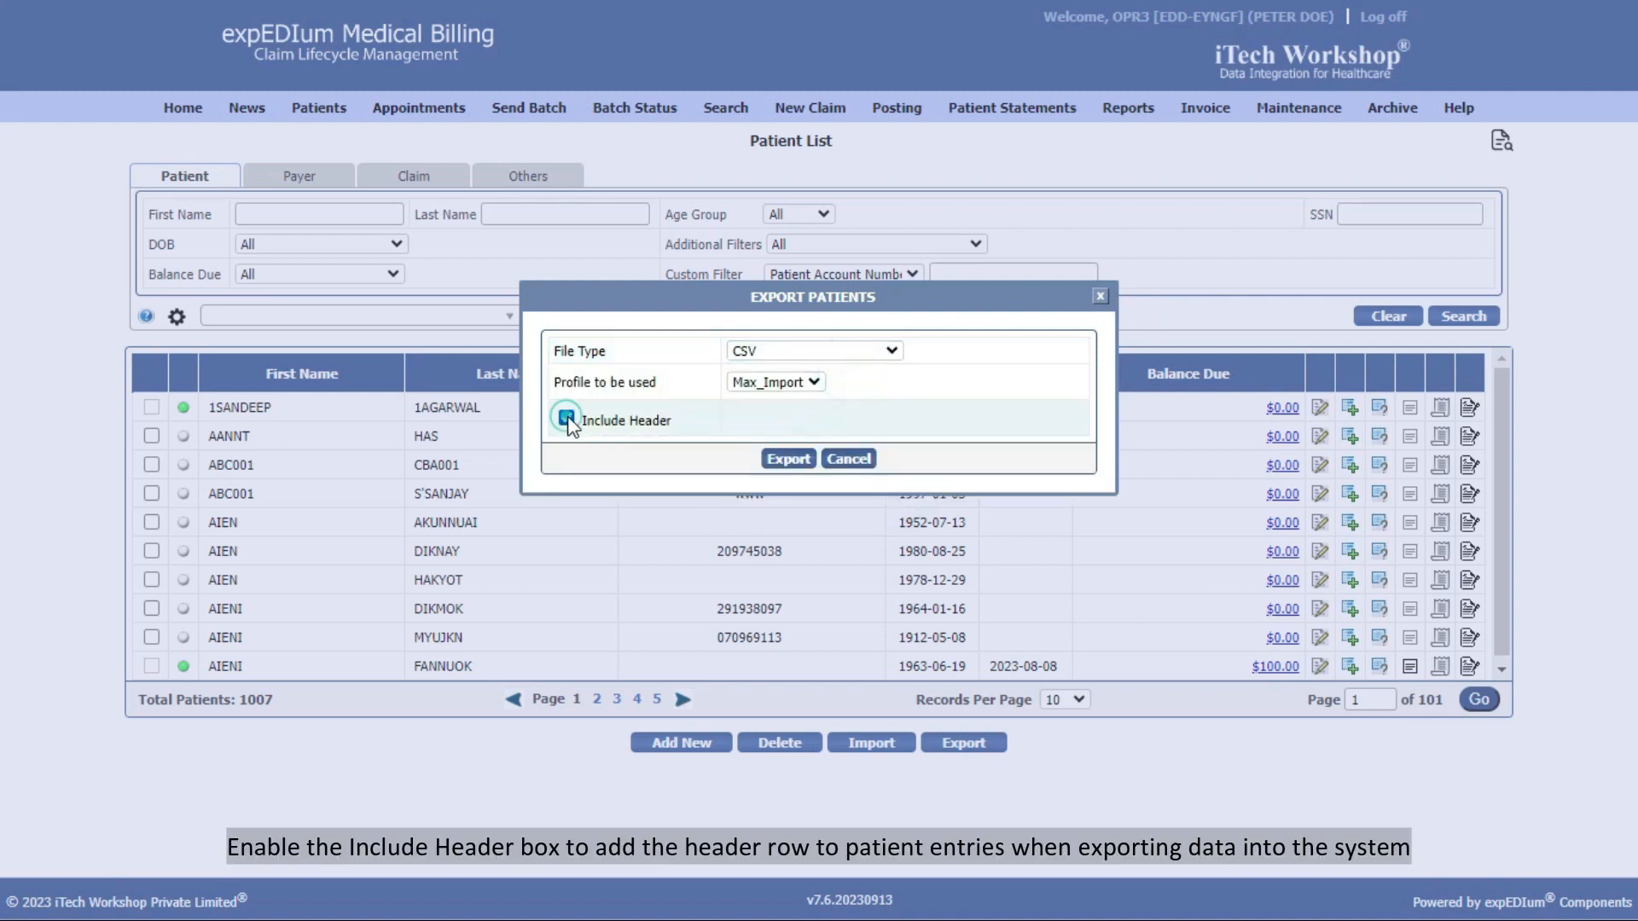
left_click(566, 419)
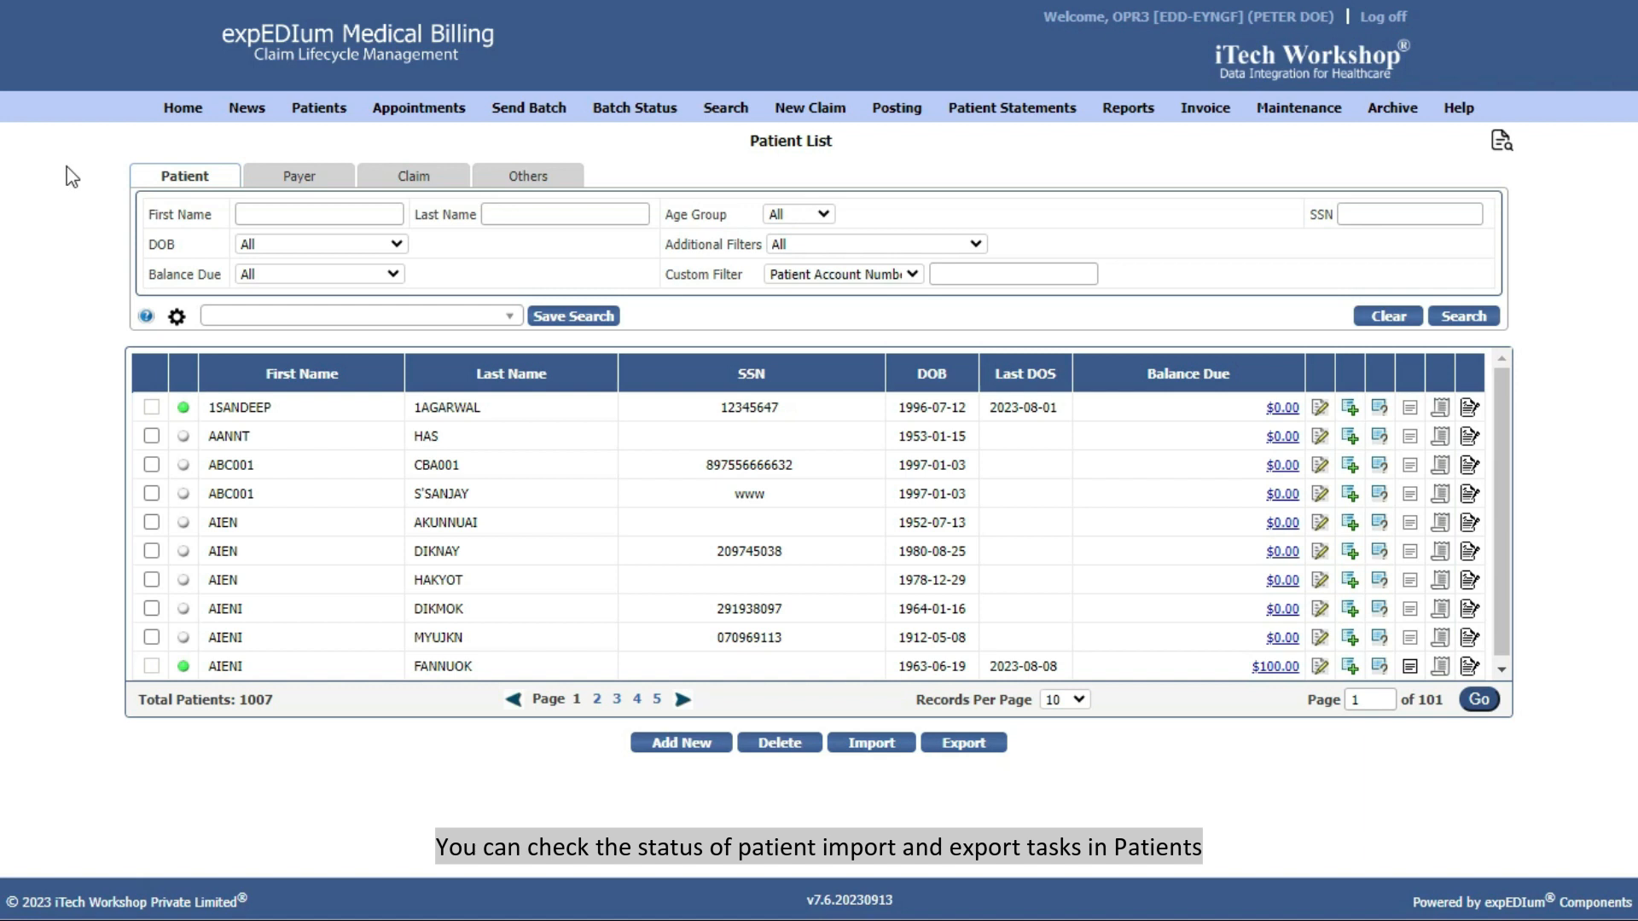
Step: View Patients > History > Import/Export, download the latest exported CSV, and return to Patients > View
left_click(318, 107)
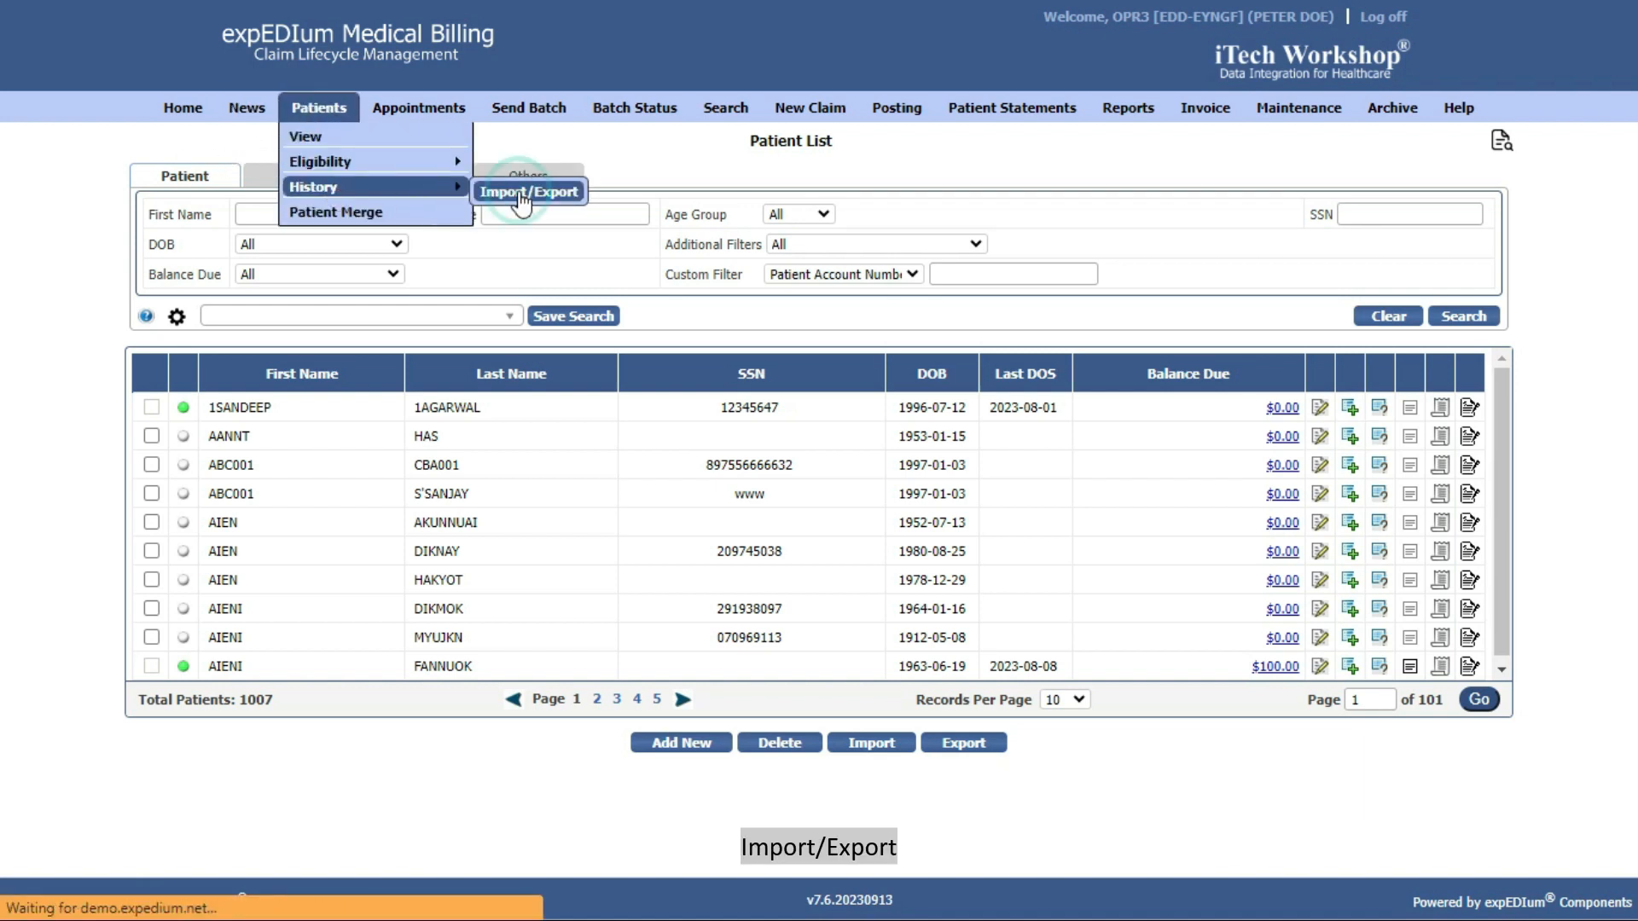
left_click(529, 191)
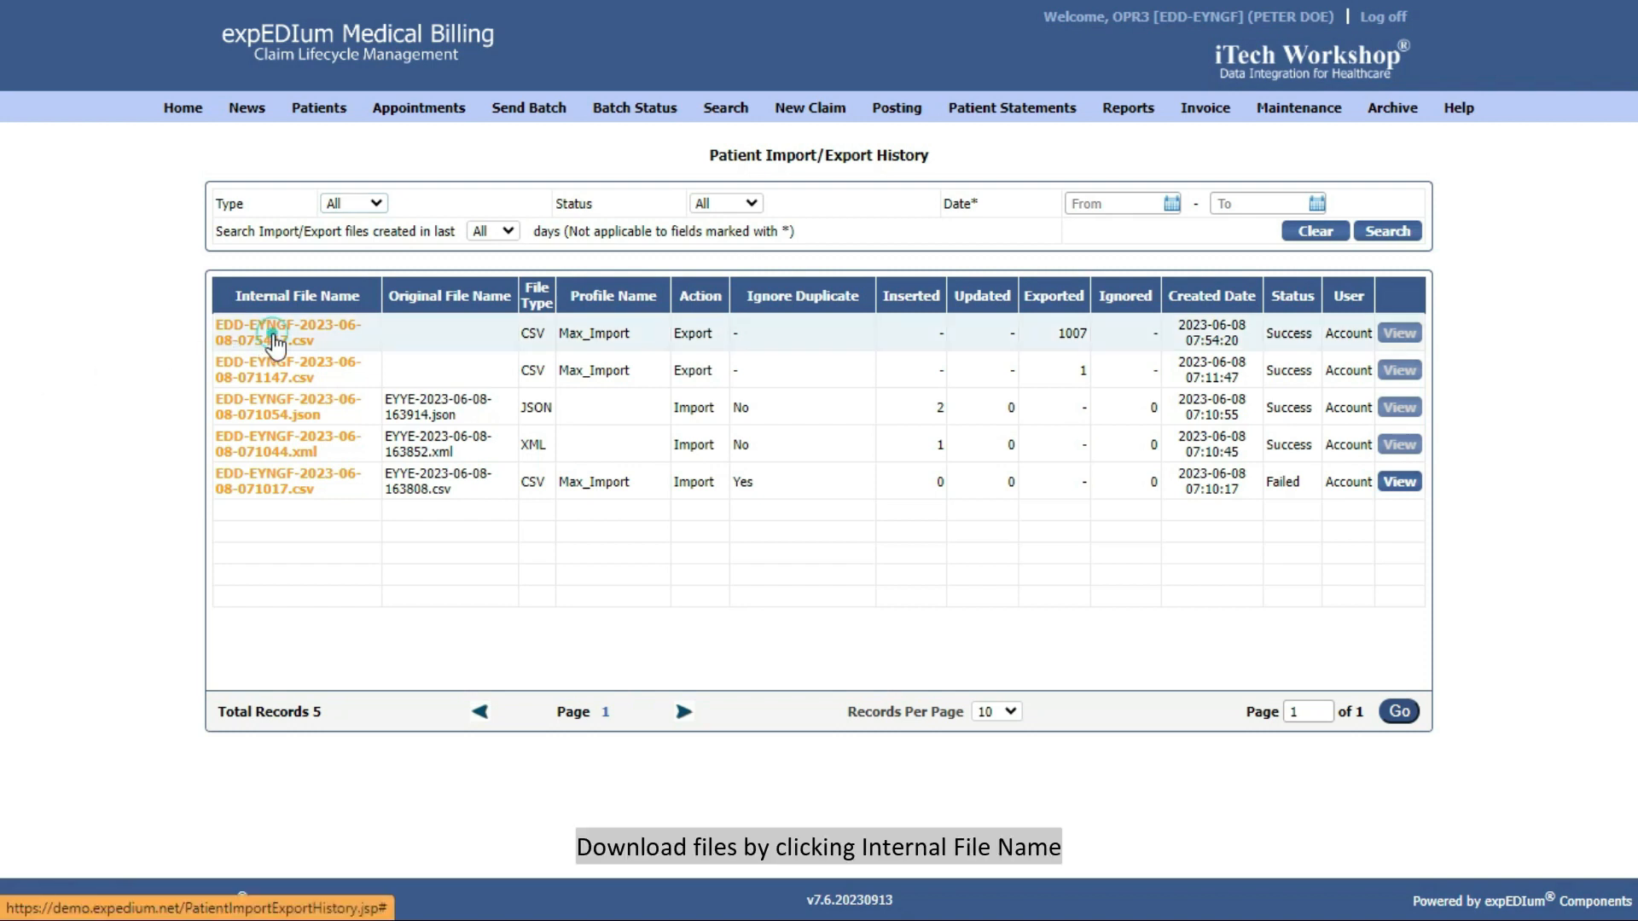
left_click(287, 331)
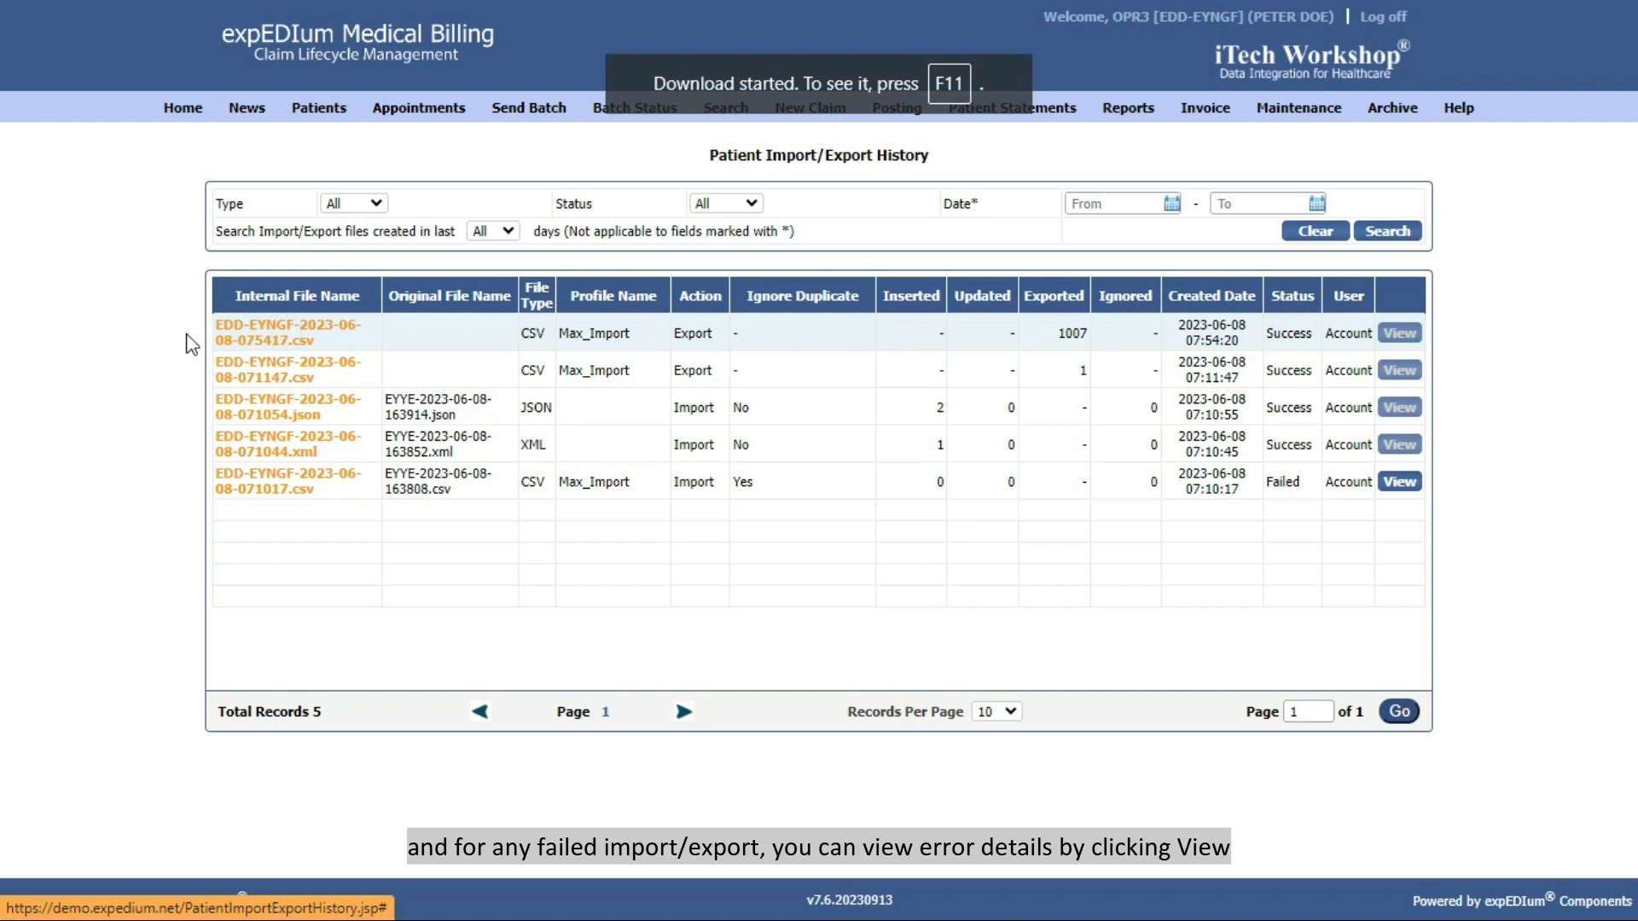
mouse_move(1614, 554)
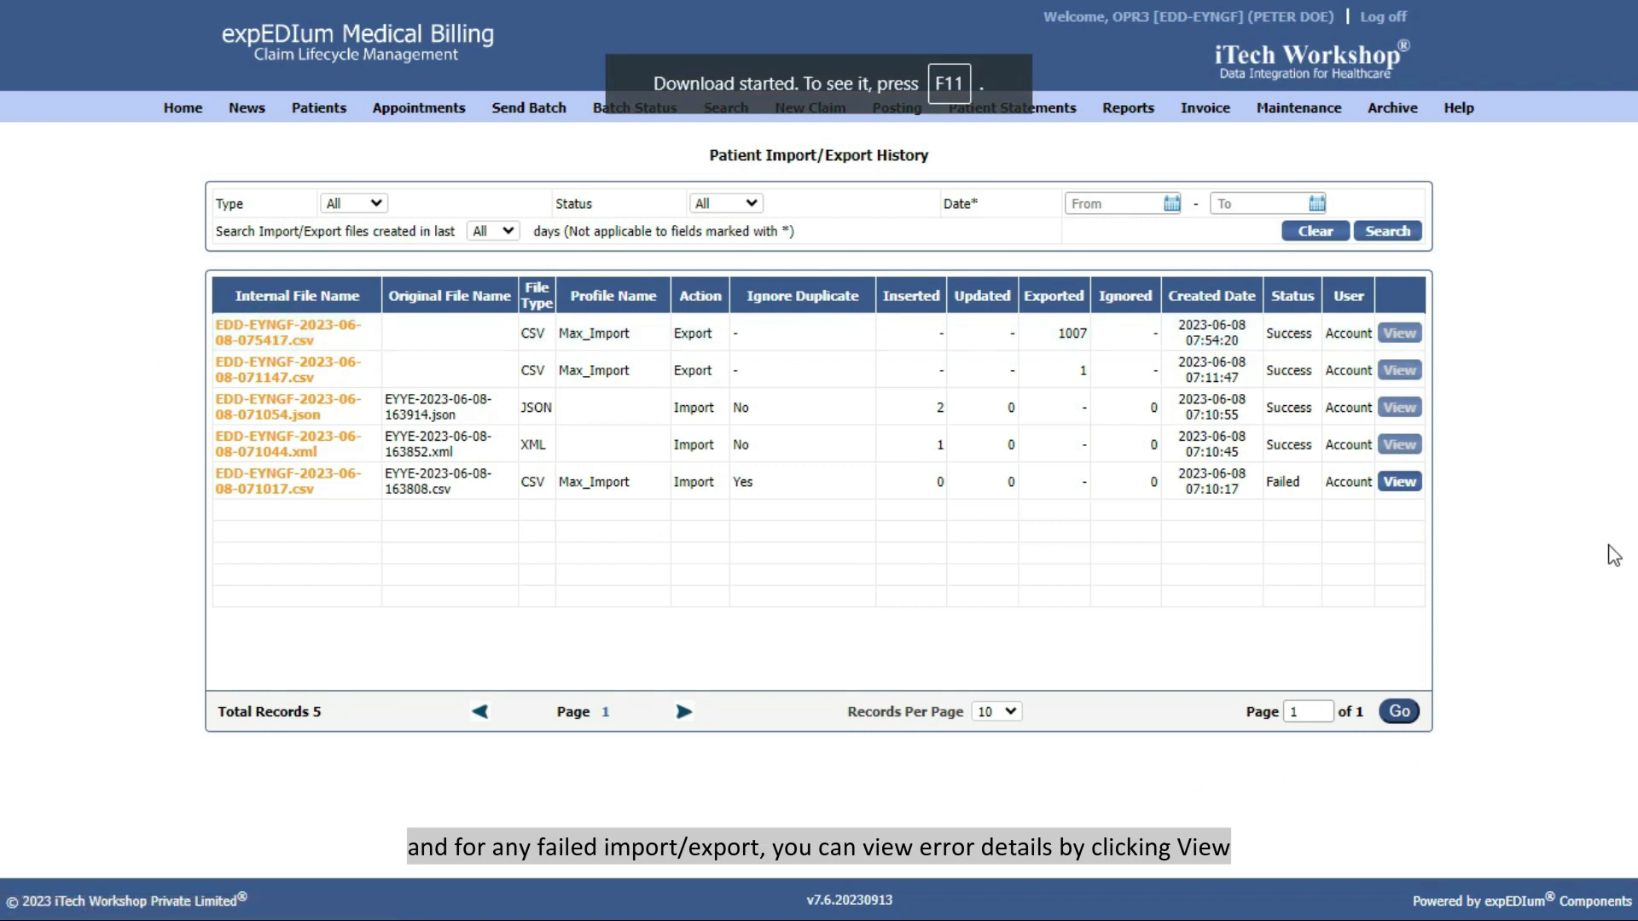
left_click(1398, 481)
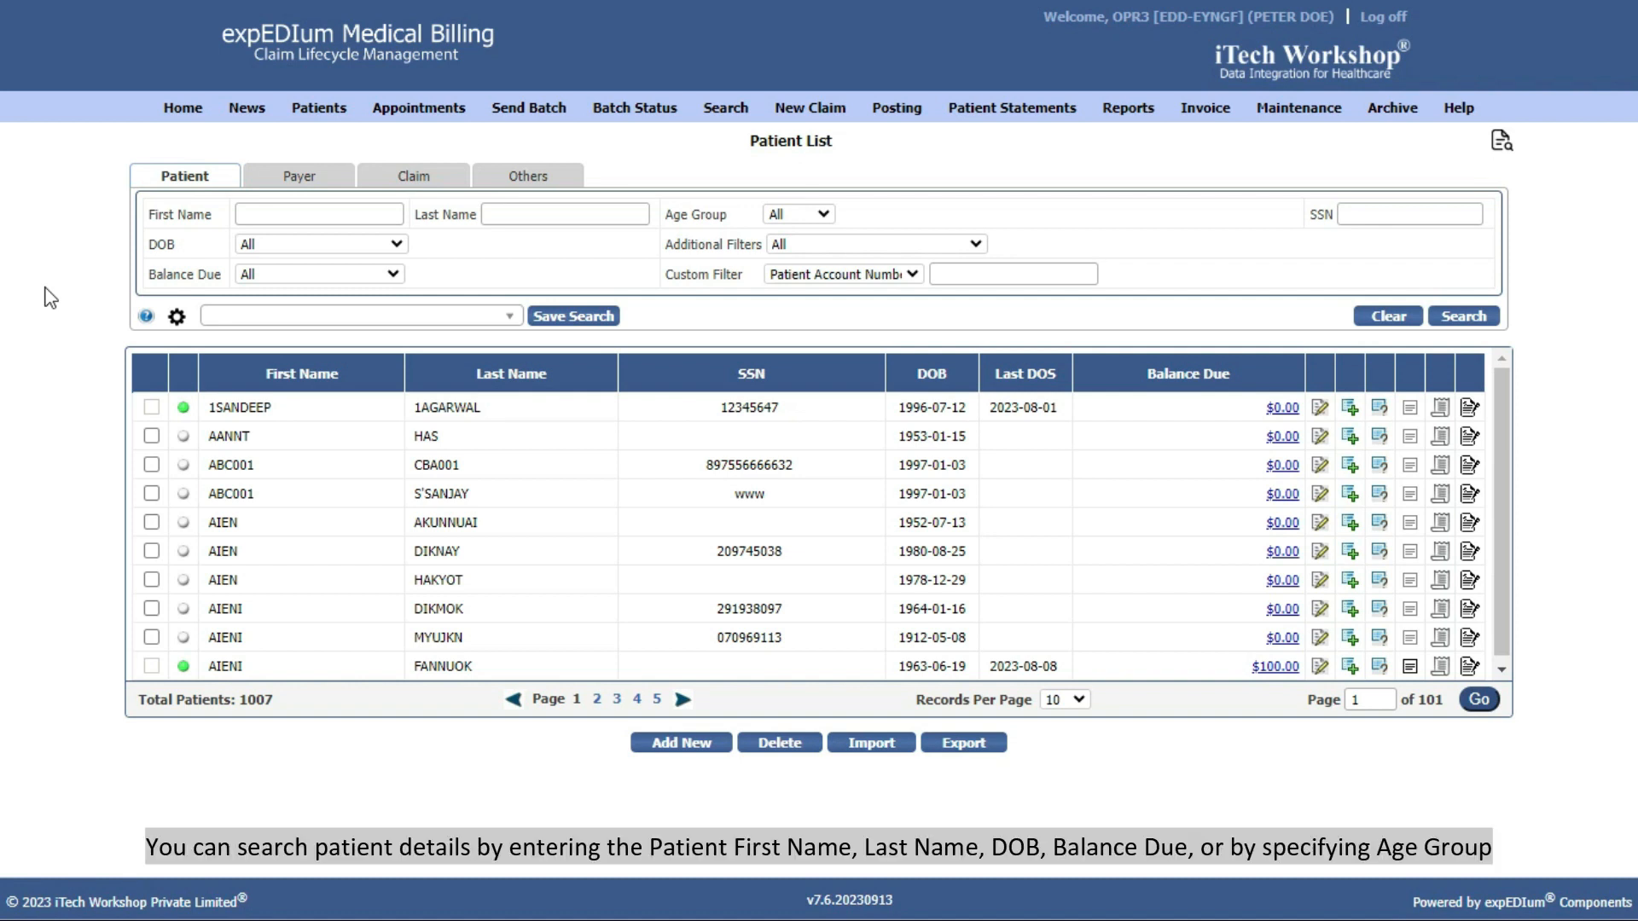
mouse_move(68, 280)
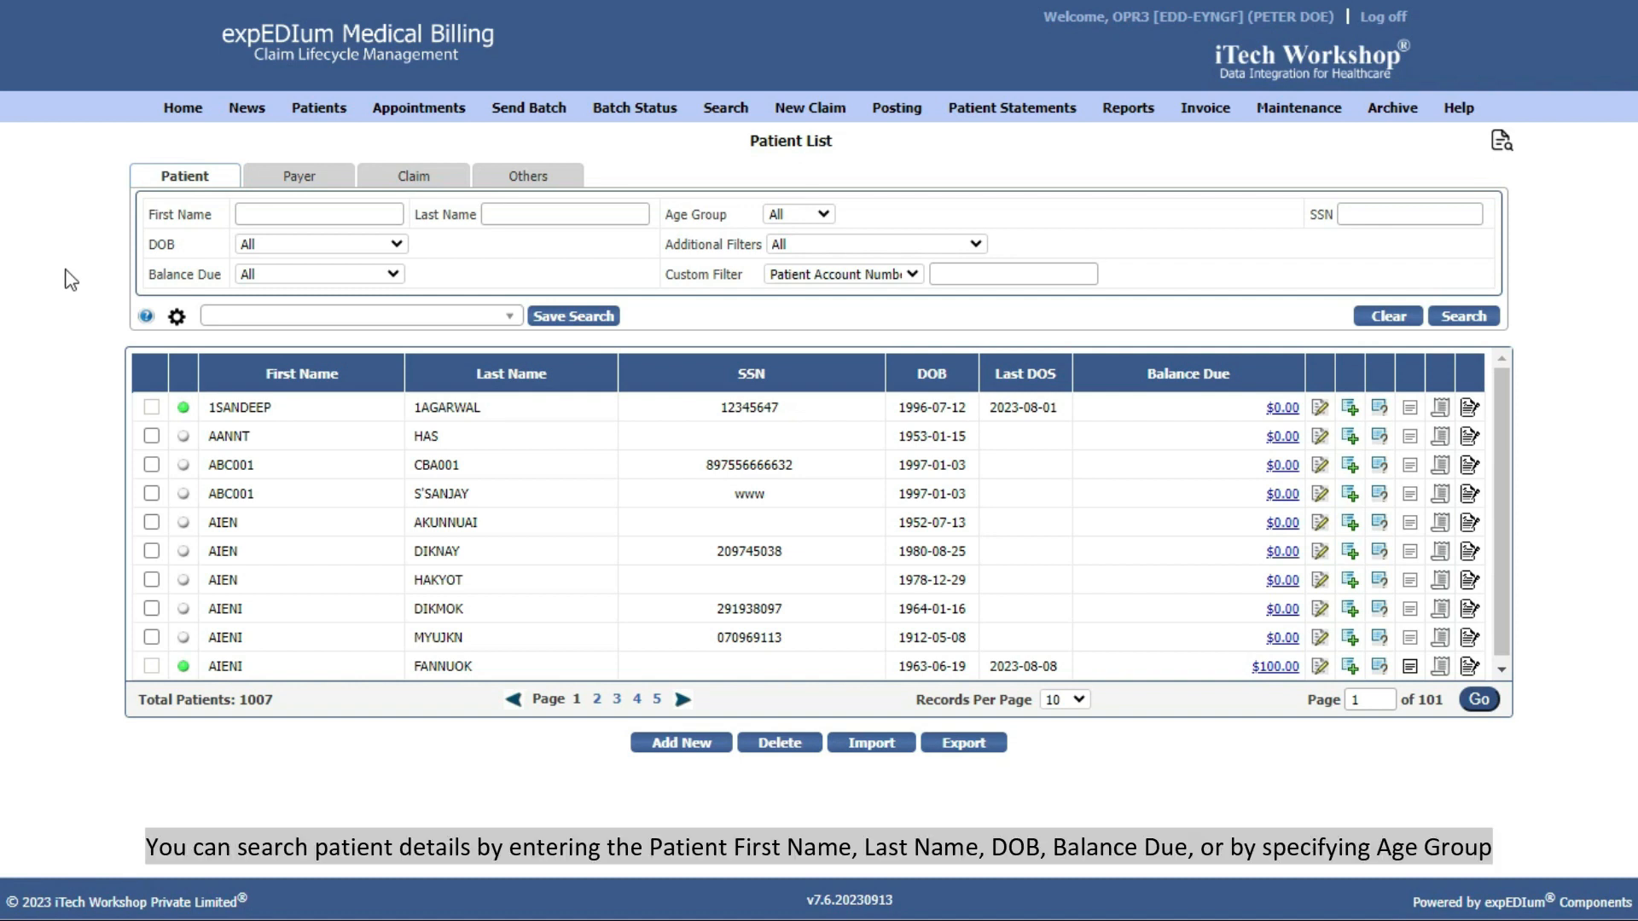
Step: Review the Payer, Claim and Others filter tabs; set Age Group 45-64 and Self Pay Patients
left_click(564, 214)
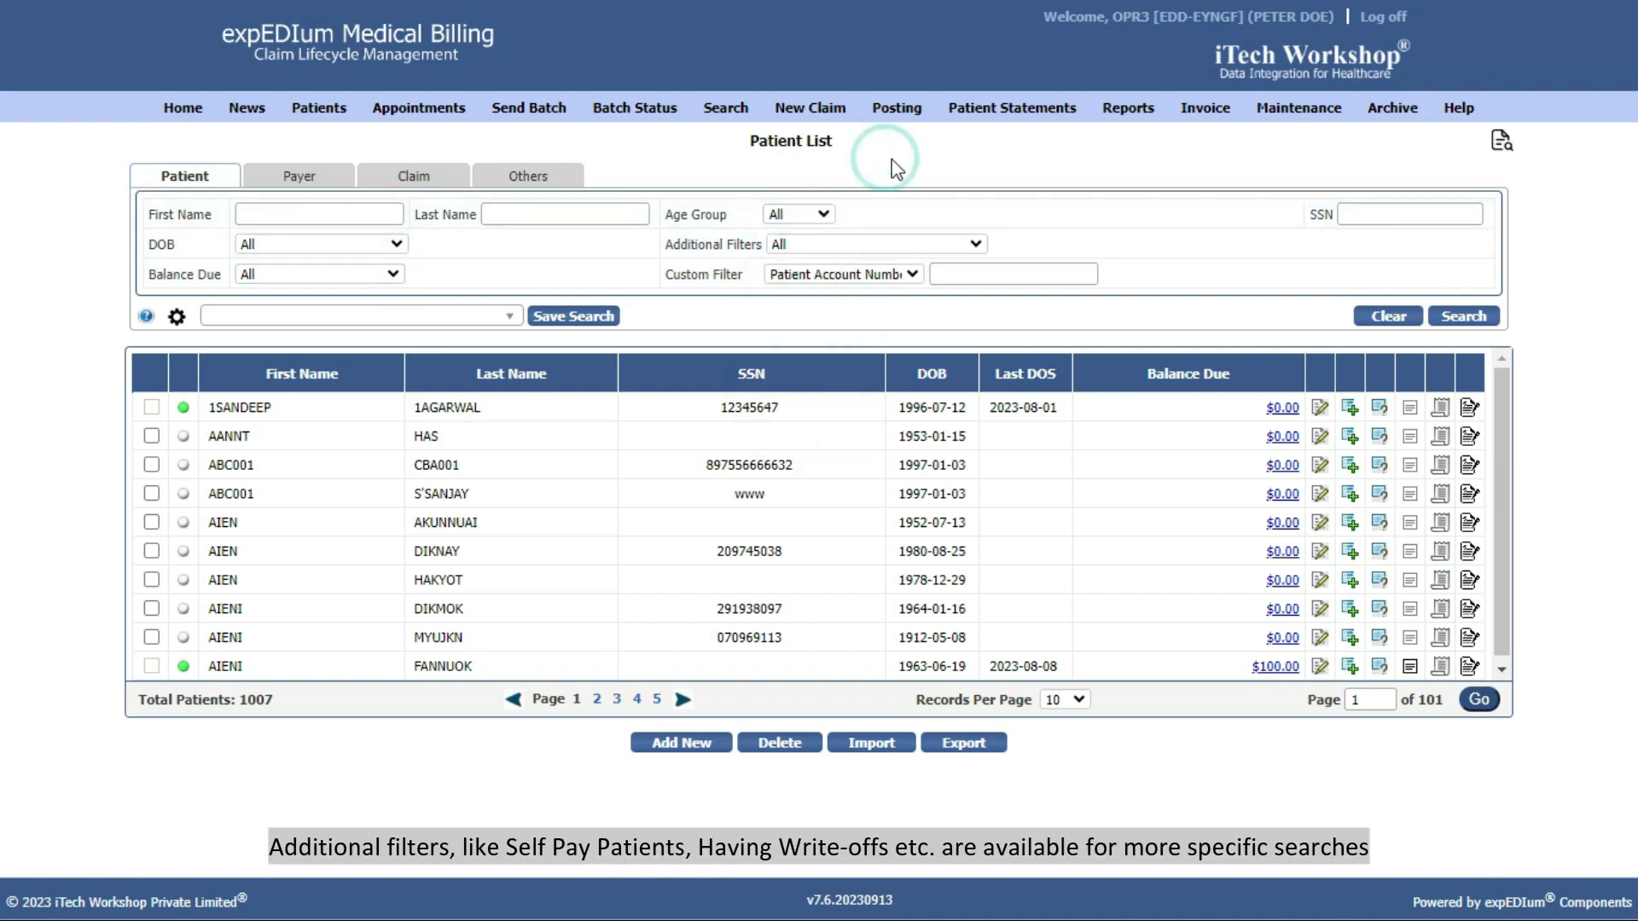
left_click(875, 243)
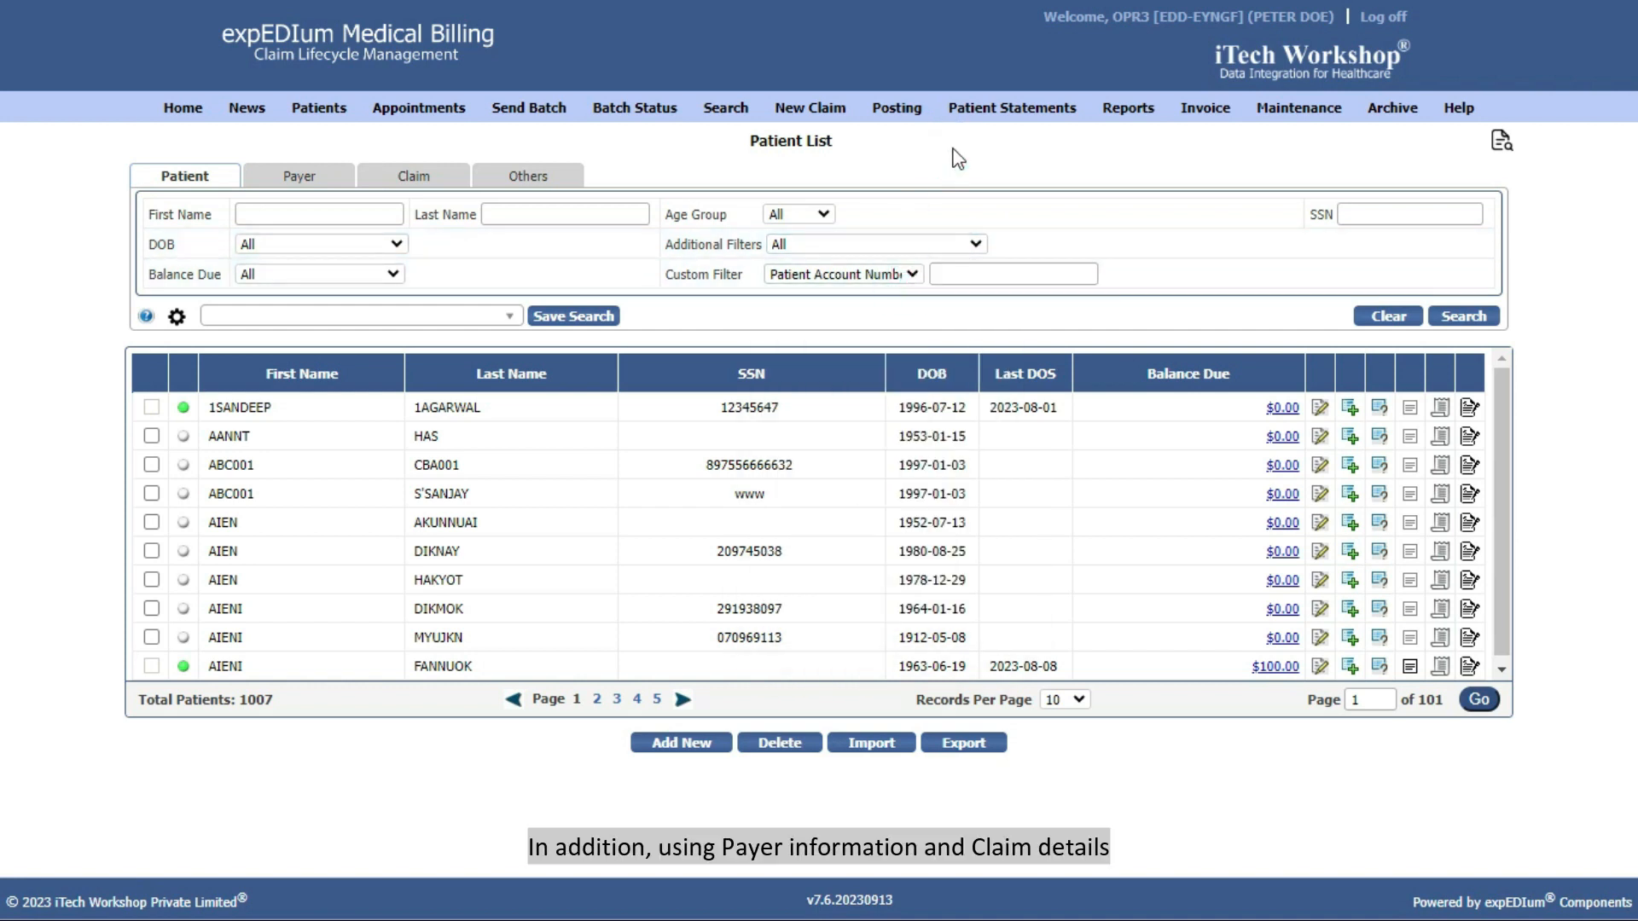
left_click(297, 174)
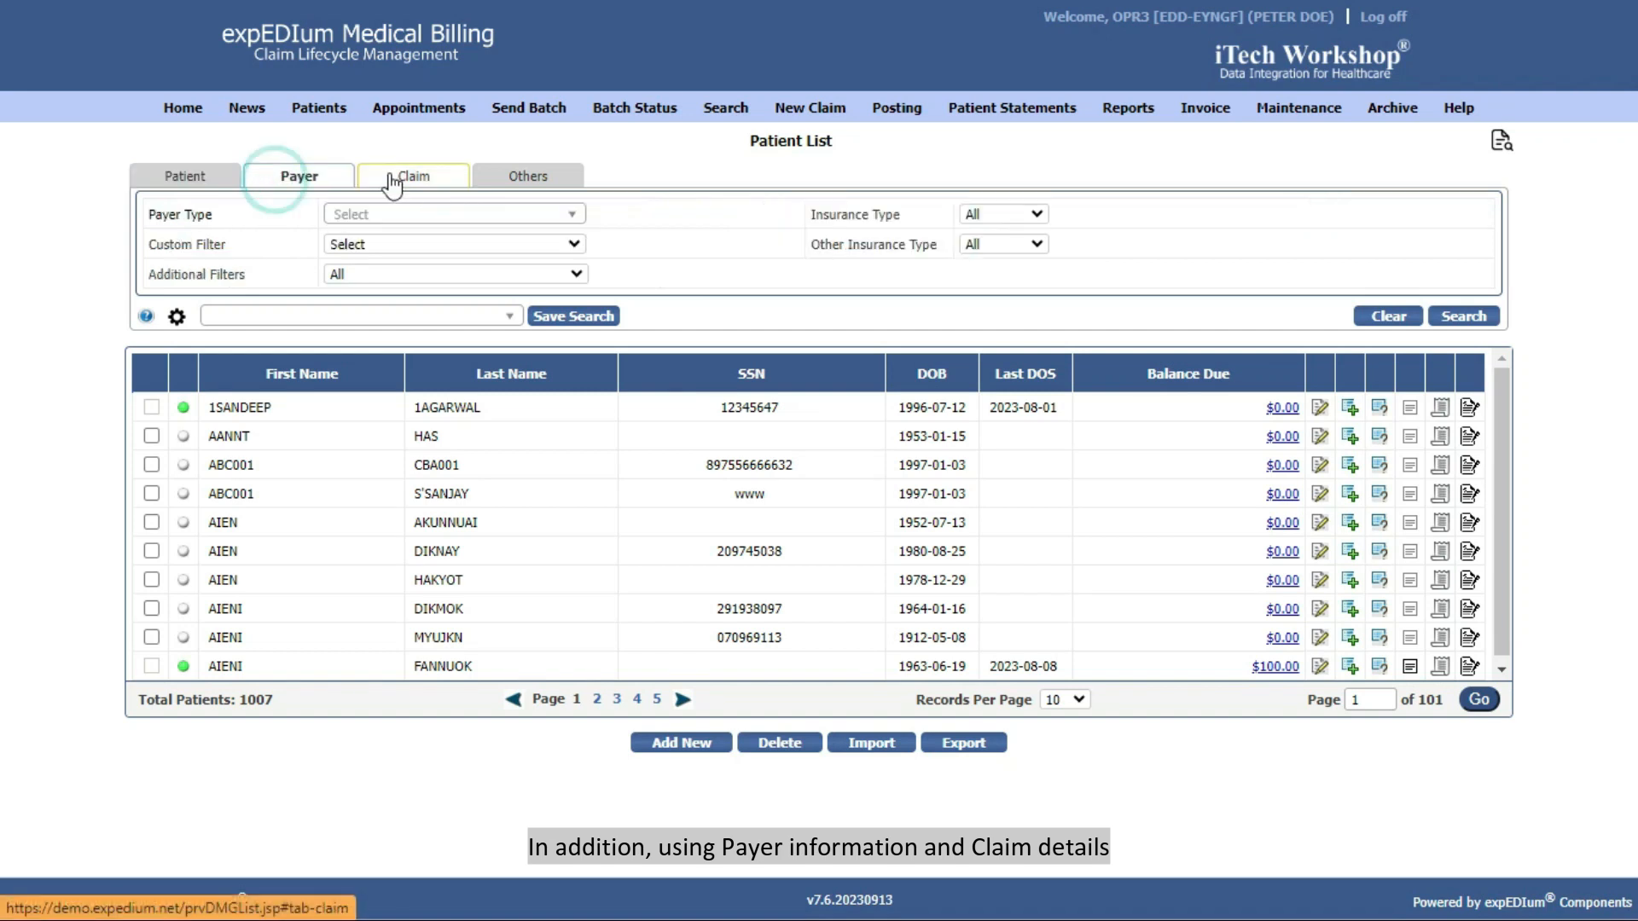
left_click(413, 176)
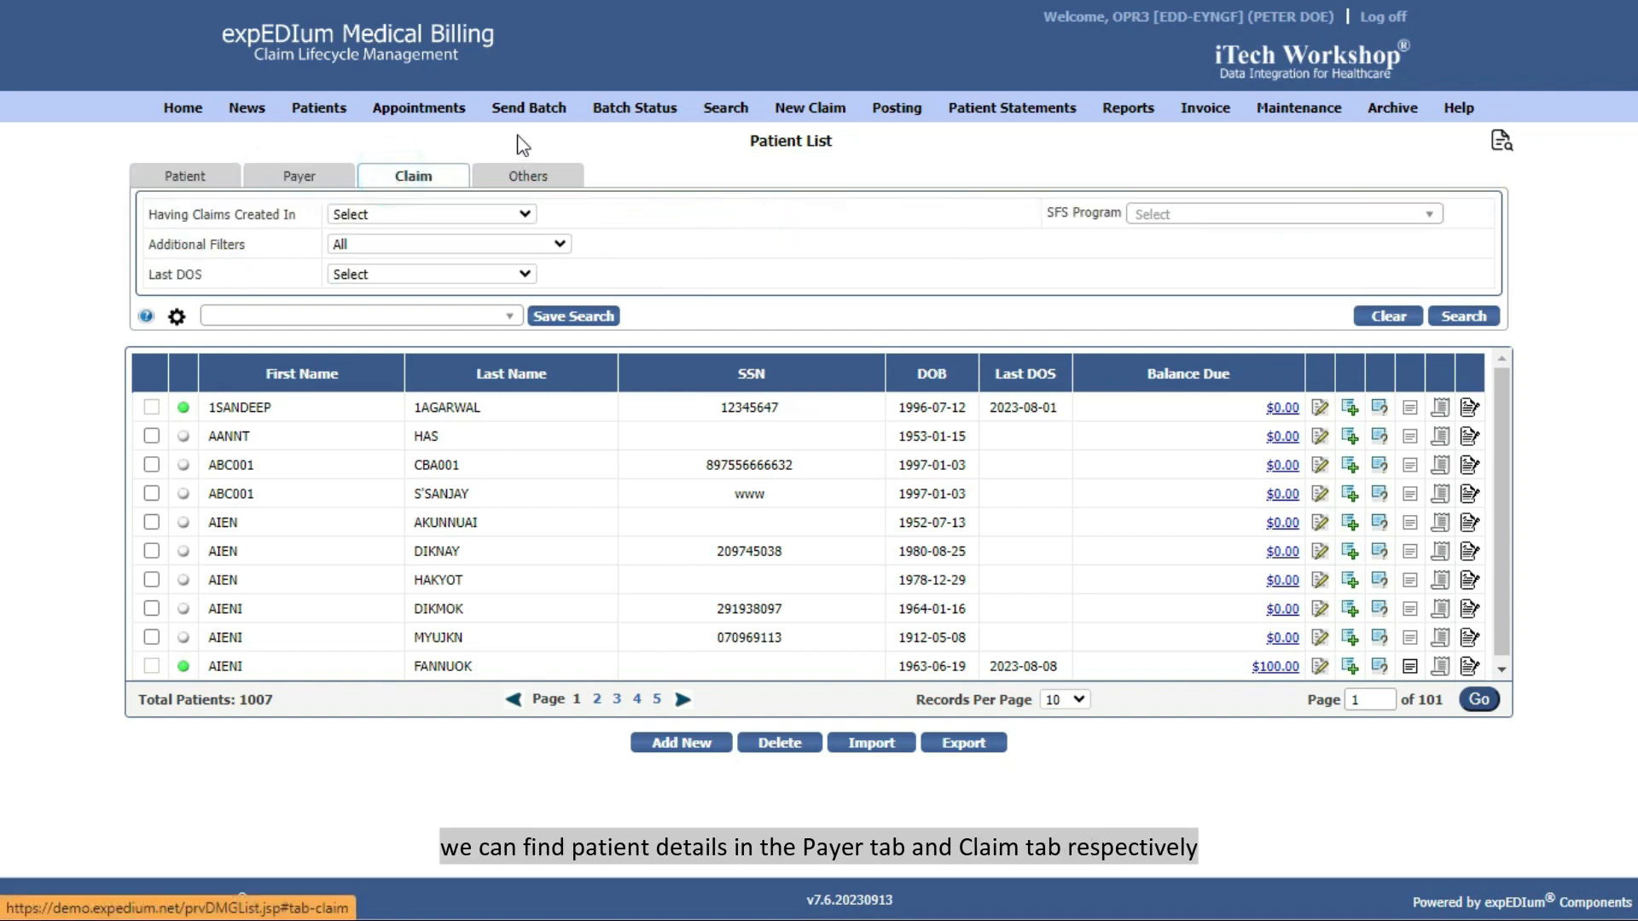
mouse_move(518, 144)
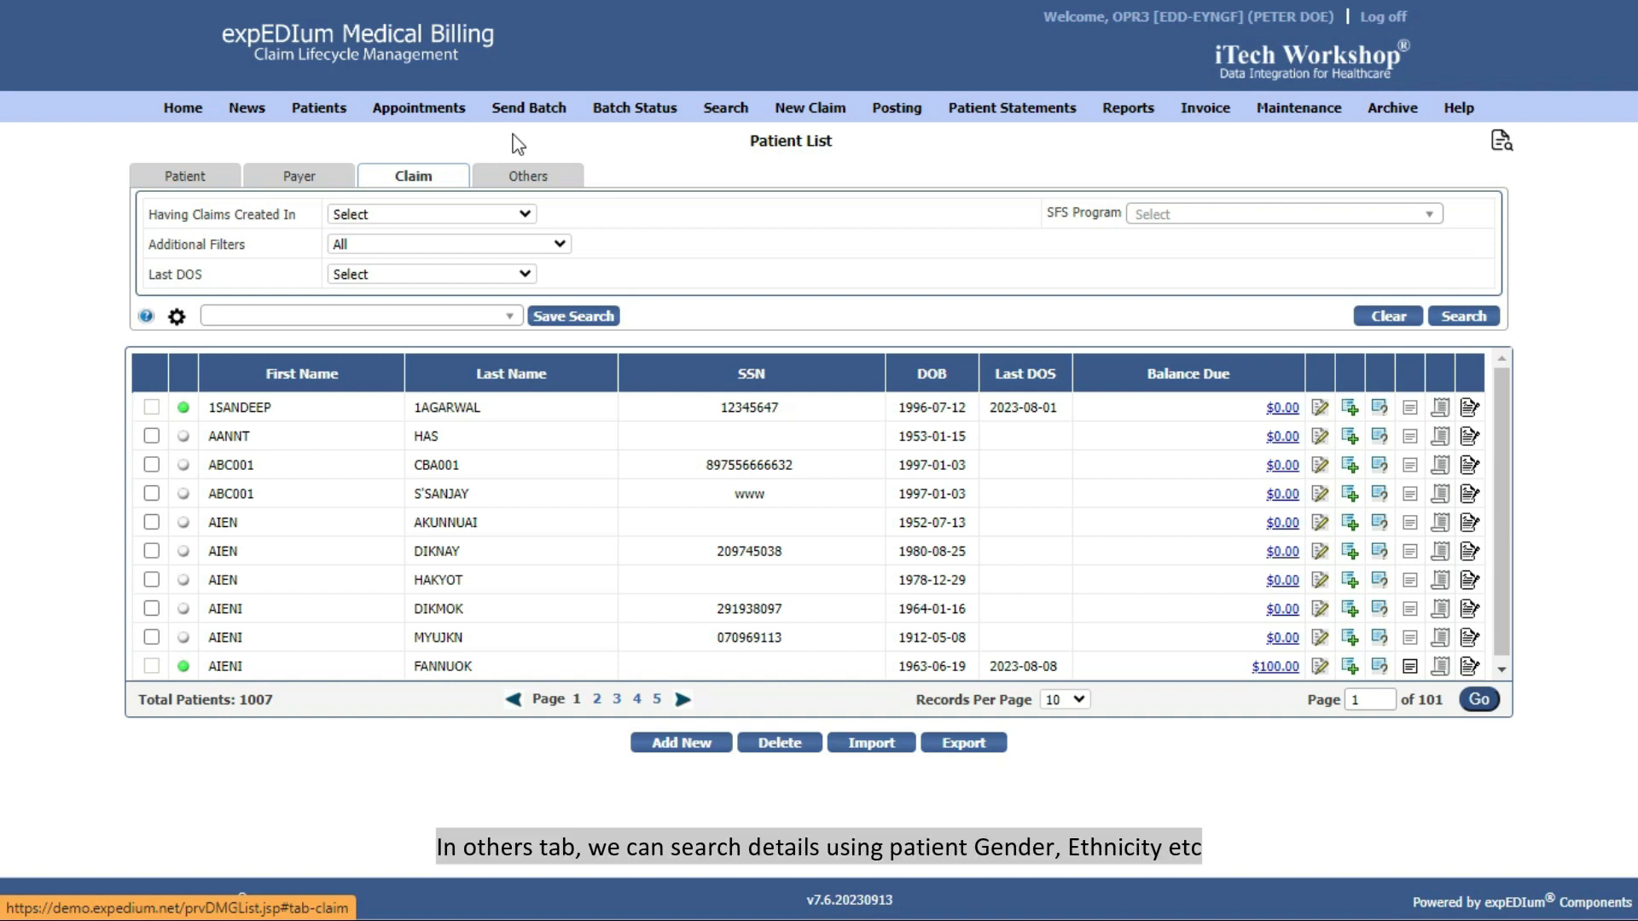
left_click(527, 174)
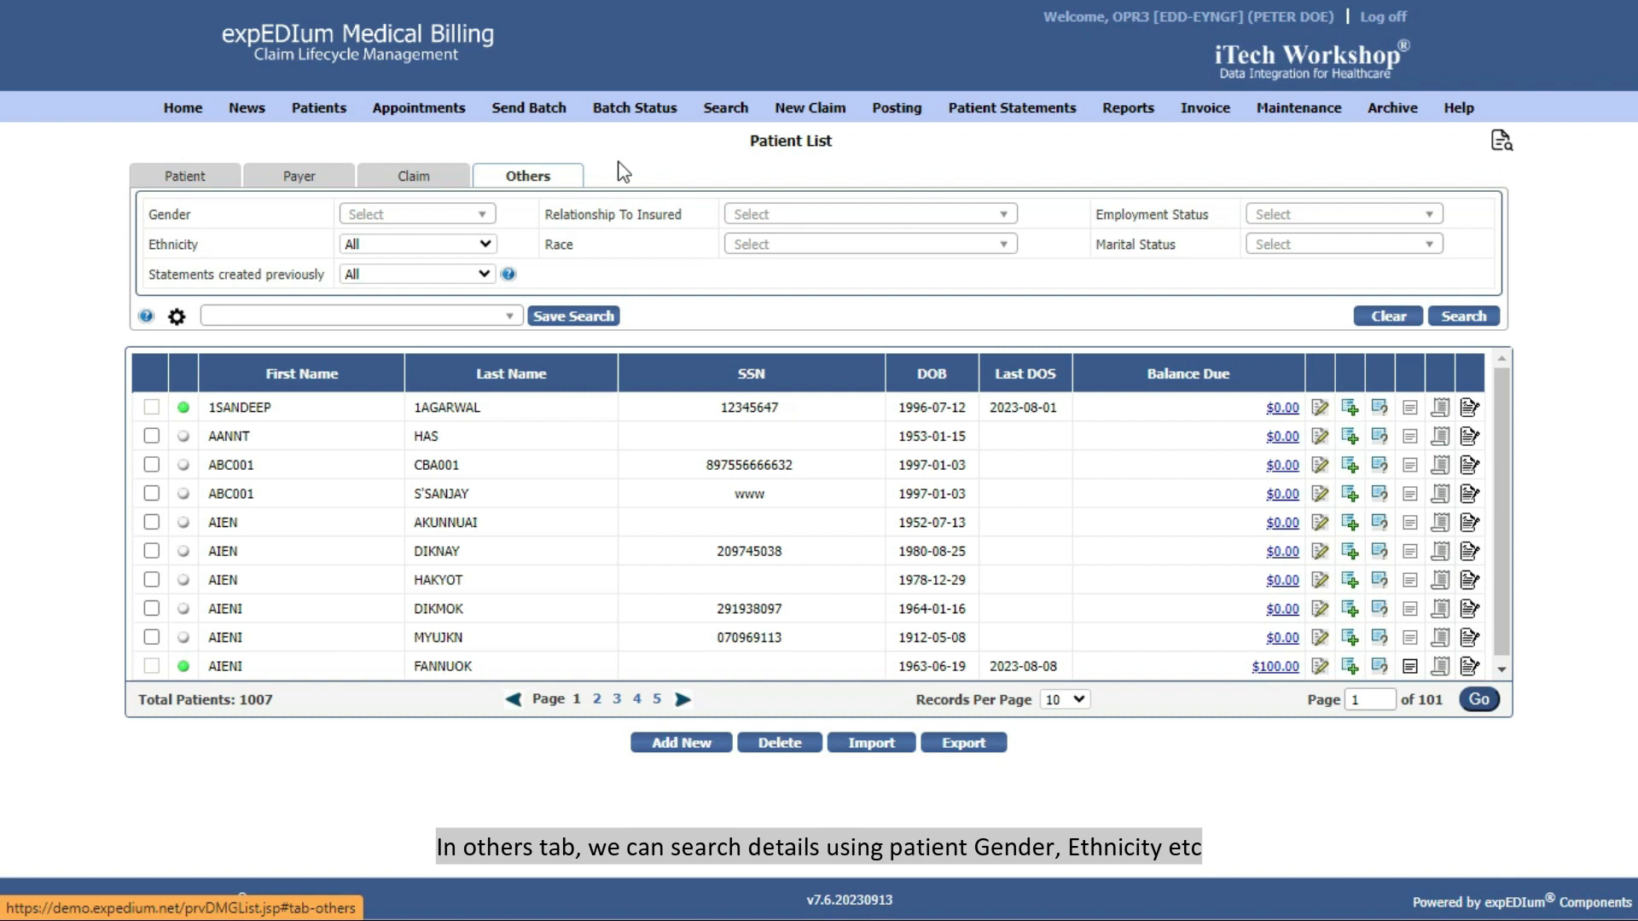
left_click(185, 174)
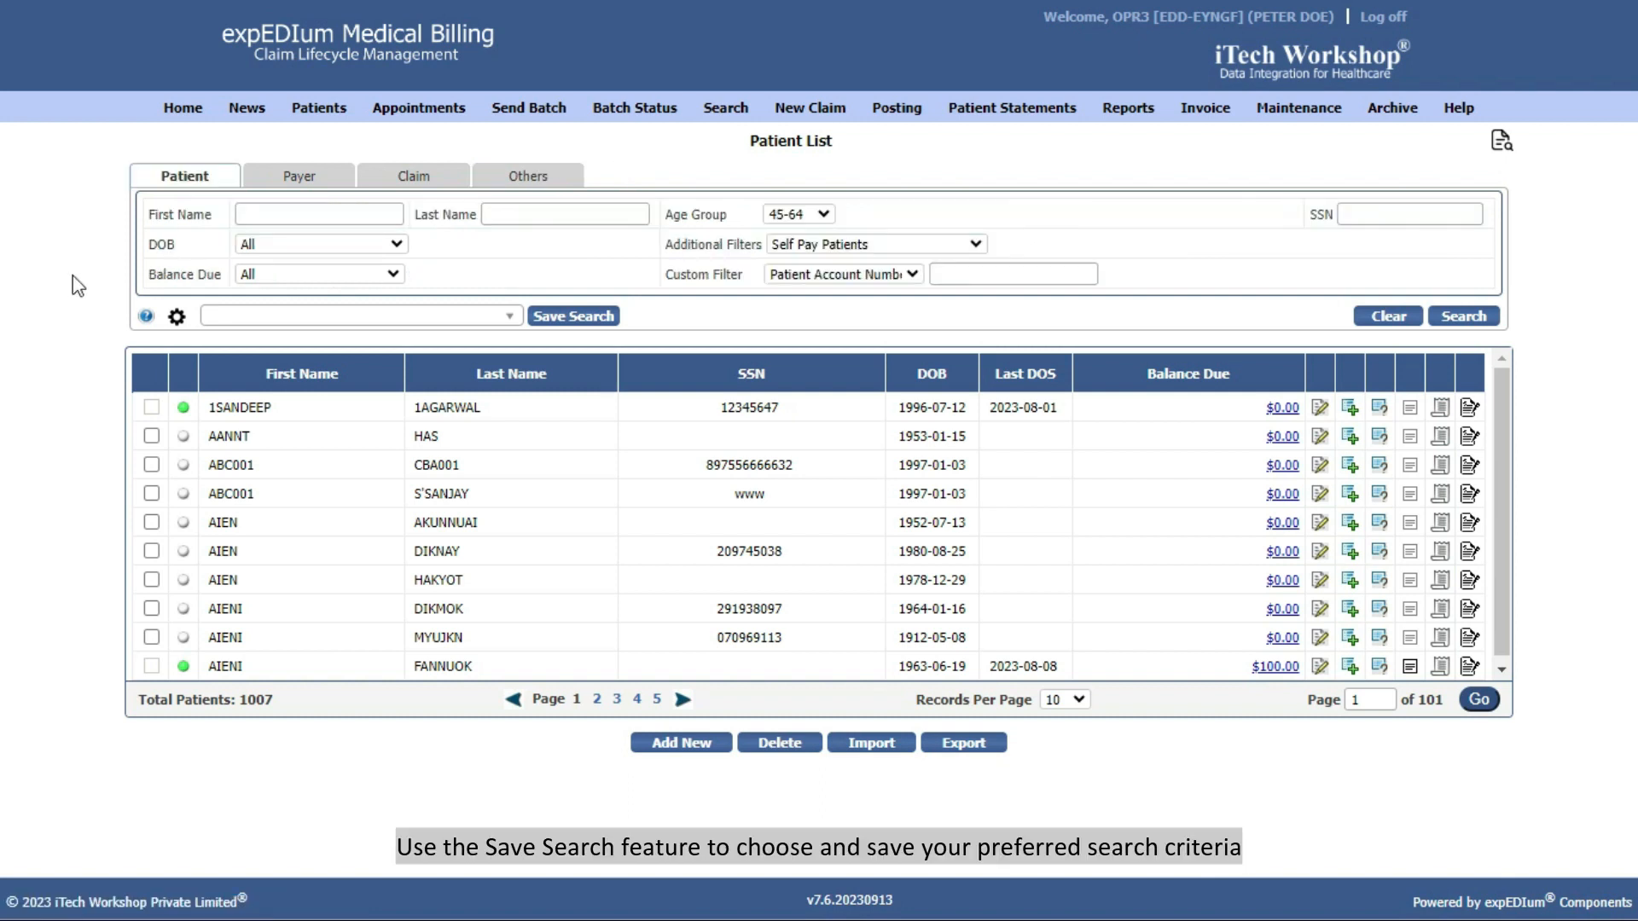
Step: Save the current search criteria as 'Test 2' and check the saved searches dropdown
left_click(573, 316)
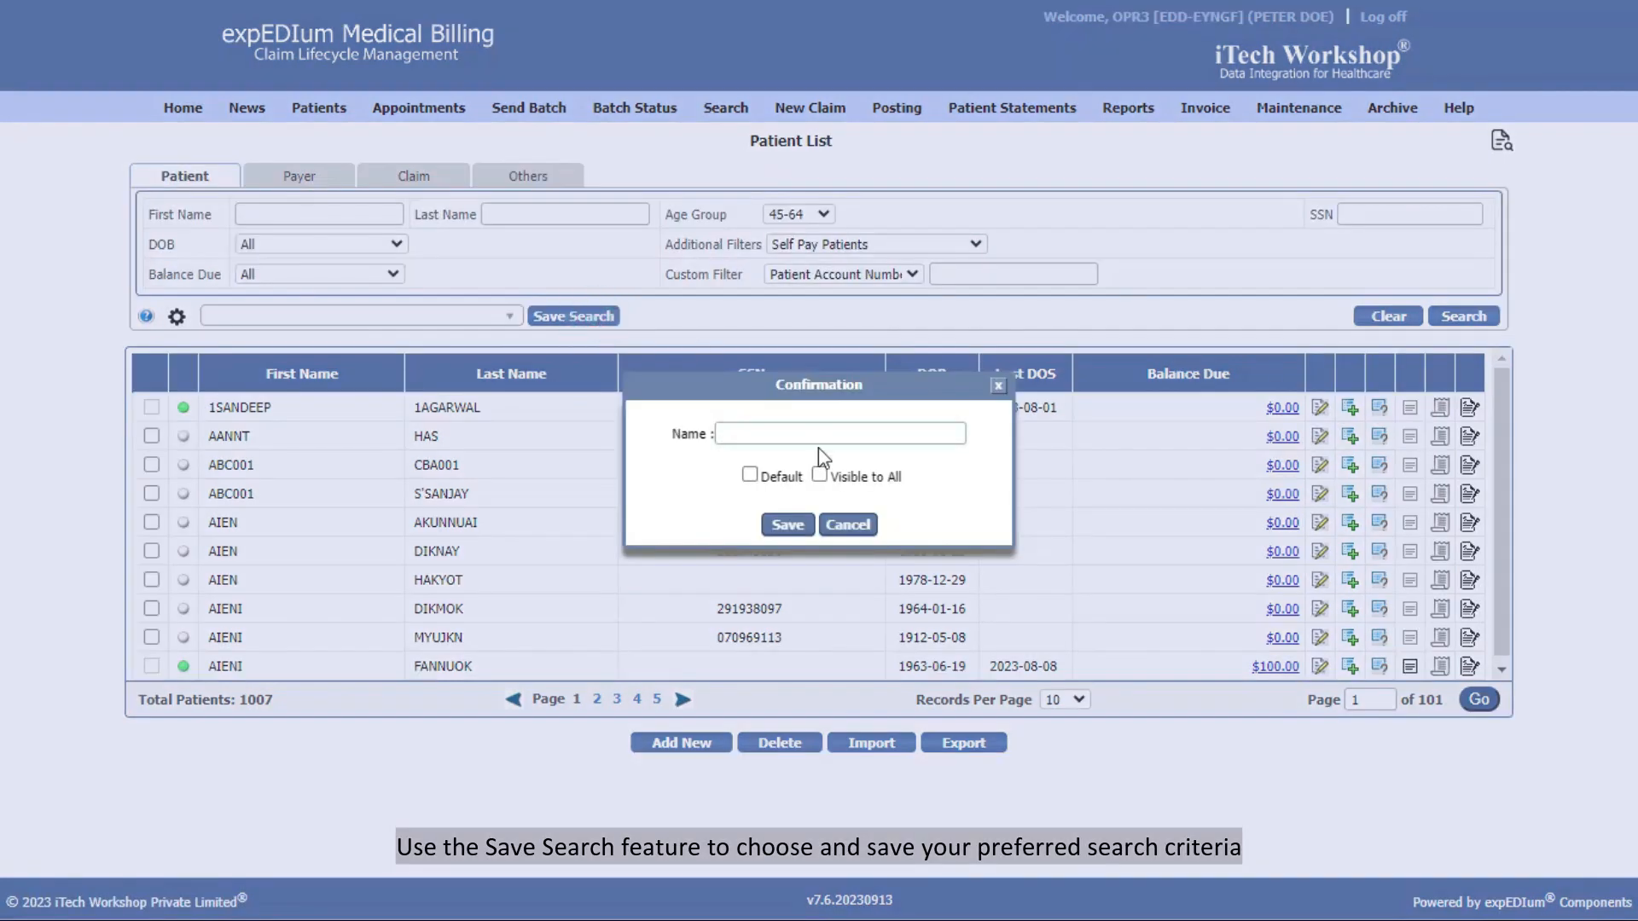
type("Test 2")
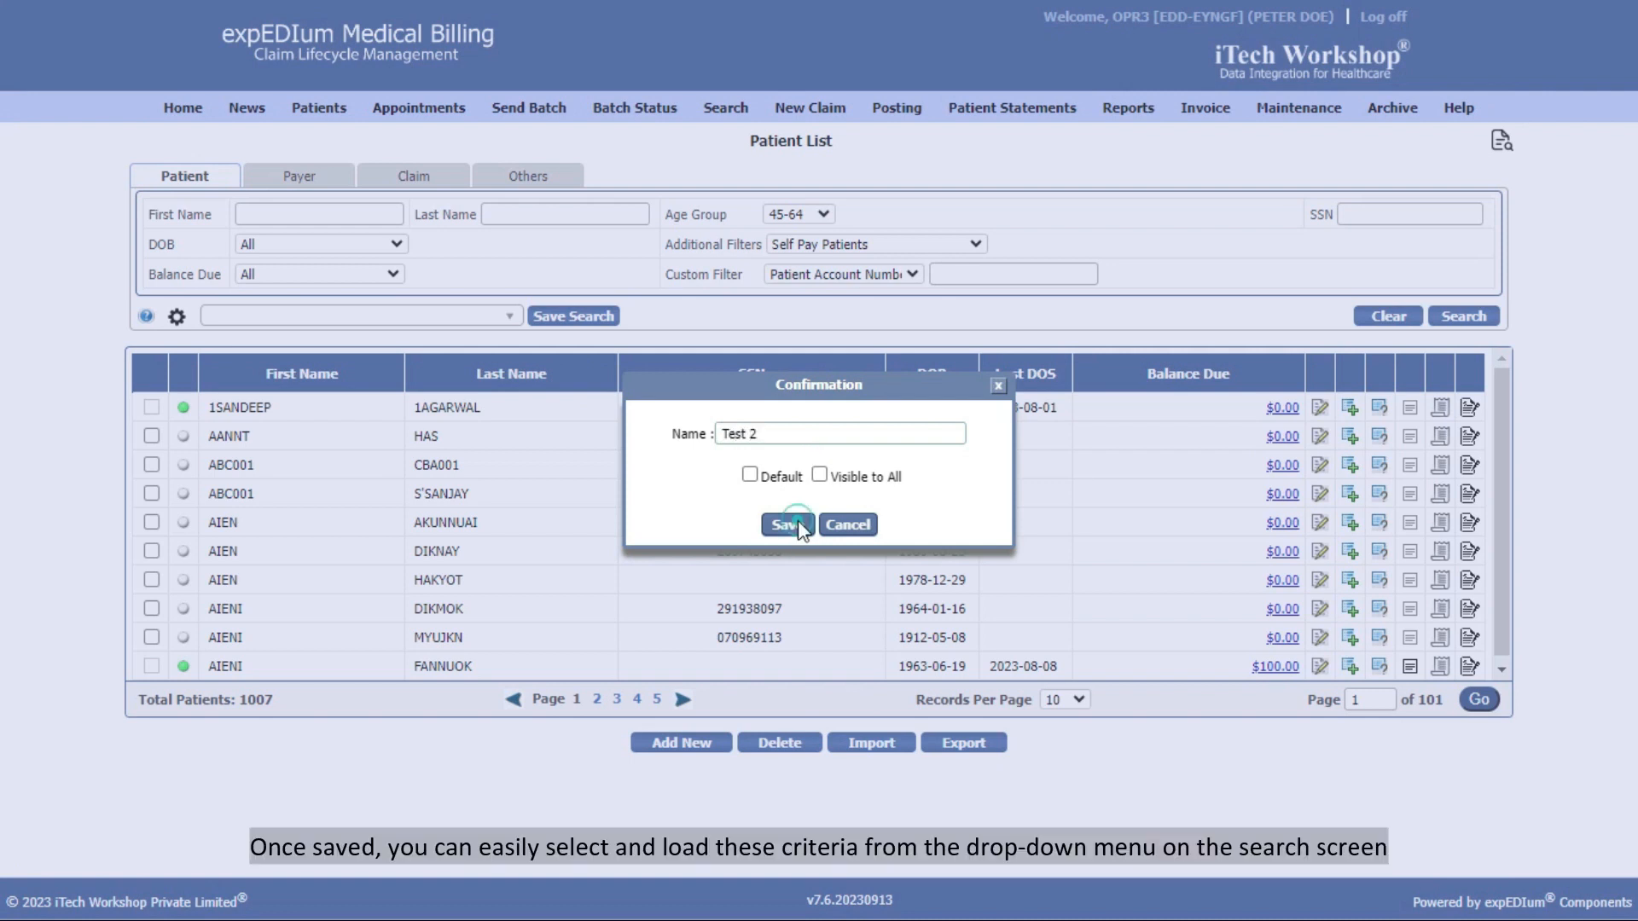
left_click(785, 525)
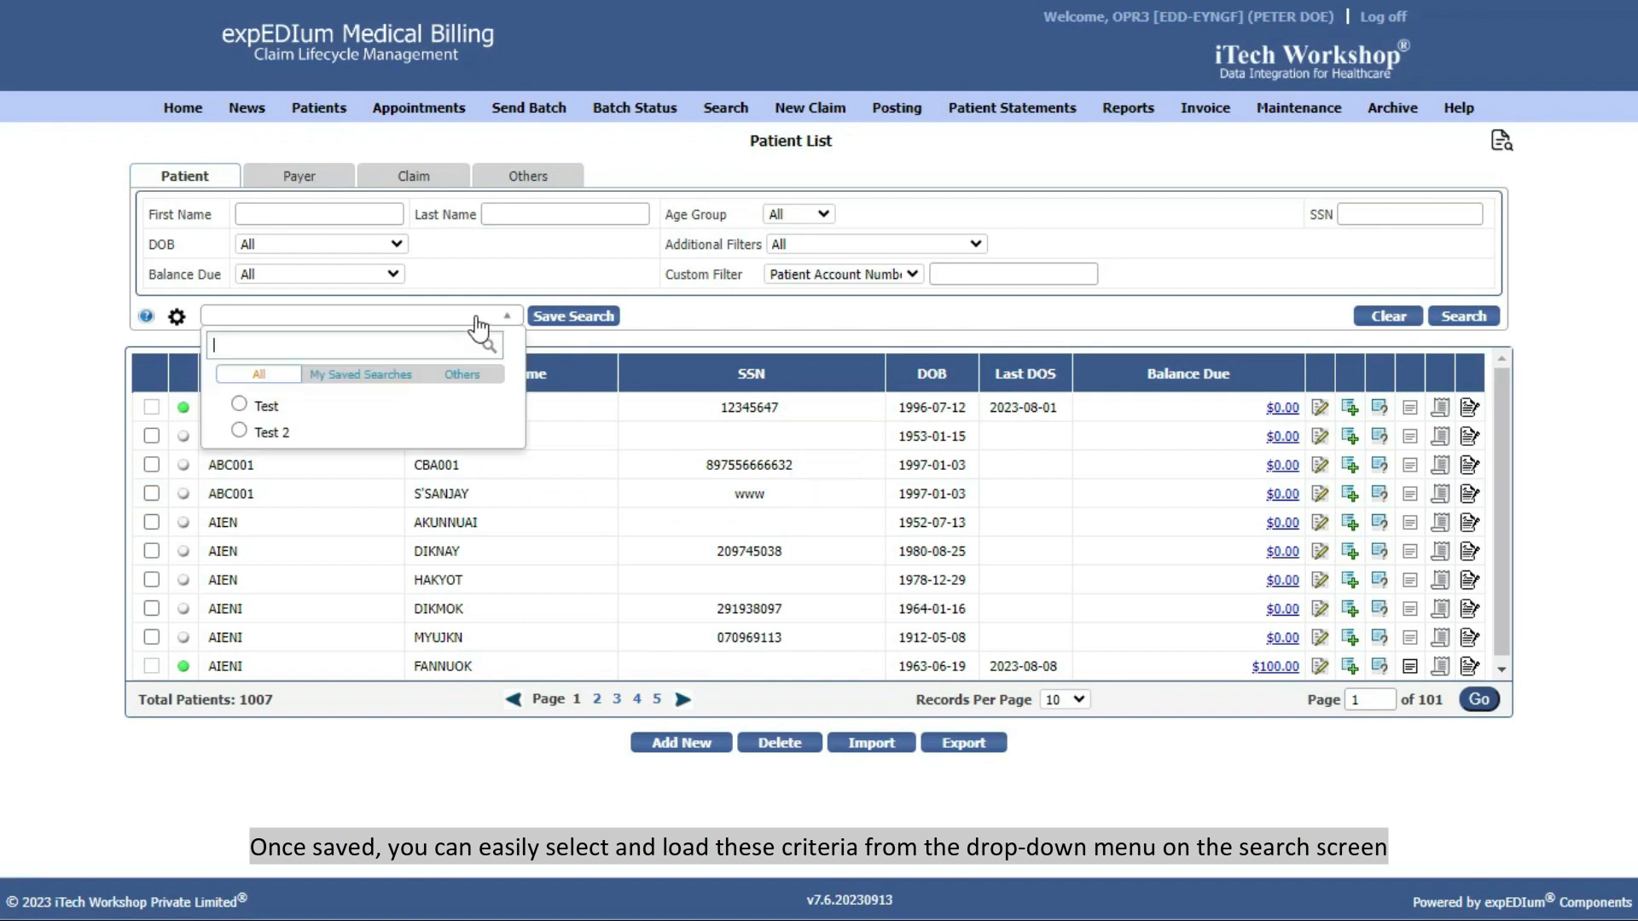
left_click(270, 432)
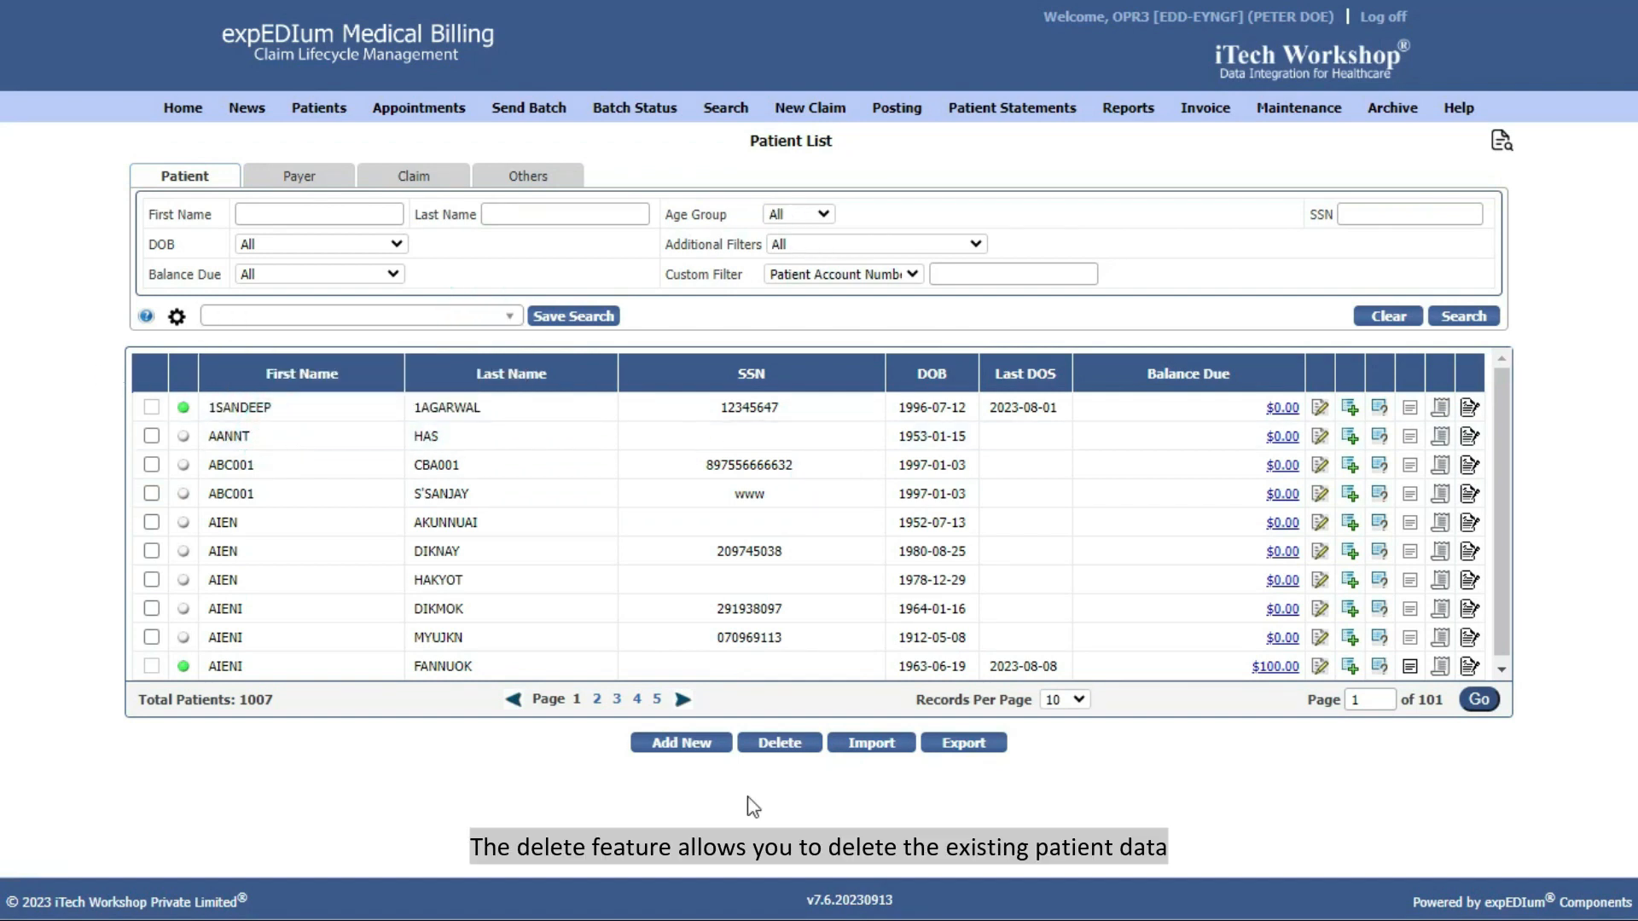
mouse_move(779, 743)
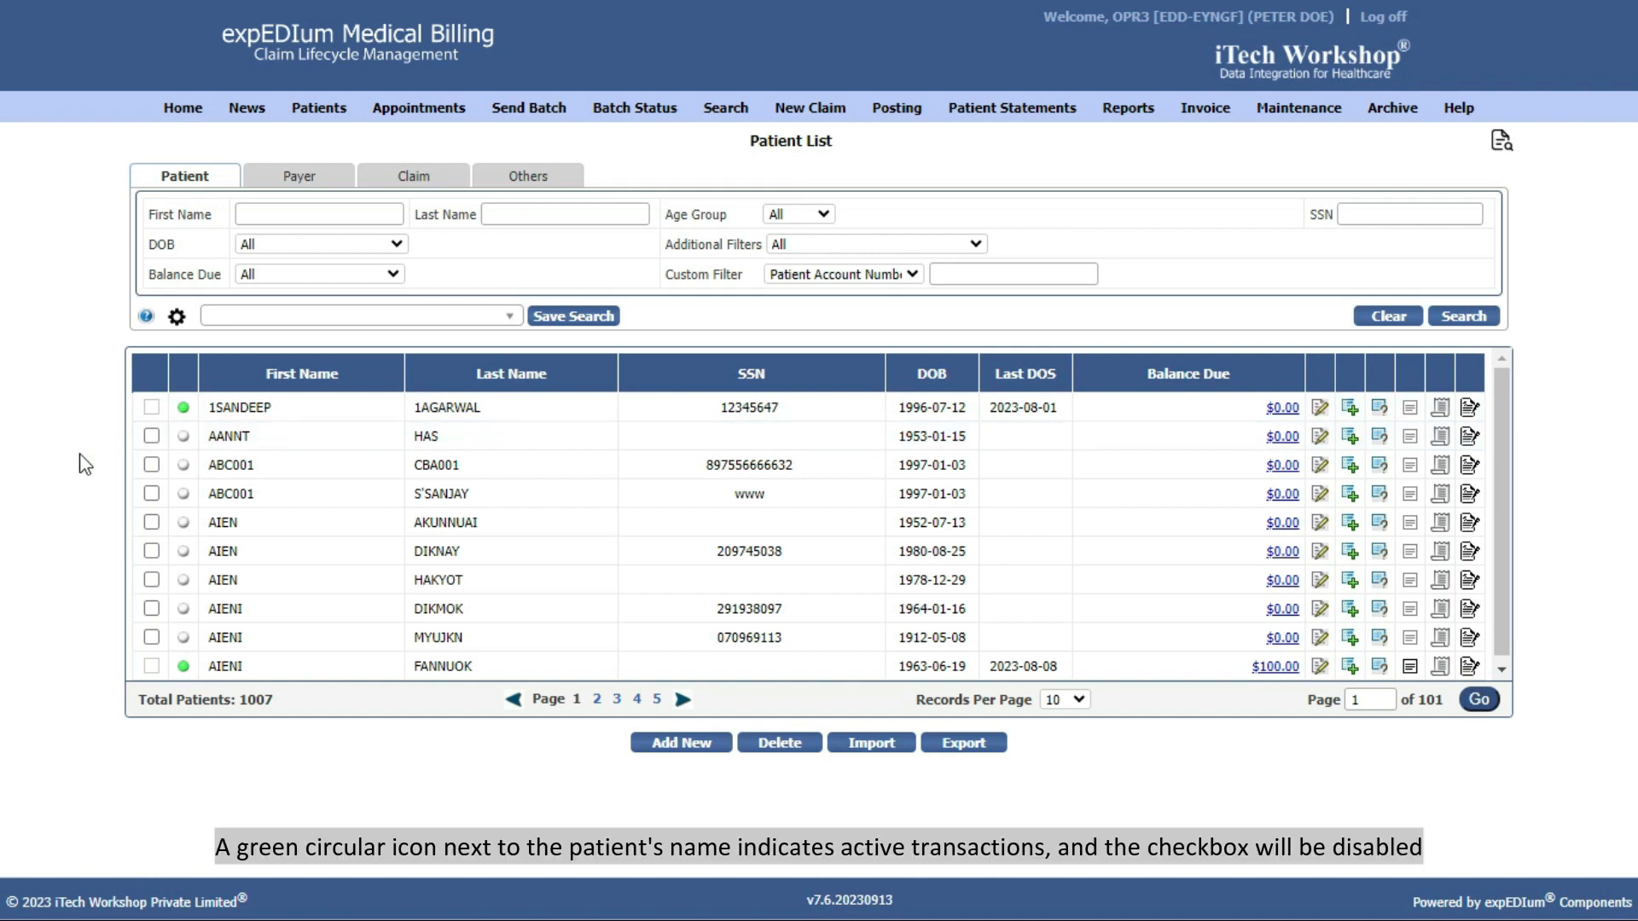
mouse_move(183, 408)
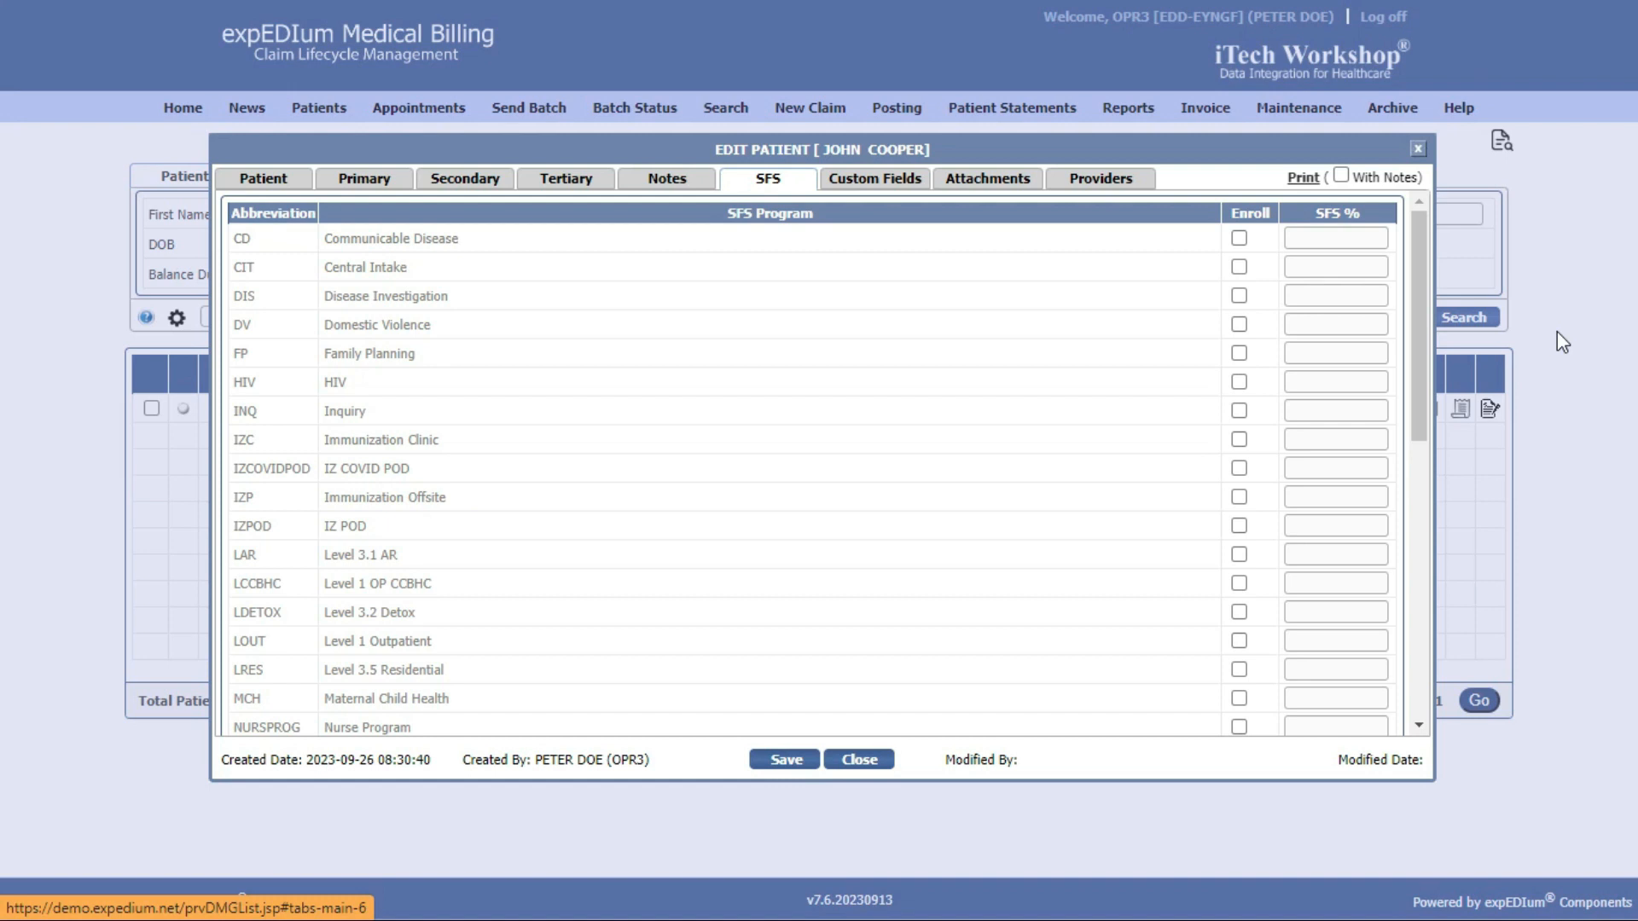
Step: Tick Enroll for CD Communicable Disease, enter 25 as SFS %, and close the window
left_click(1238, 238)
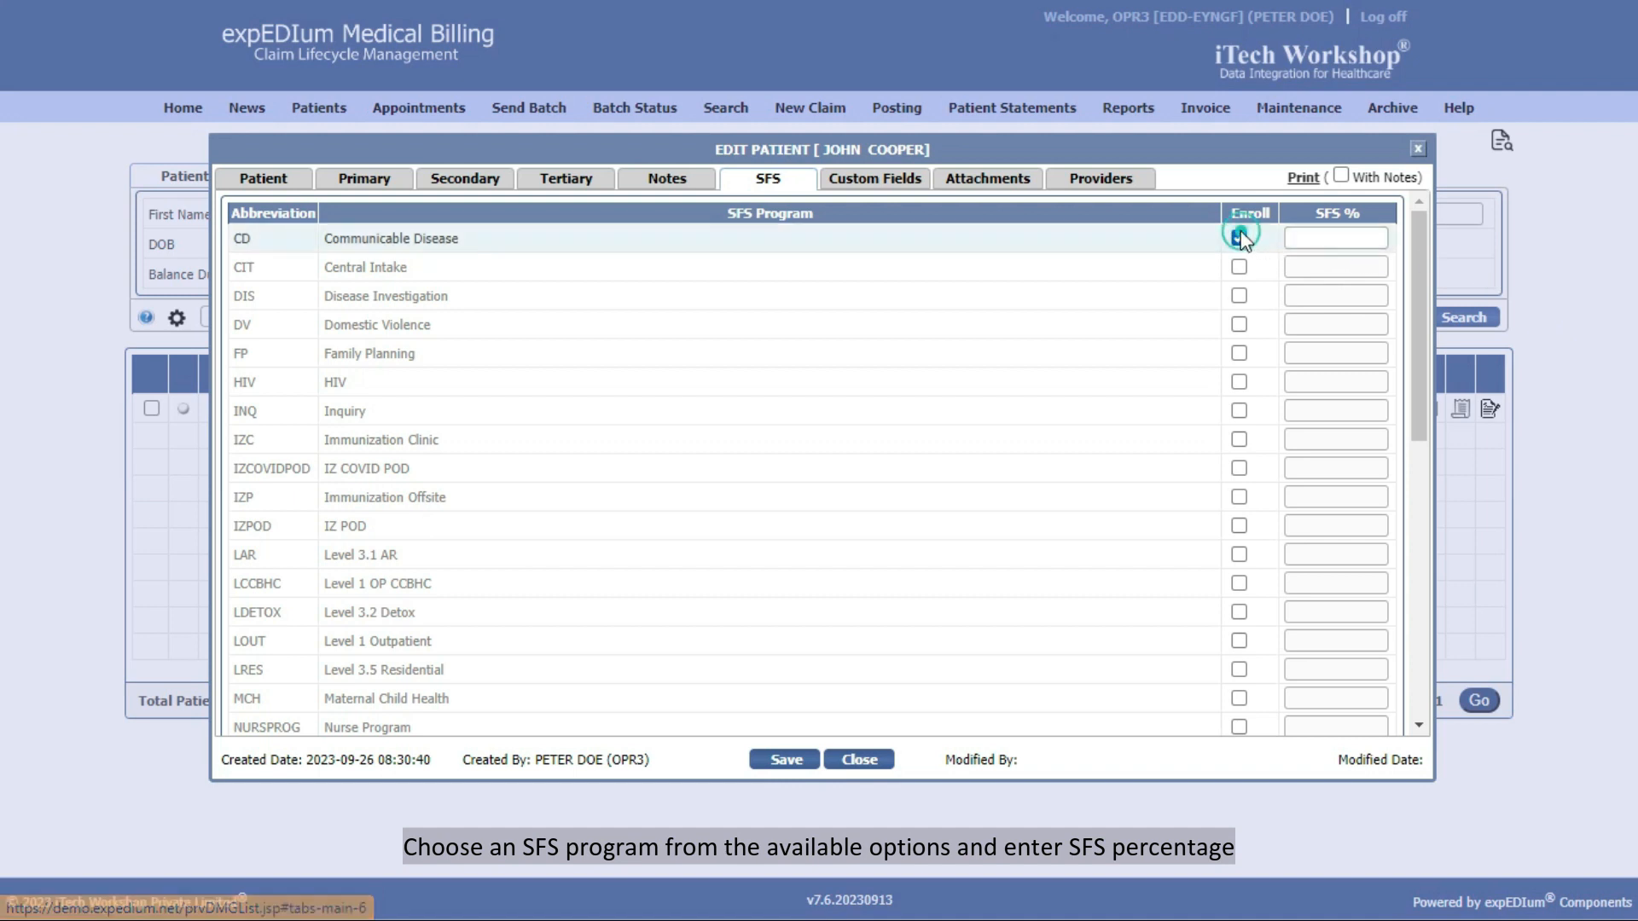
left_click(1238, 238)
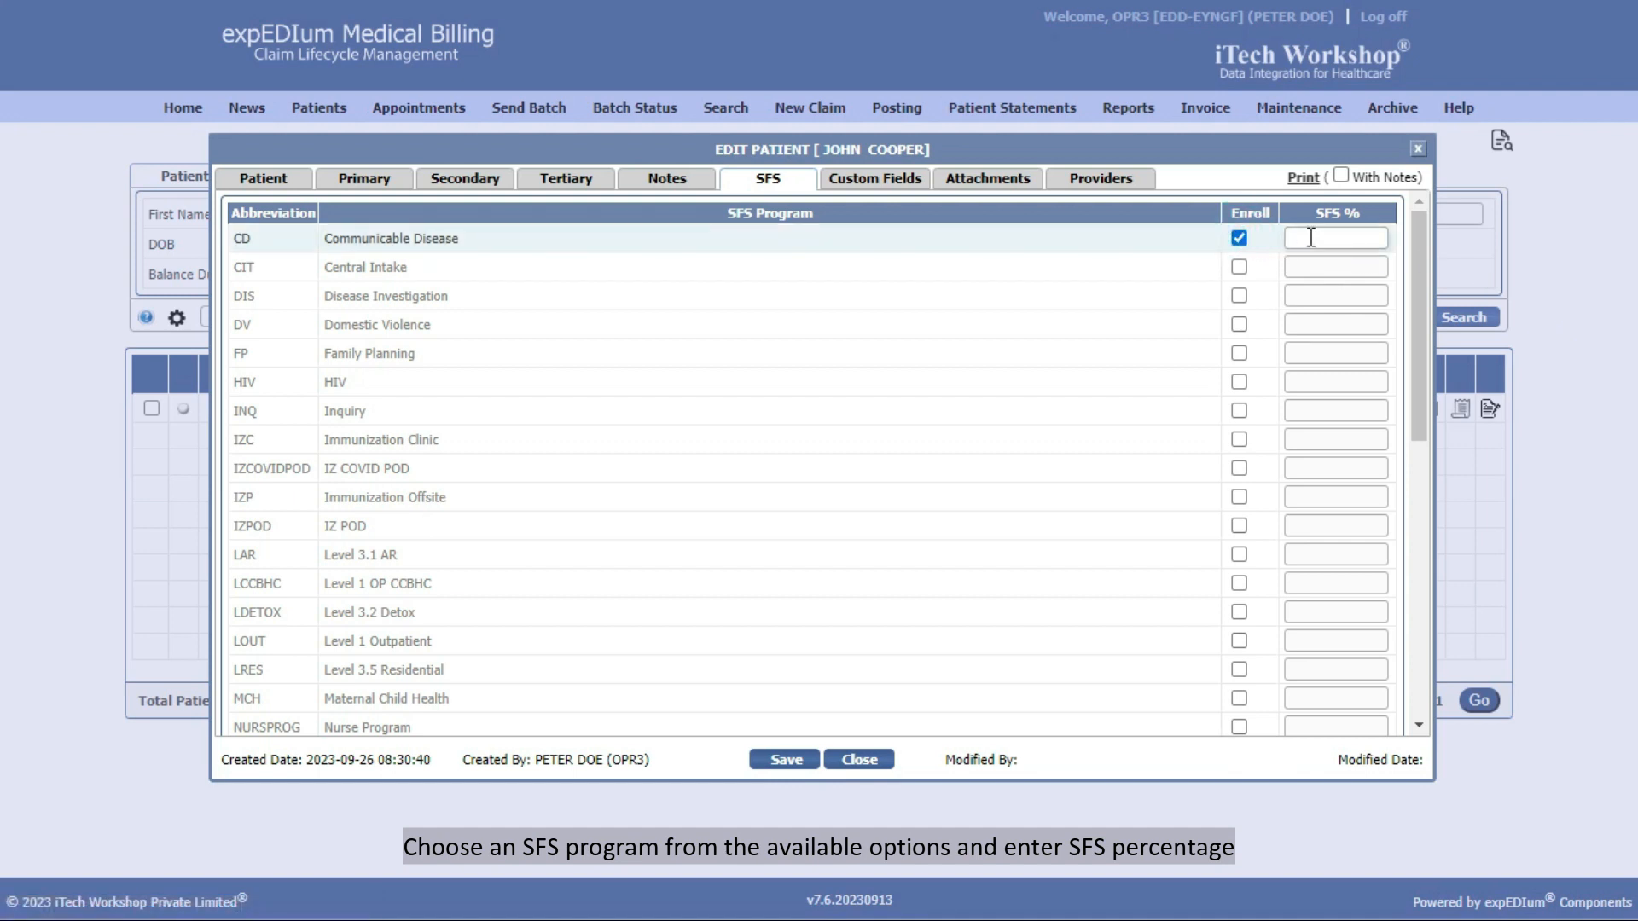
type("25")
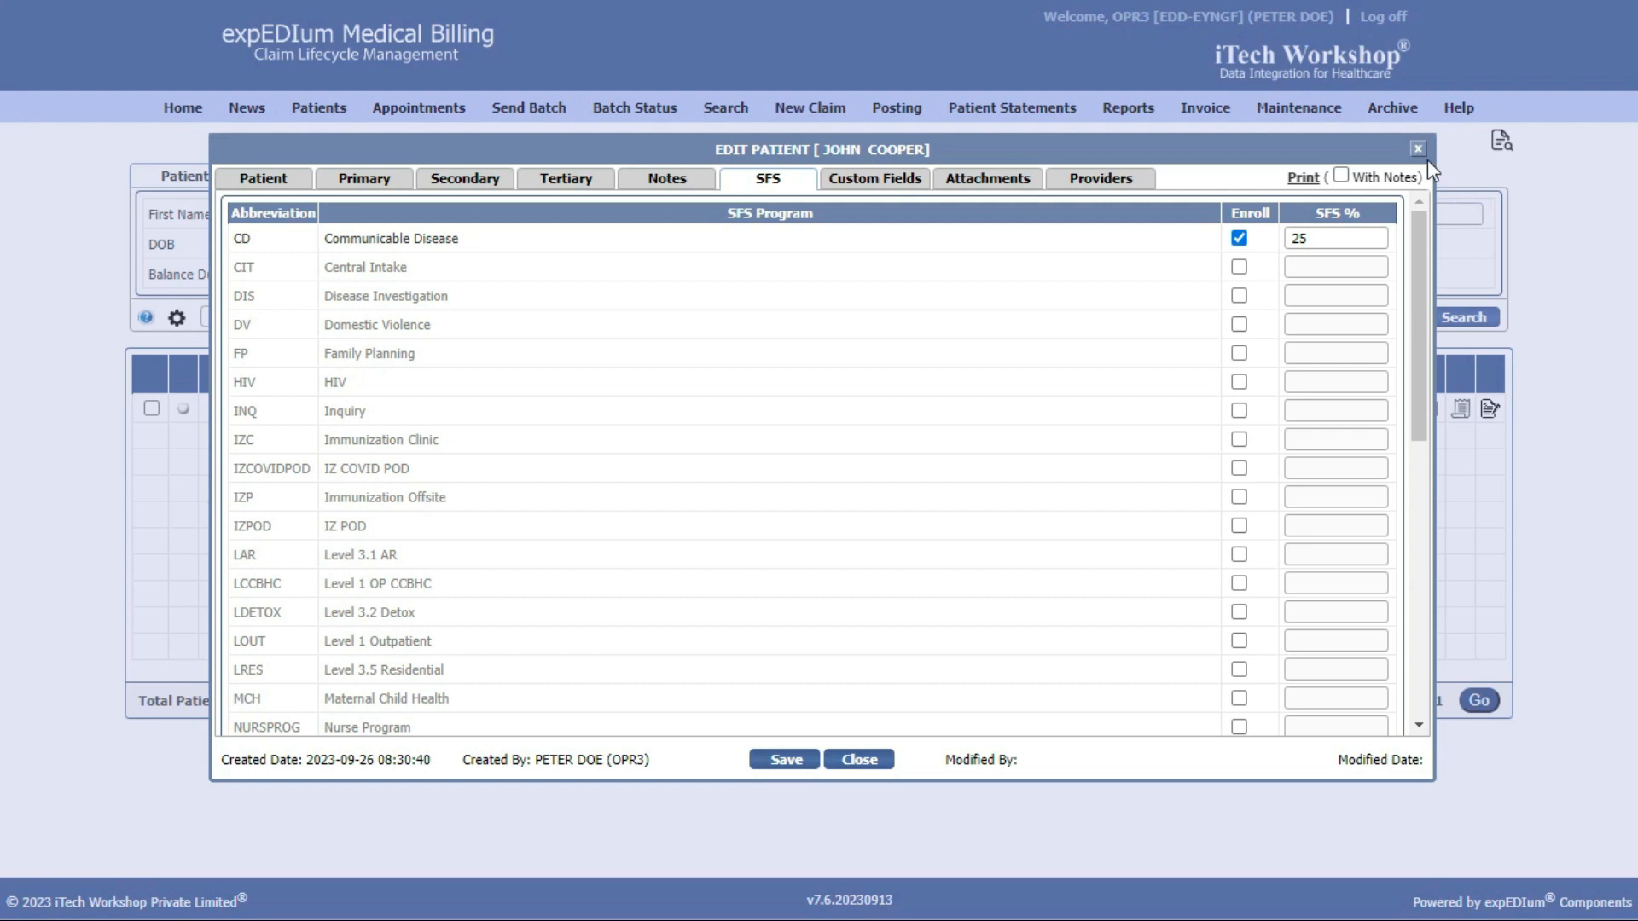
left_click(1458, 107)
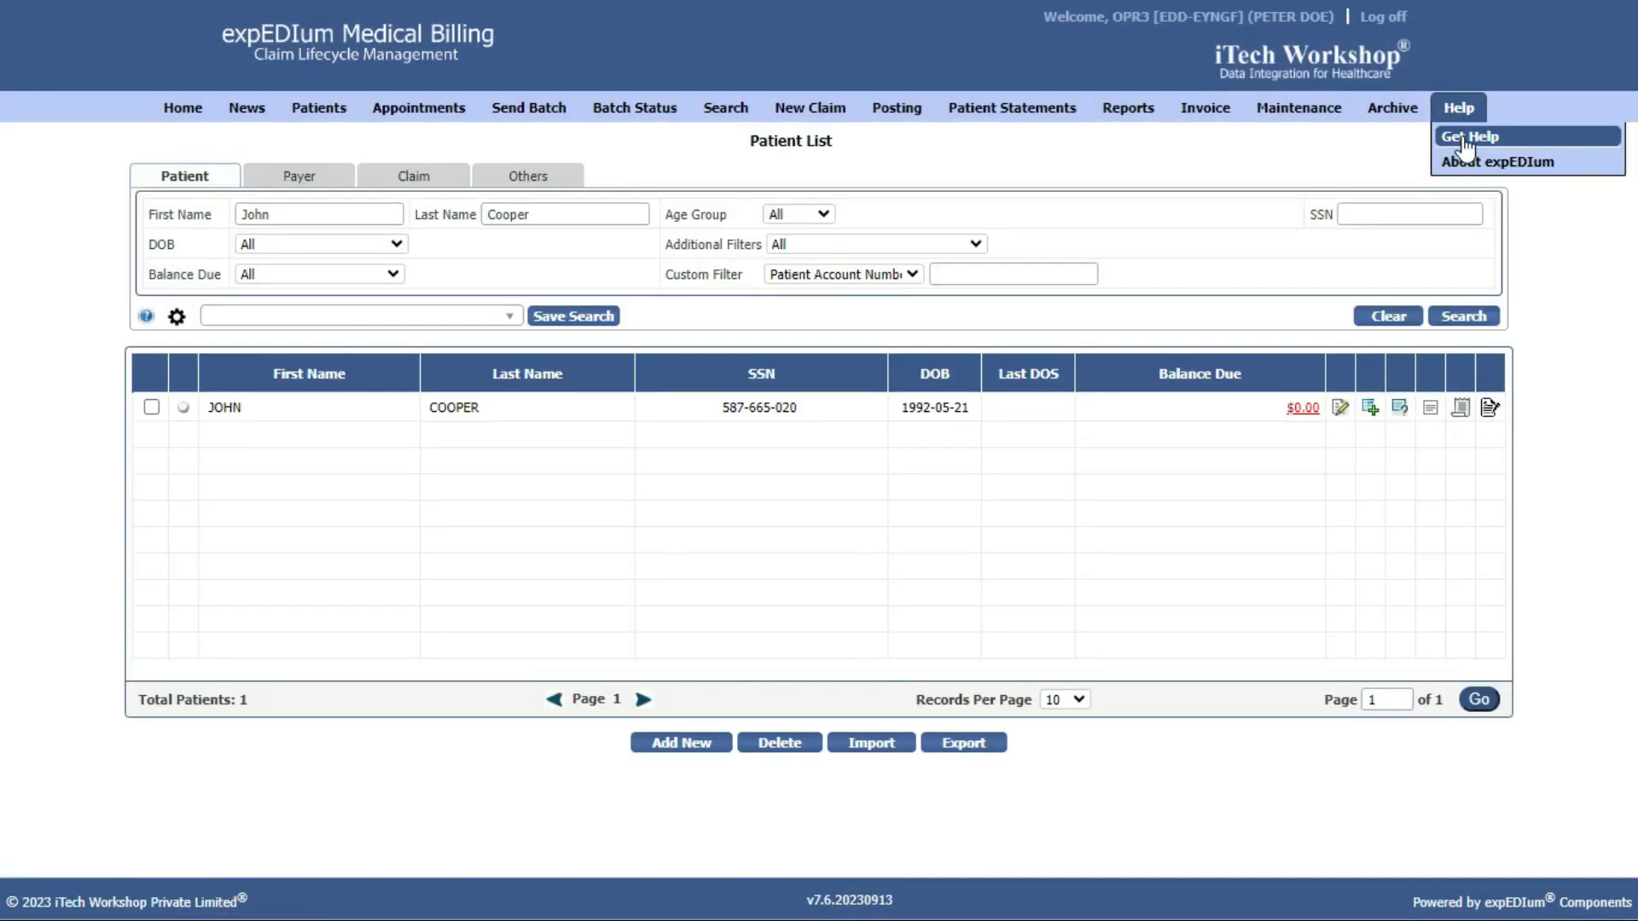
Step: Sign in to expEDIum Help and view Chapter 3: Managing Patient Demographic in the manual
left_click(1470, 135)
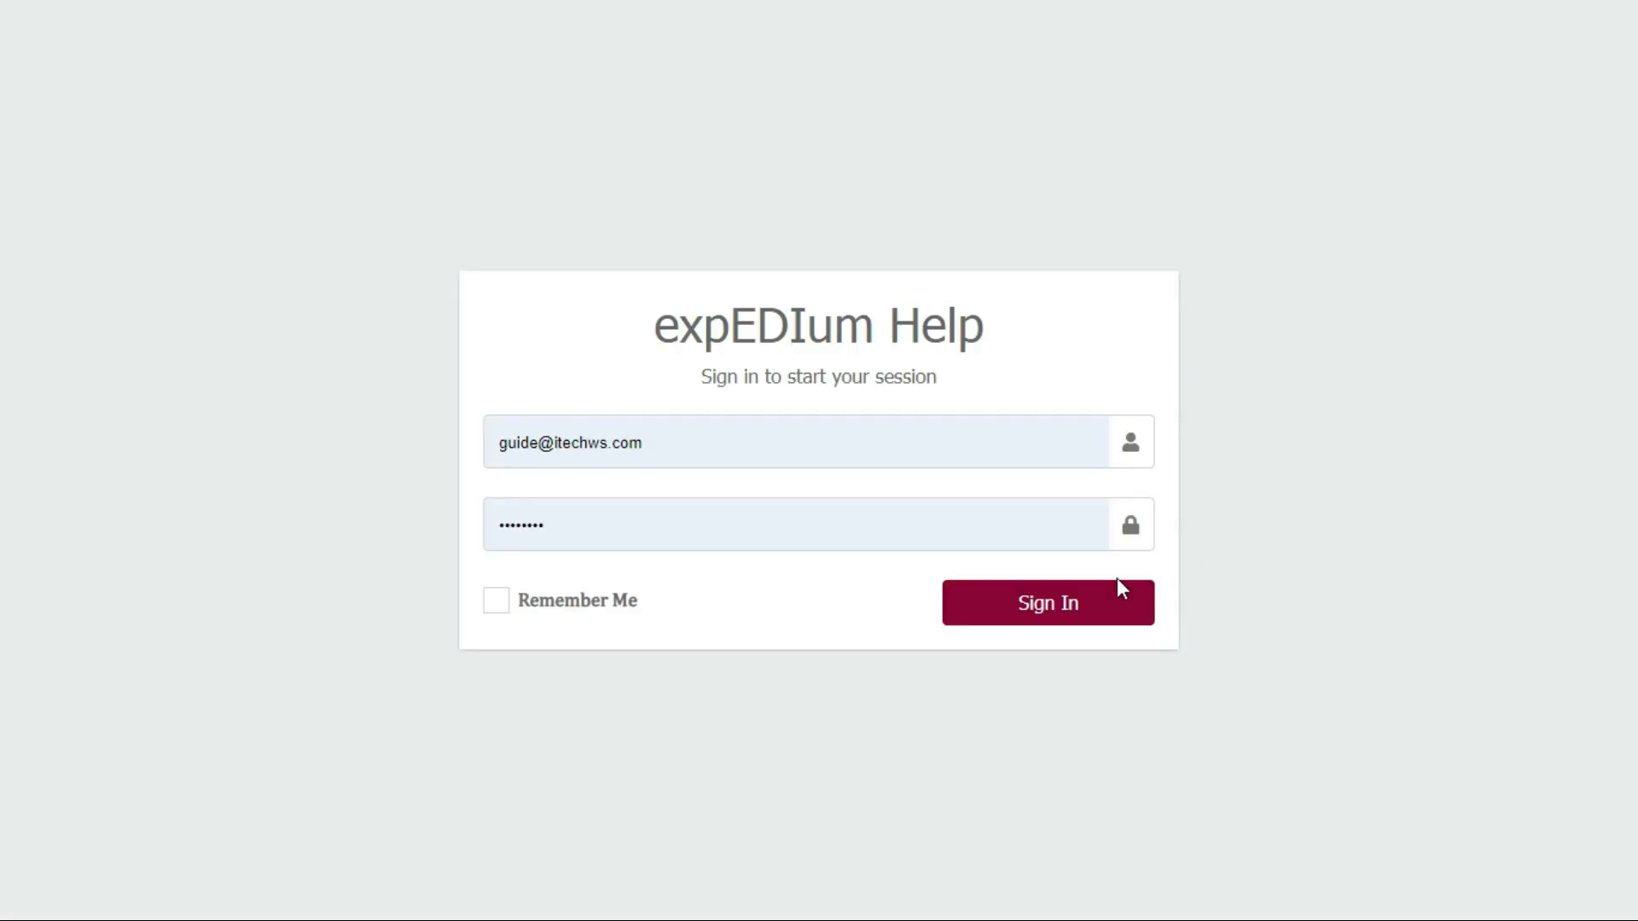
left_click(1046, 603)
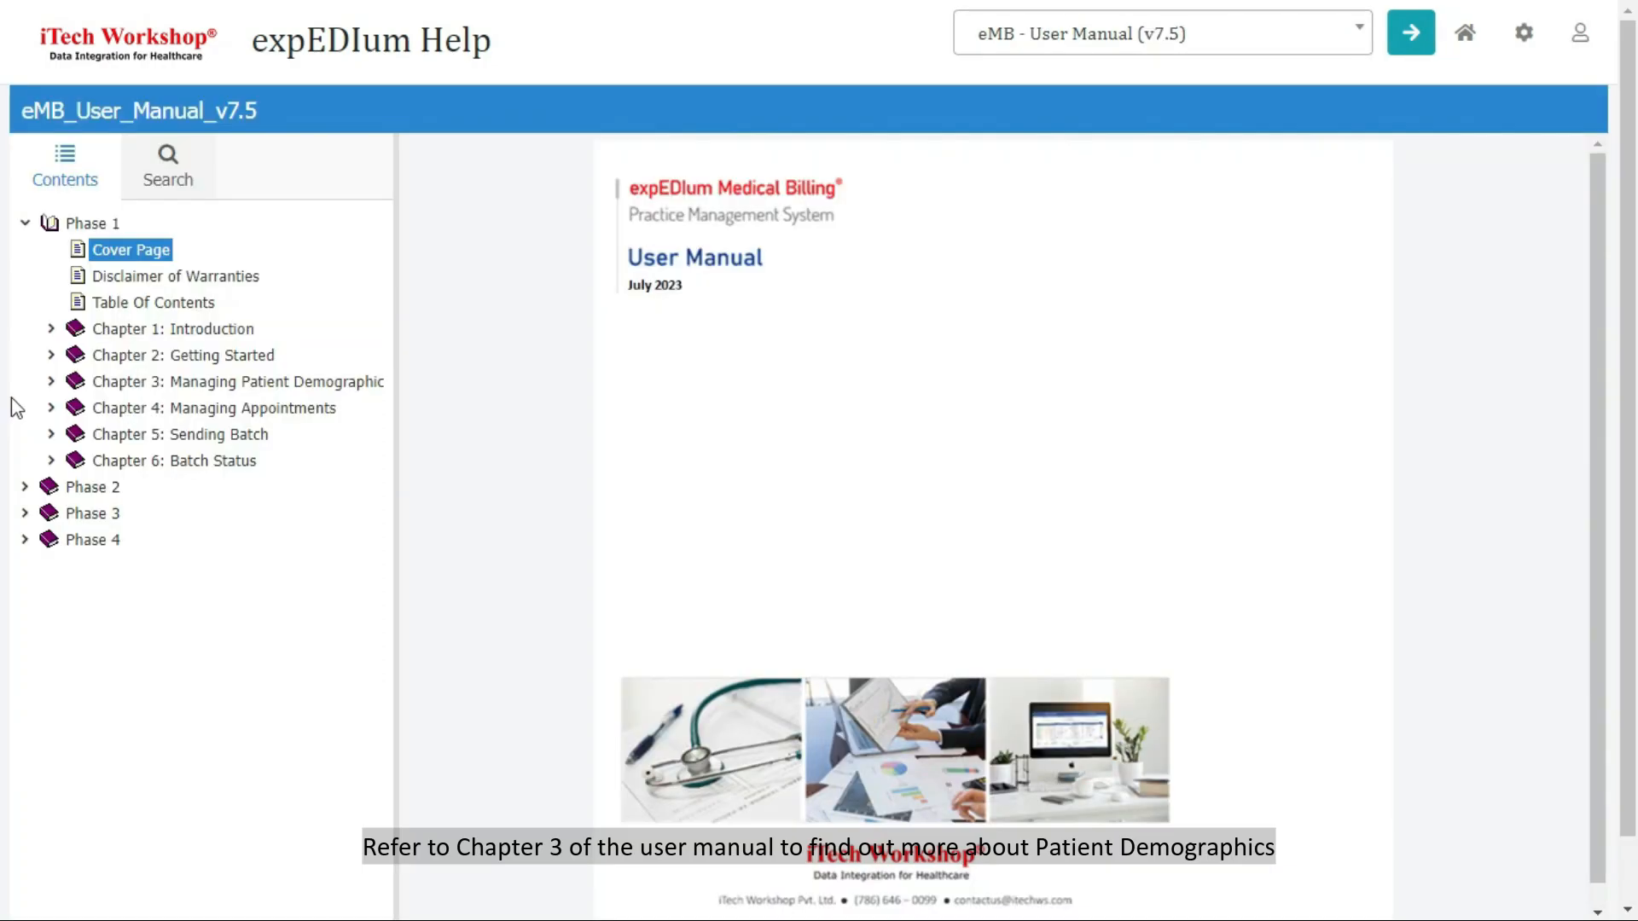
left_click(238, 381)
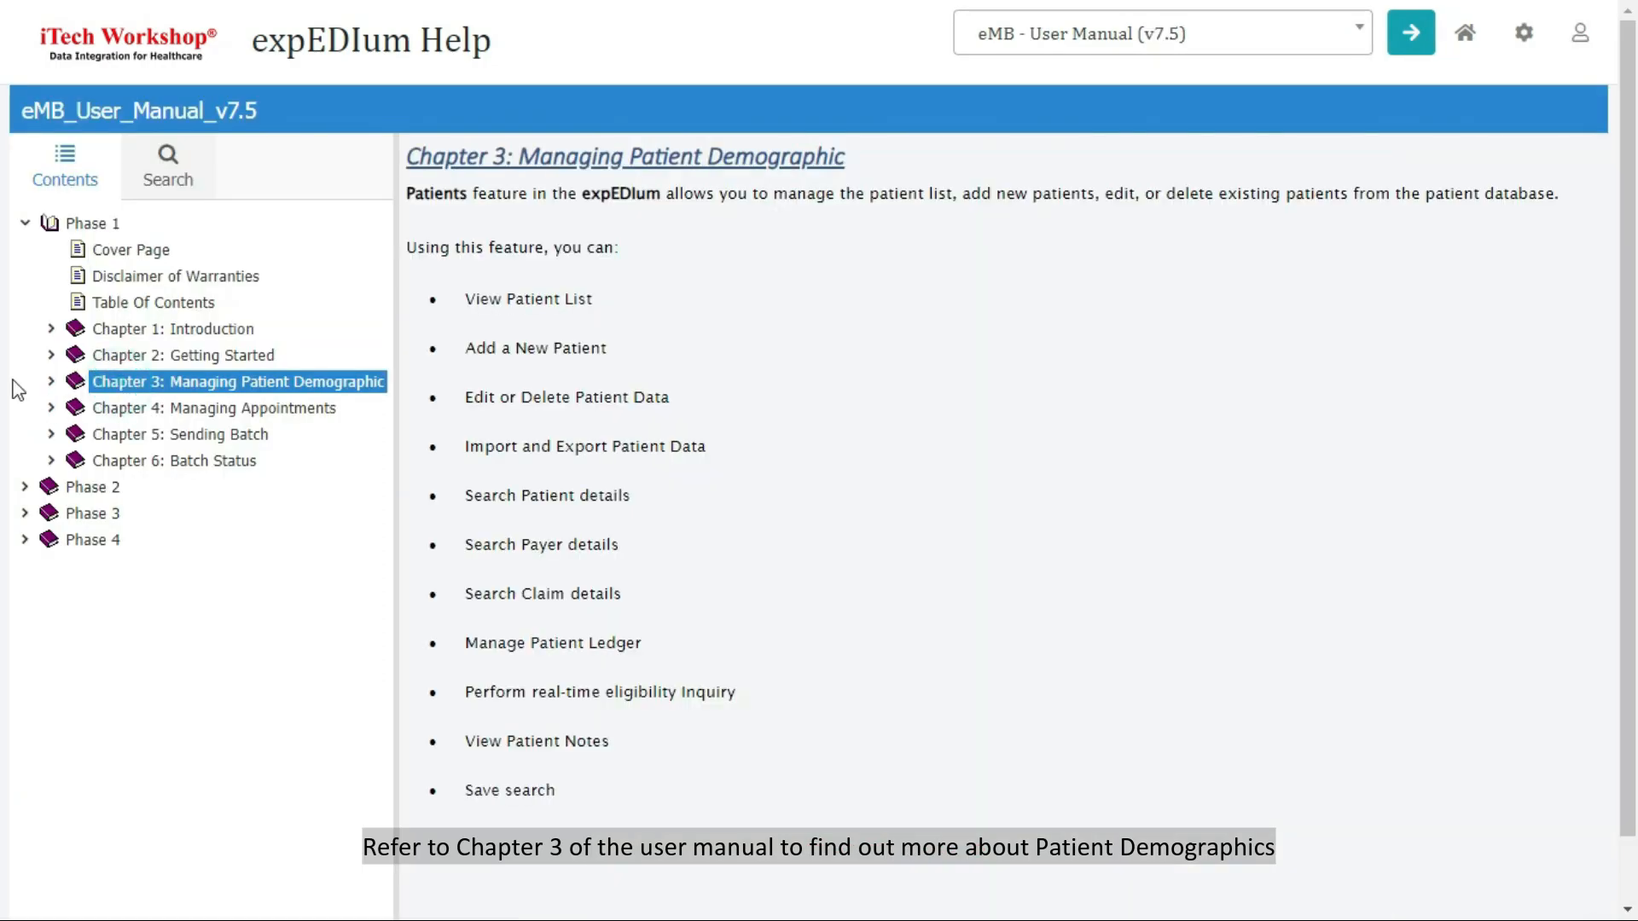